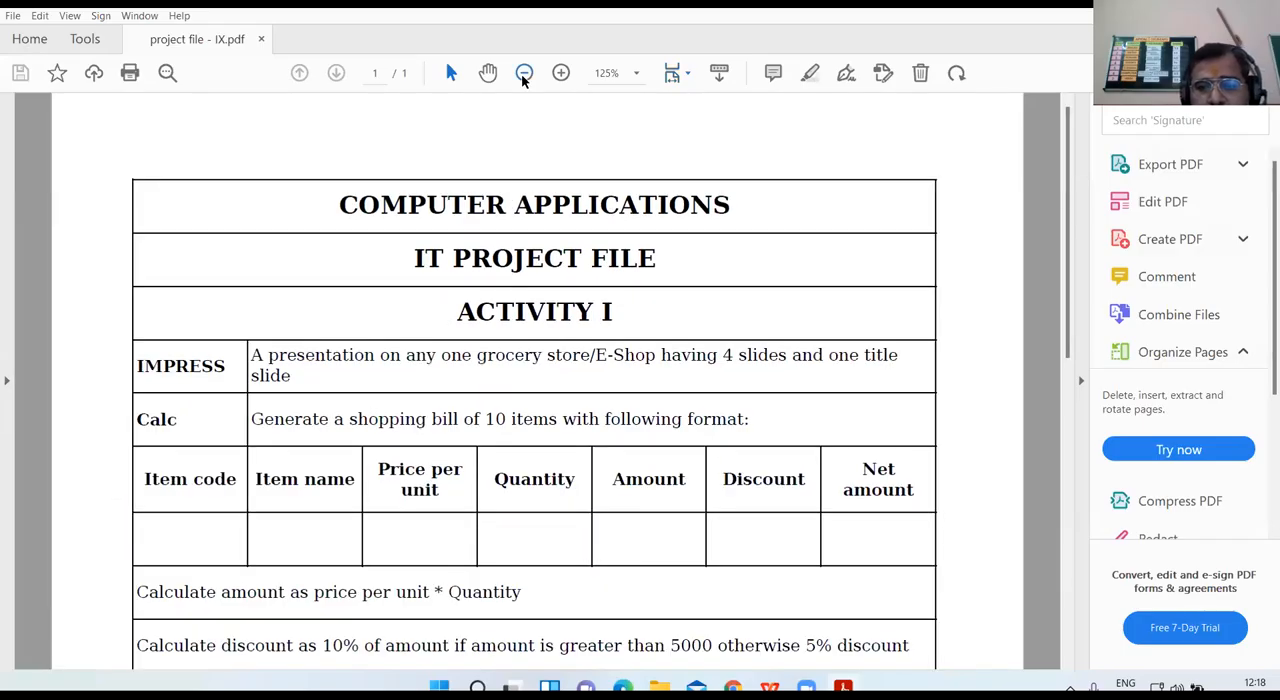
Zoom the IT project file PDF out from 125% to 100%.
left_click(524, 73)
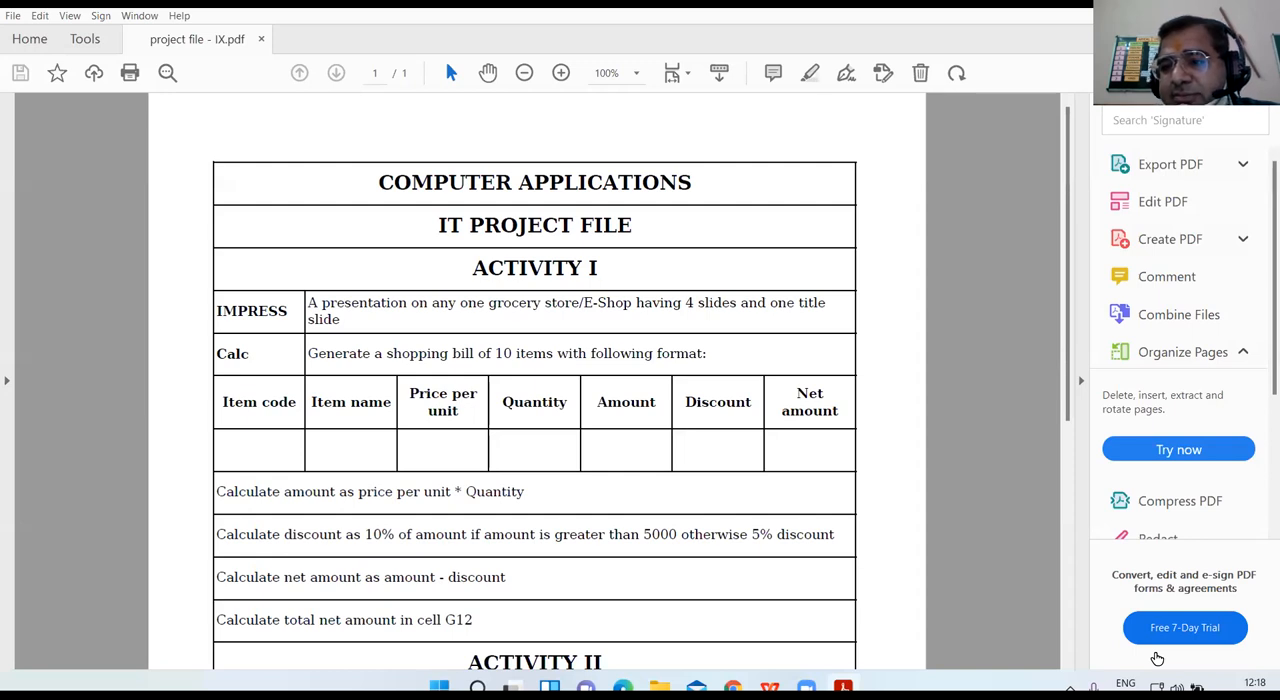
mouse_move(990, 146)
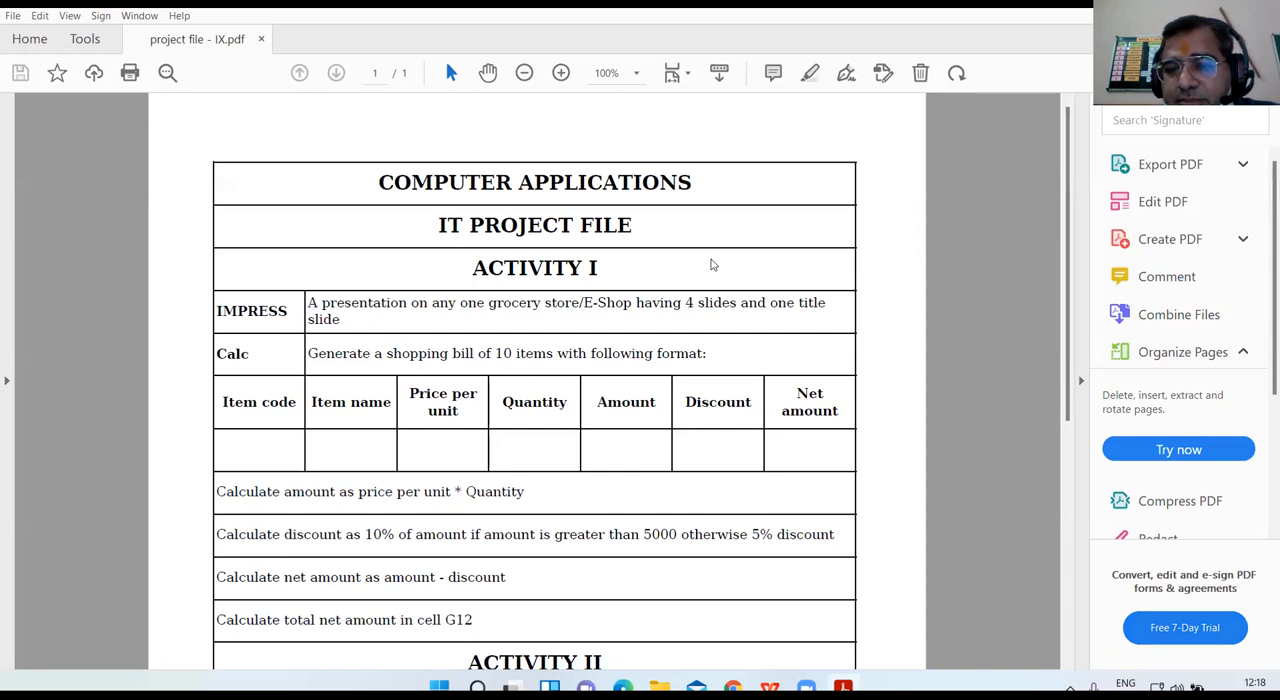
mouse_move(1049, 158)
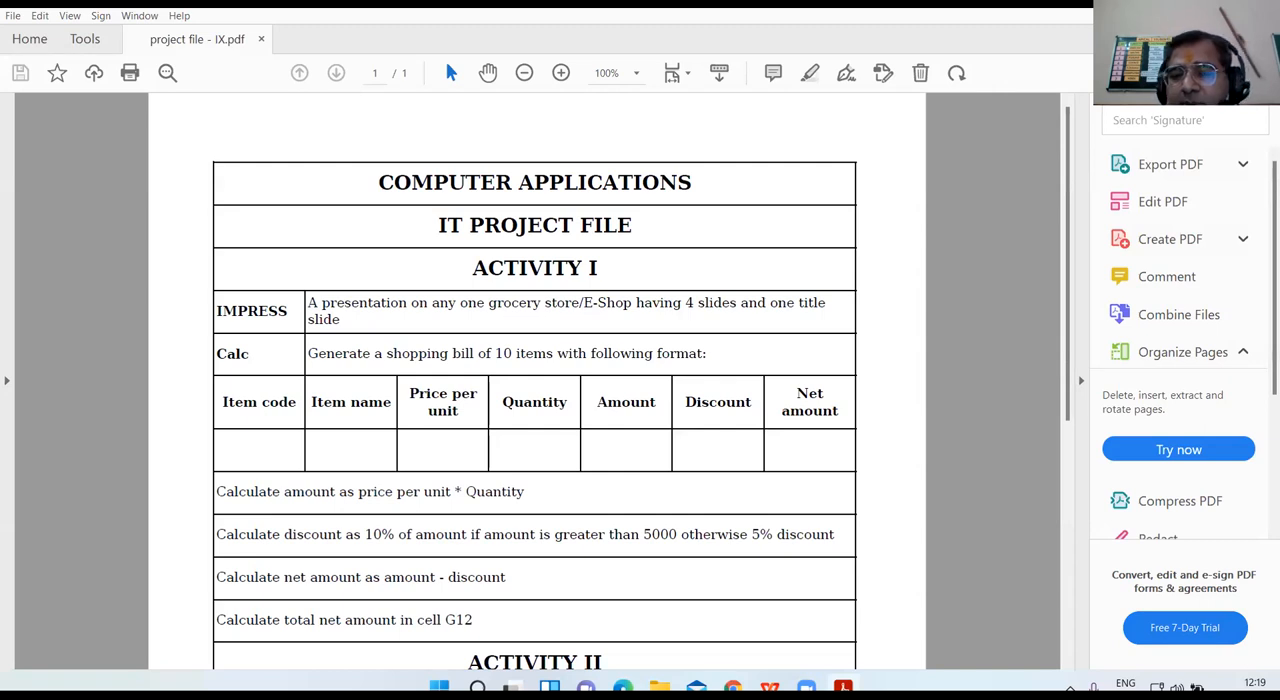
mouse_move(800, 113)
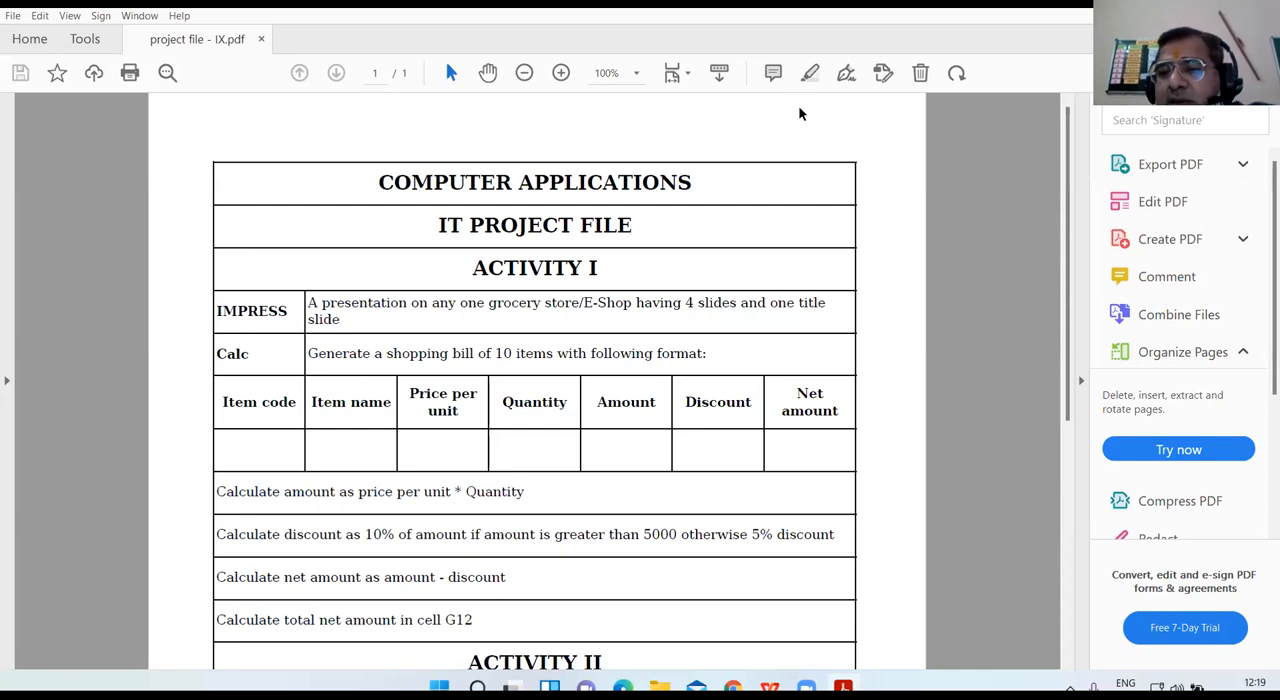
Scroll the project file down to bring the Activity II heading into view.
scroll("down", 3)
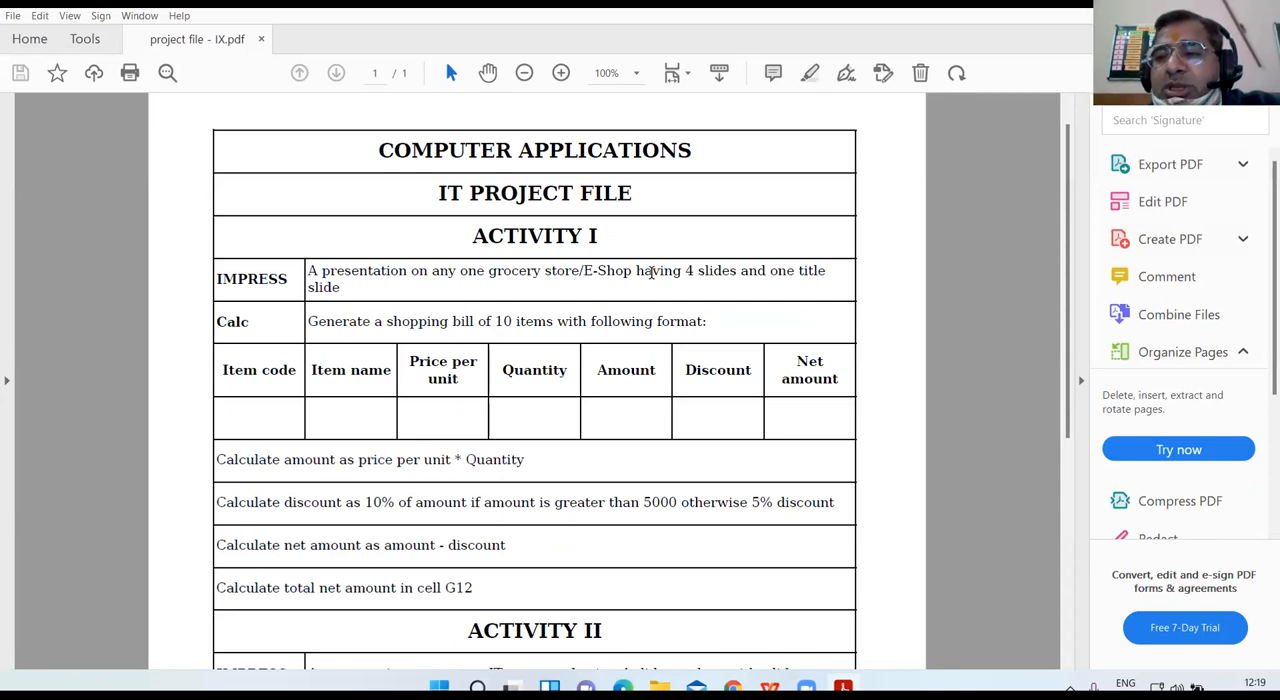
mouse_move(500, 632)
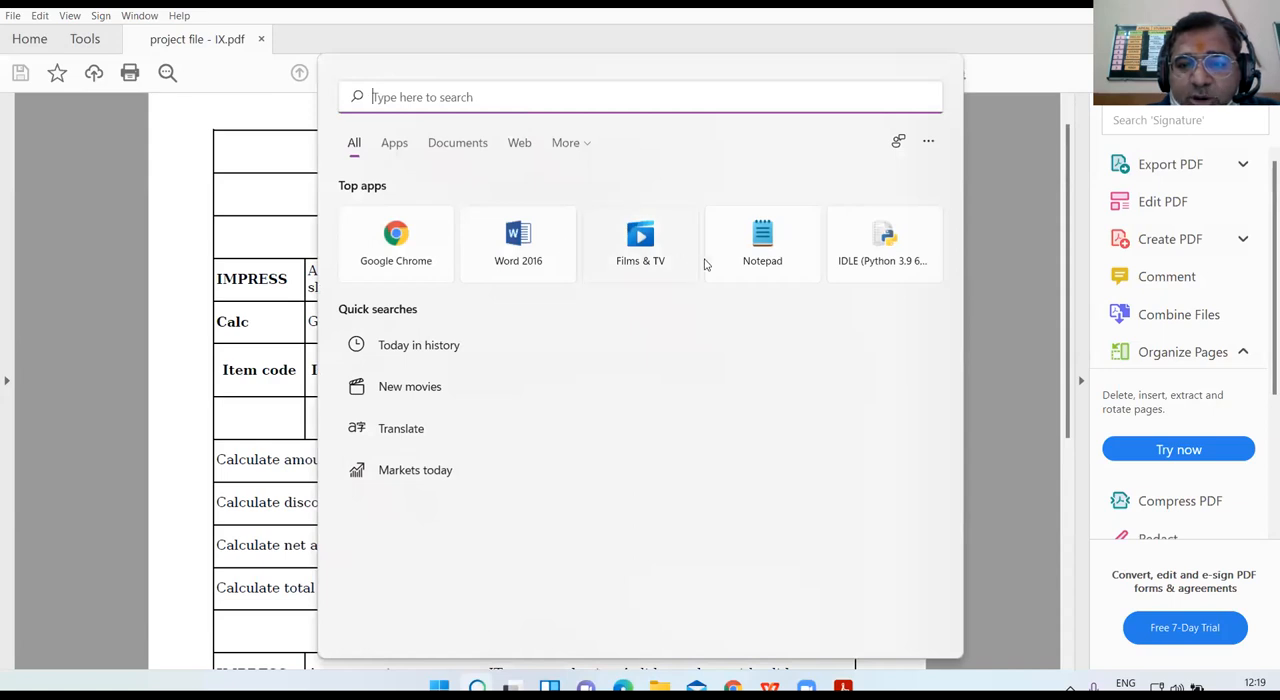
Launch a blank Notepad and type the heading 'PROJECT REPORT DISCUSSION'.
left_click(762, 240)
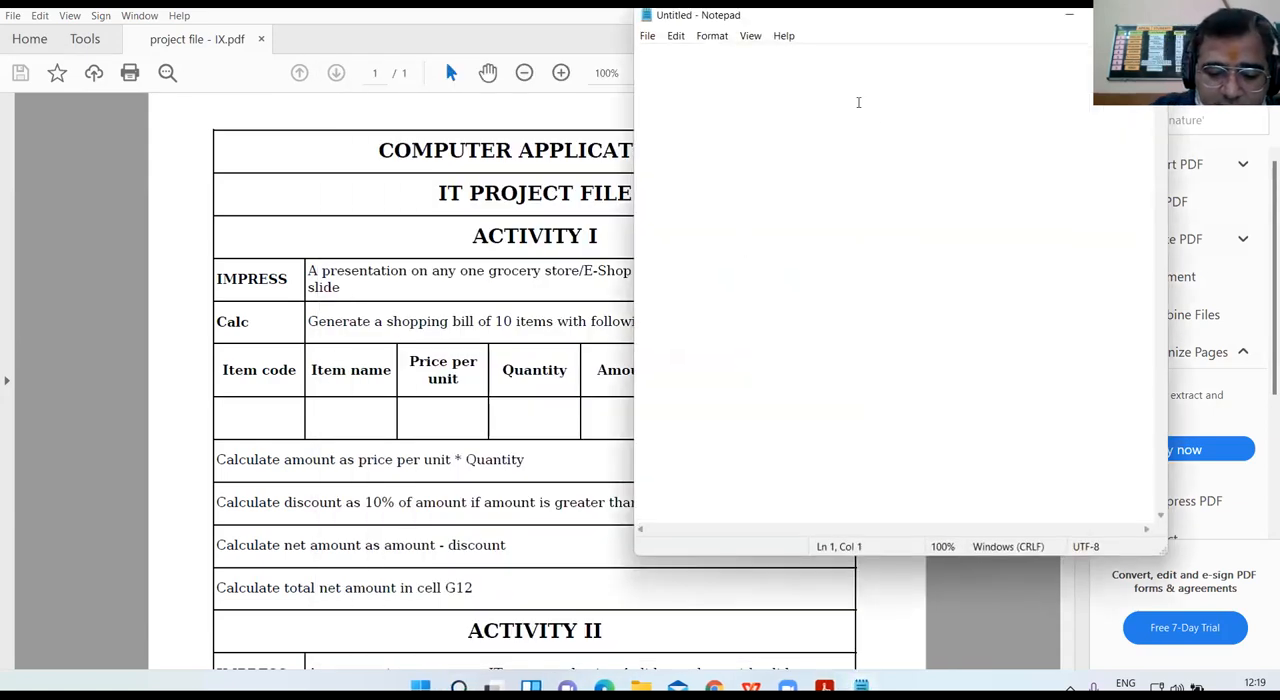
type("PROJECT REPORT DIS")
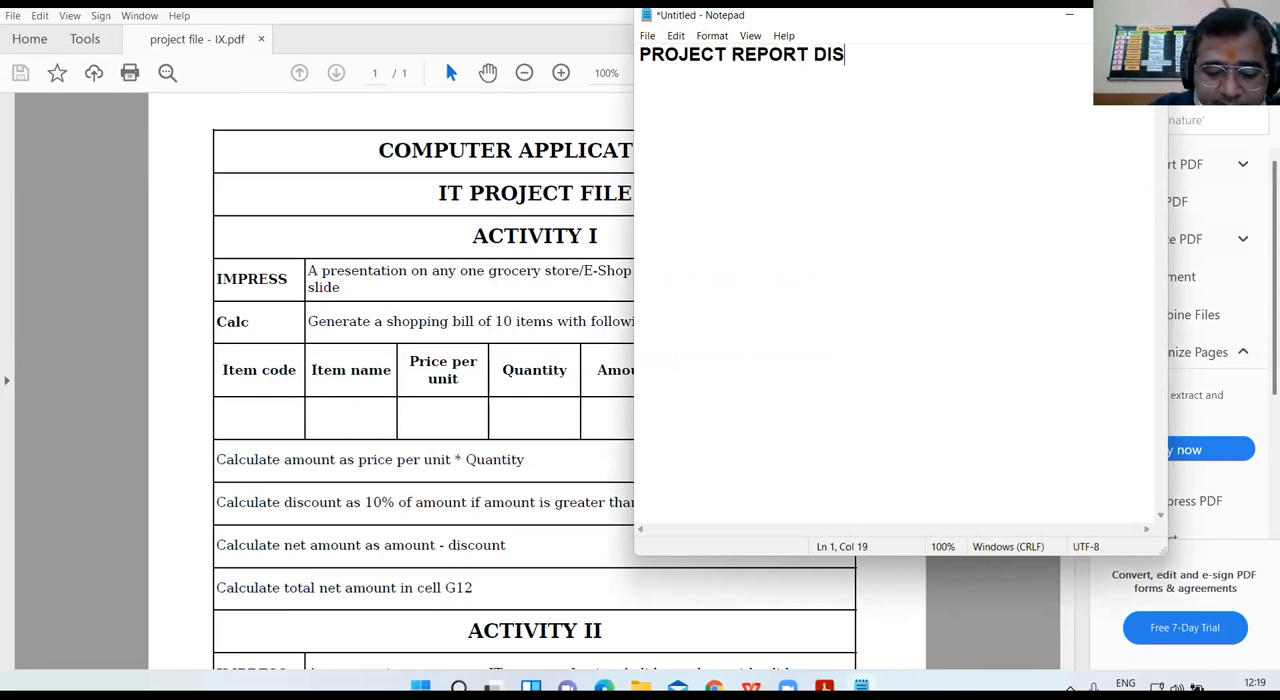
type("CUSSI")
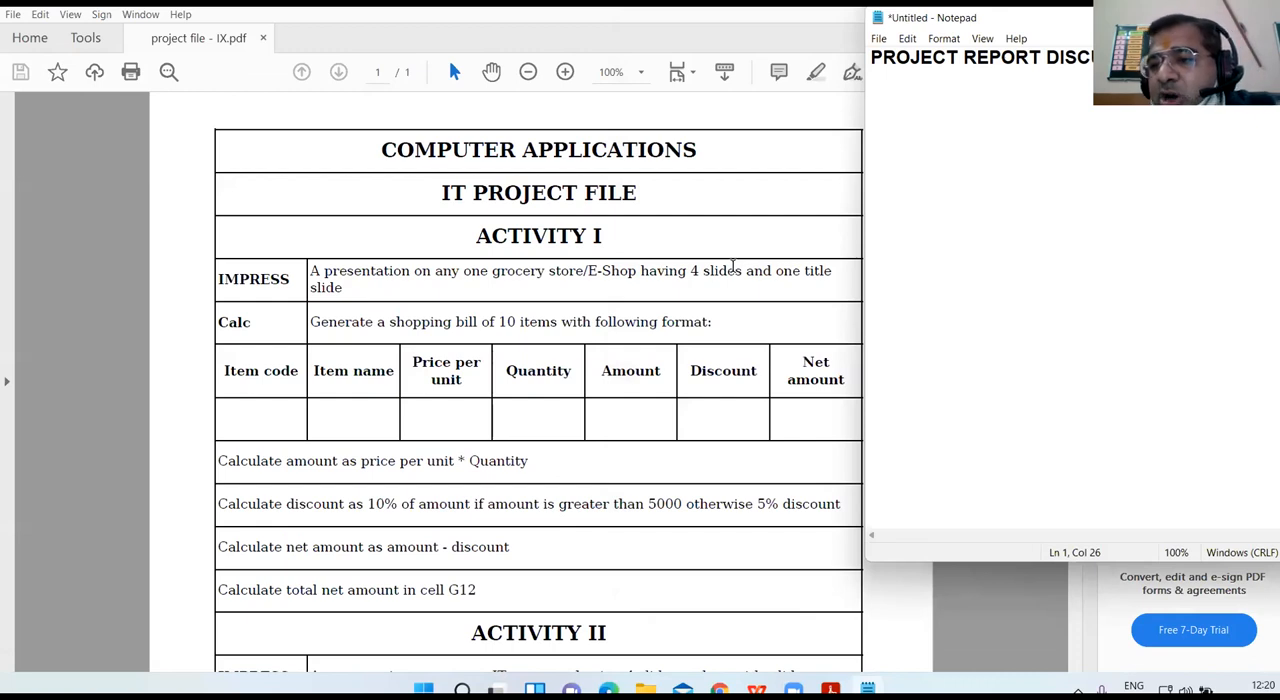
mouse_move(738, 268)
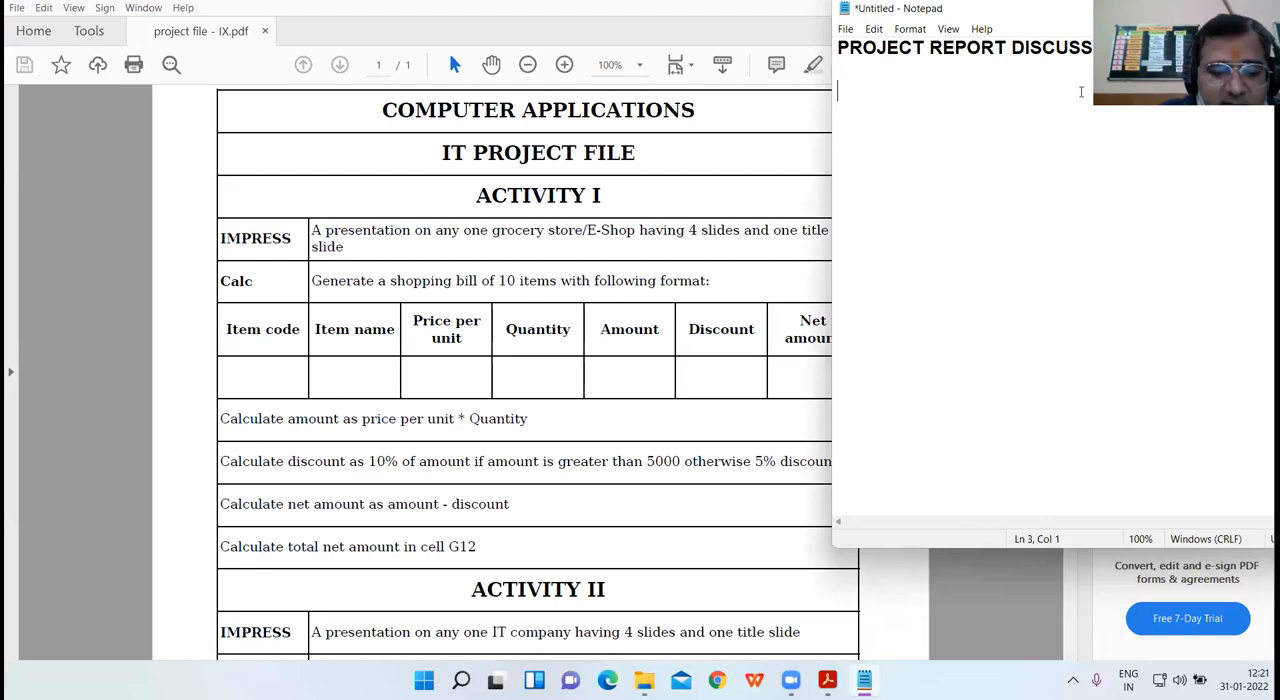
Type the line 'Grocery store : ( 1-25)', fixing the misspelling.
type("Grcoe")
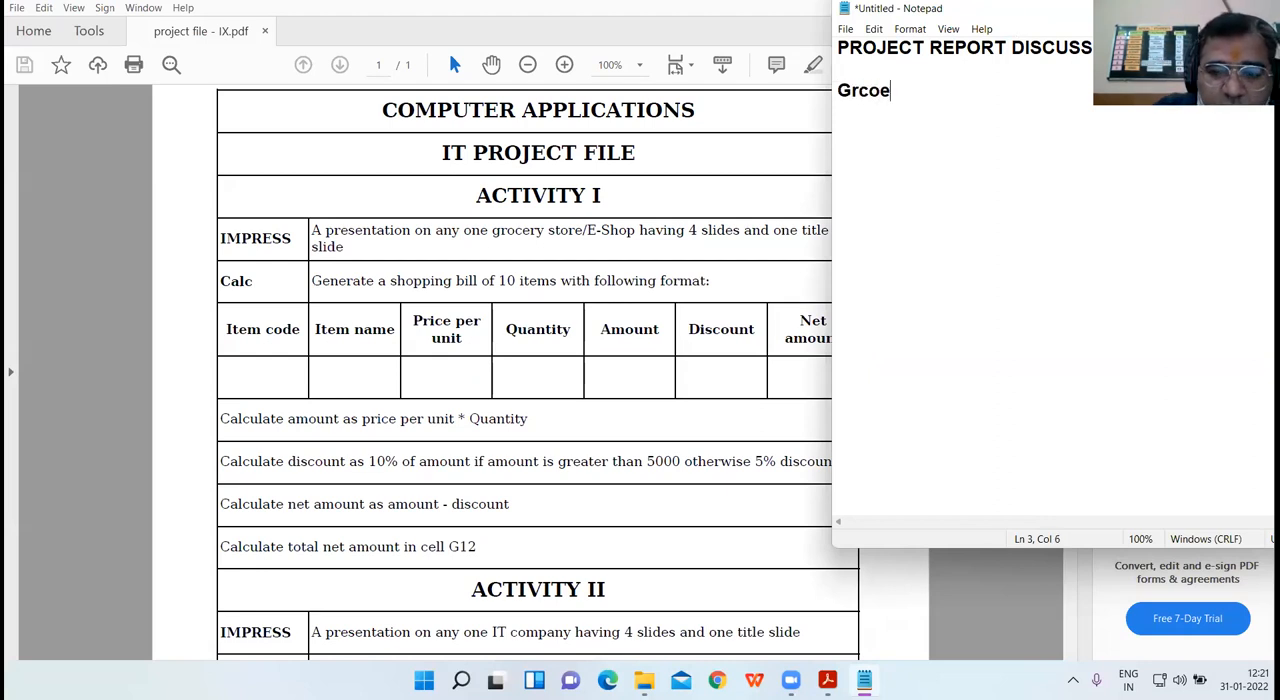
key("BackSpace")
type("ocery stor")
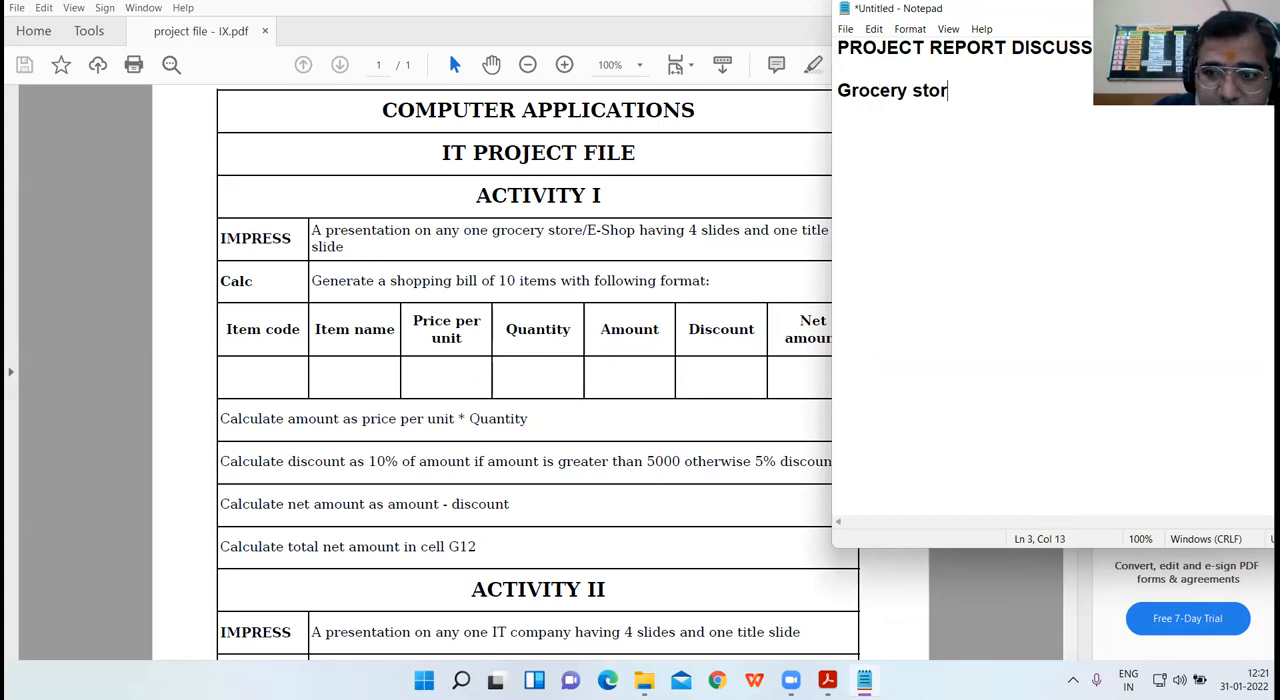
type("e :")
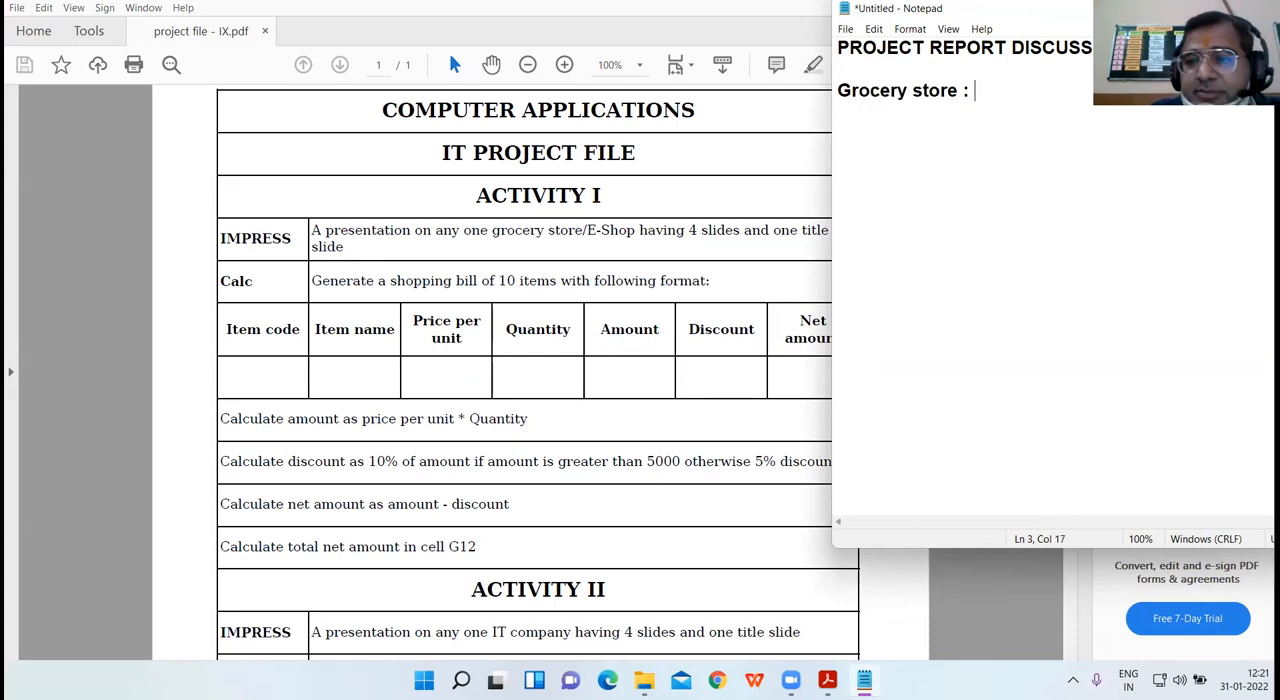
type("(")
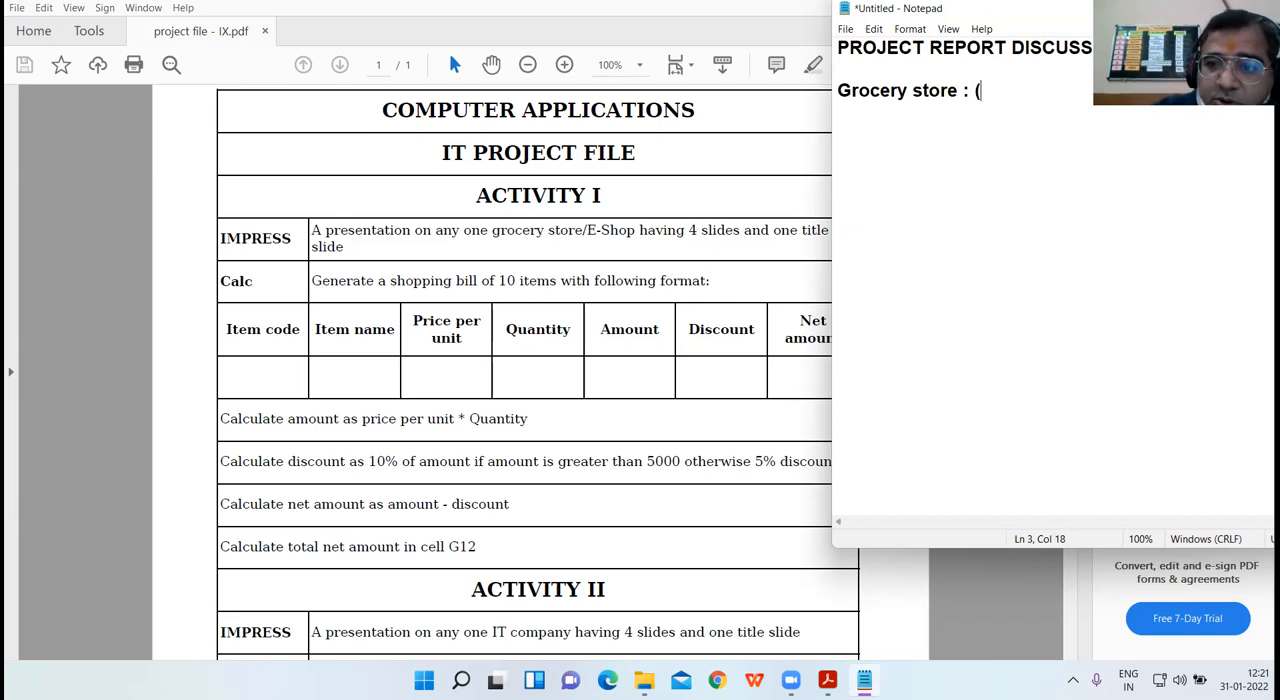
type("1-2")
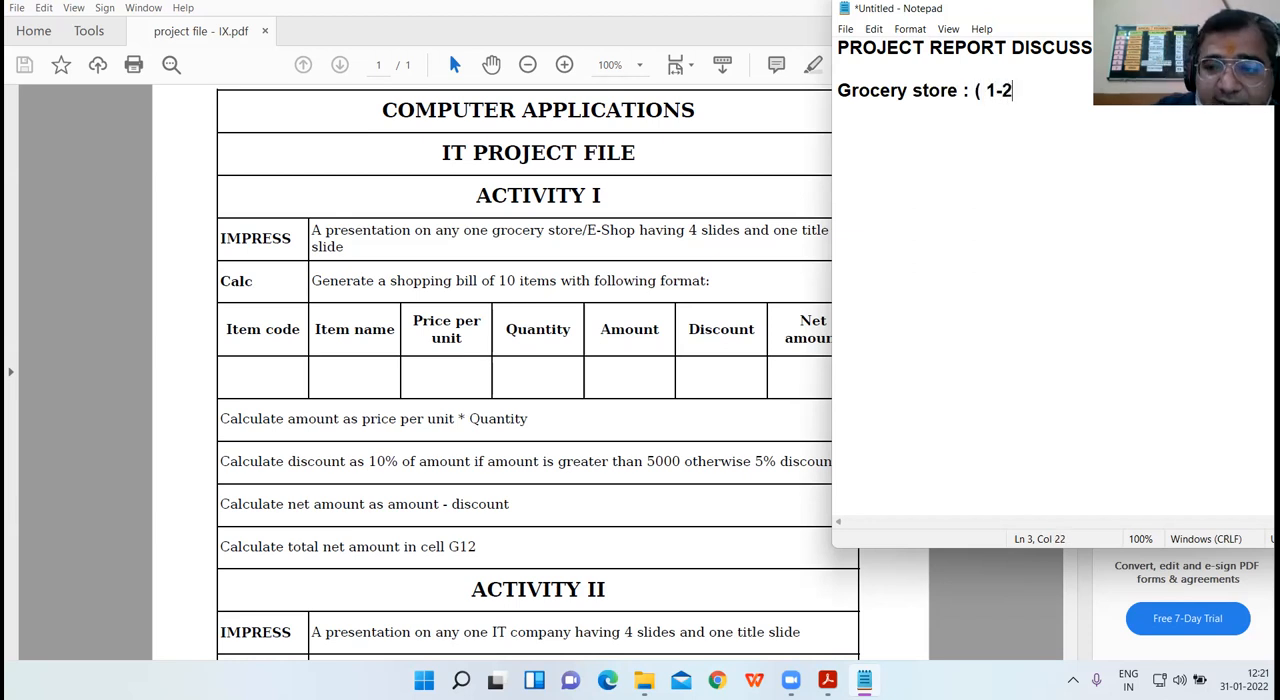
type("4")
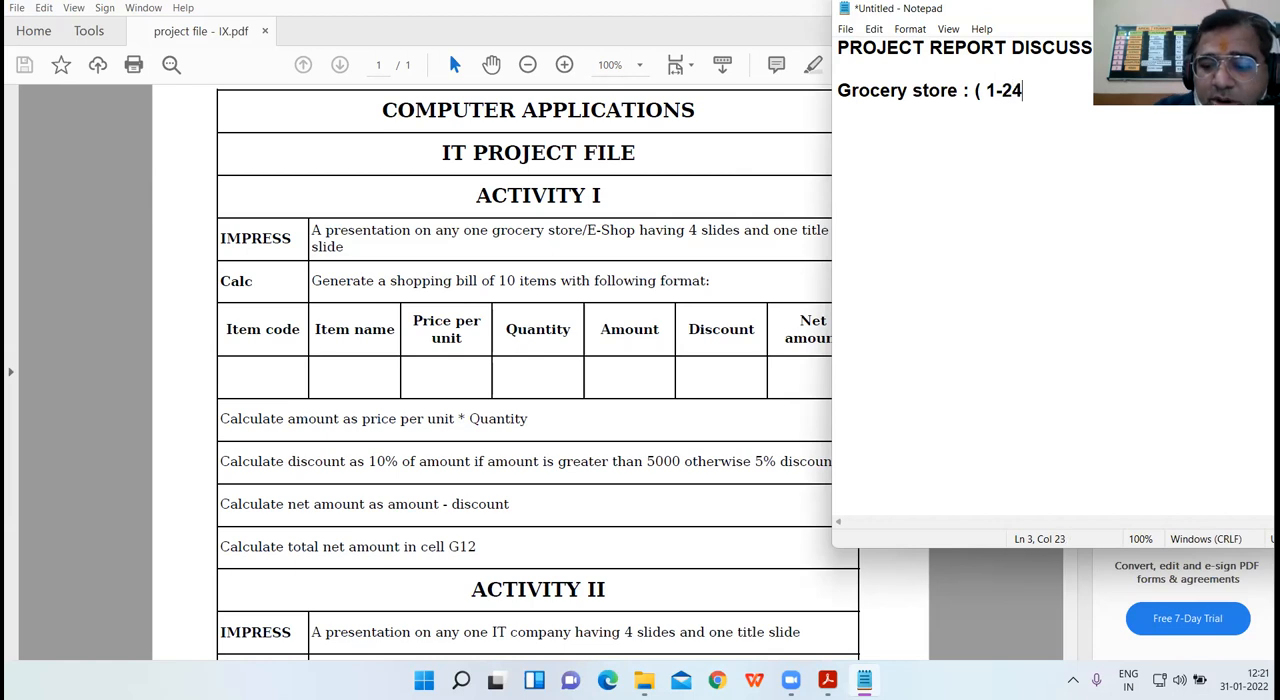
type(")")
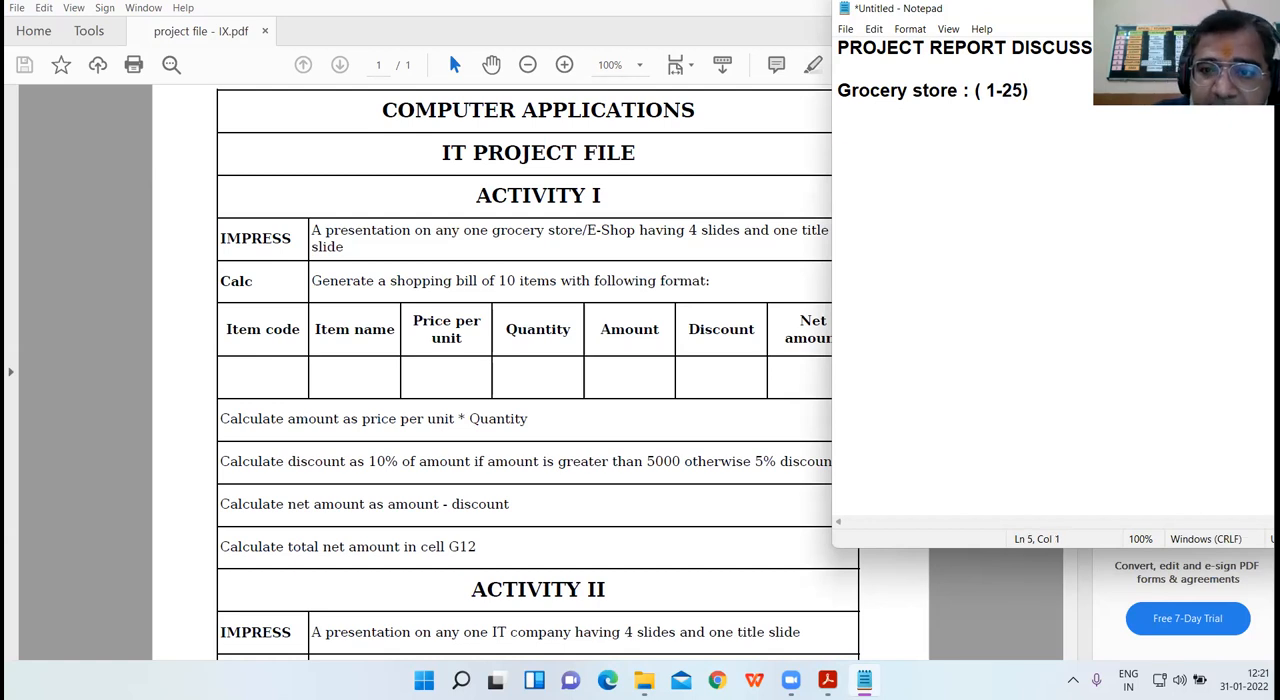
Add the PPT on Grocery store line with its slide breakdown.
type("PPT on")
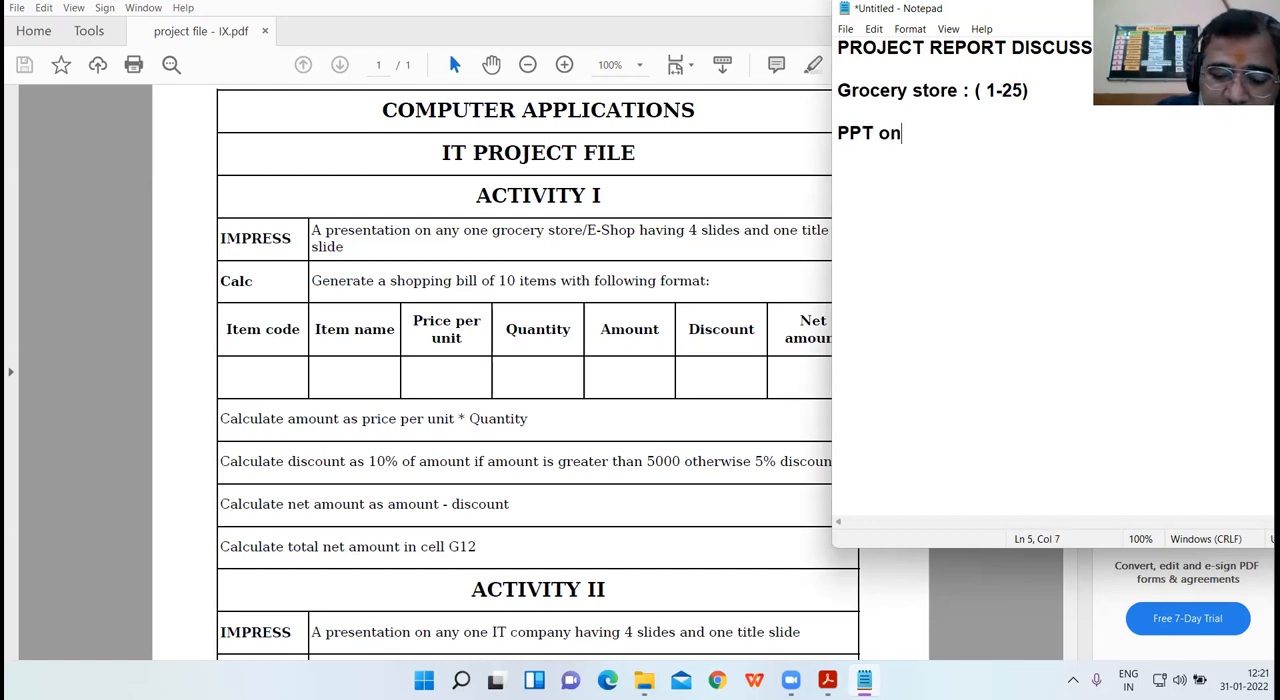
type("Grocery")
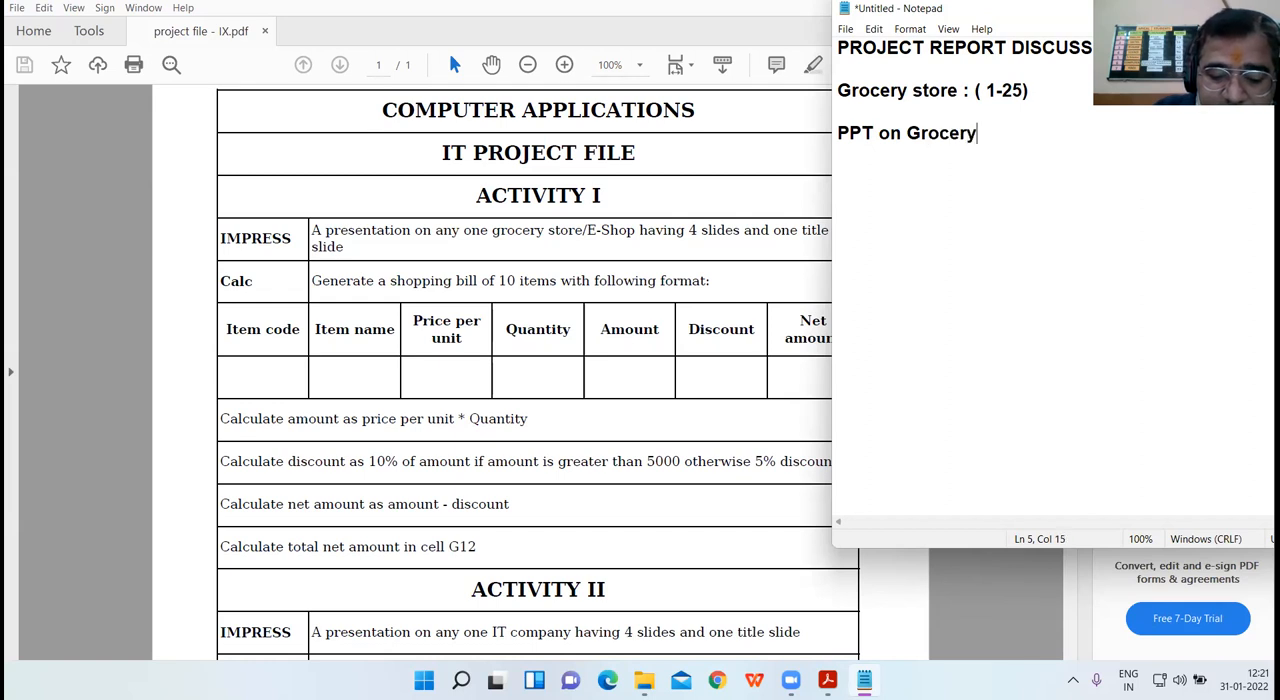
type("store")
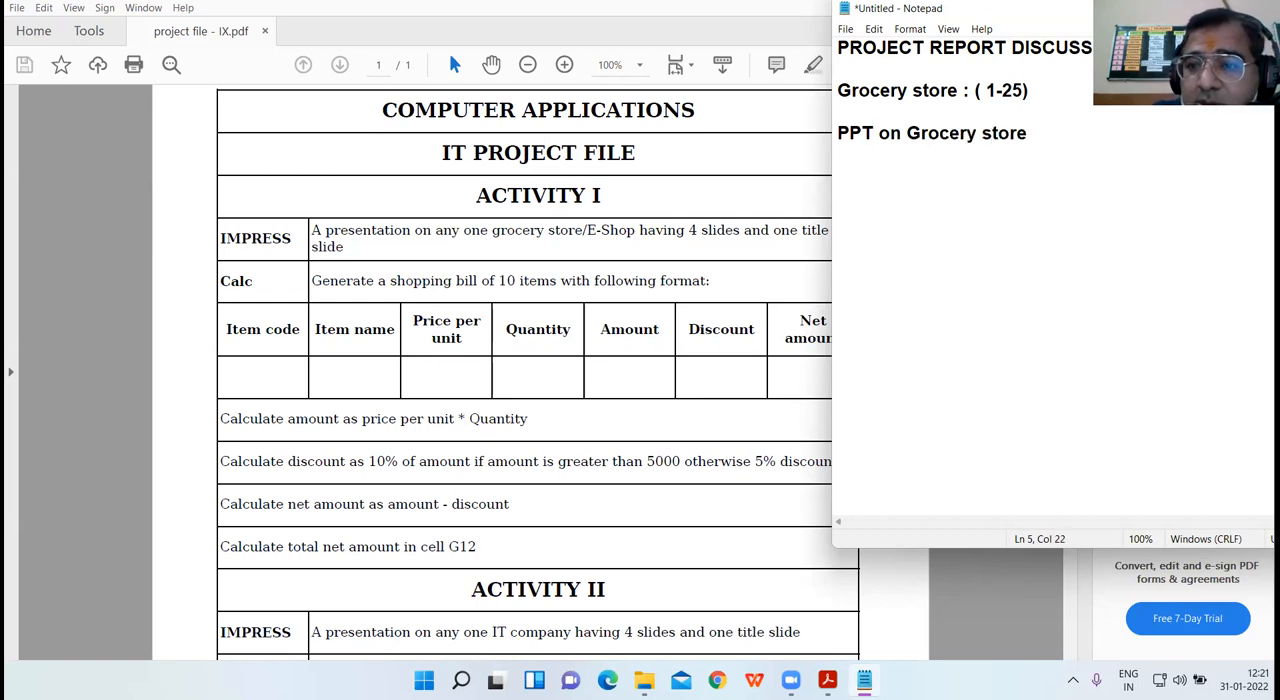
key("enter")
type("- 4 sl")
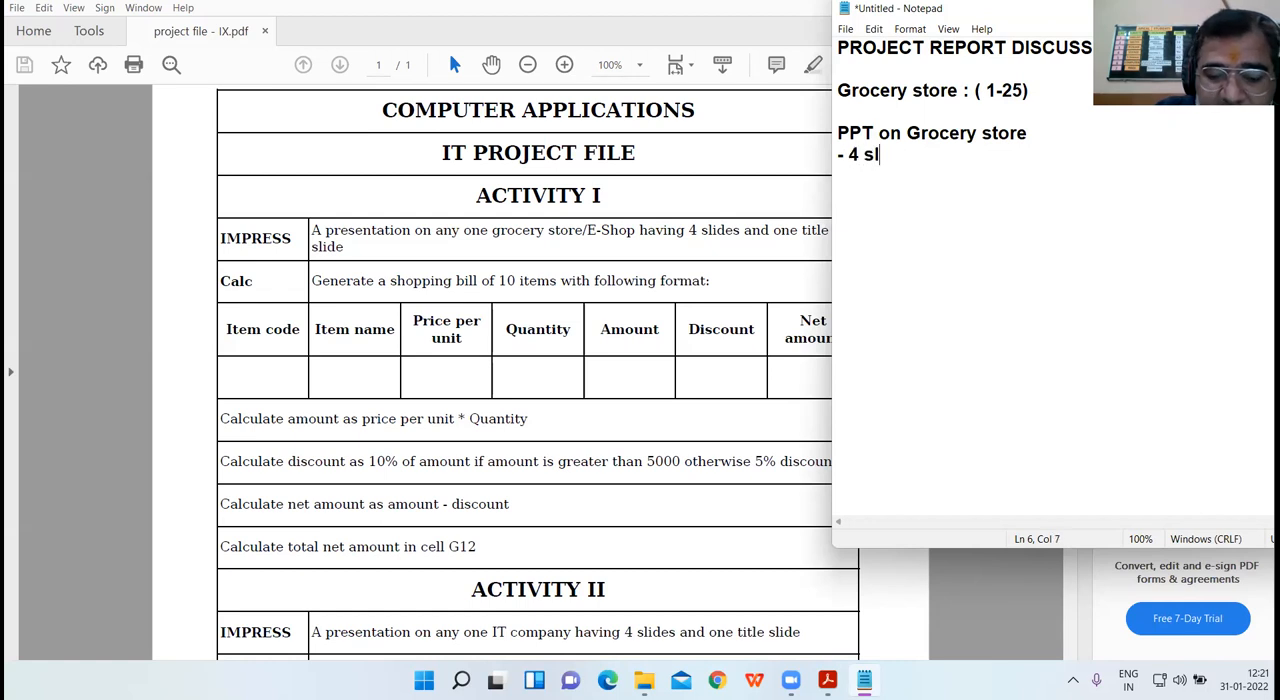
type("ide")
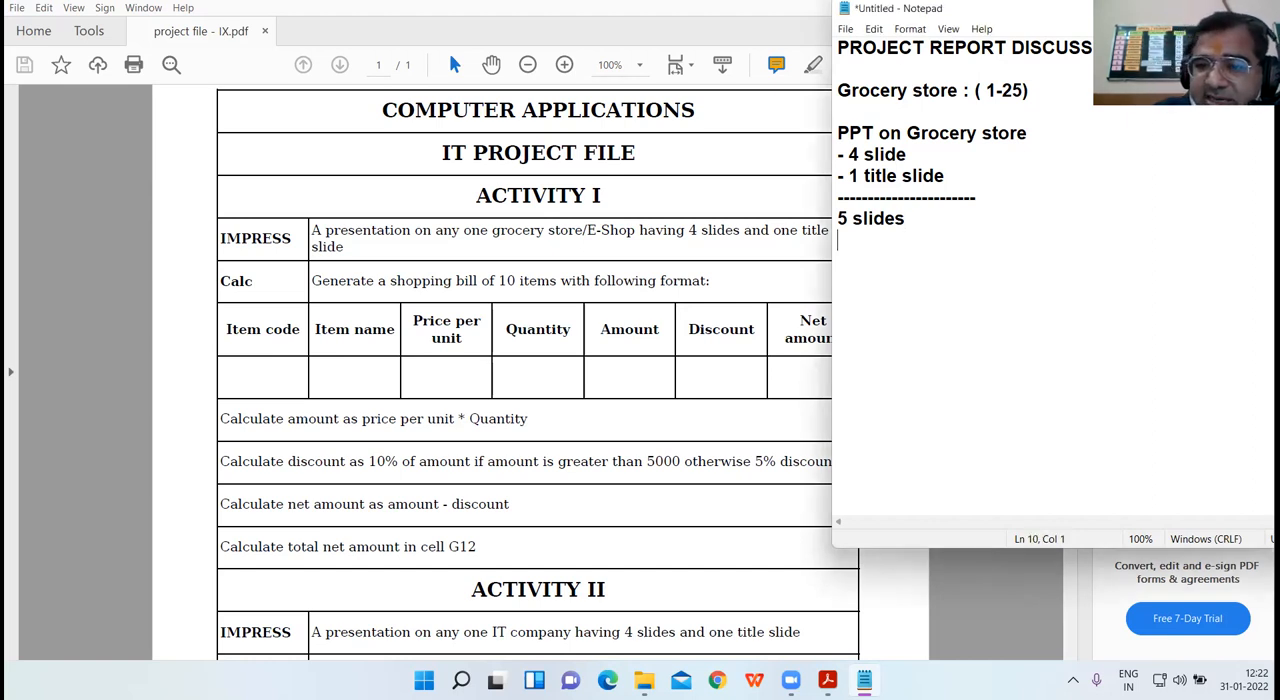
Note that slides must balance images and text, typed in normal style.
type("must have")
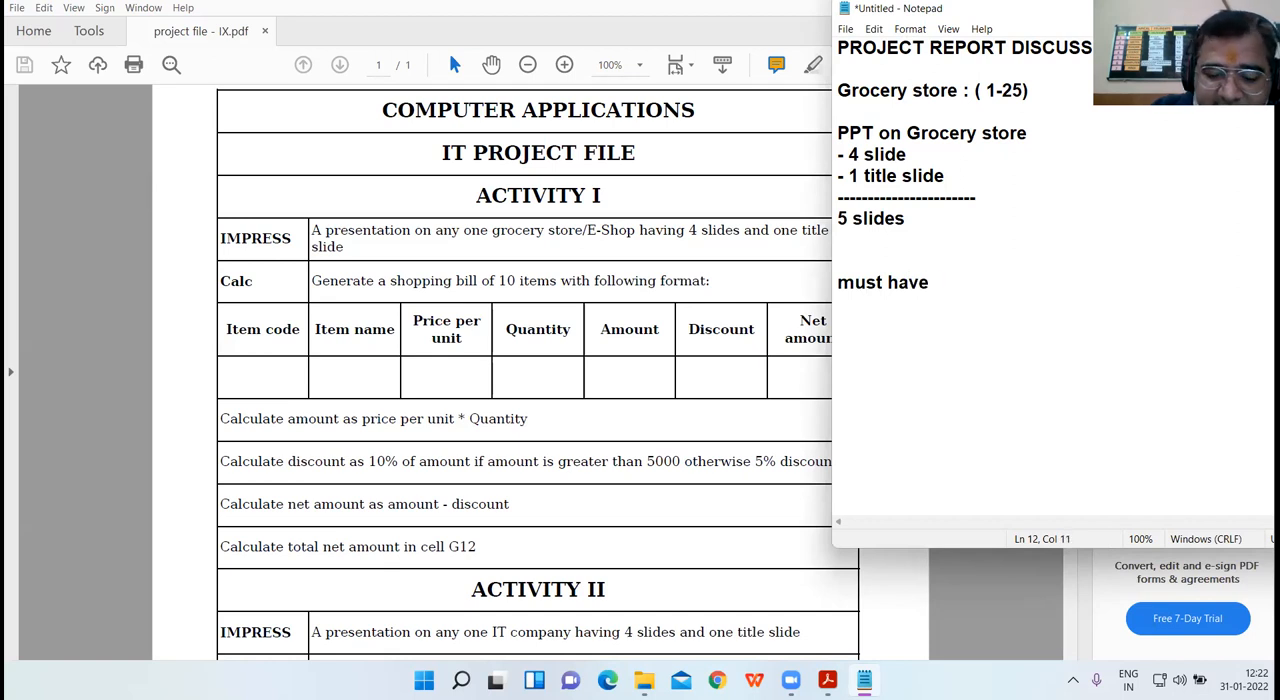
type("balance o")
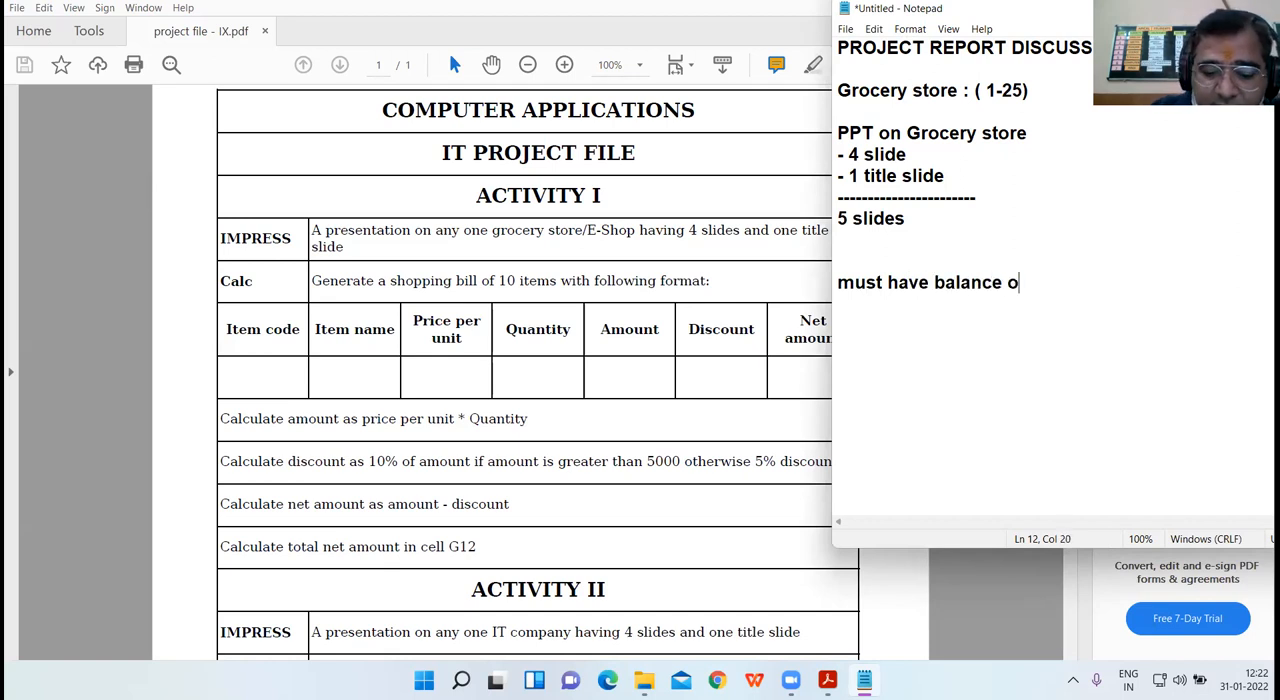
type("f images")
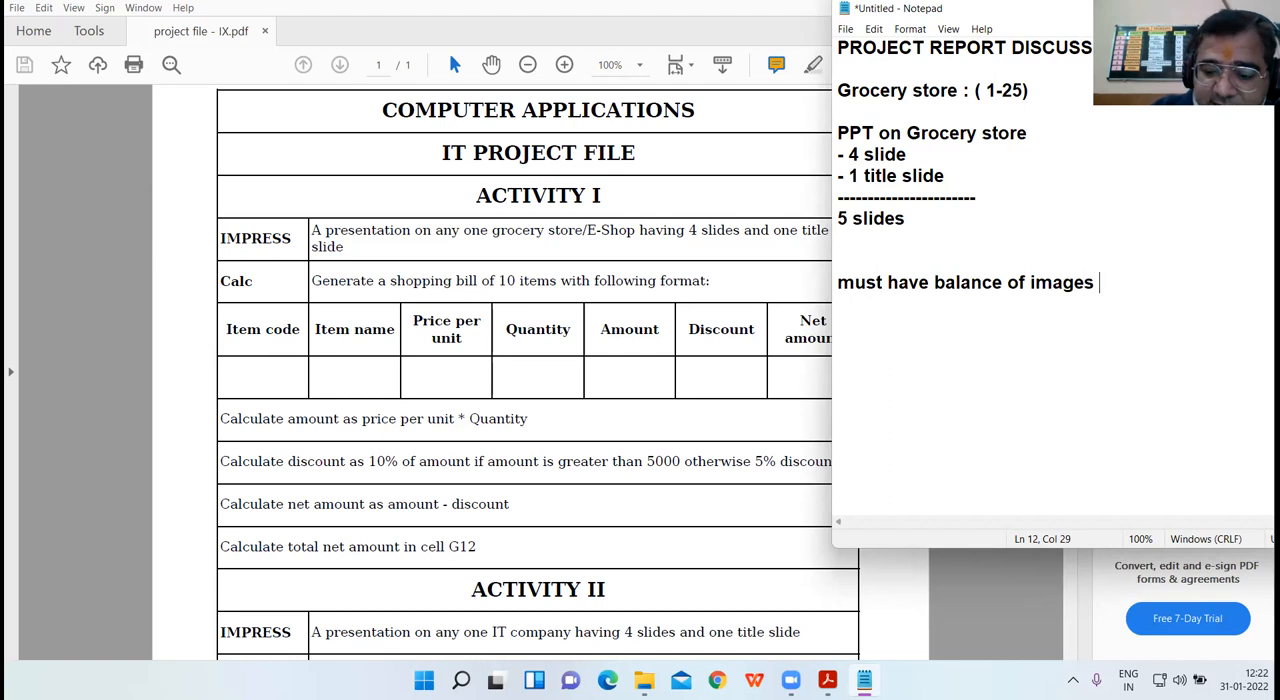
type("+ text")
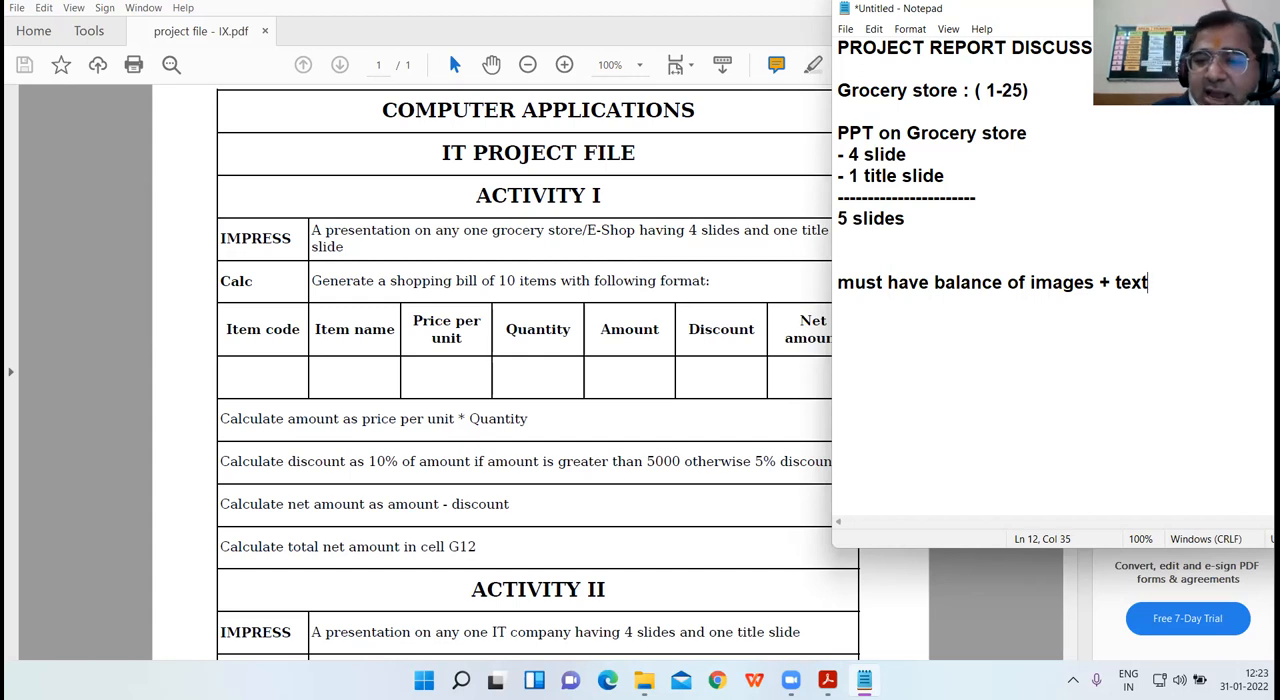
type("type text")
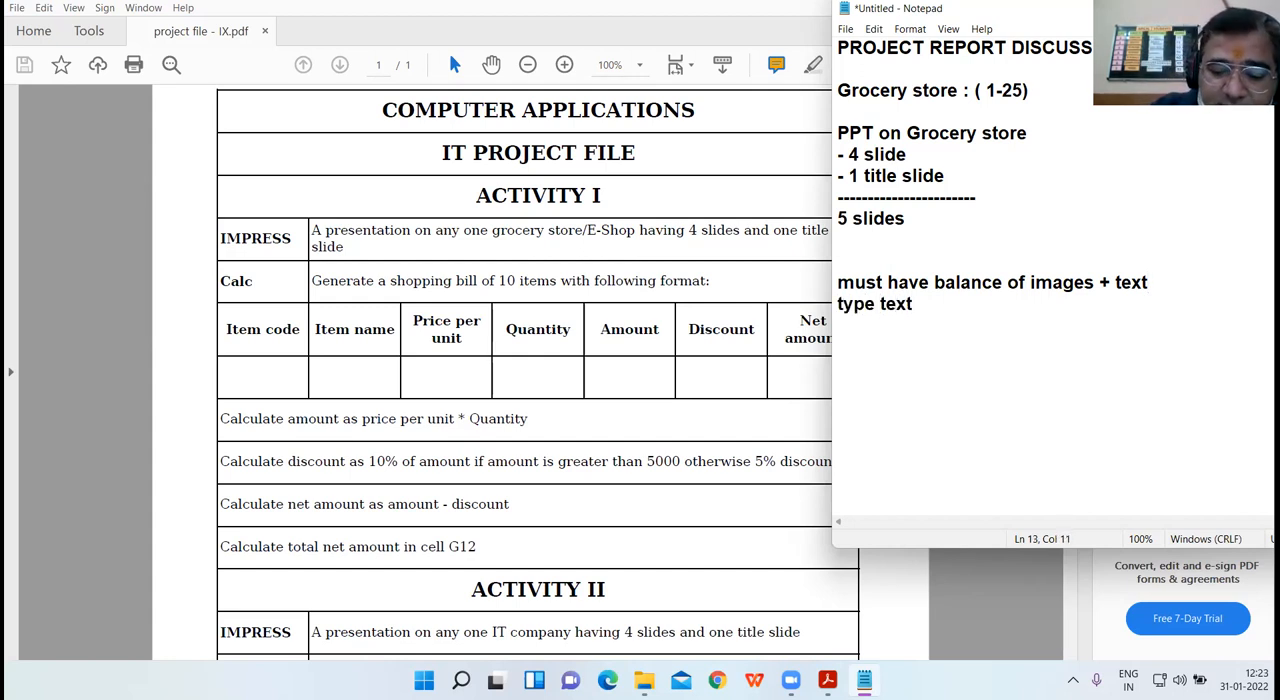
type("in normal")
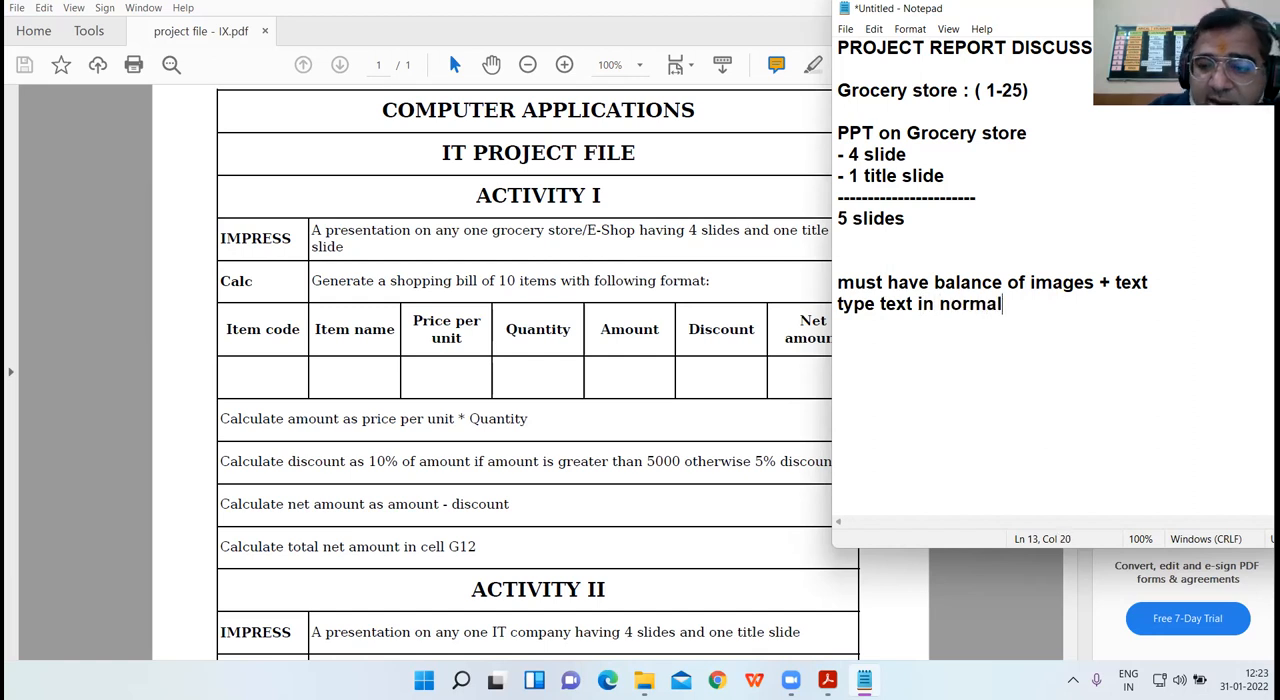
type("s")
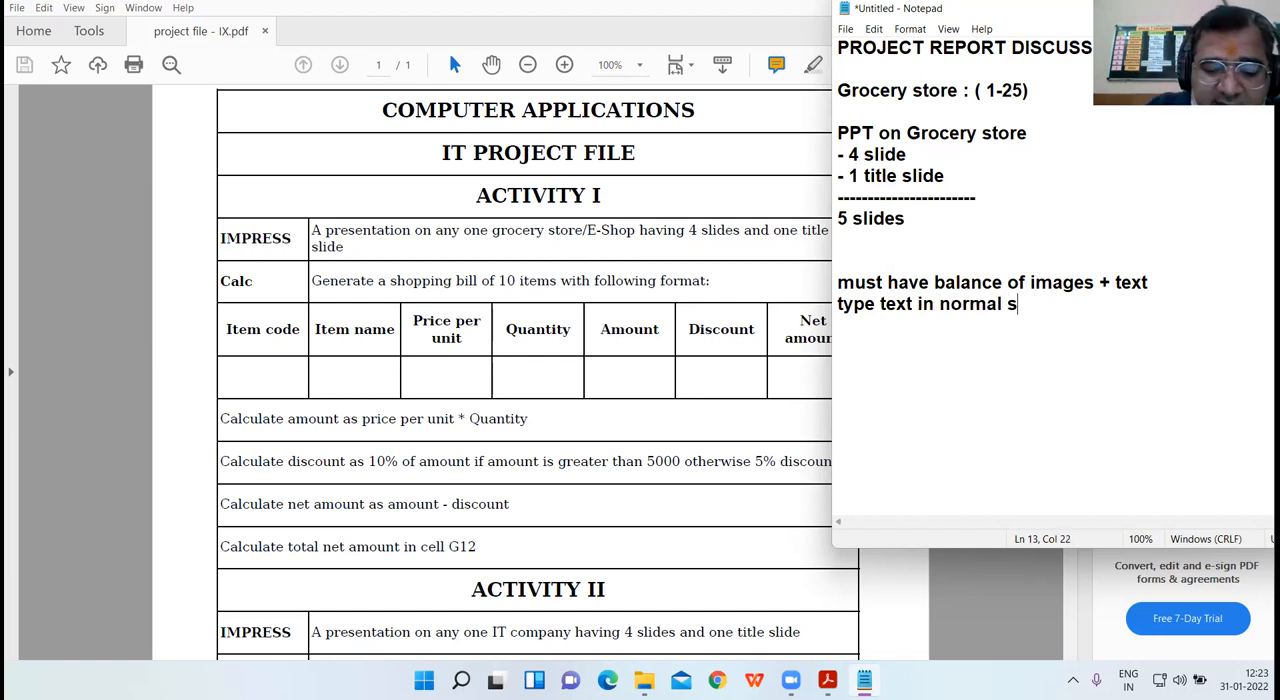
type("tyle")
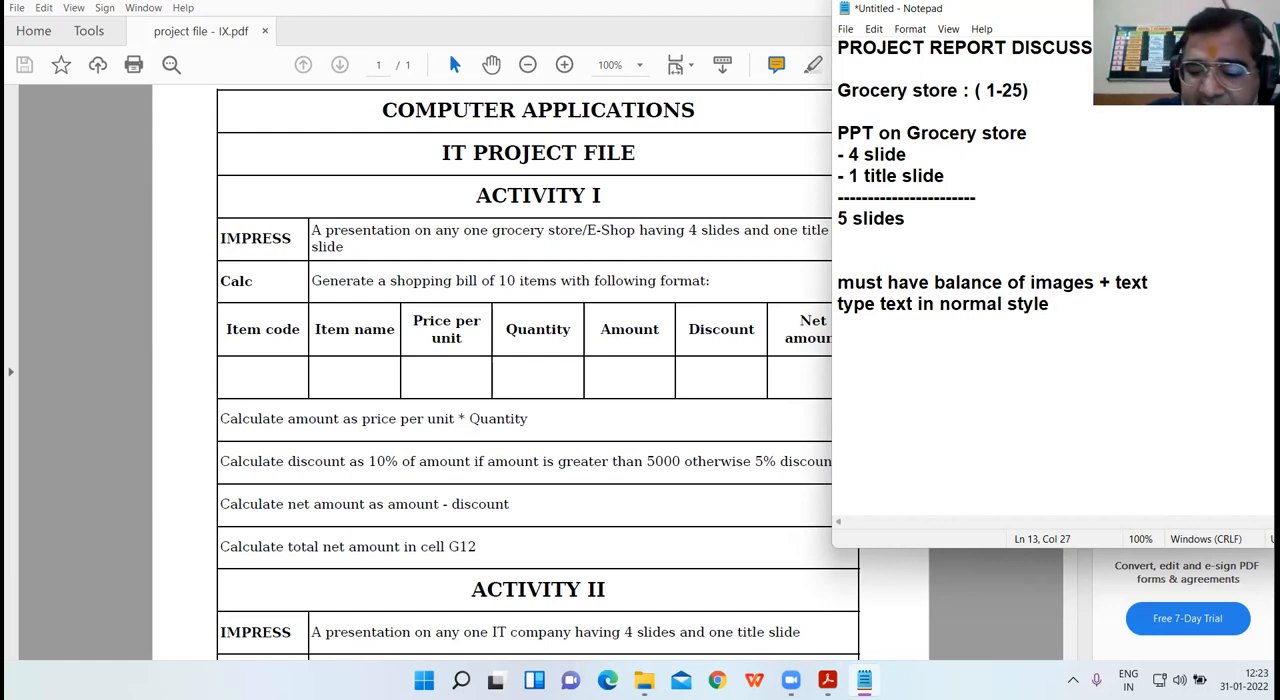
Add rules that main headings be in capitals and 3-4 images per slide.
type("- main")
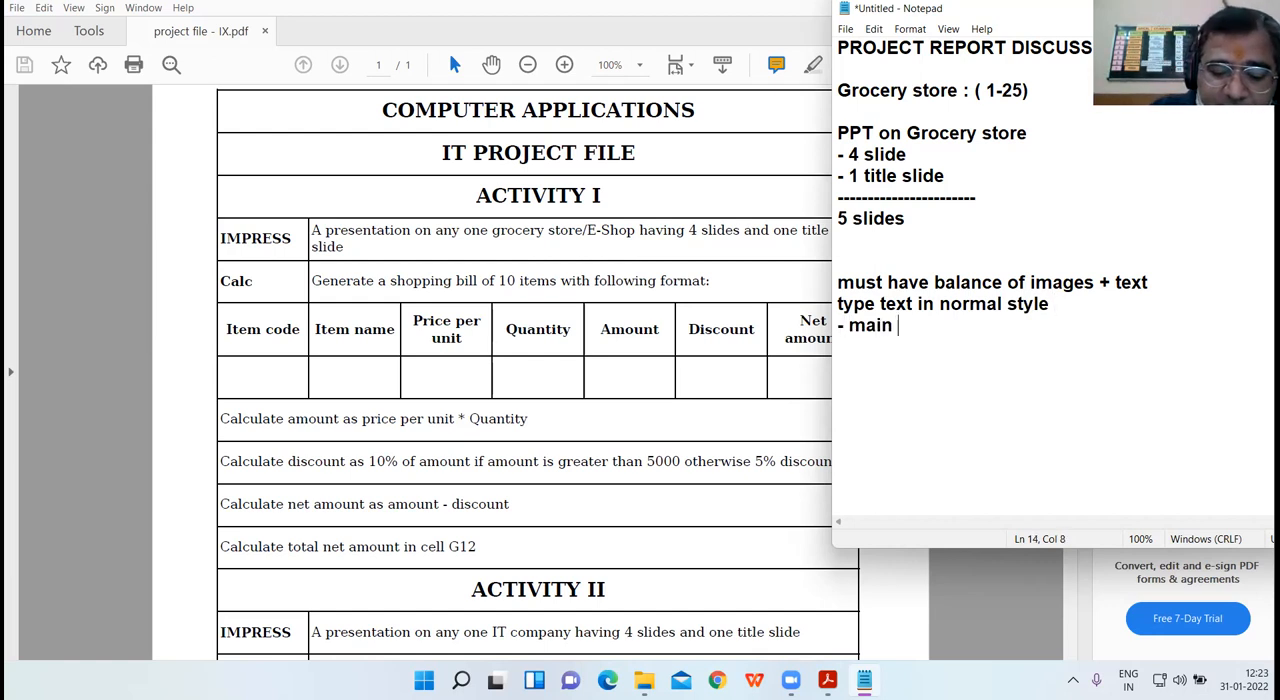
type("headings")
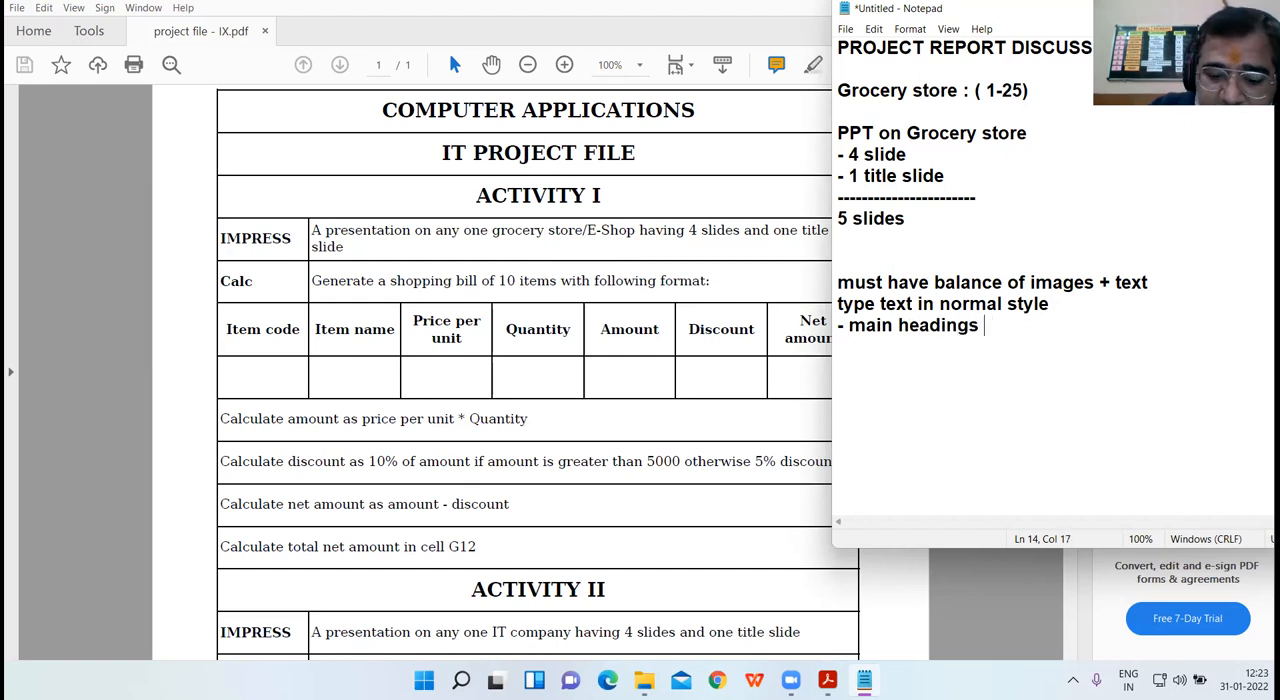
type("should be capital")
type("- Rest of")
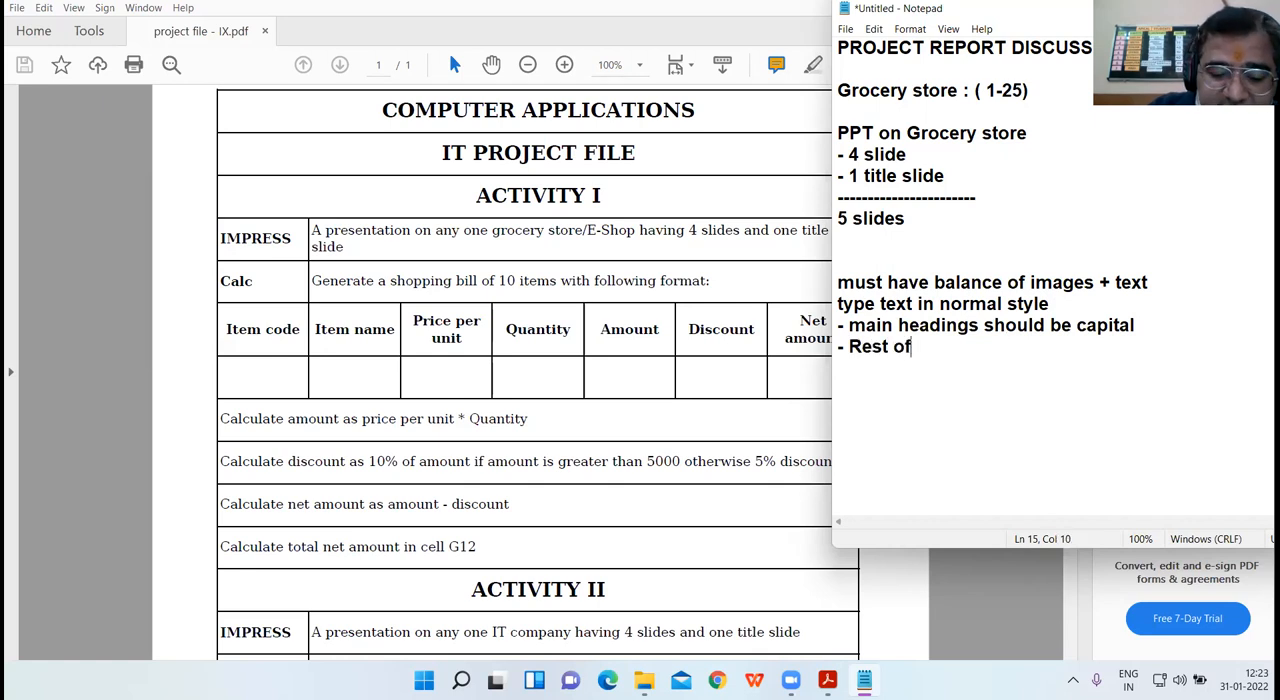
type("t")
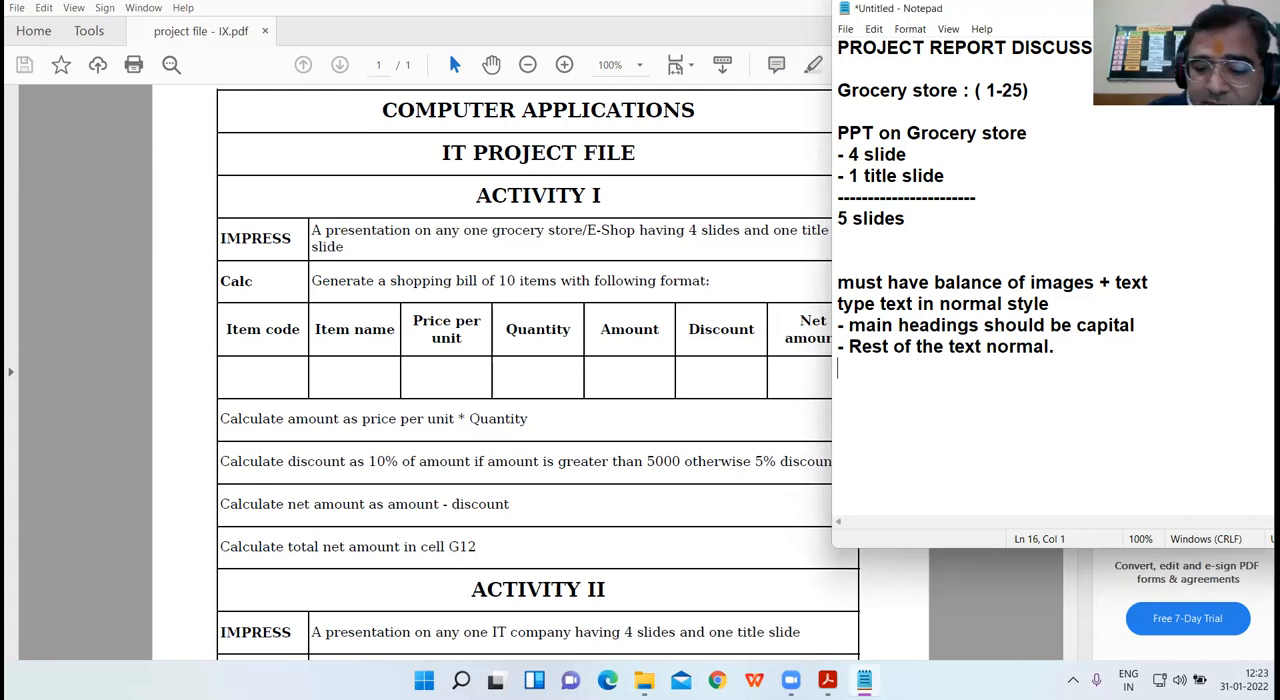
type("- apply")
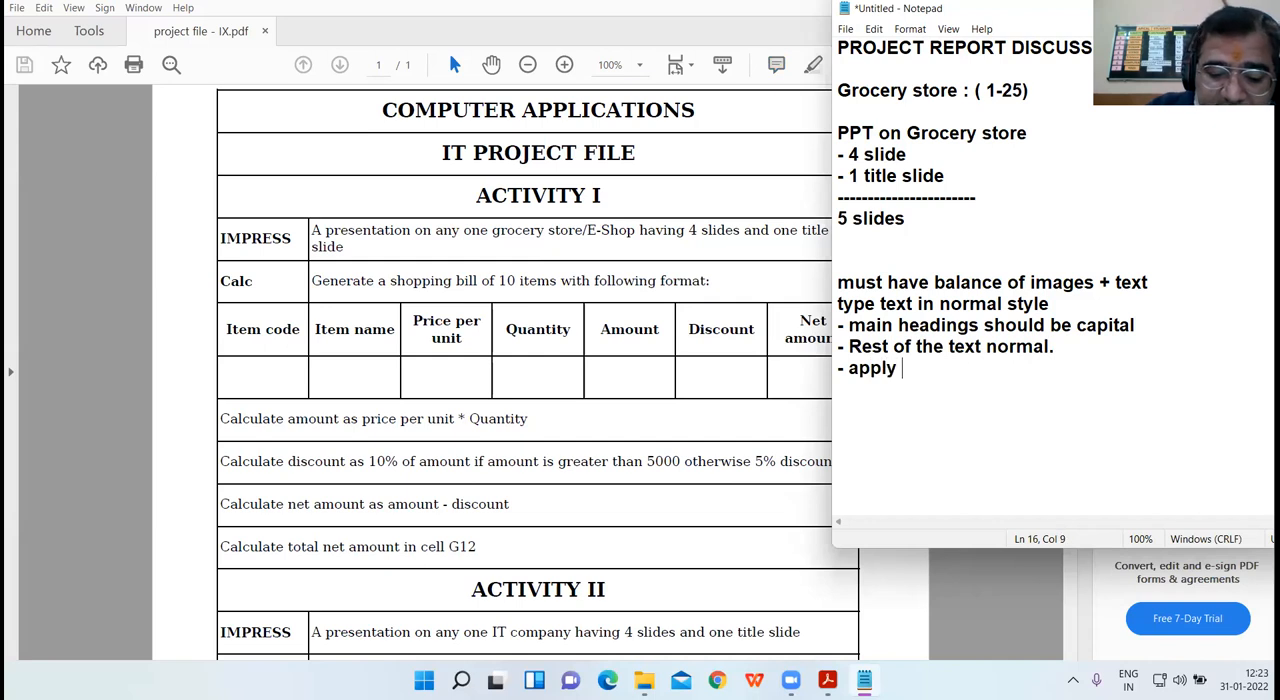
type("3-4 images on every slide")
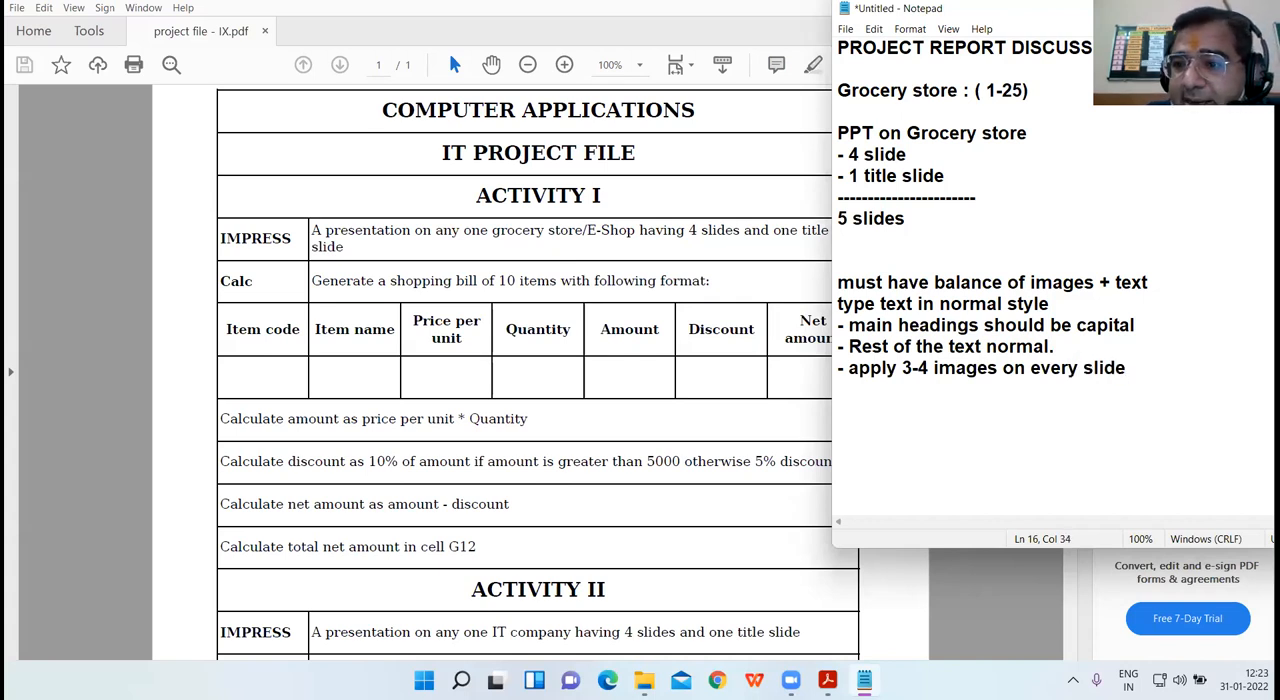
Add the '- TITLE SLIDE' heading with '(i) Title of PPT - GROCERY STORE'.
key("Return")
type("- T")
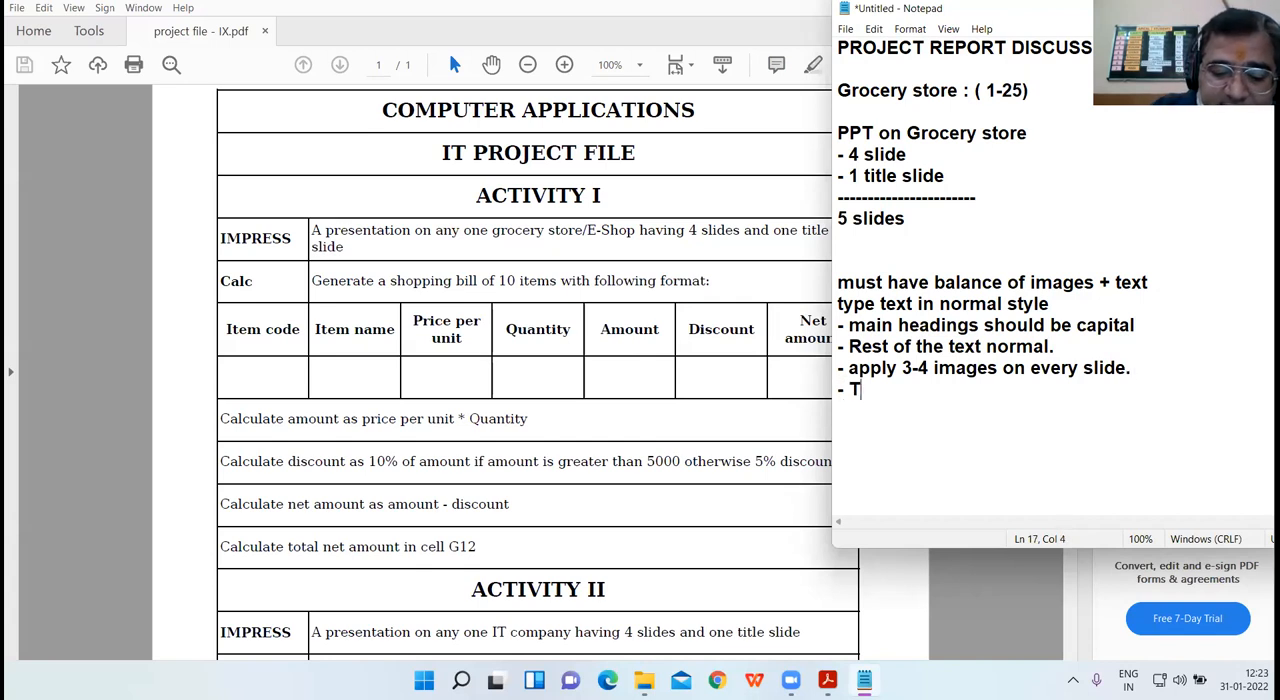
type("ITLE SLIDE")
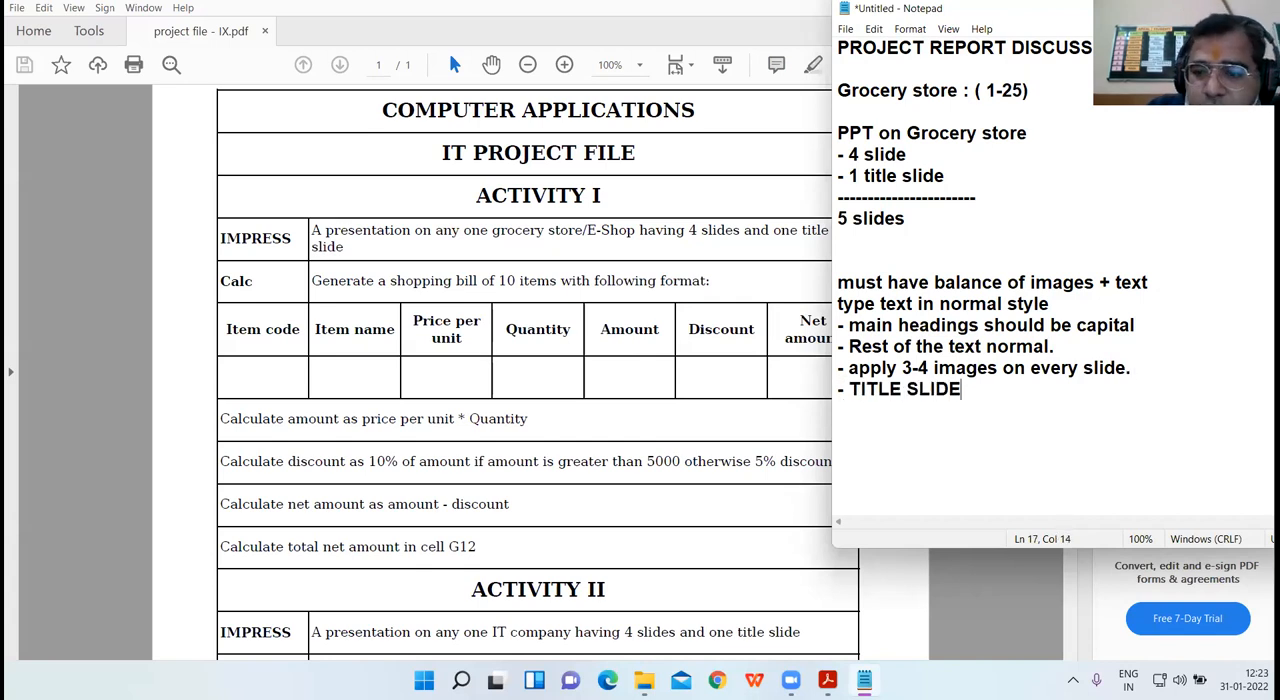
key("enter")
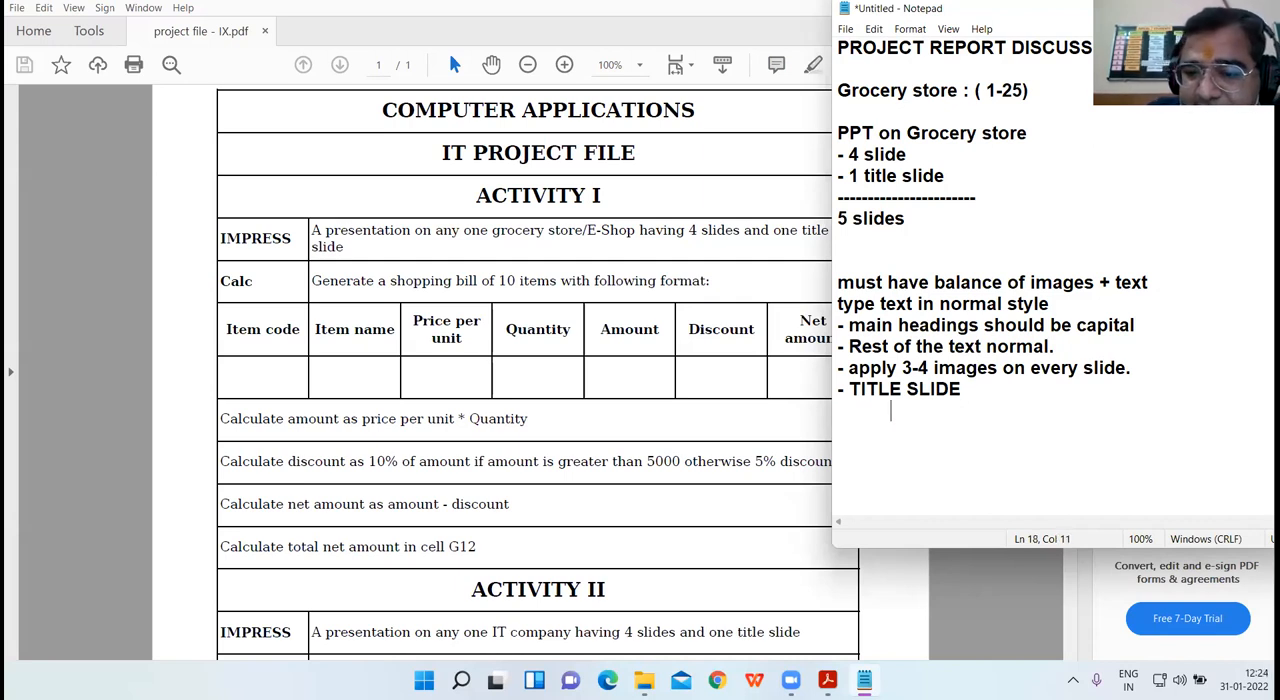
type("()")
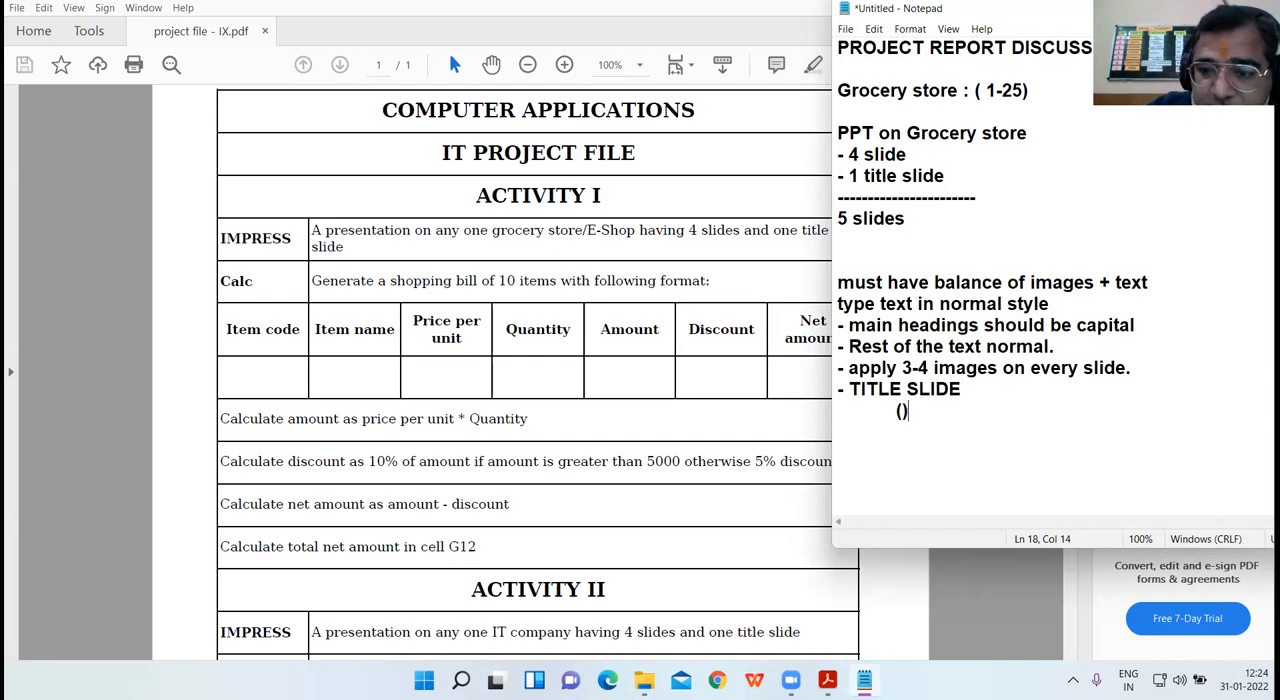
key("Backspace")
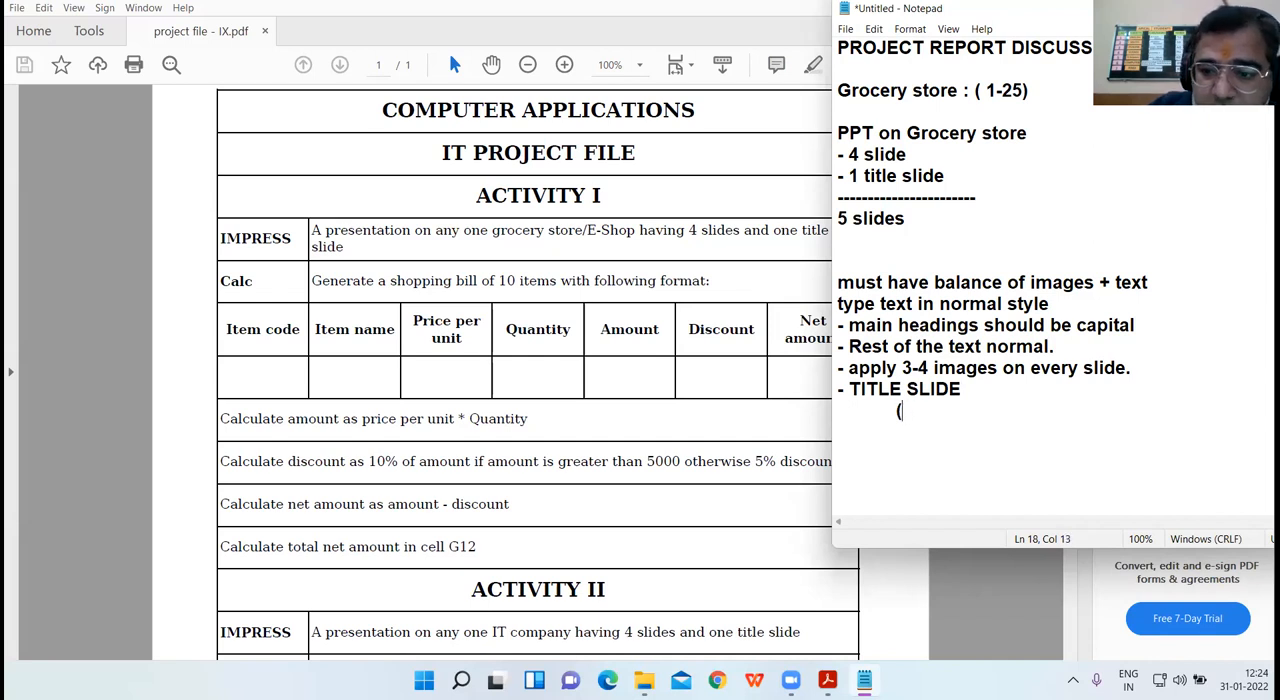
type("(i) Tt")
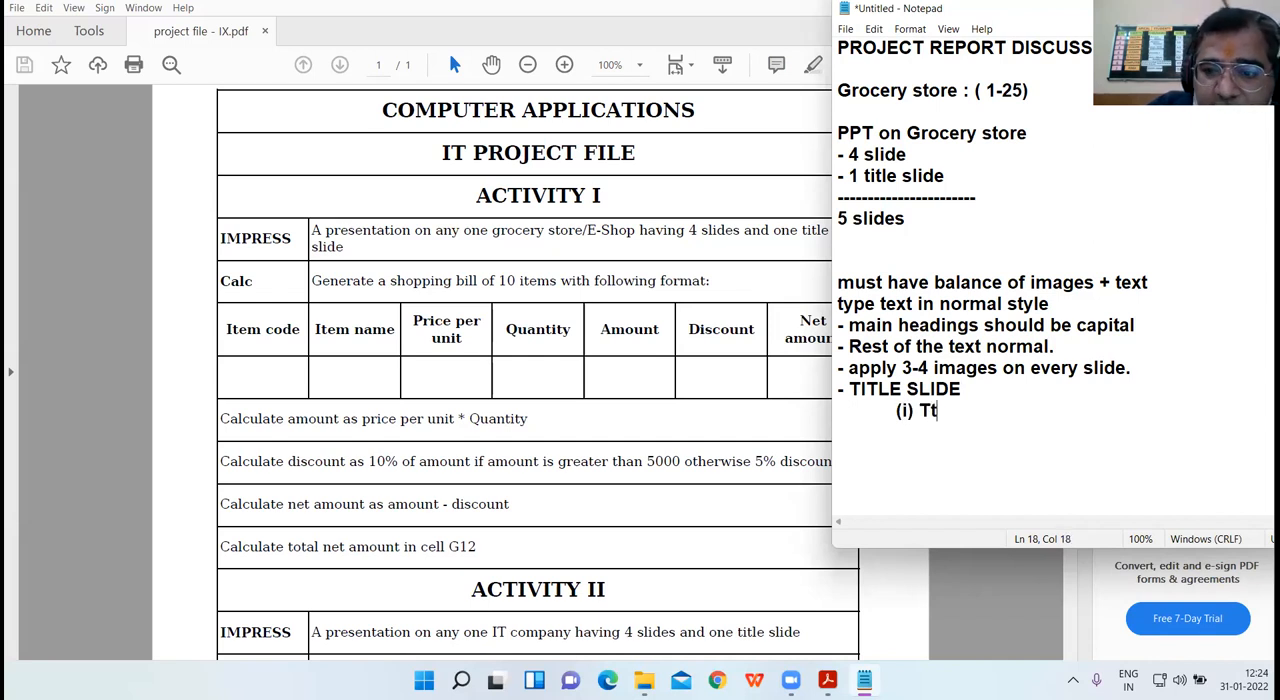
type("itle of")
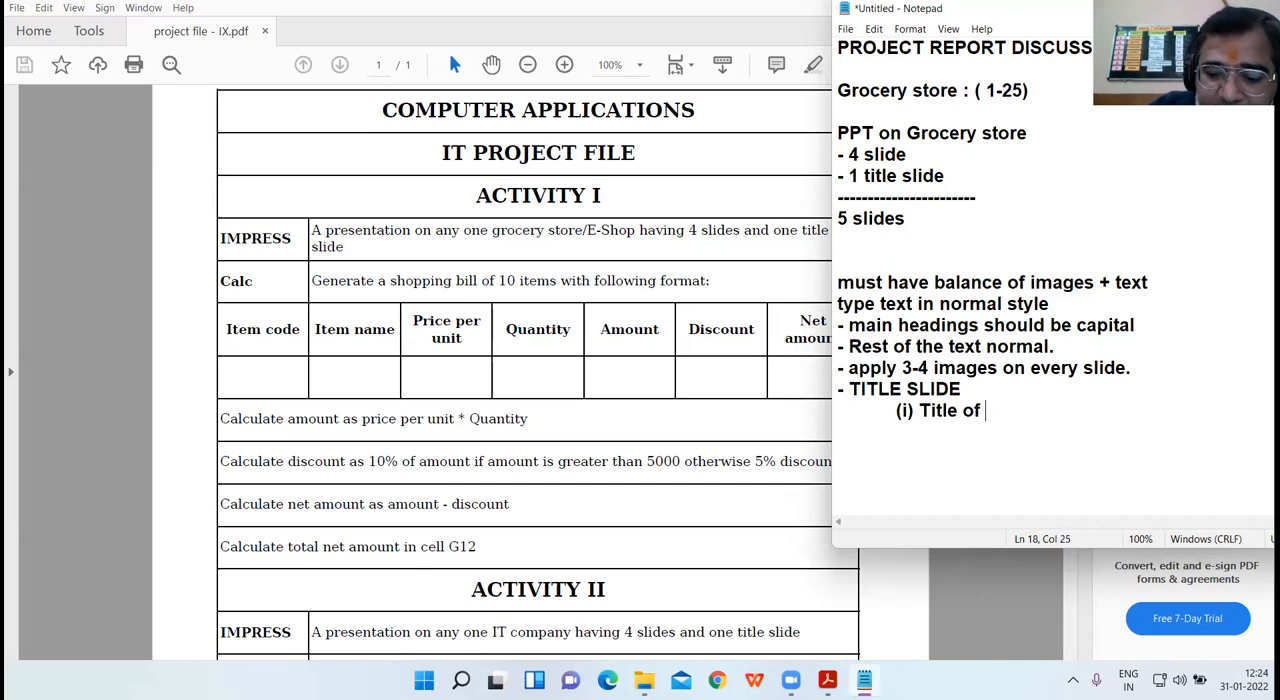
type("PPT - GROCERY STORE")
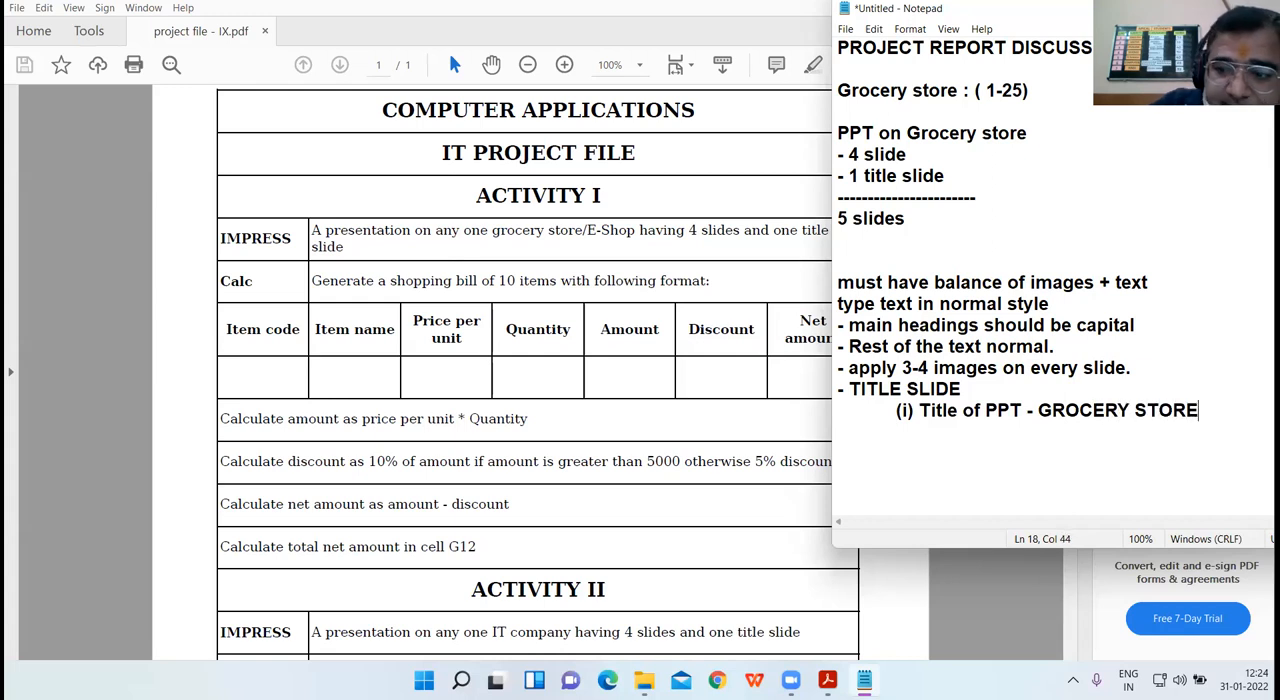
List '(ii) Name', 'Class/Sect', 'Roll No' and 'Admno' under the title slide.
key("enter")
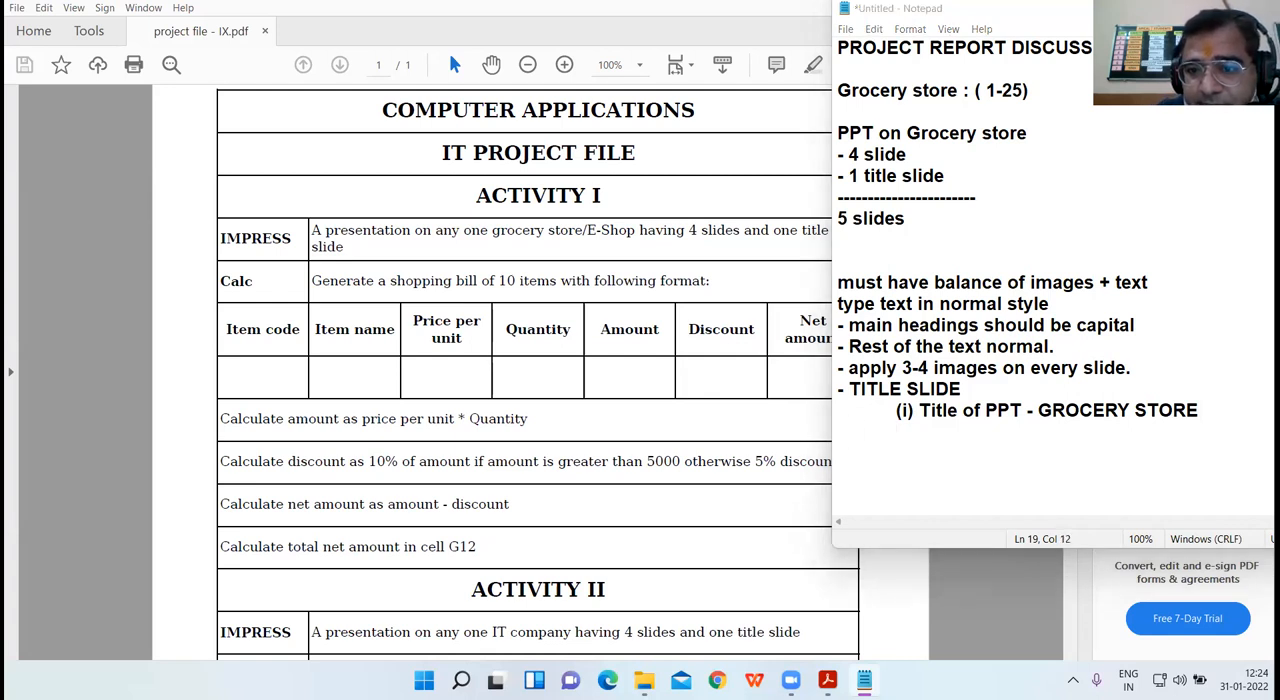
type("(ii)")
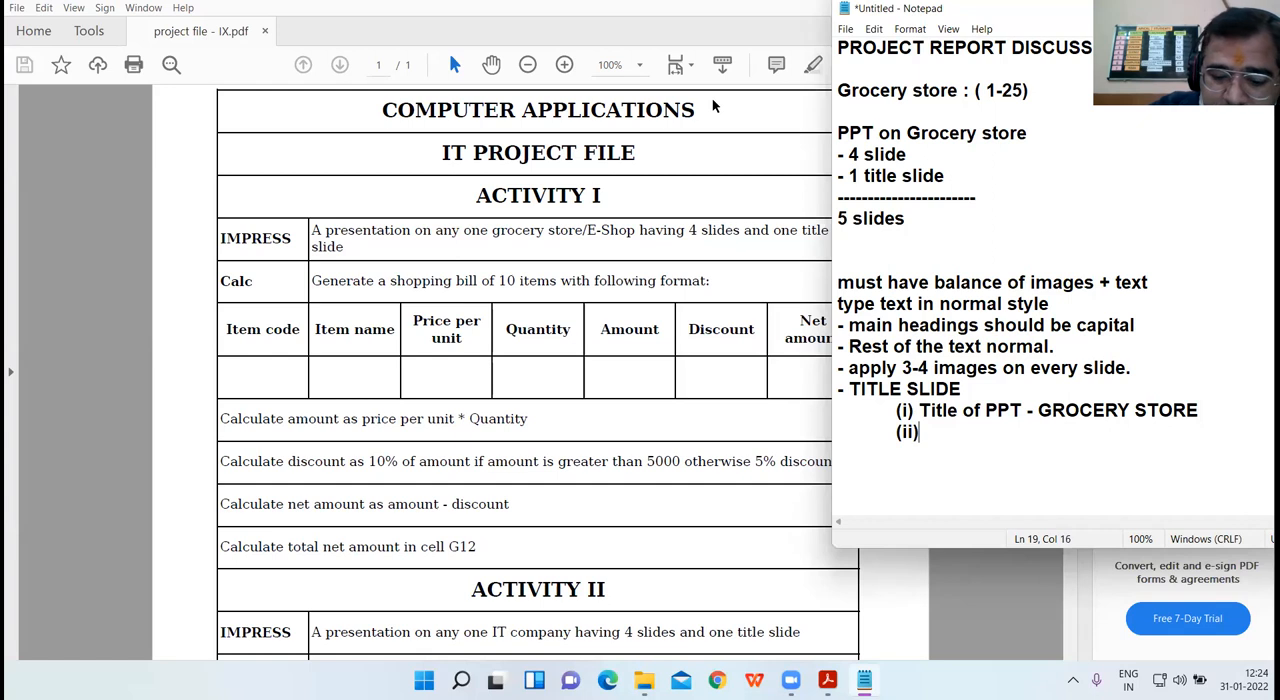
type("Name")
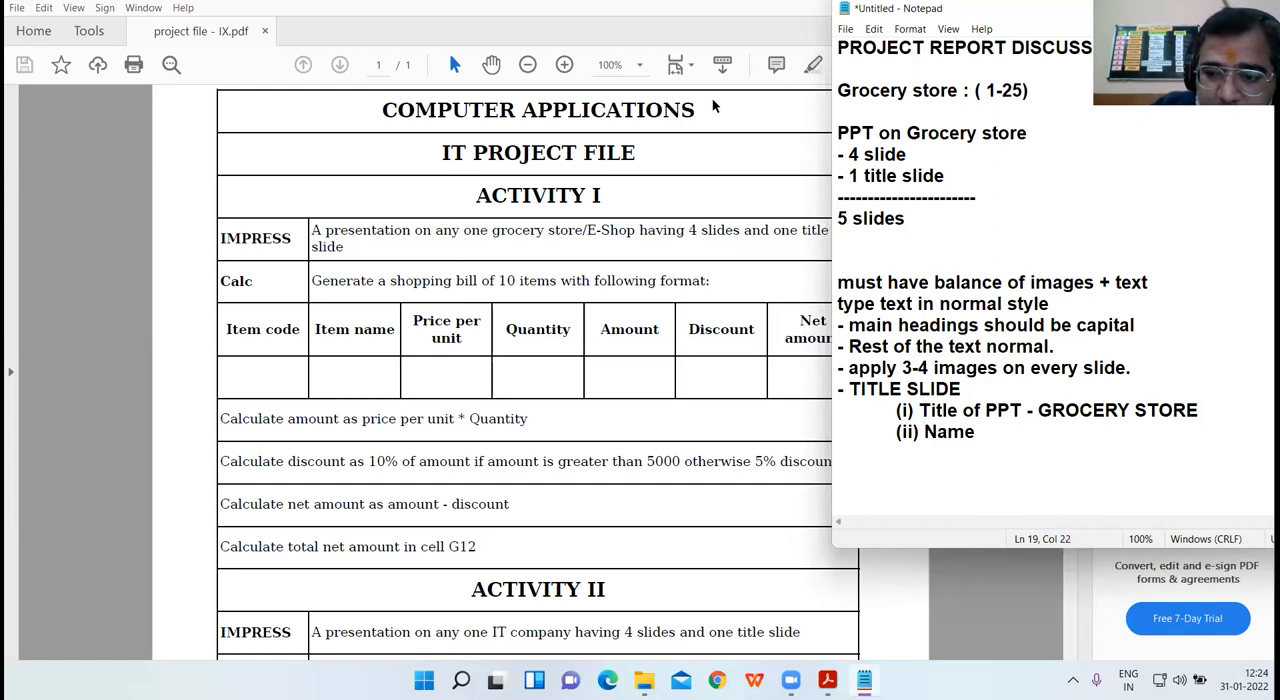
type("C")
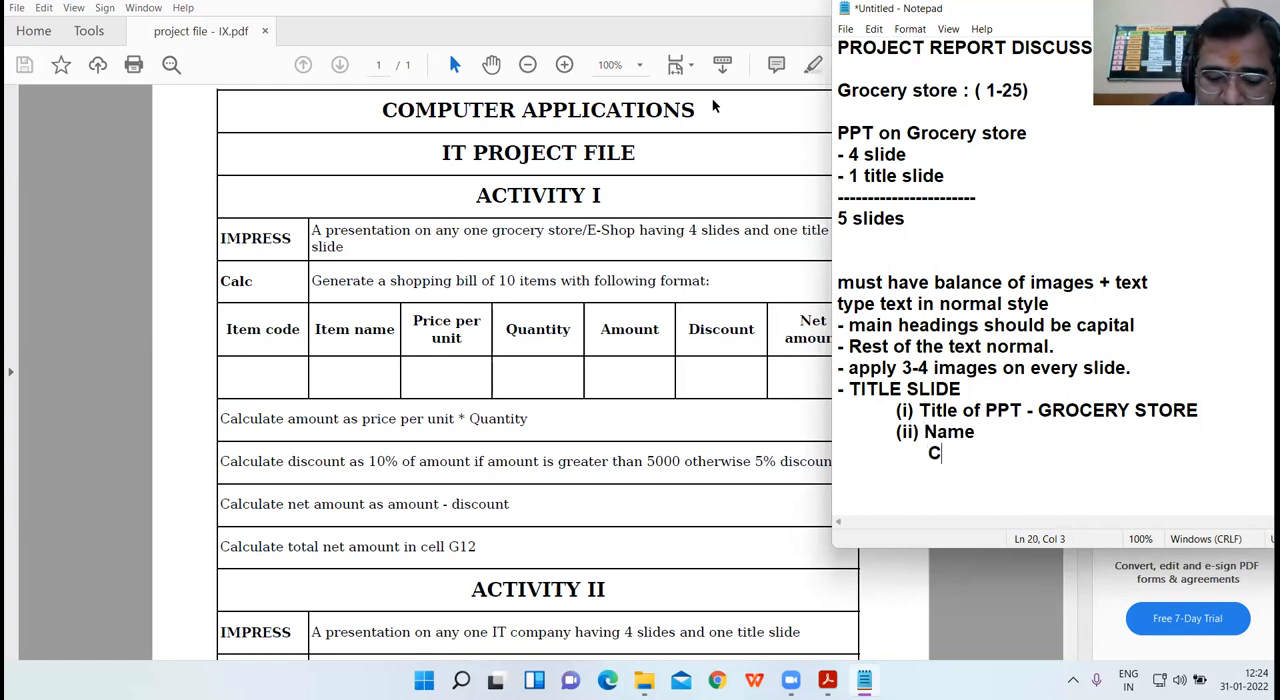
type("lass/")
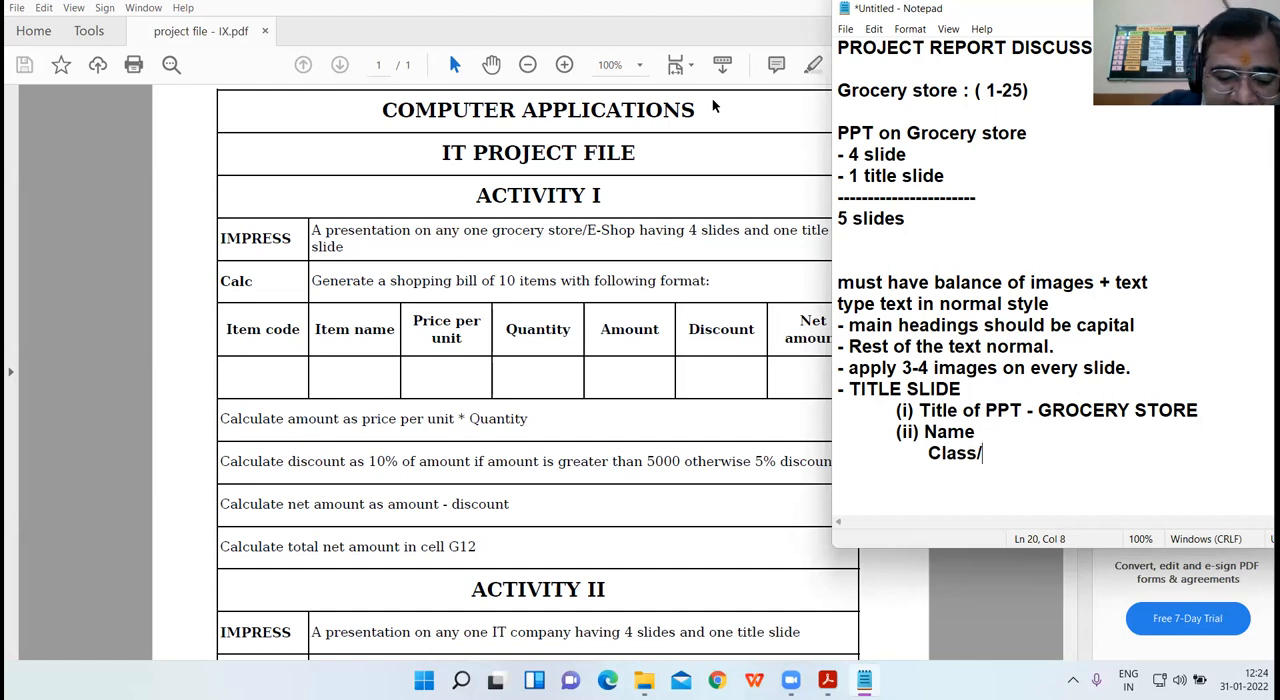
type("/Sect")
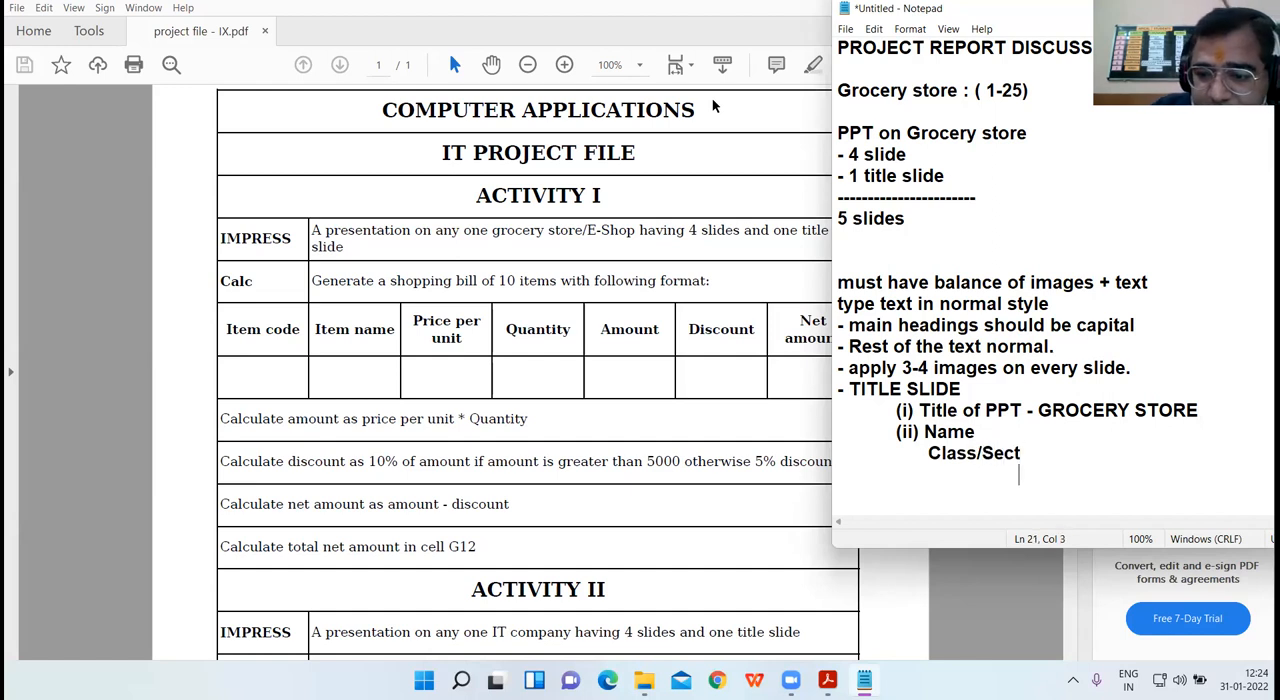
type("Roll N")
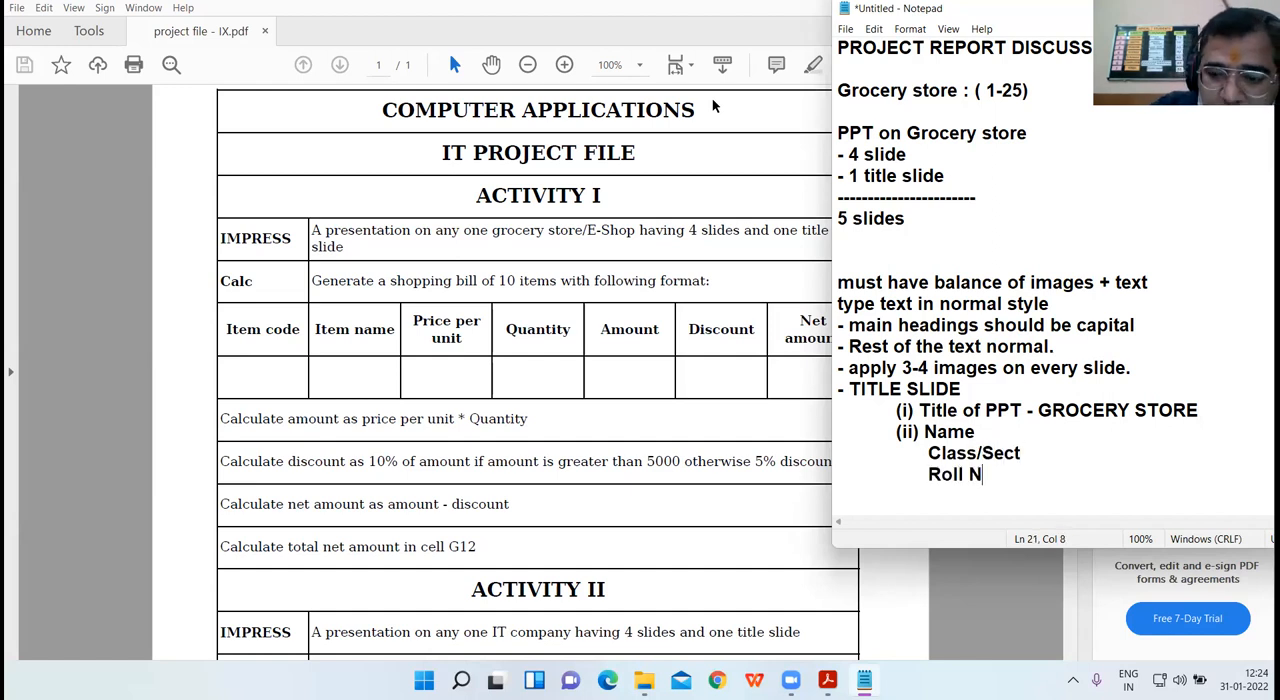
type("o")
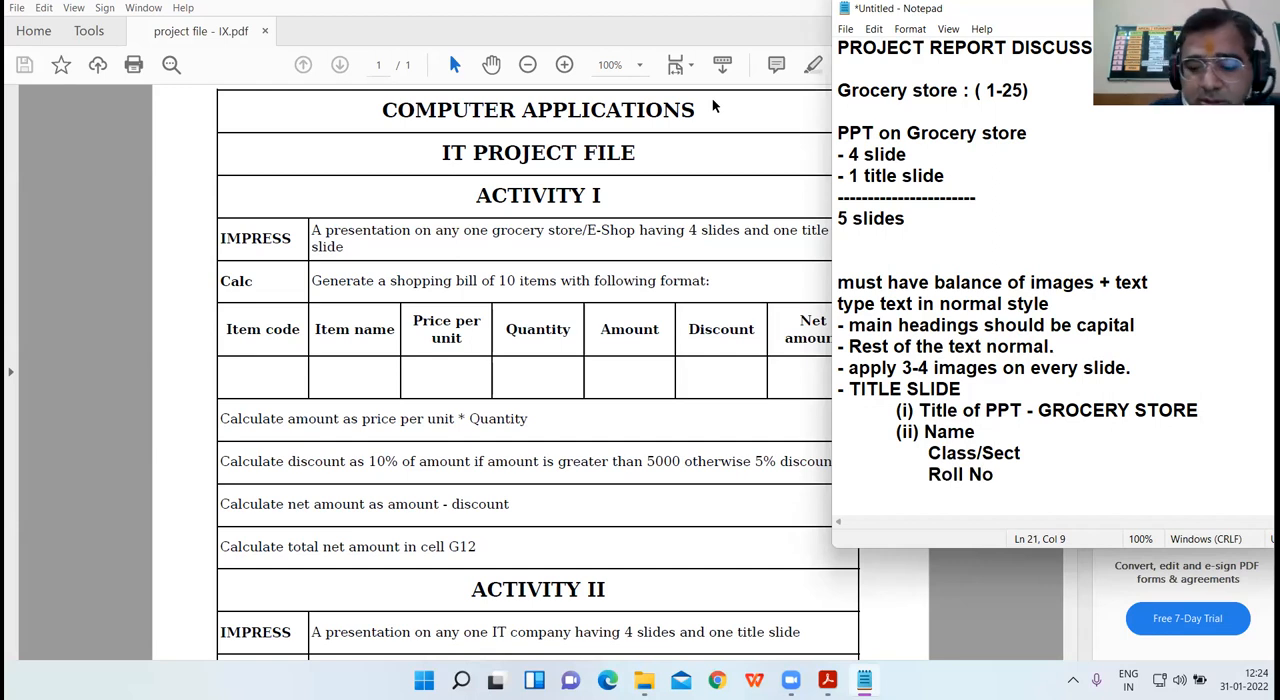
type("Admn")
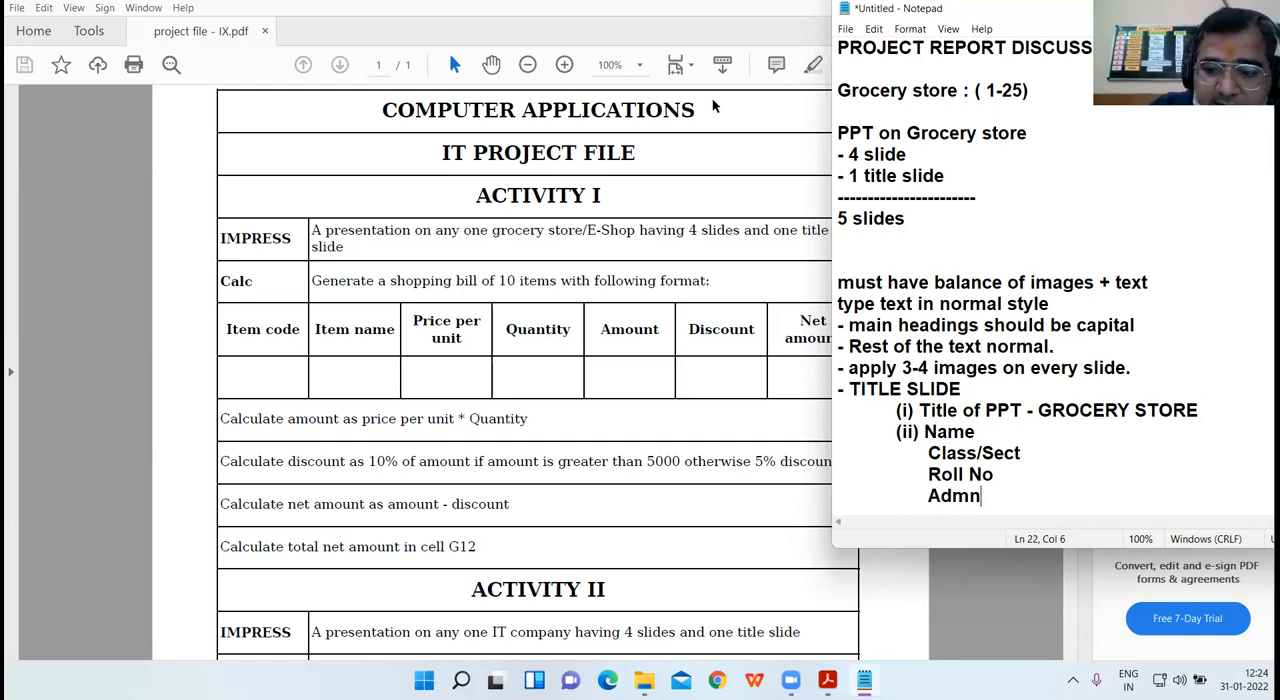
type("o")
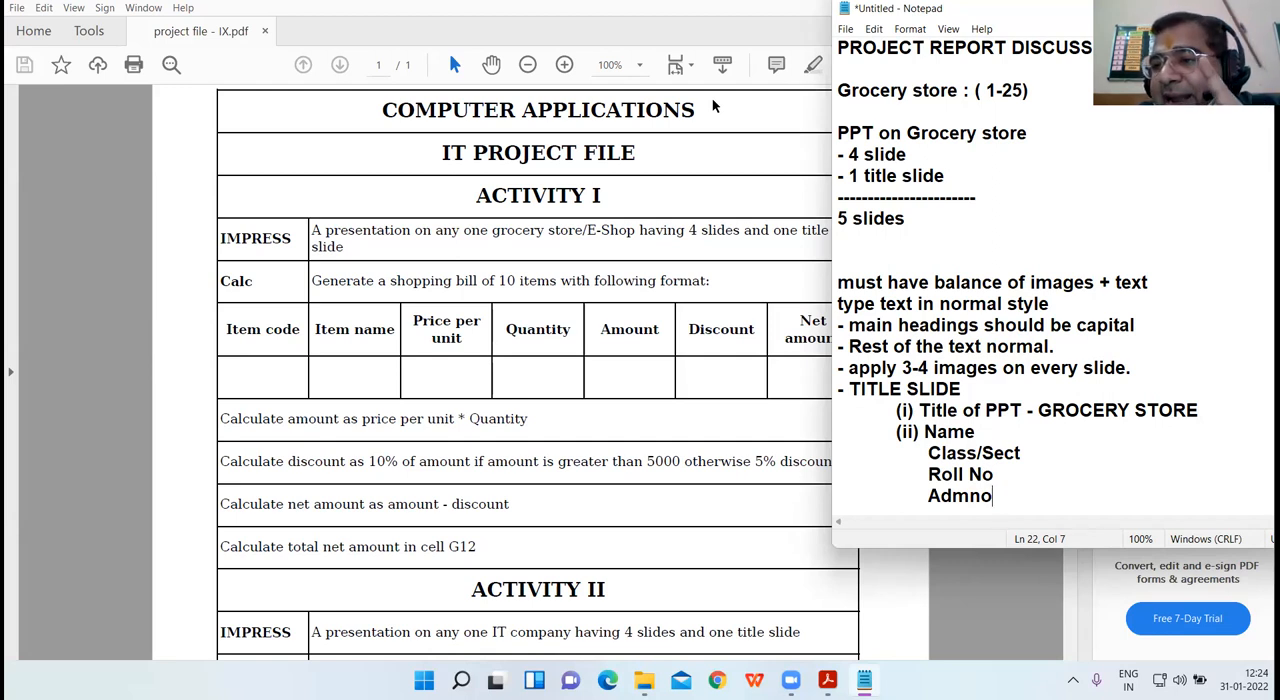
Add rules against logo images and landscape, requiring portrait form, then type 'CALC :-'.
type("N")
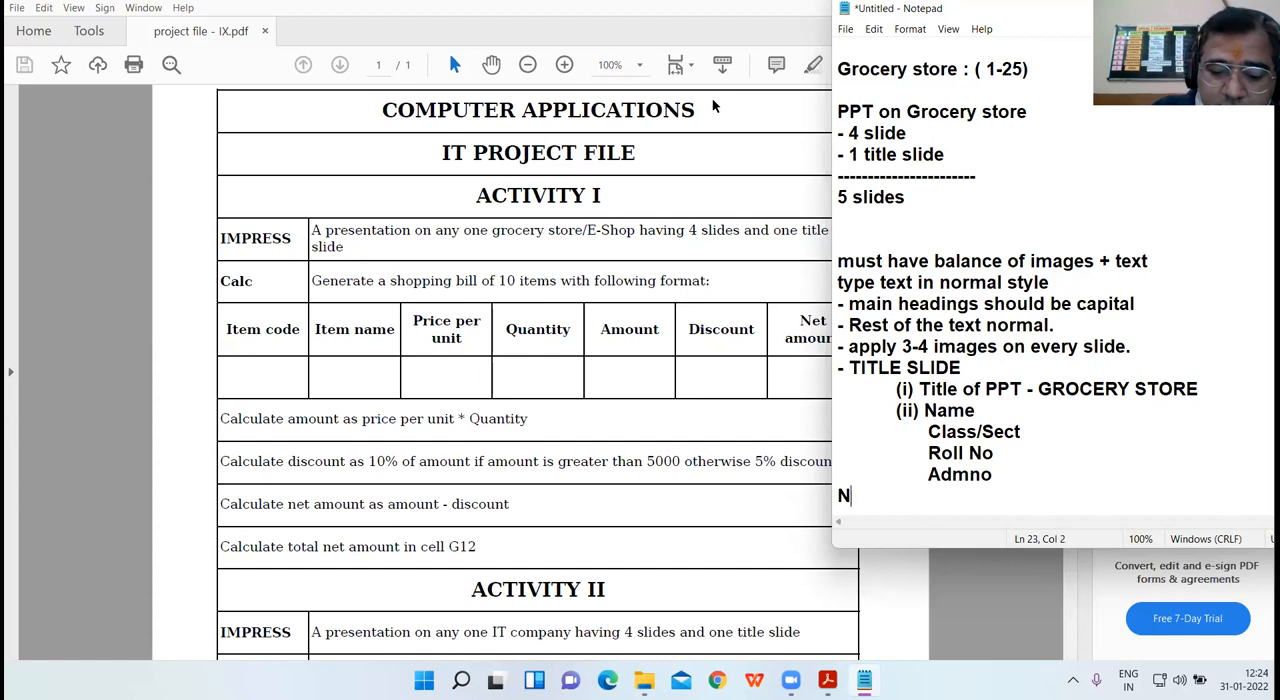
type("o image of school logo")
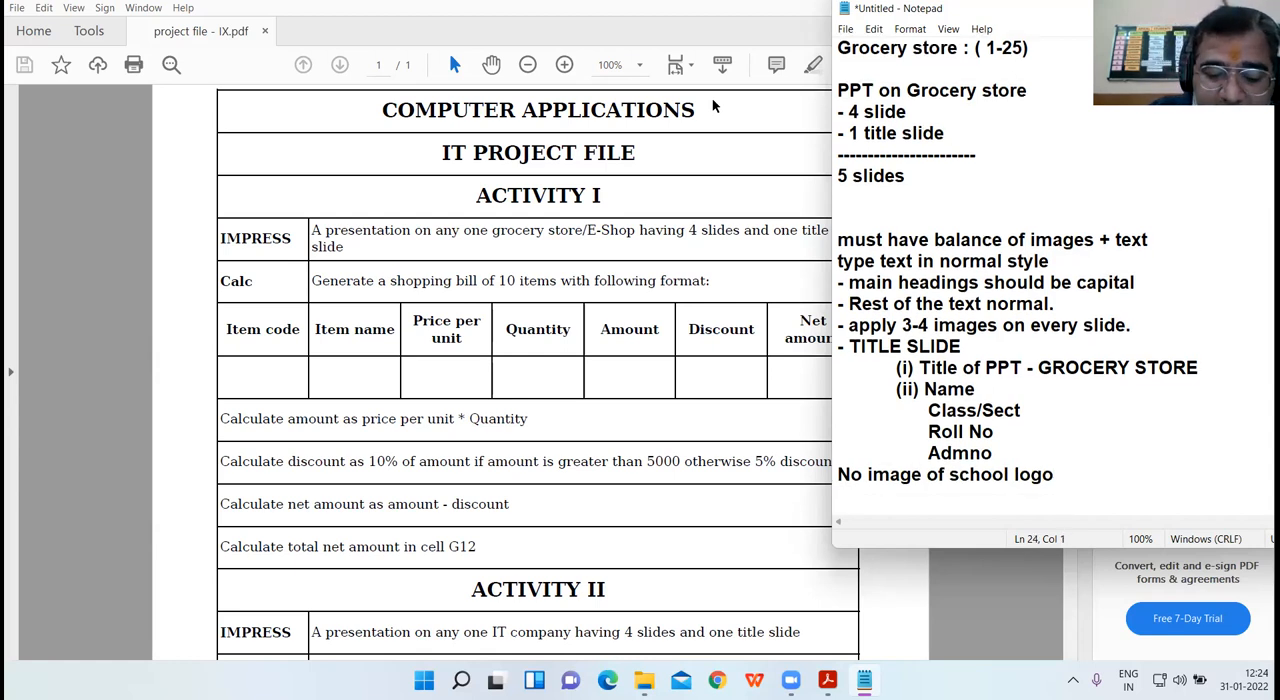
type("No landscape printing or typing")
type("Only Por")
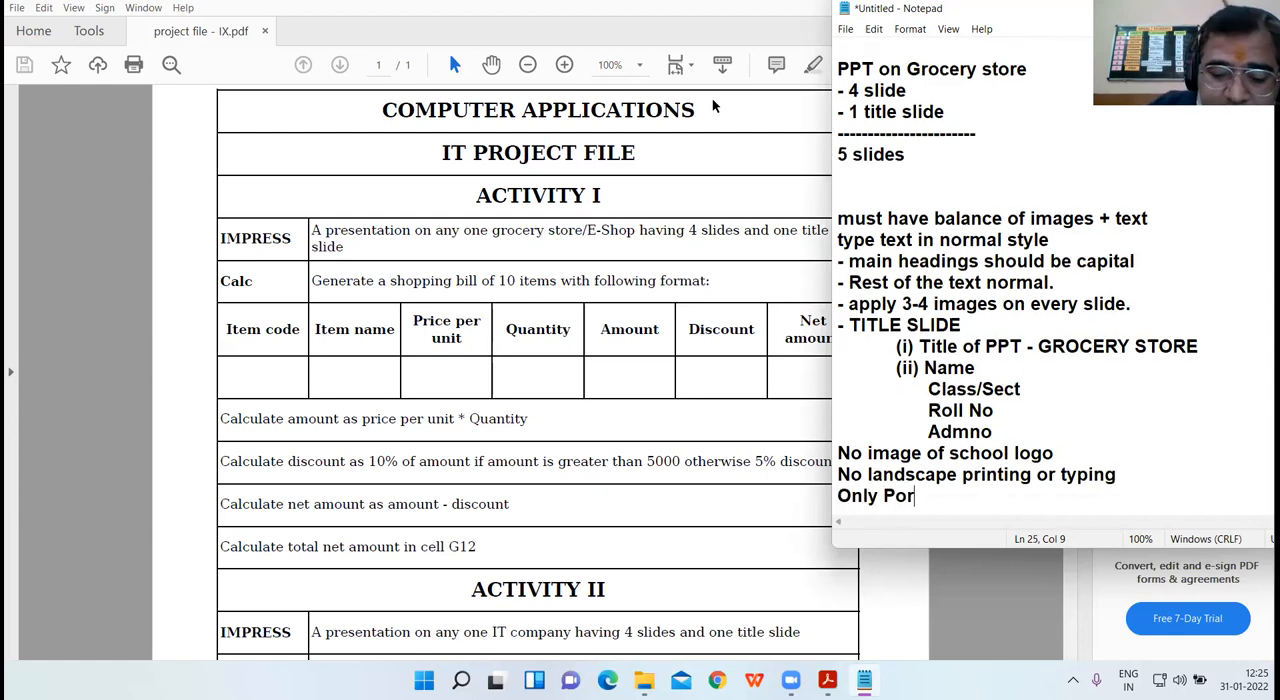
type("tt")
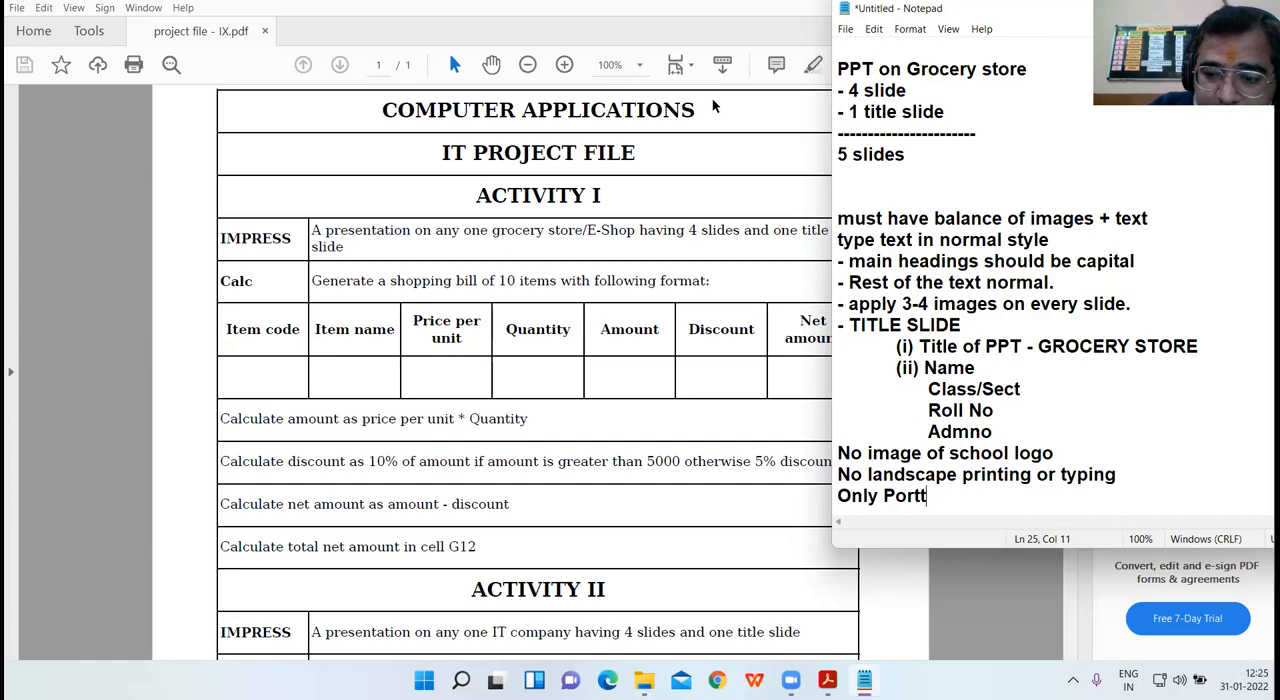
key("Backspace")
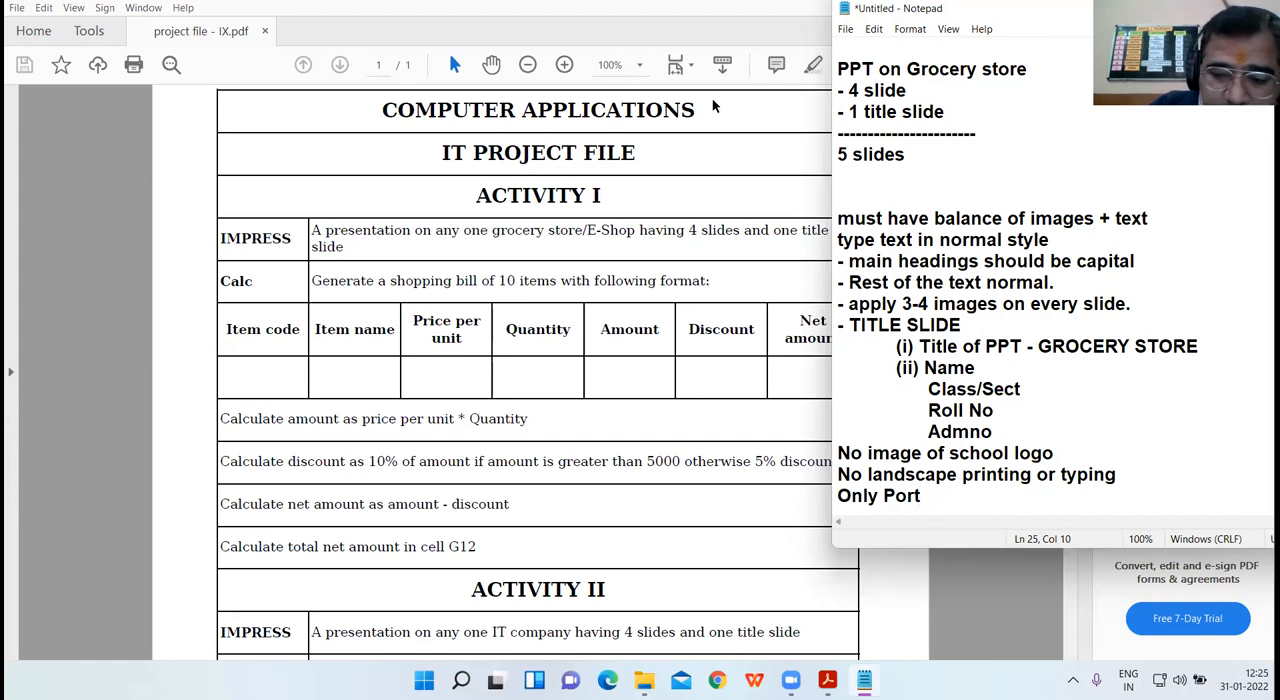
type("rait")
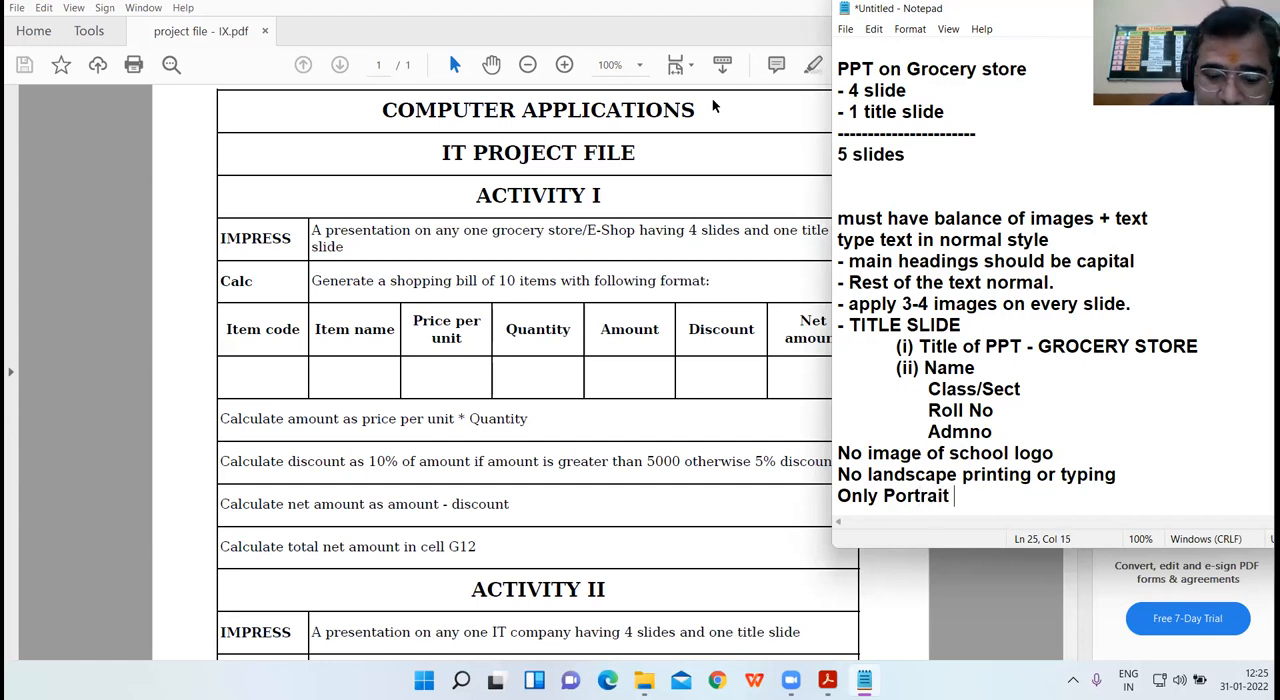
type("form")
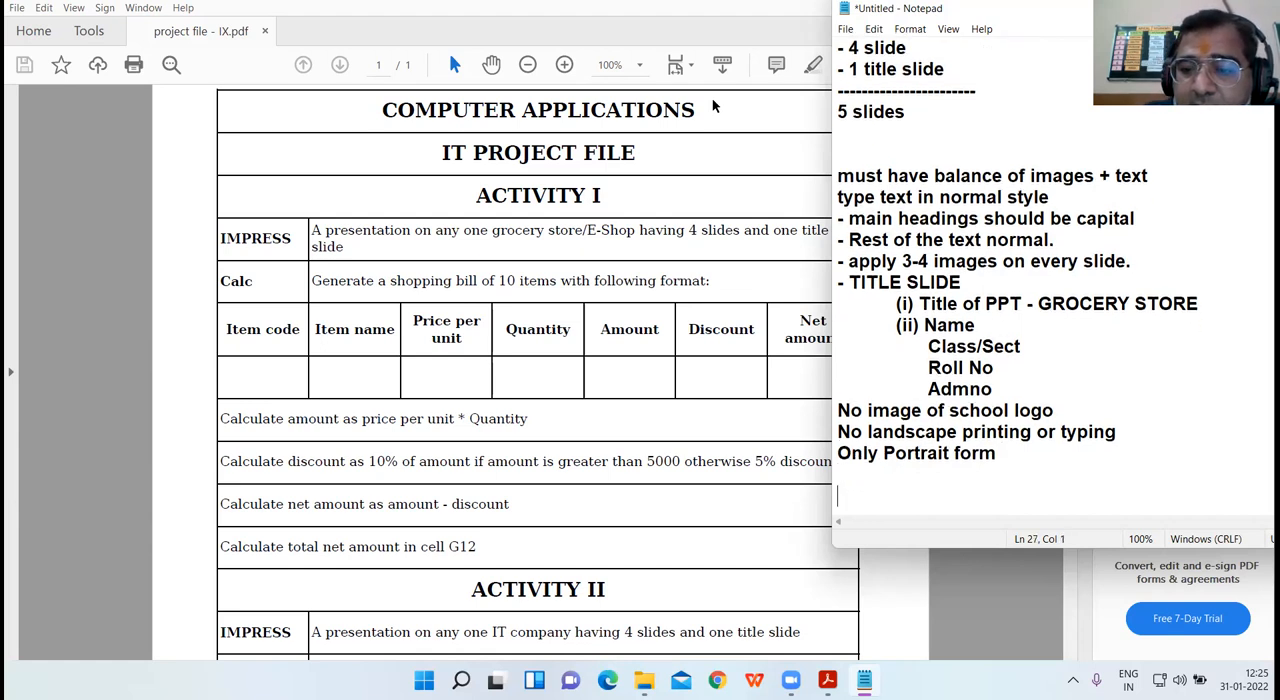
type("C")
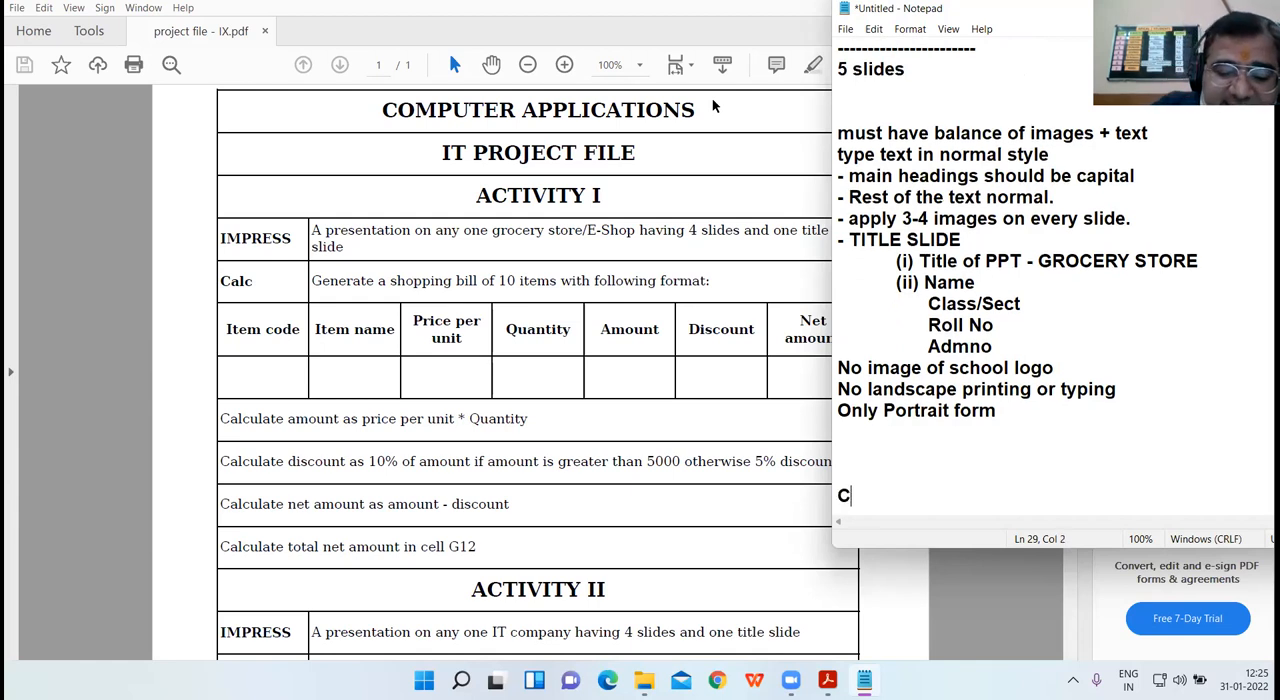
type("ALC :-")
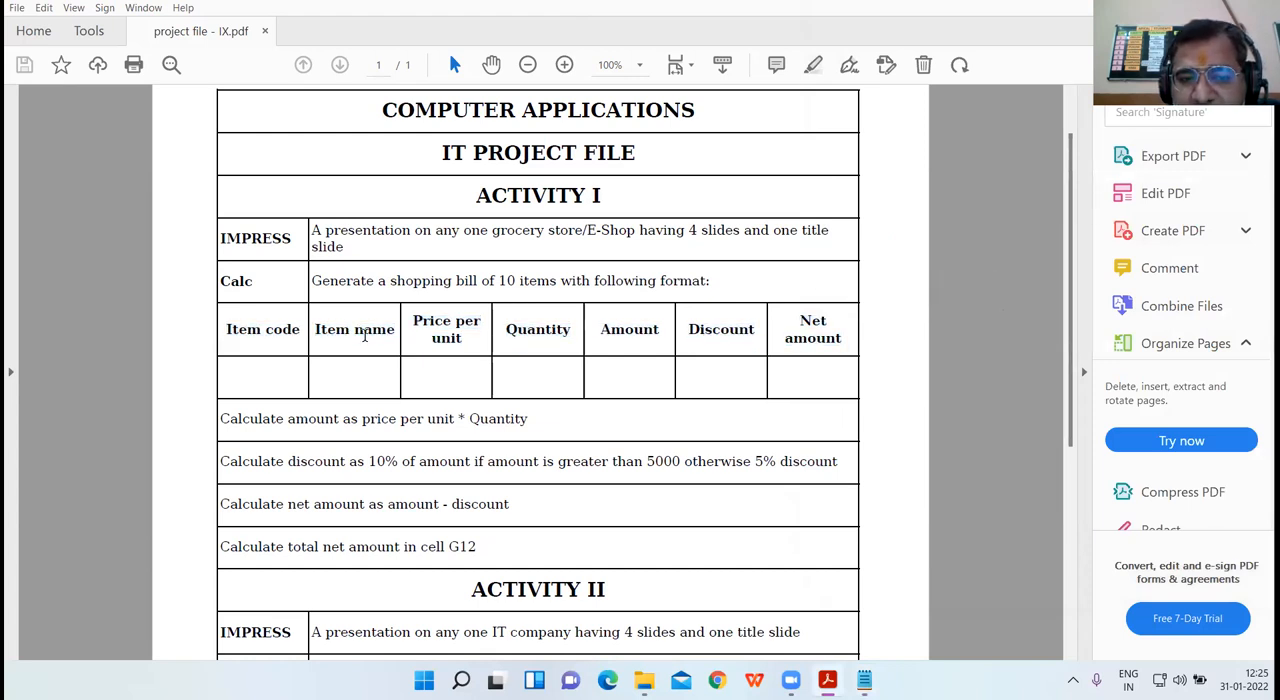
mouse_move(629, 333)
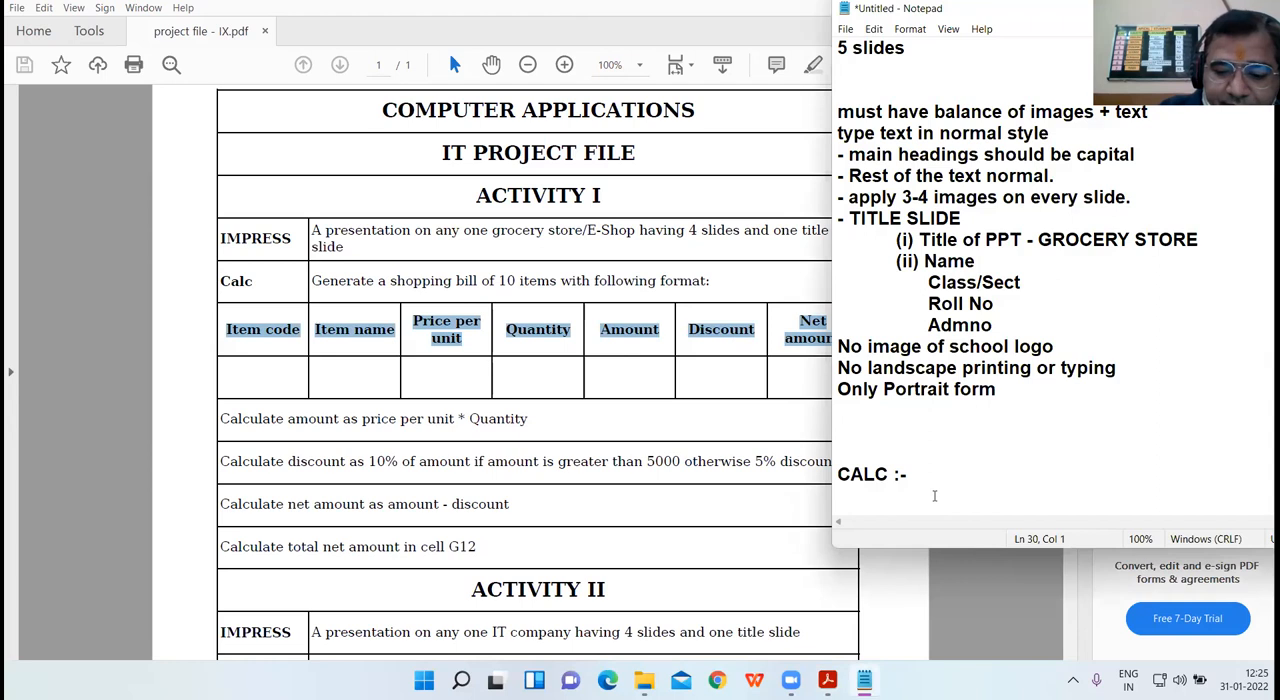
List steps for typing fields A1 to G1, 10 item names, prices and quantities.
type("- Type the given fi")
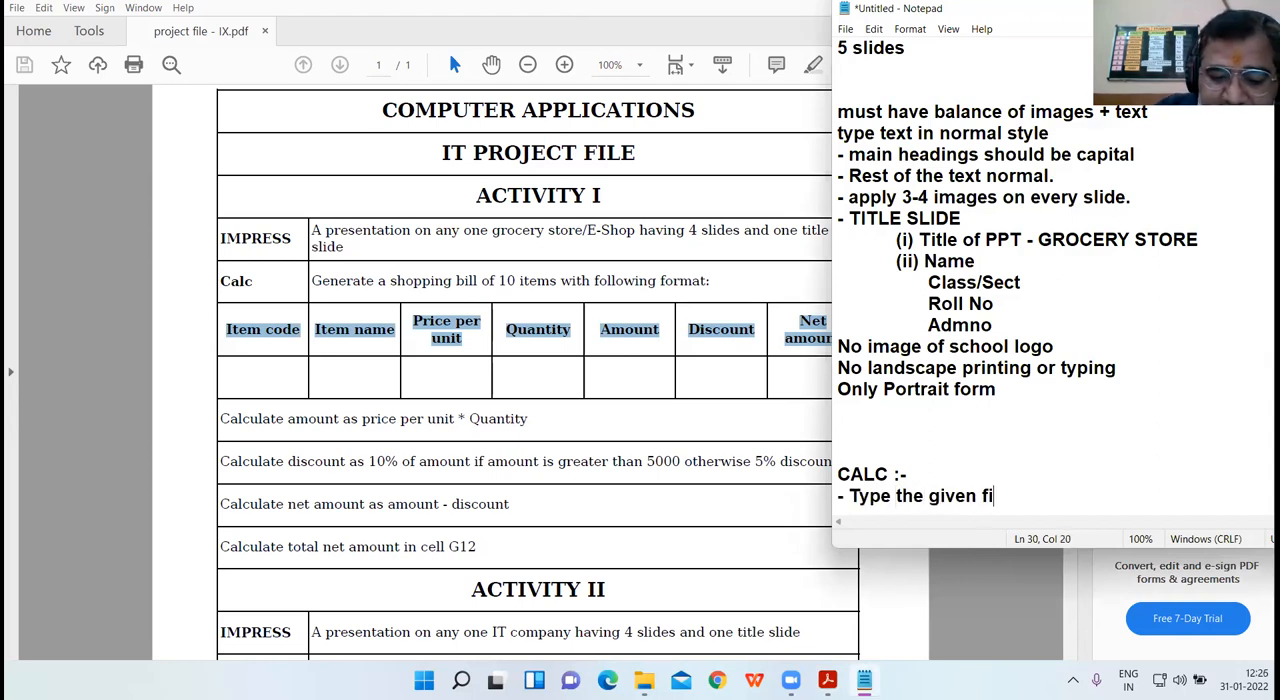
type("elds from A1")
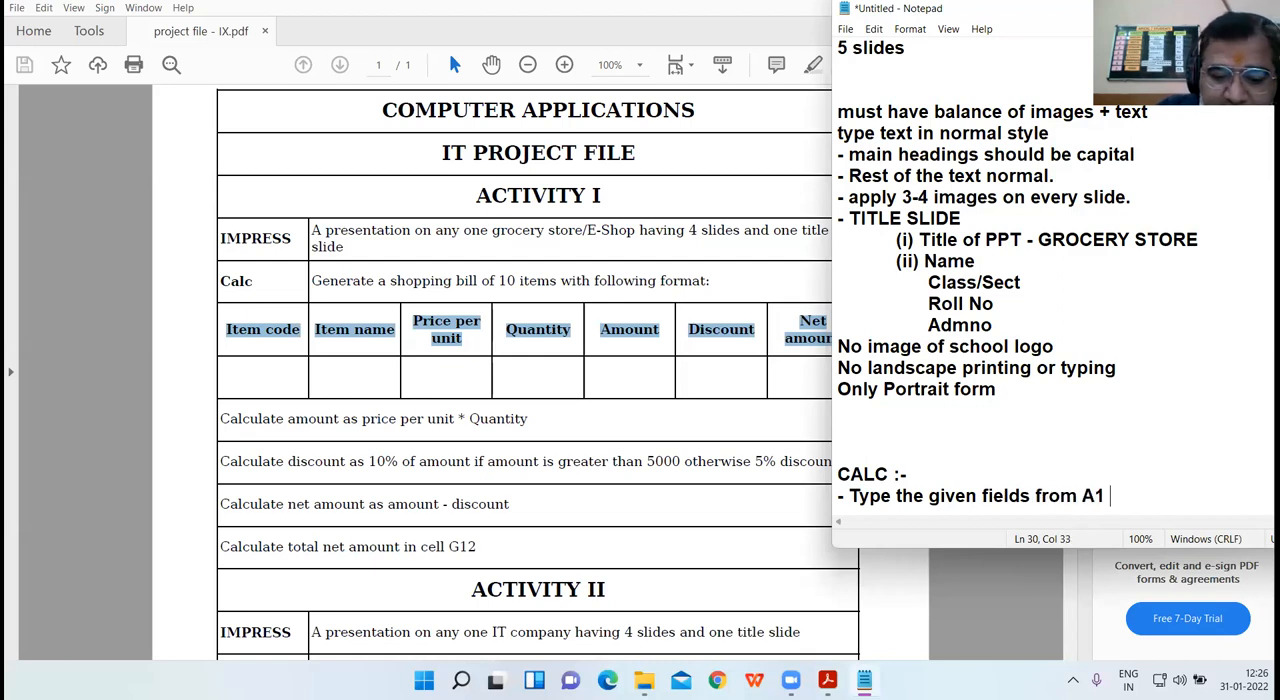
type("to g1")
type("- Type name")
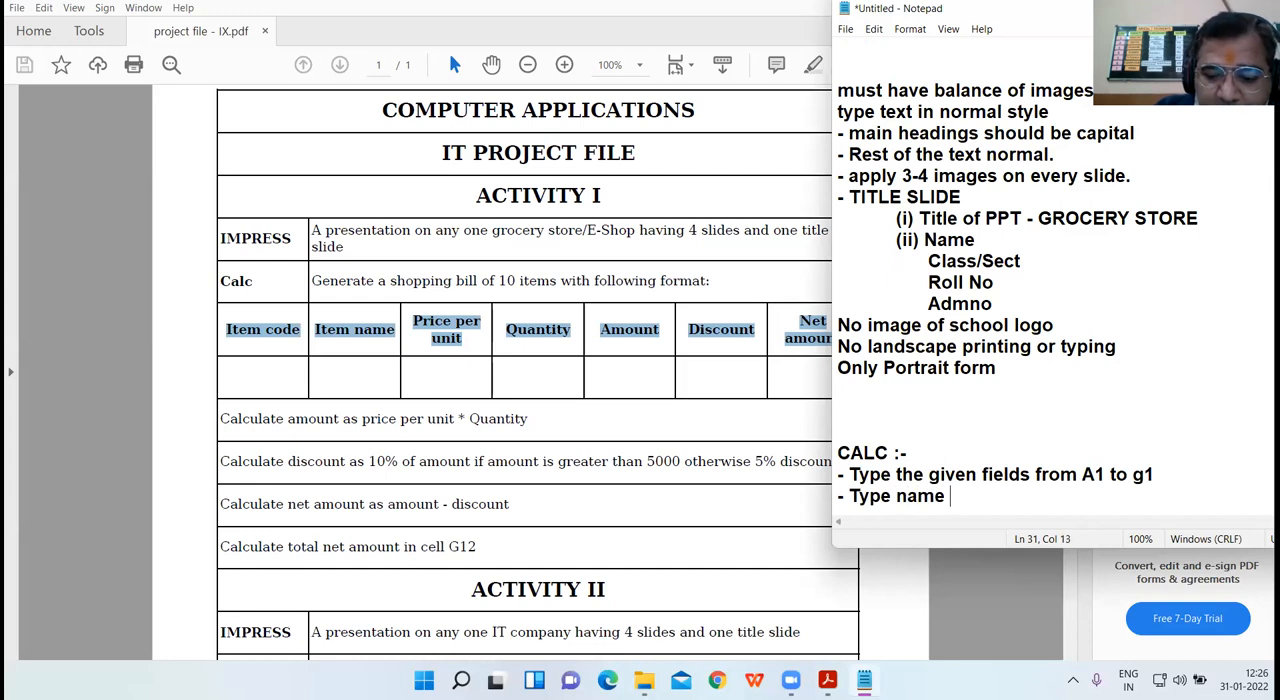
type("of 10 item")
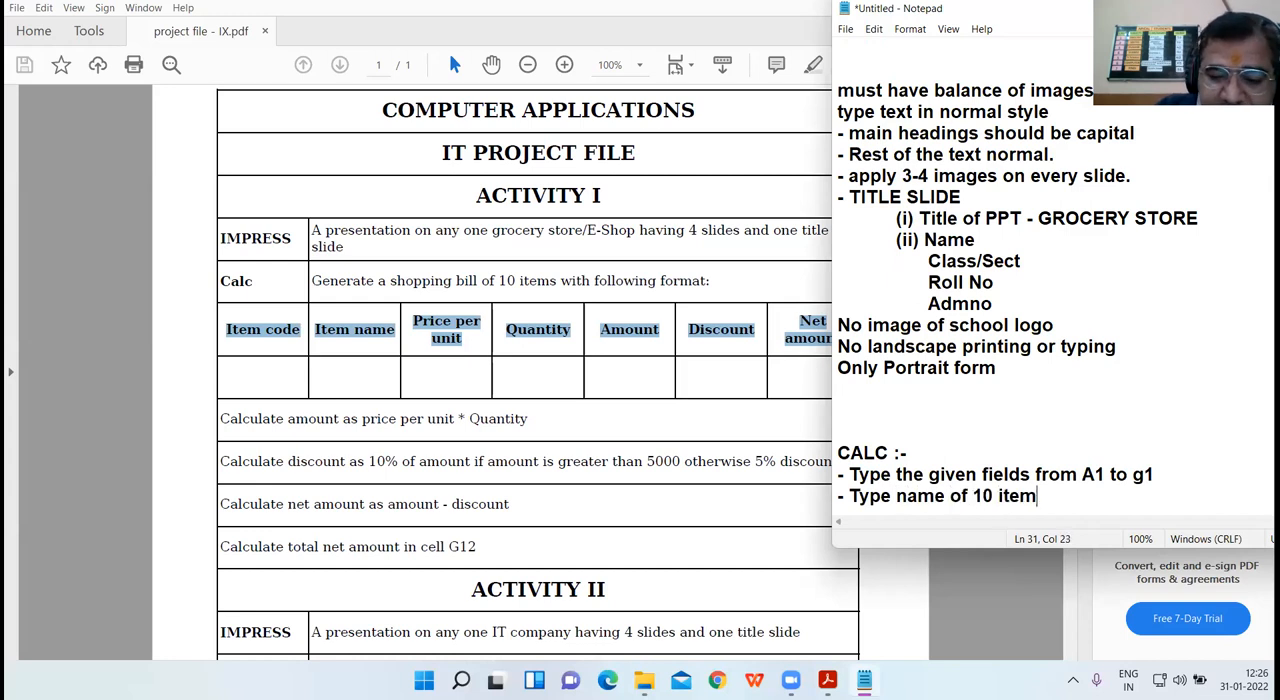
type("s")
type("- T")
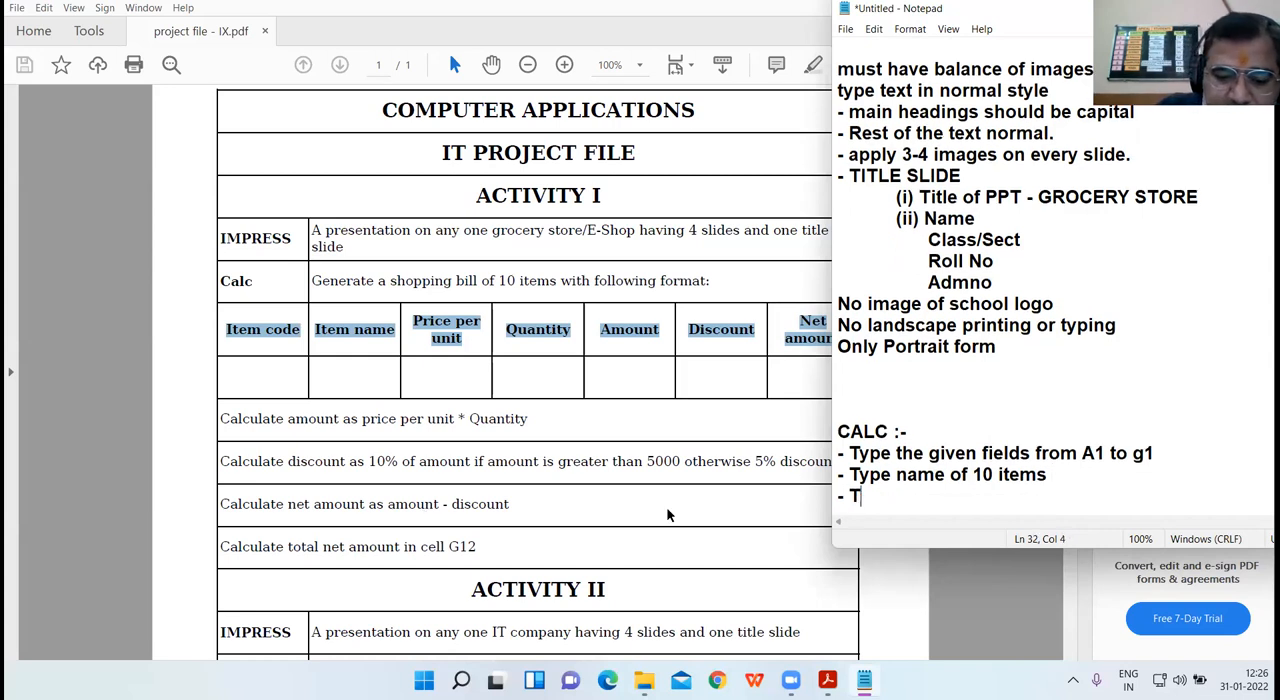
type("ype the price per unit")
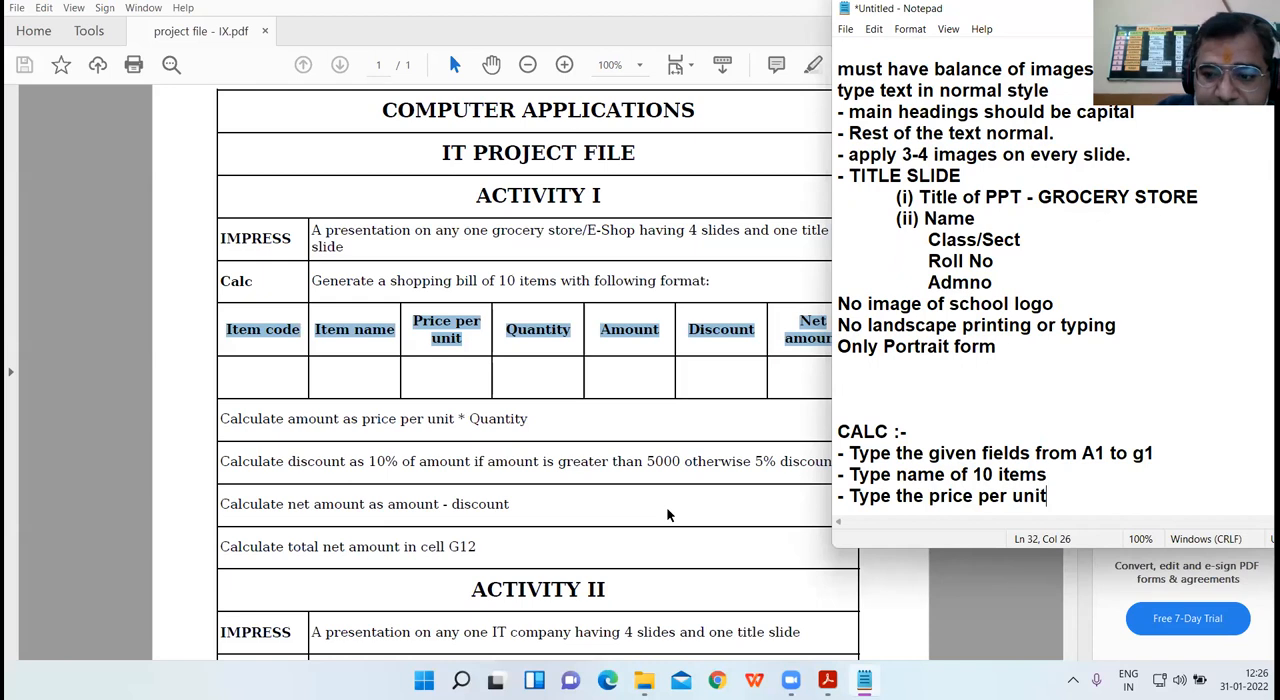
type("Type the Q")
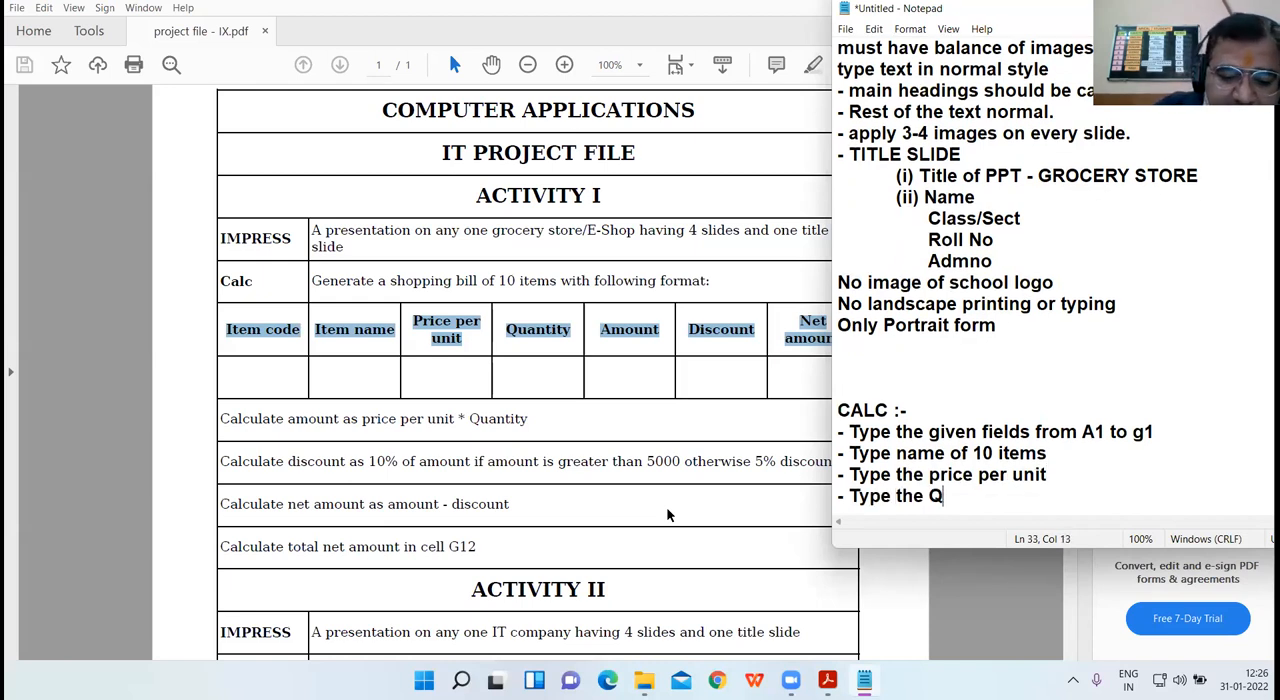
type("uantity")
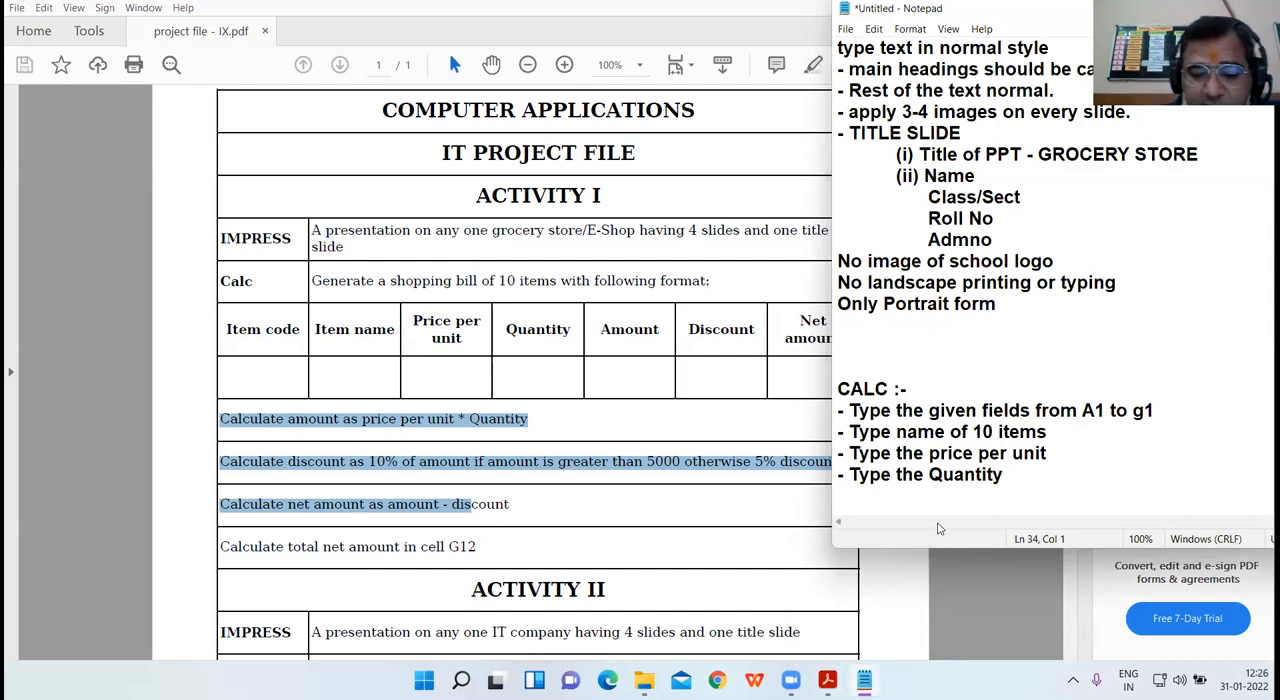
Add steps to apply appropriate formulas/functions and finally a chart.
type("- apply")
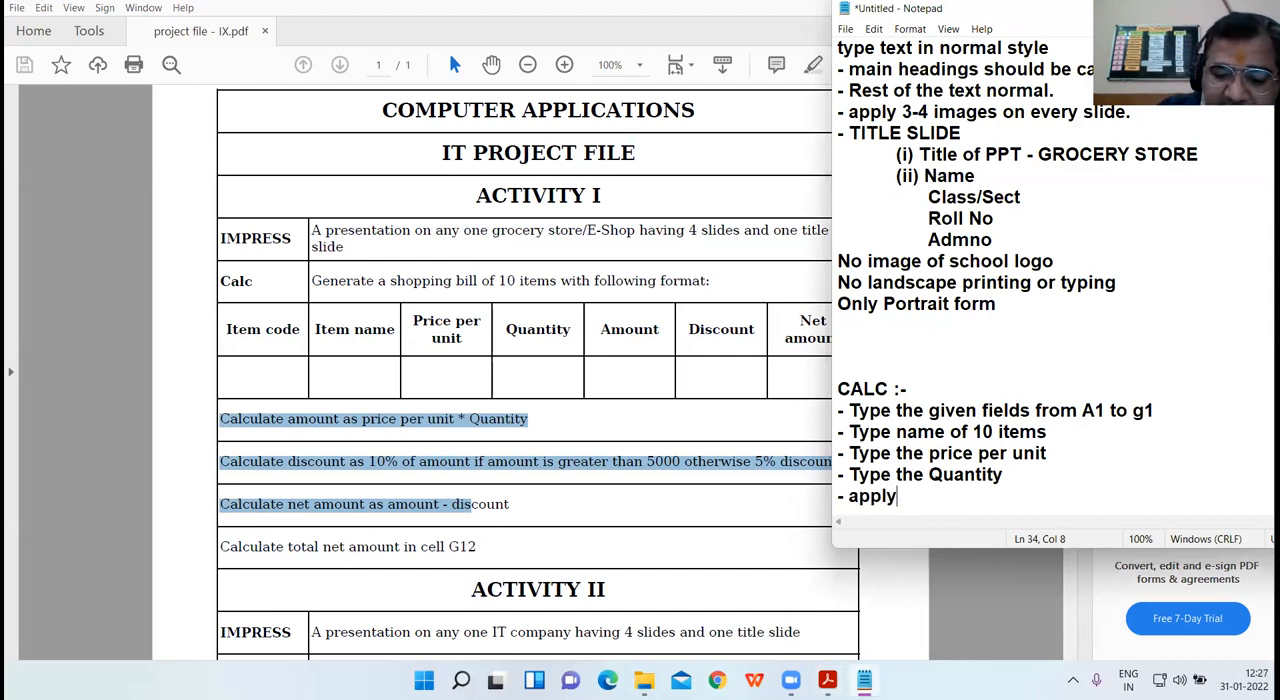
type("appropriate formula")
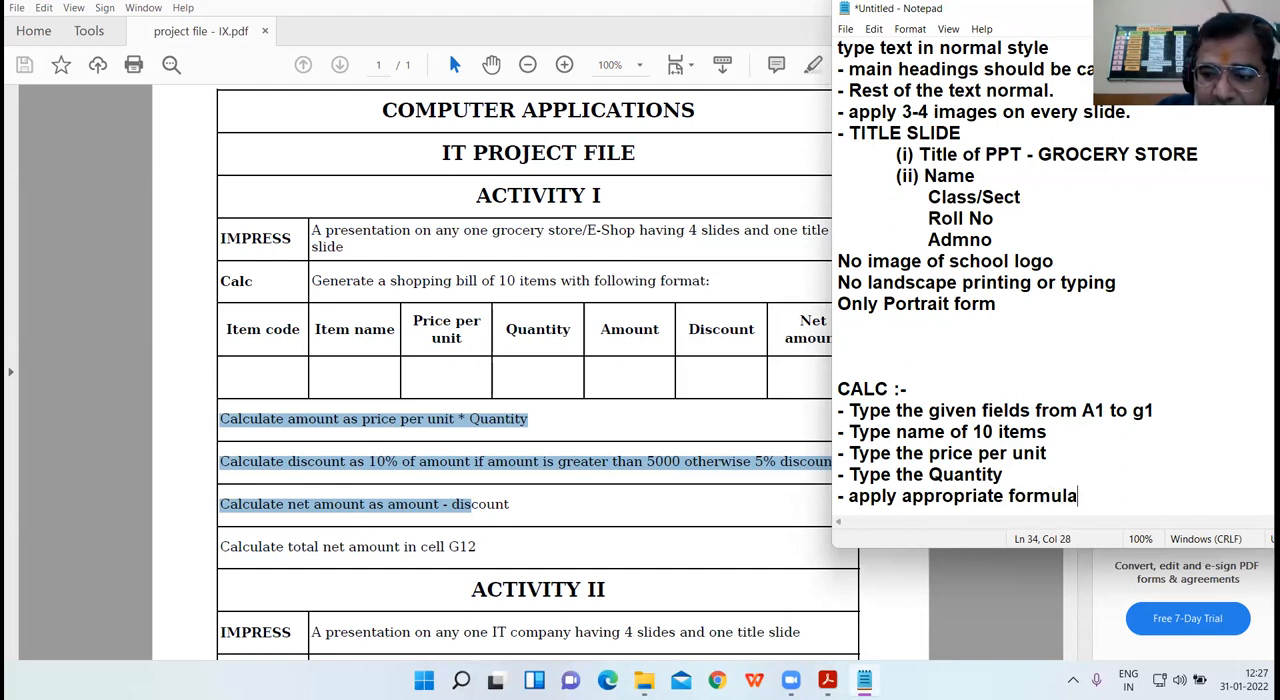
type("s/func")
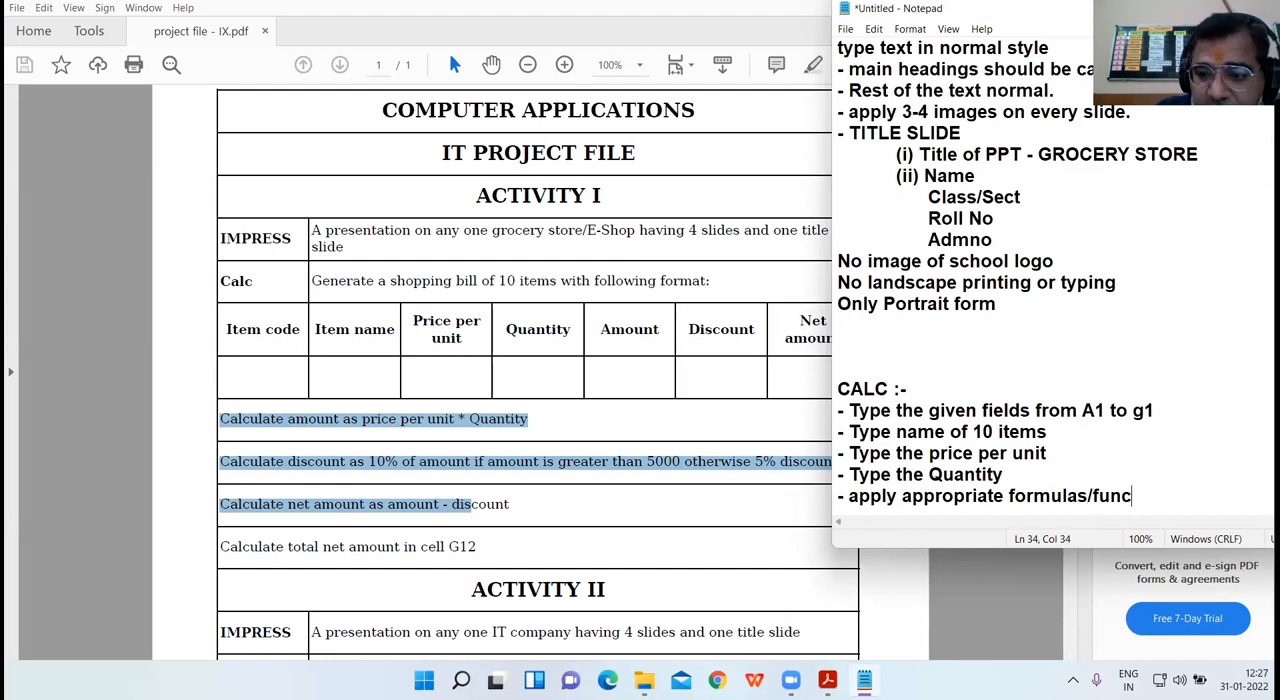
type("tions")
type("-")
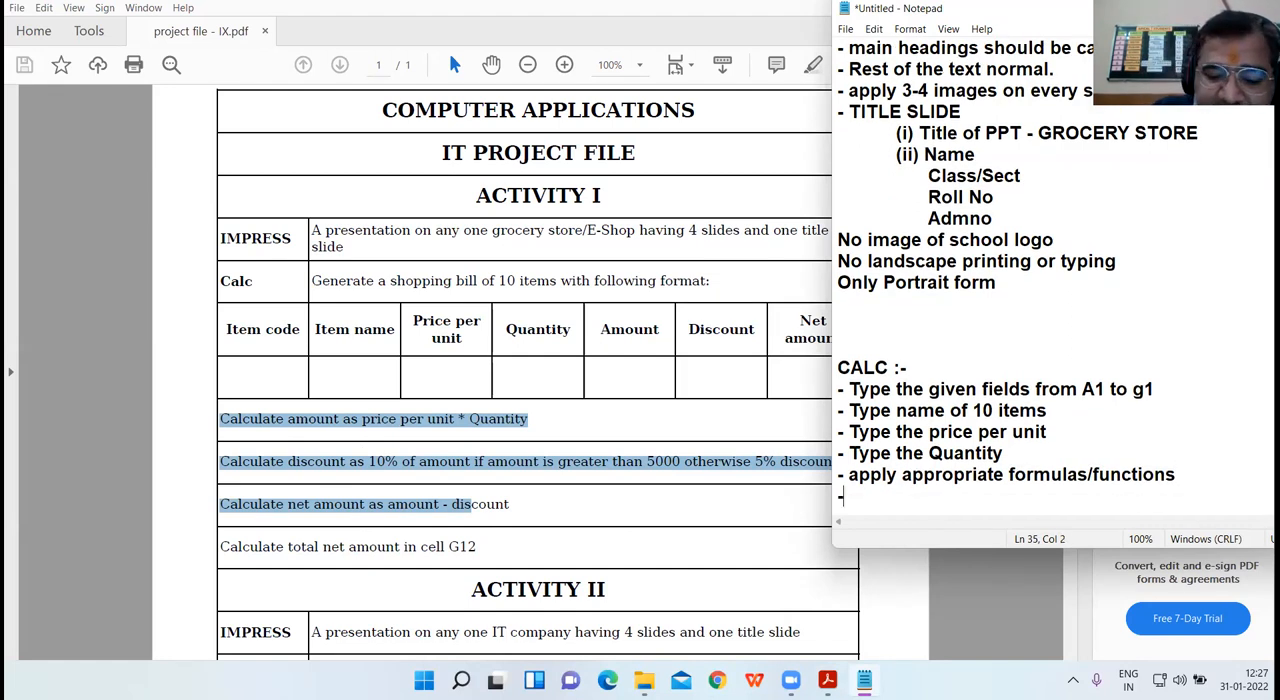
type("finally apply column or bar or pie")
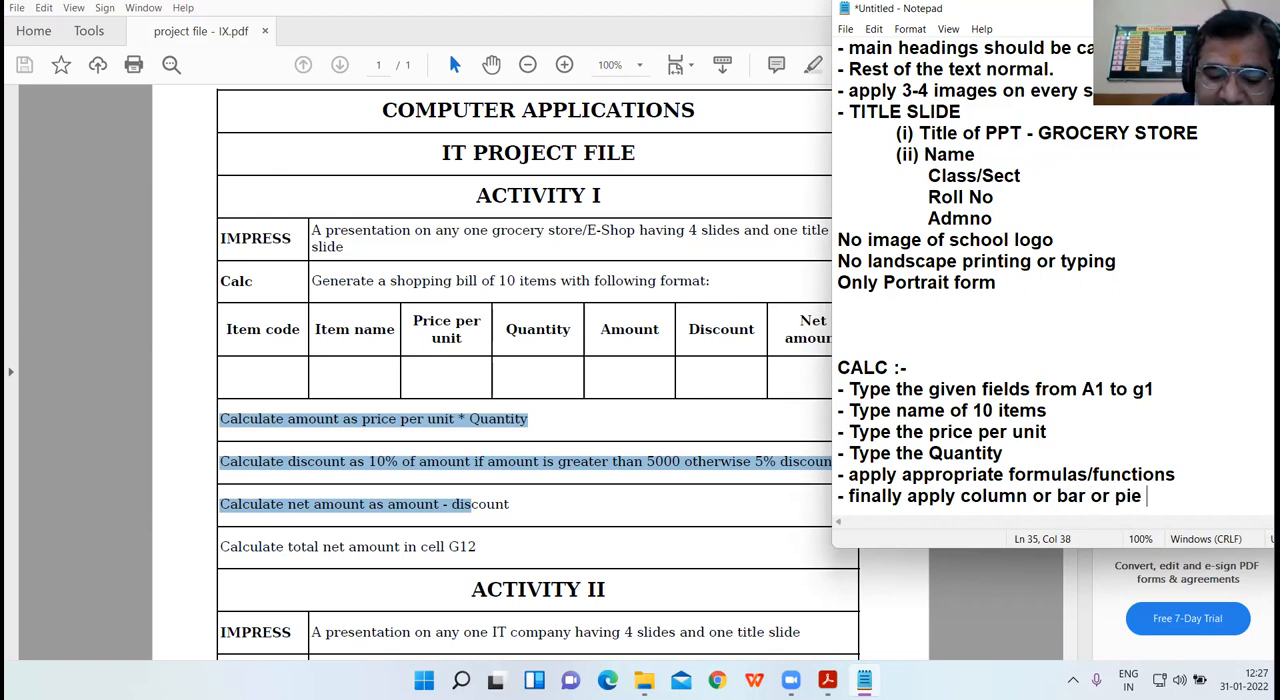
type("chart")
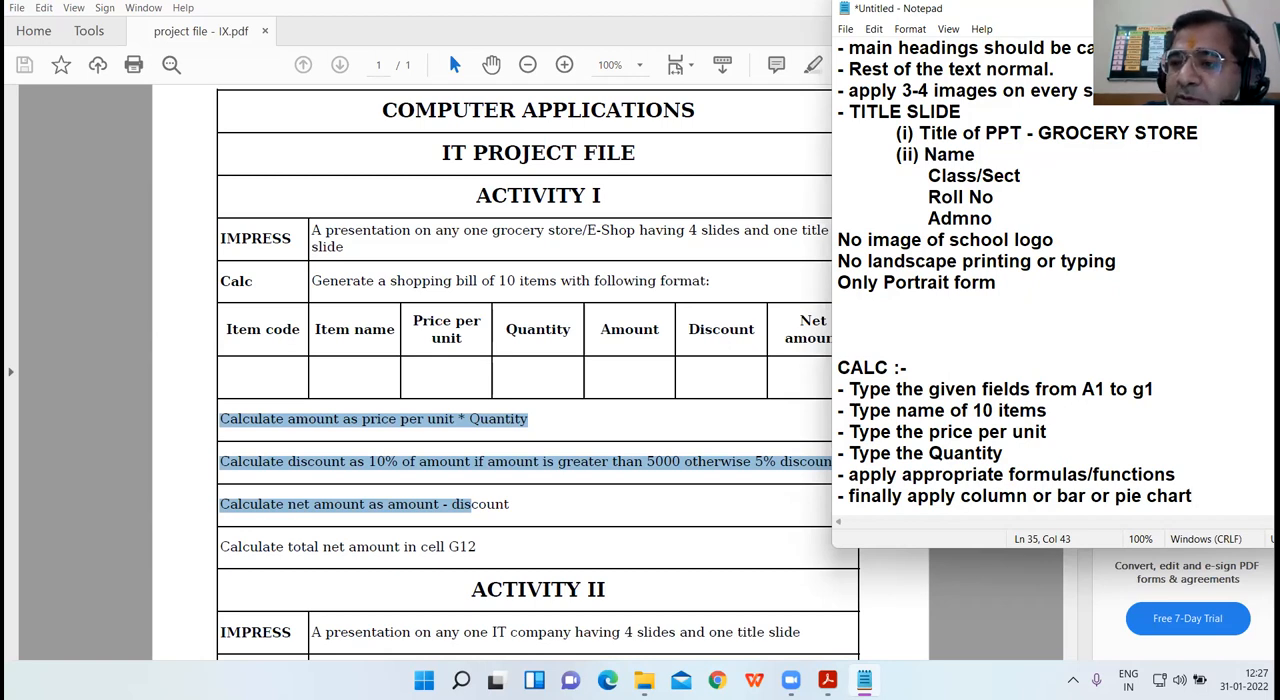
left_click(1190, 496)
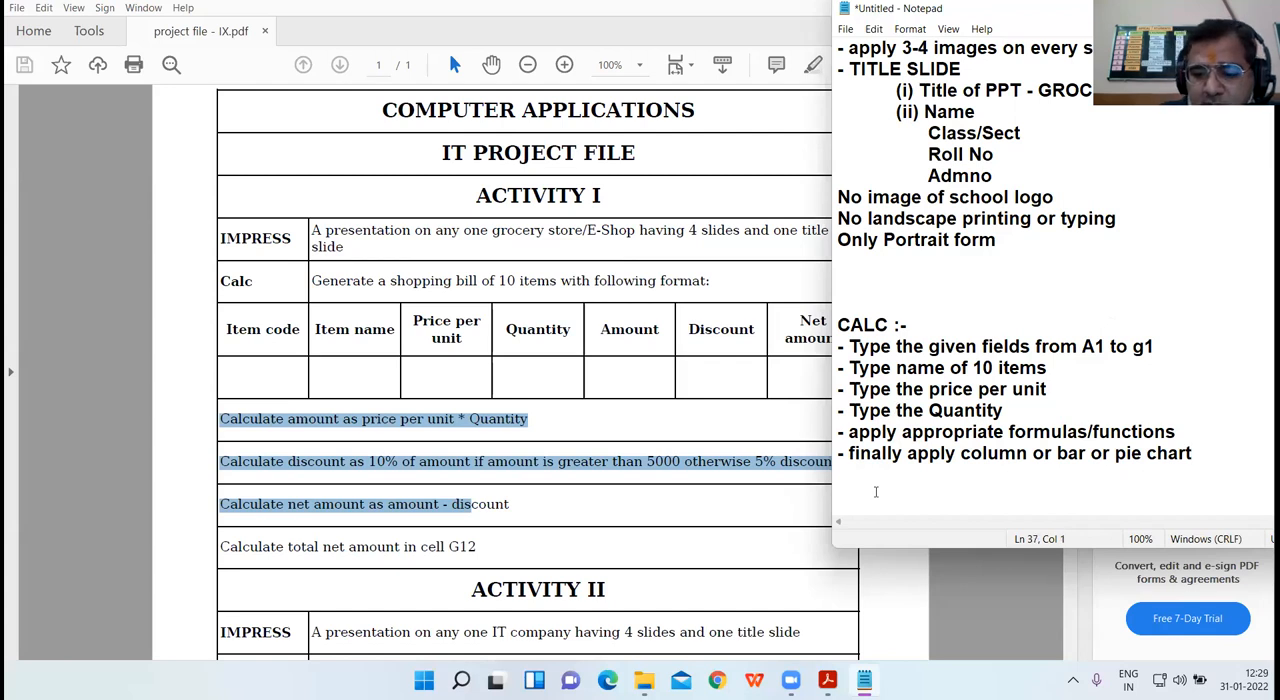
Type the line '(26-48)----2nd group' below the Calc steps.
type("26")
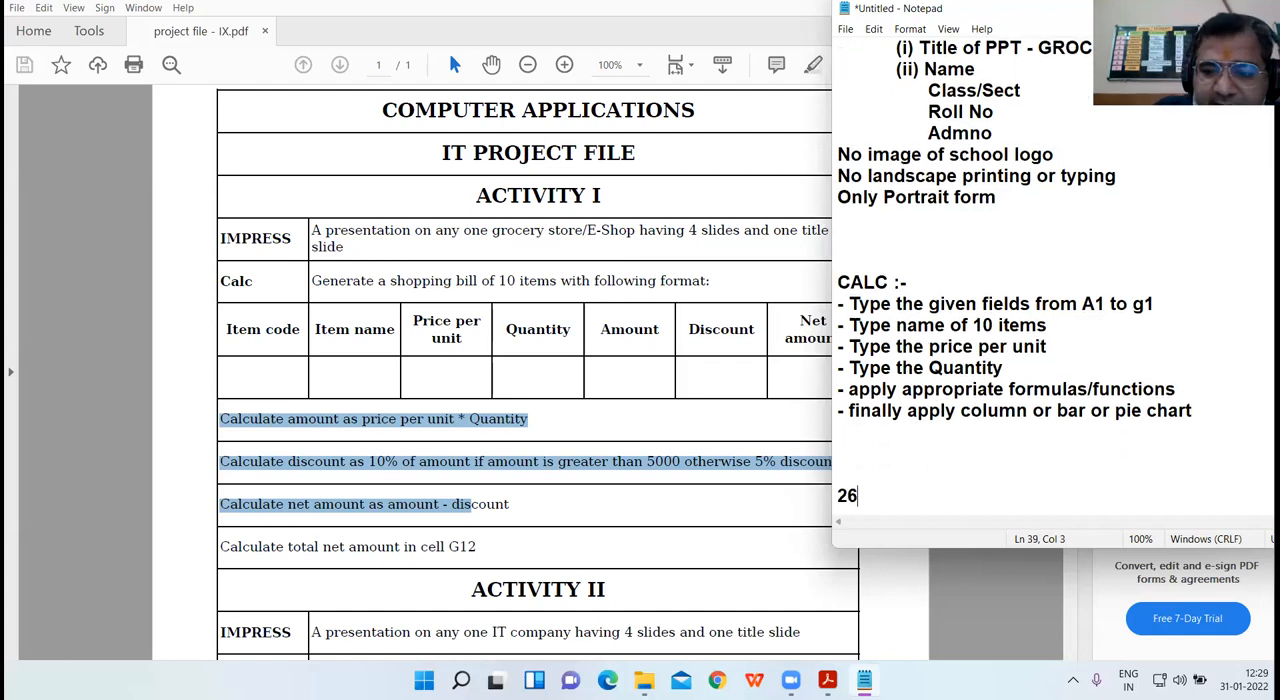
type("-48")
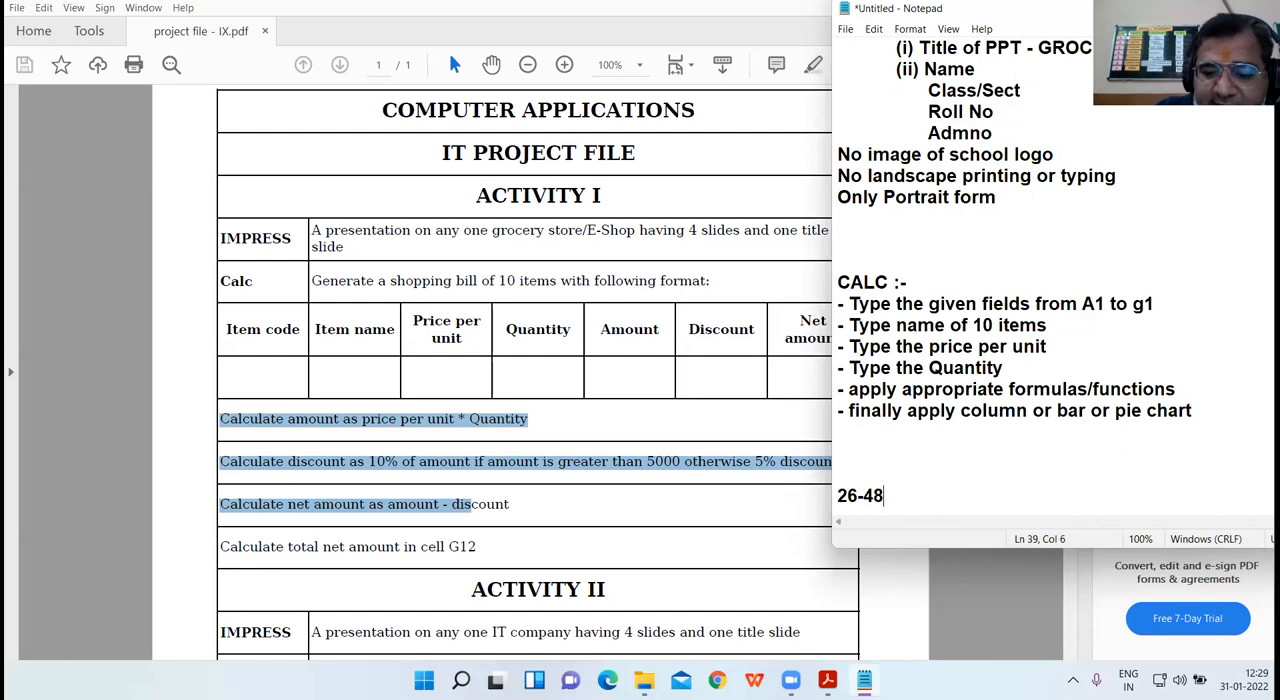
type(")")
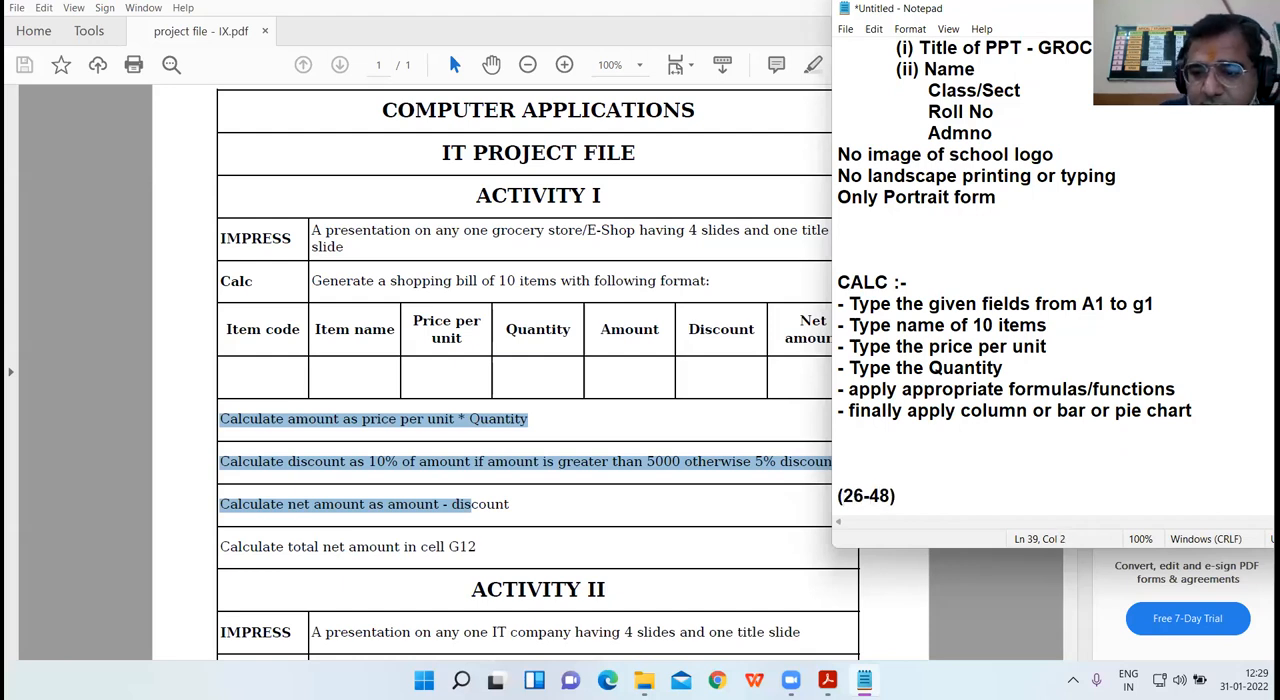
type("----2nd group")
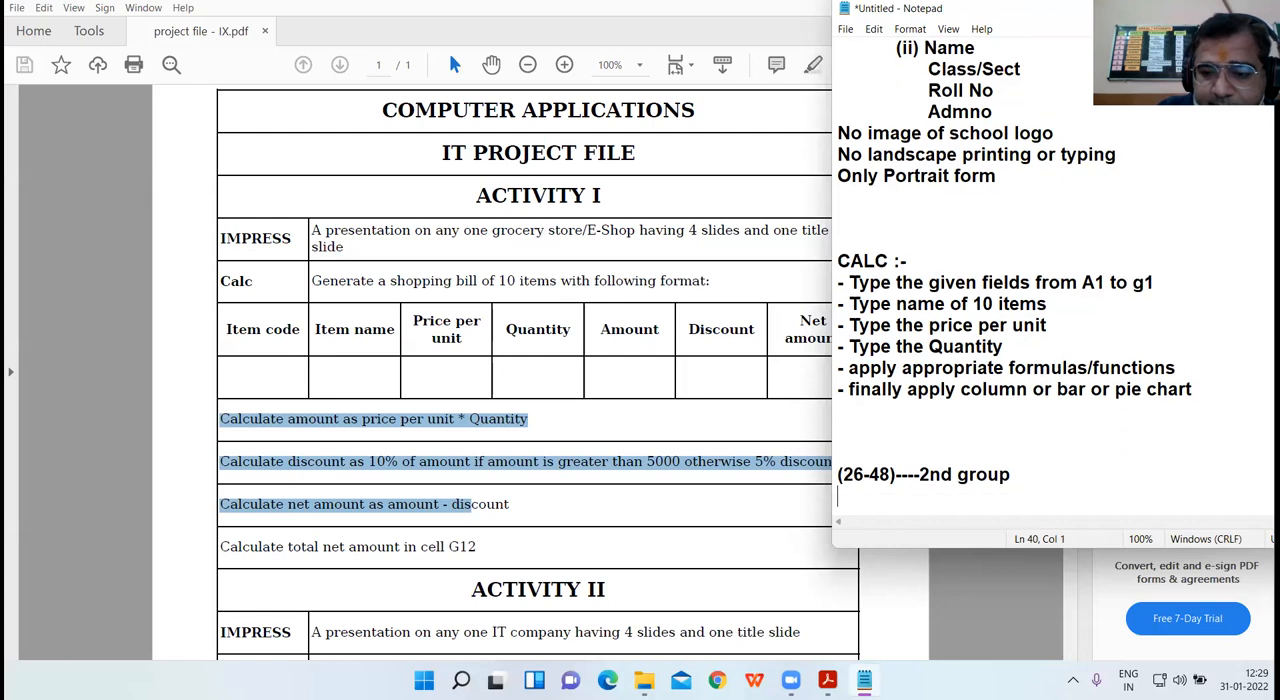
Start the IMPRESS part with a PPT on one IT company.
scroll("down", 3)
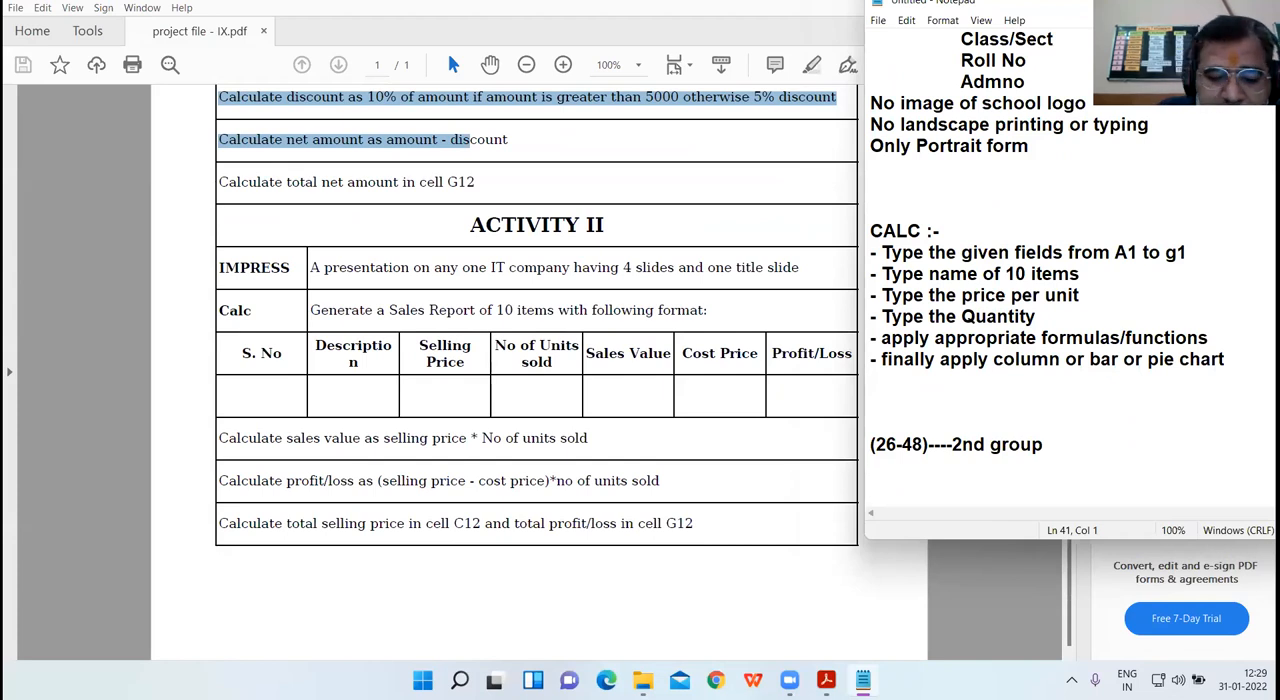
type("IMPRESS PART:-")
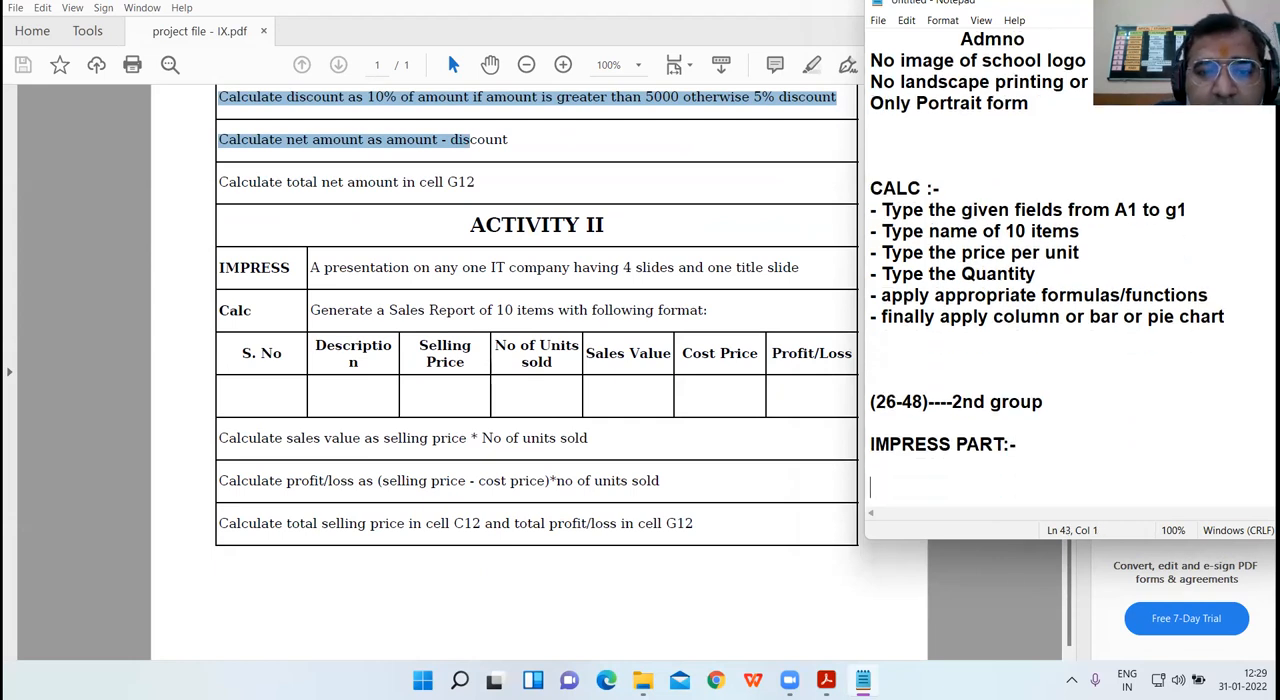
type("PPT")
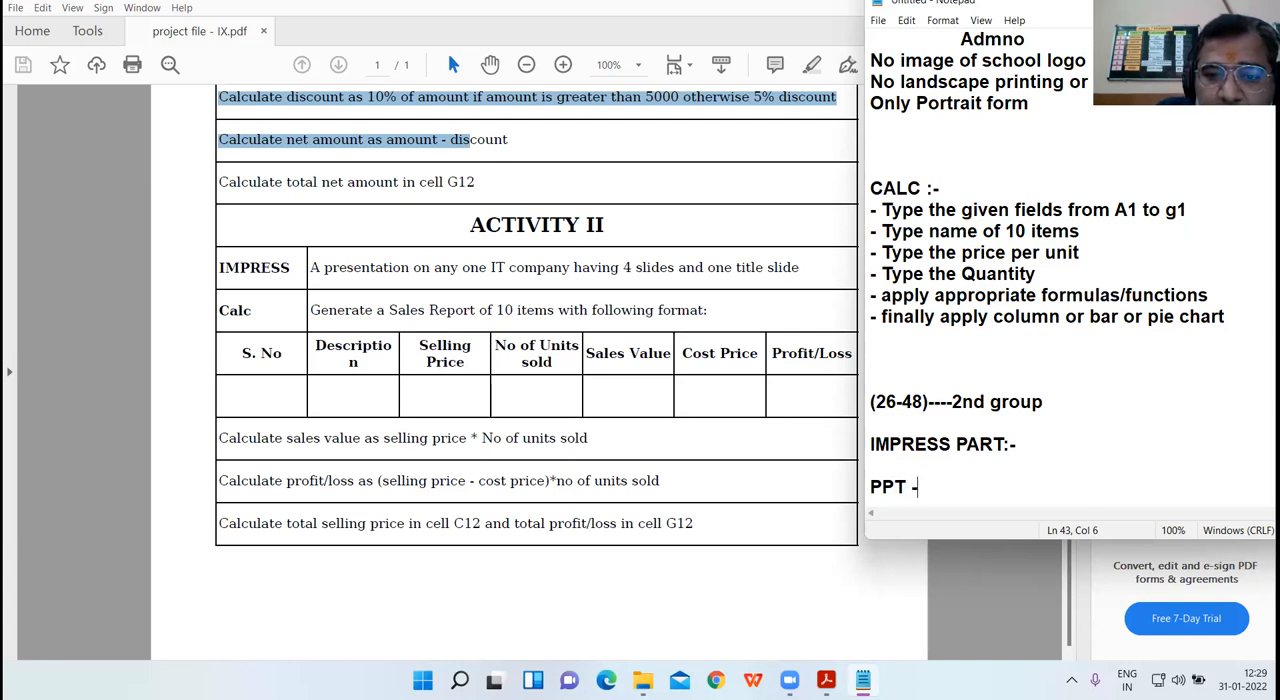
type("----o")
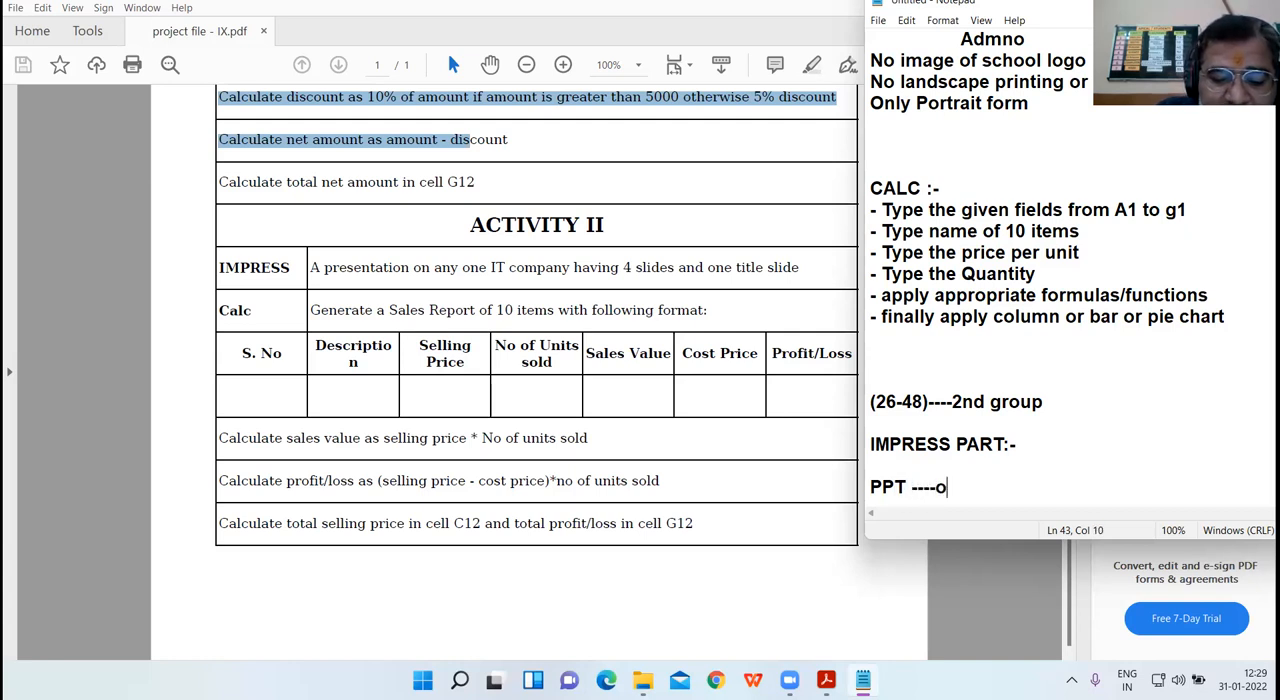
type("ne IT co")
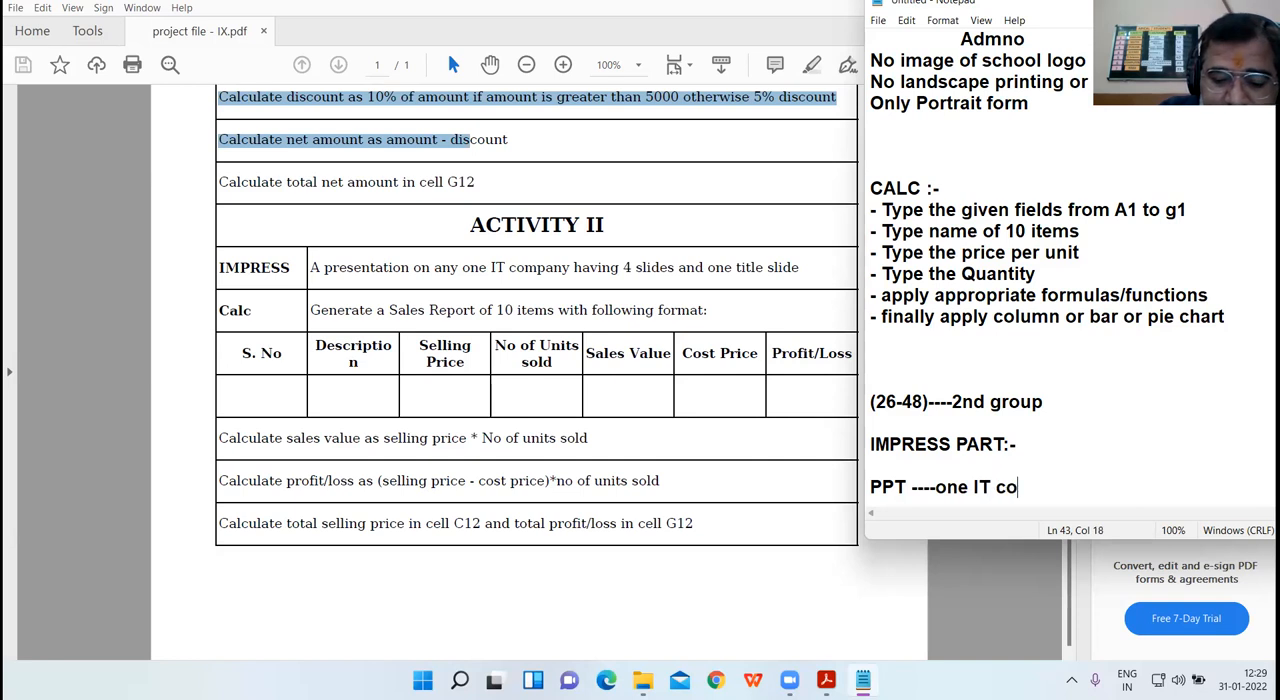
type("mpany")
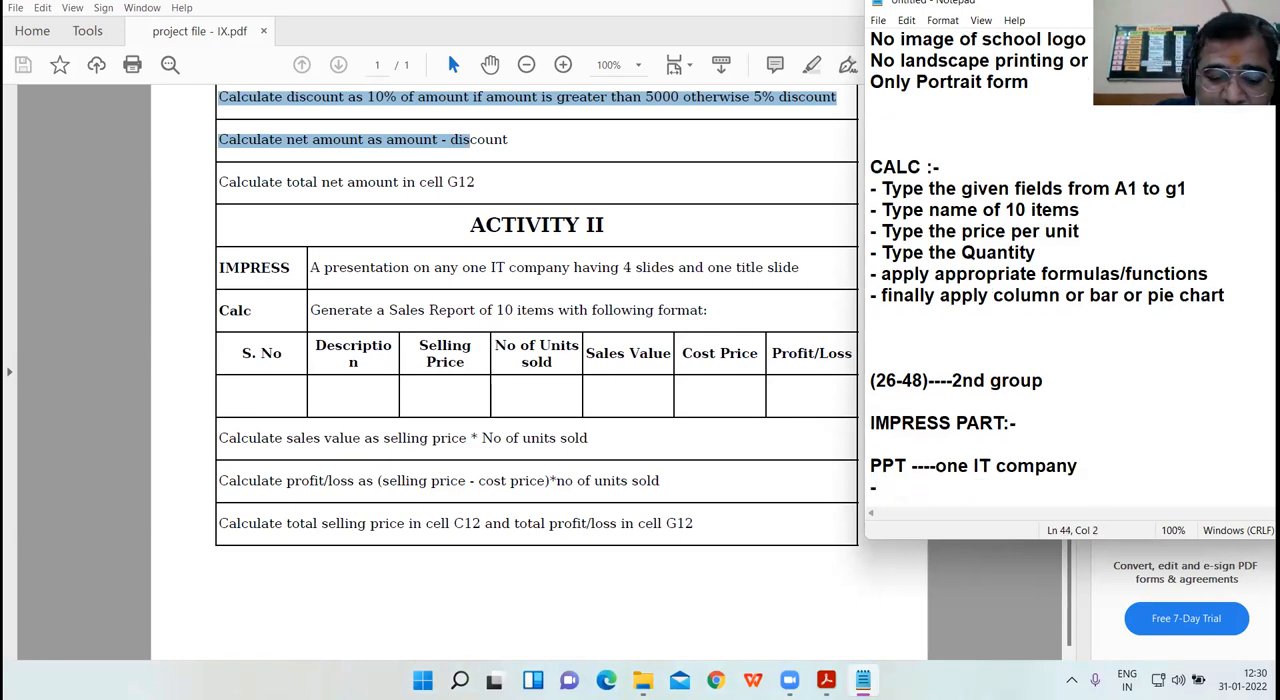
Note 4 slides plus 1 title slide, totalling 5, between dashed separators.
type("-4 slides for matter")
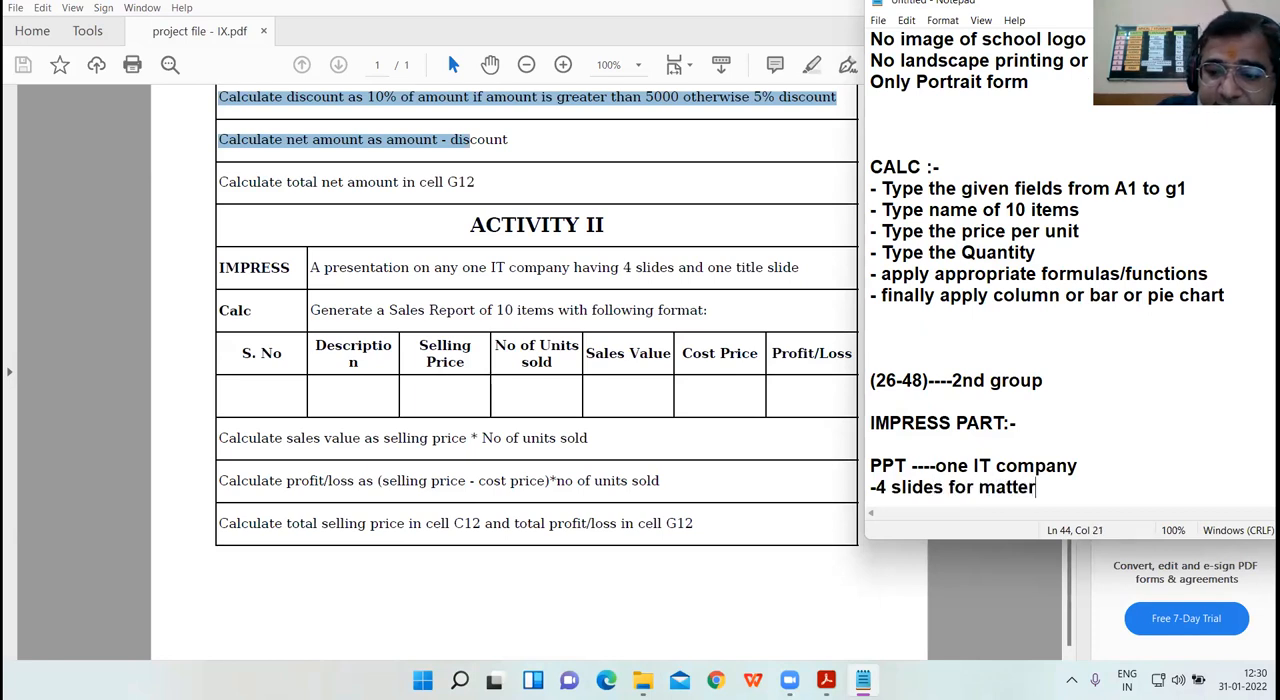
type("-1 s")
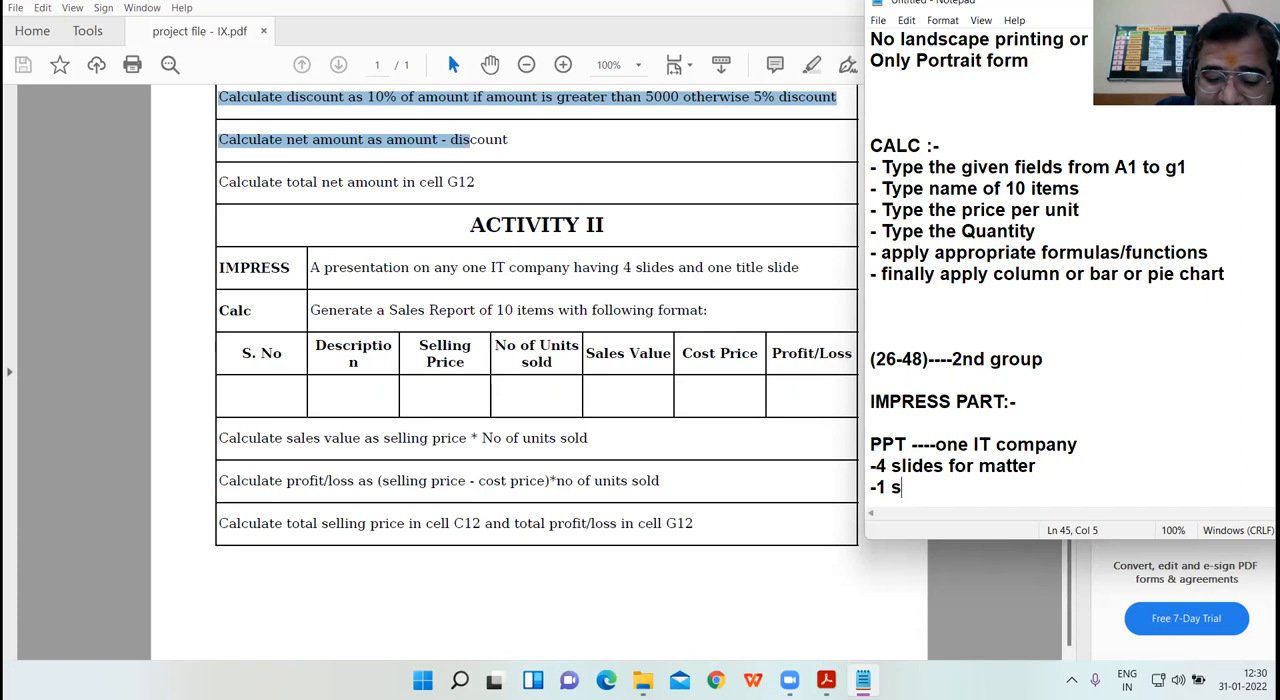
type("lide as tit")
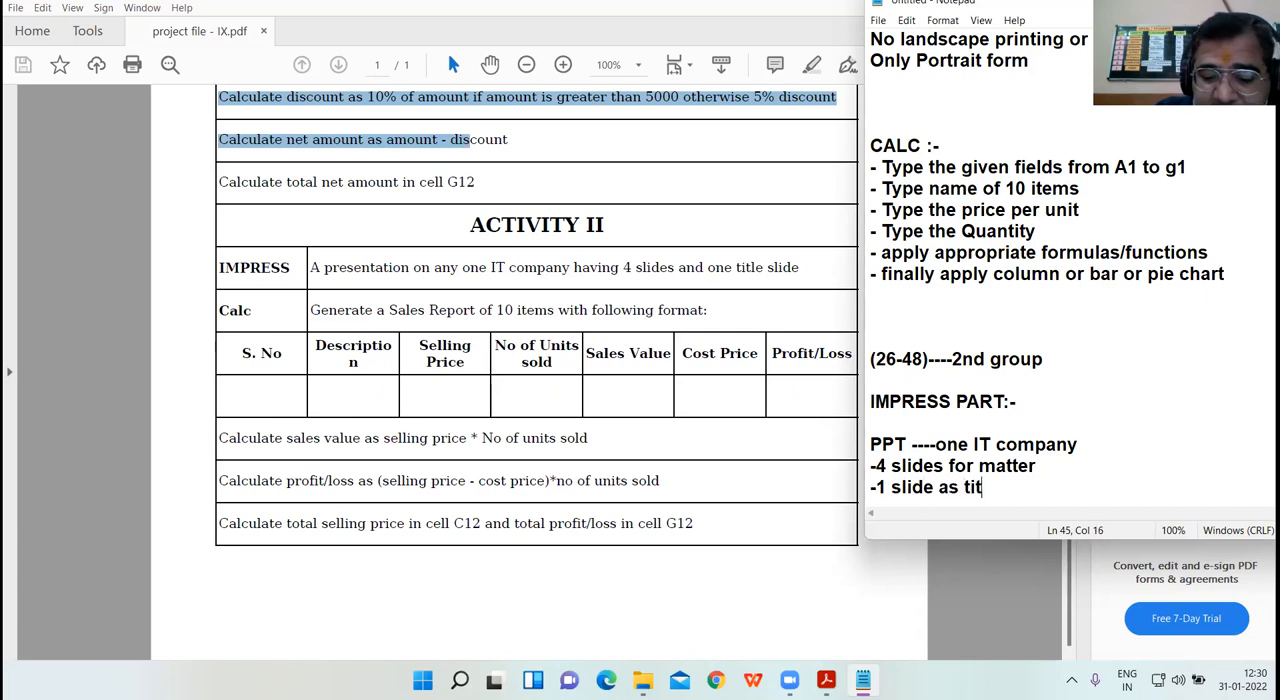
type("le slide")
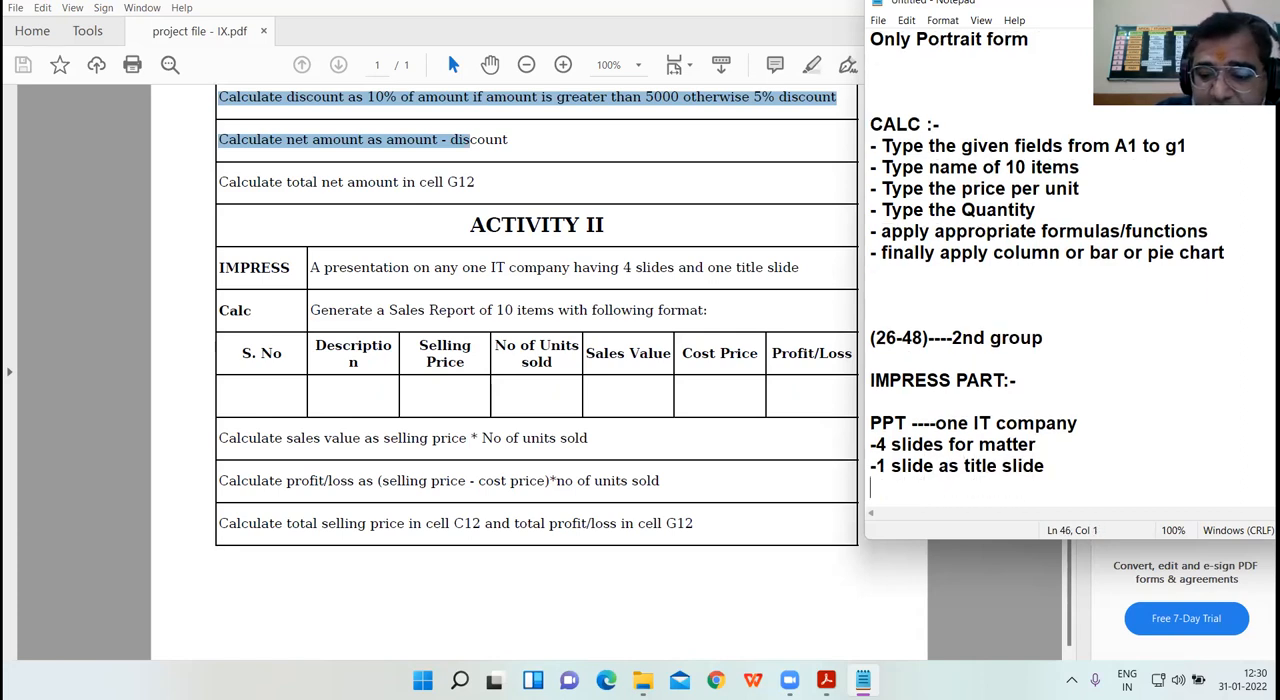
type("----------")
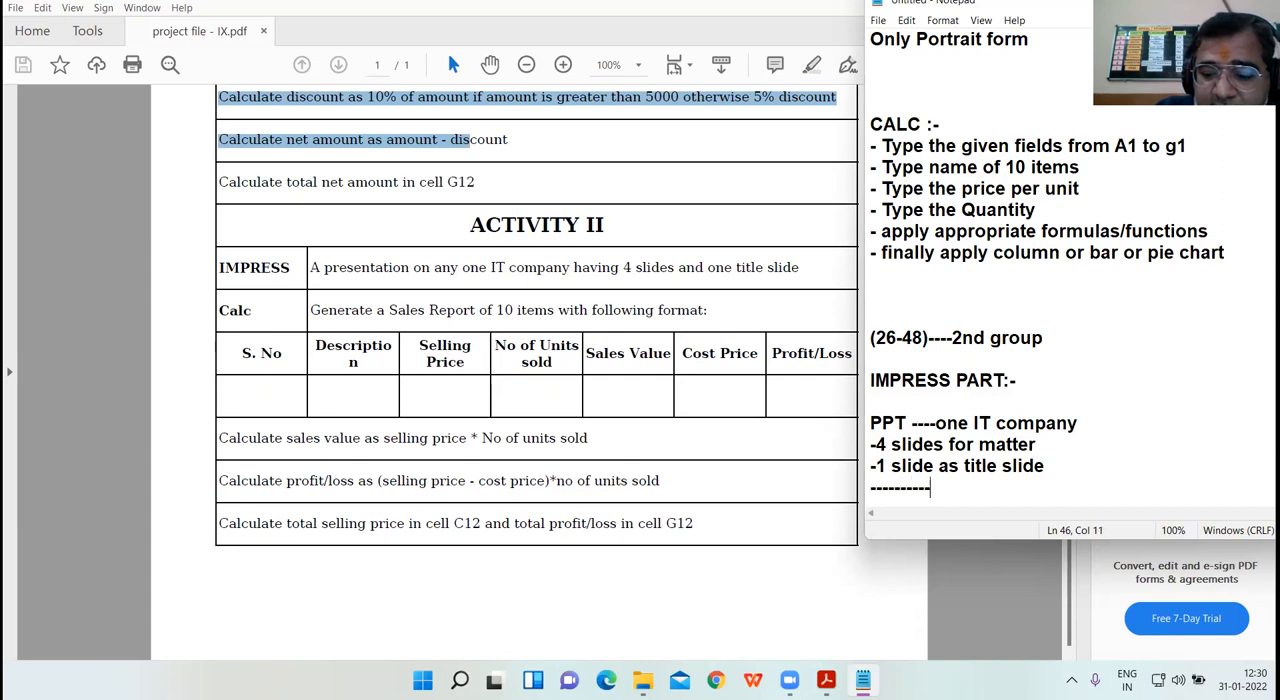
type("5")
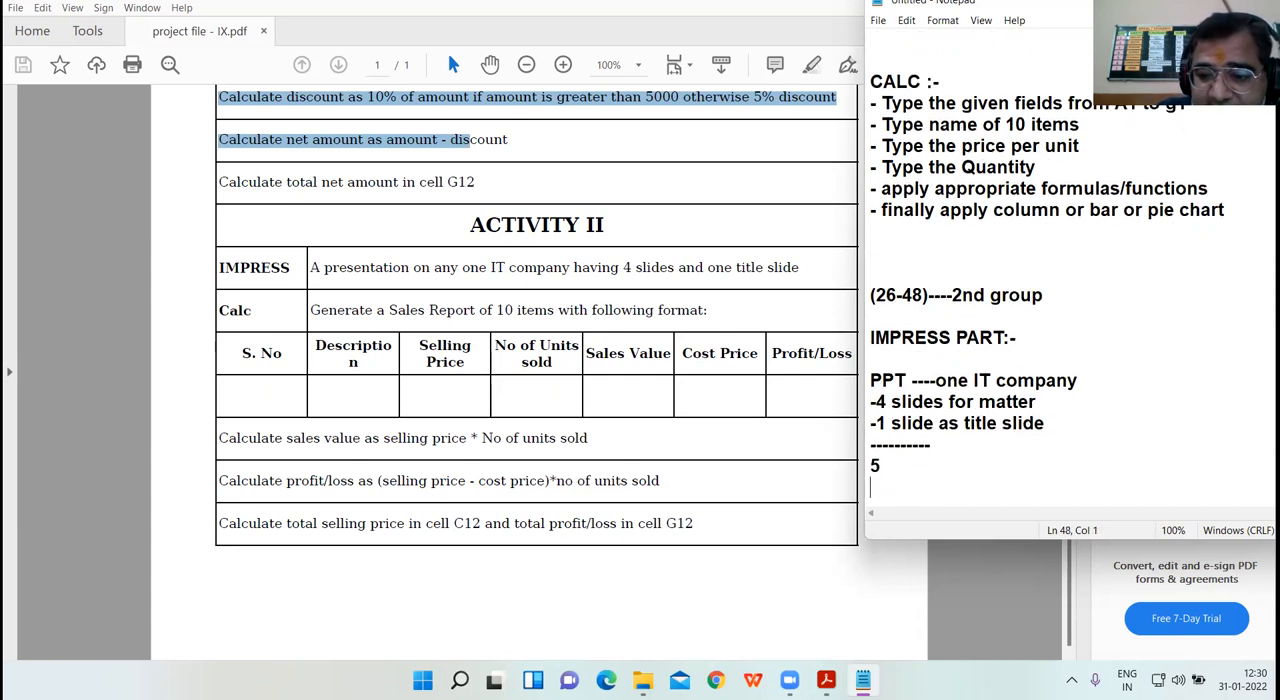
type("---------")
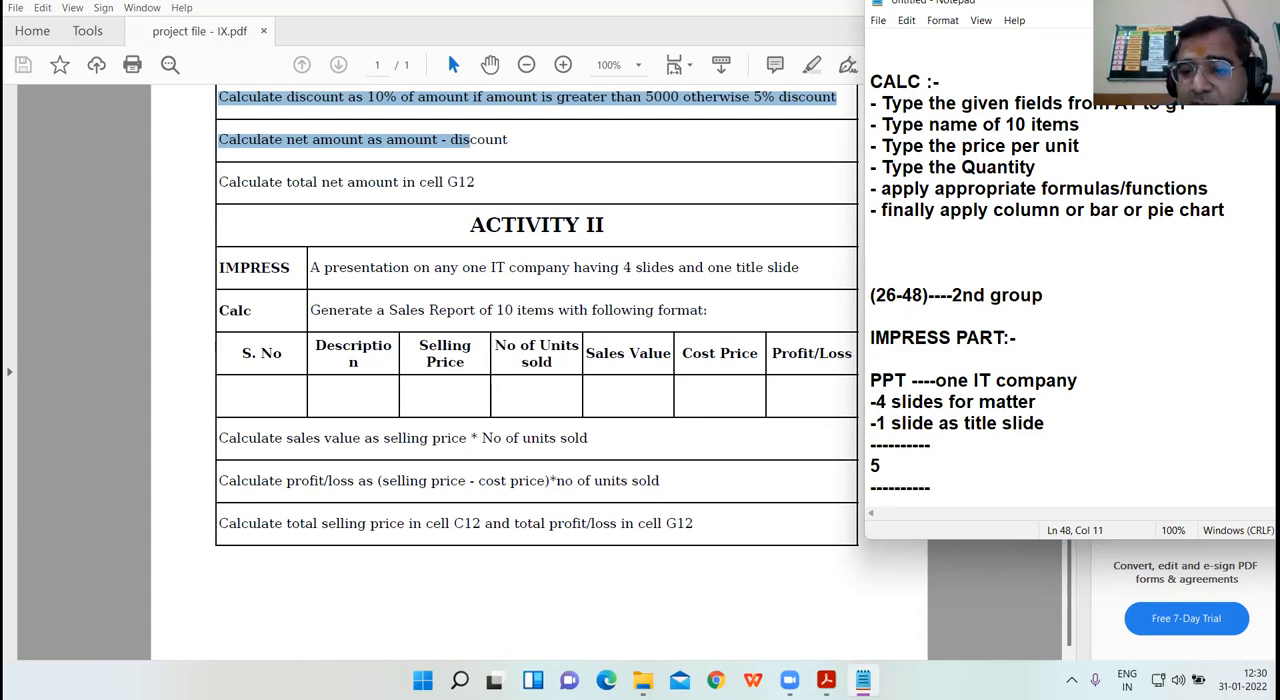
Add lines requiring a text/images balance and no objectionable pictures.
type("- balance of")
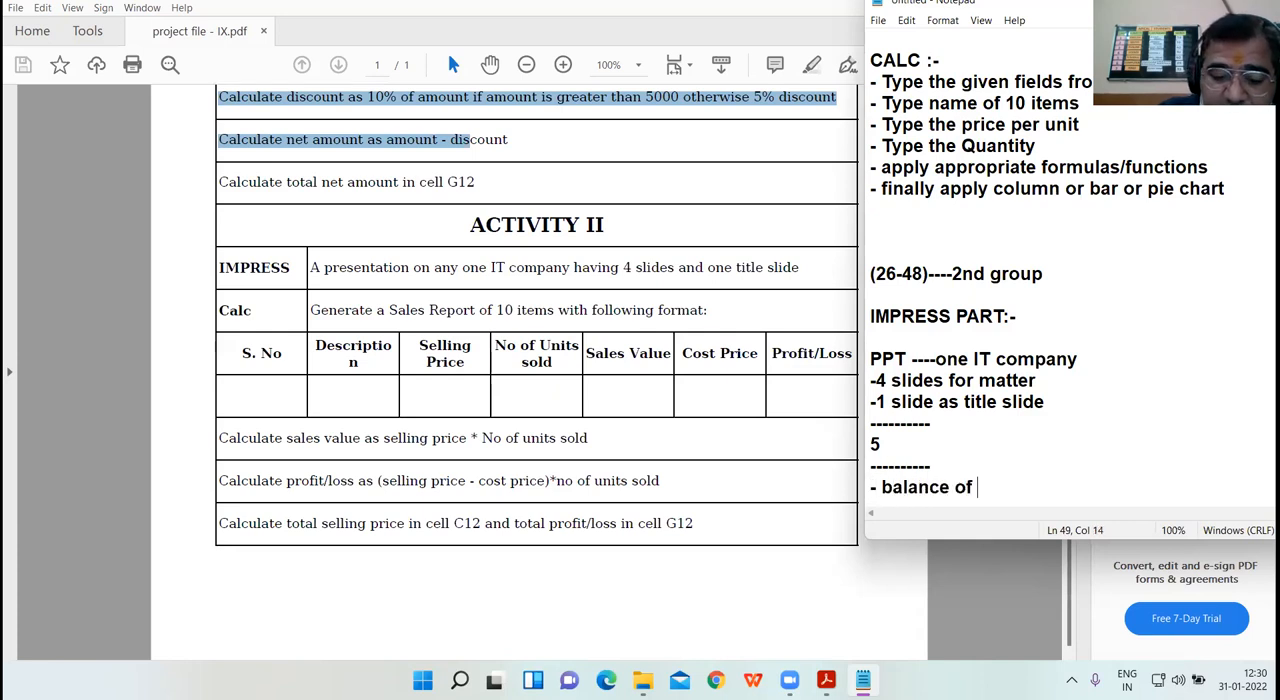
type("text/")
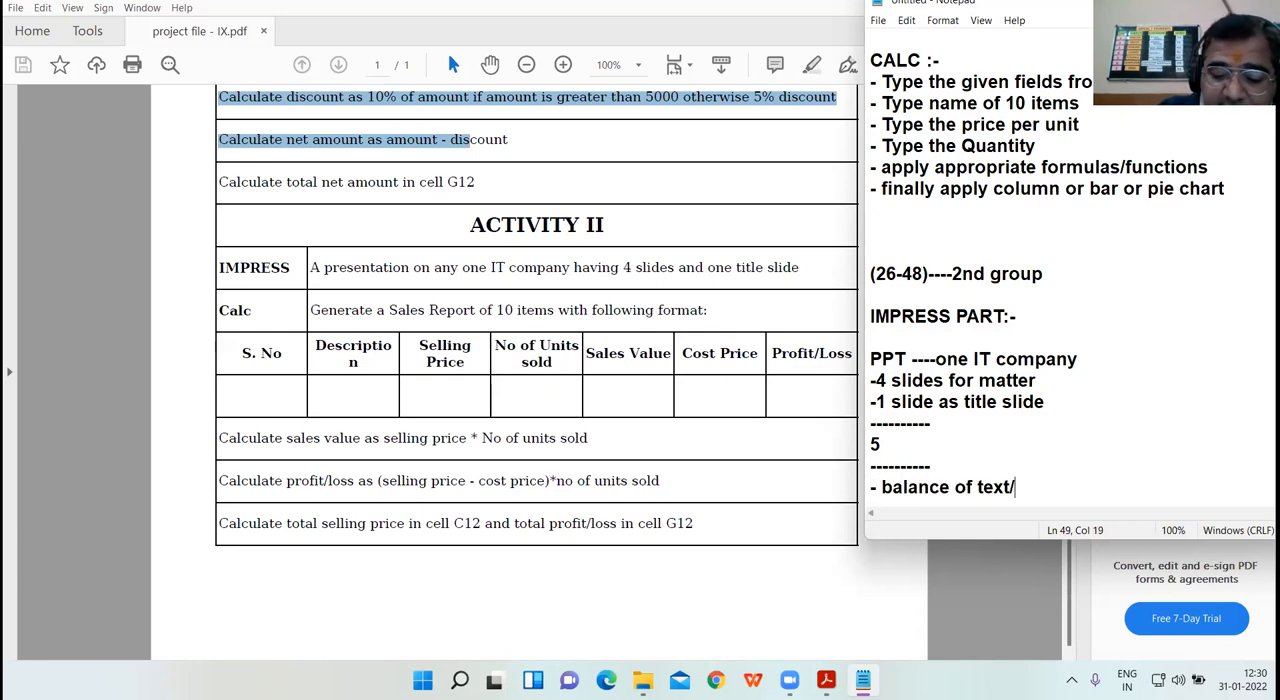
type("images")
type("-")
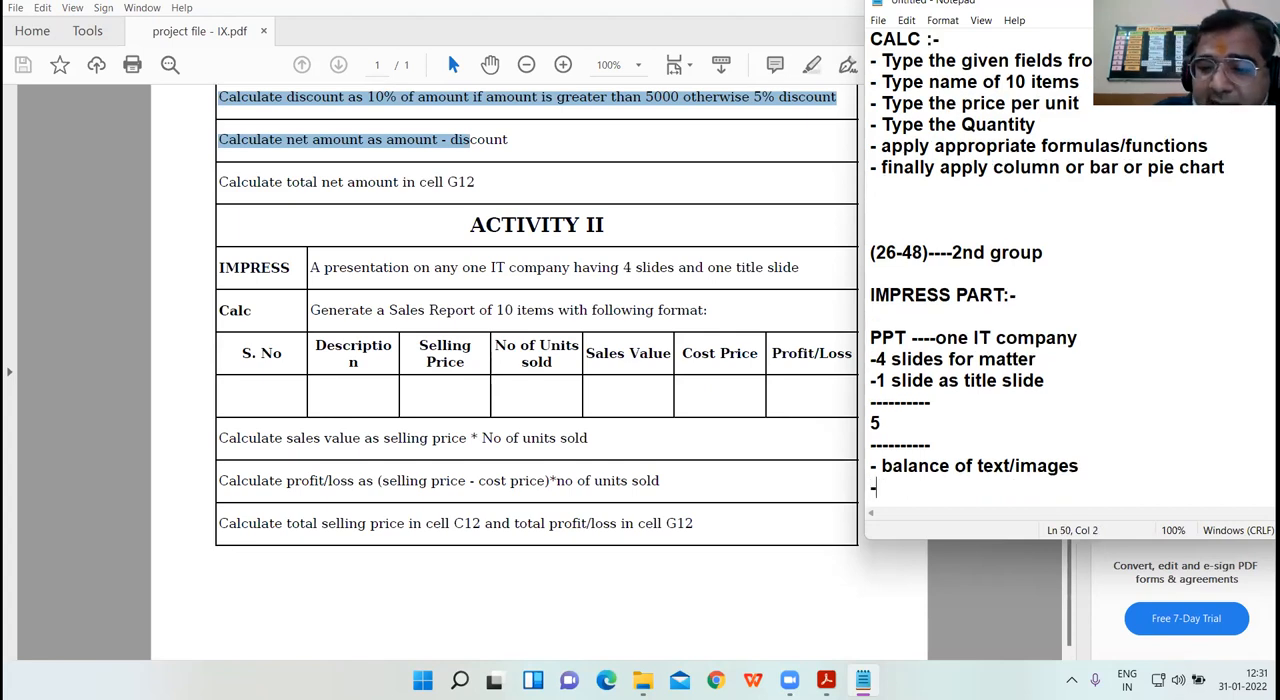
type("any o")
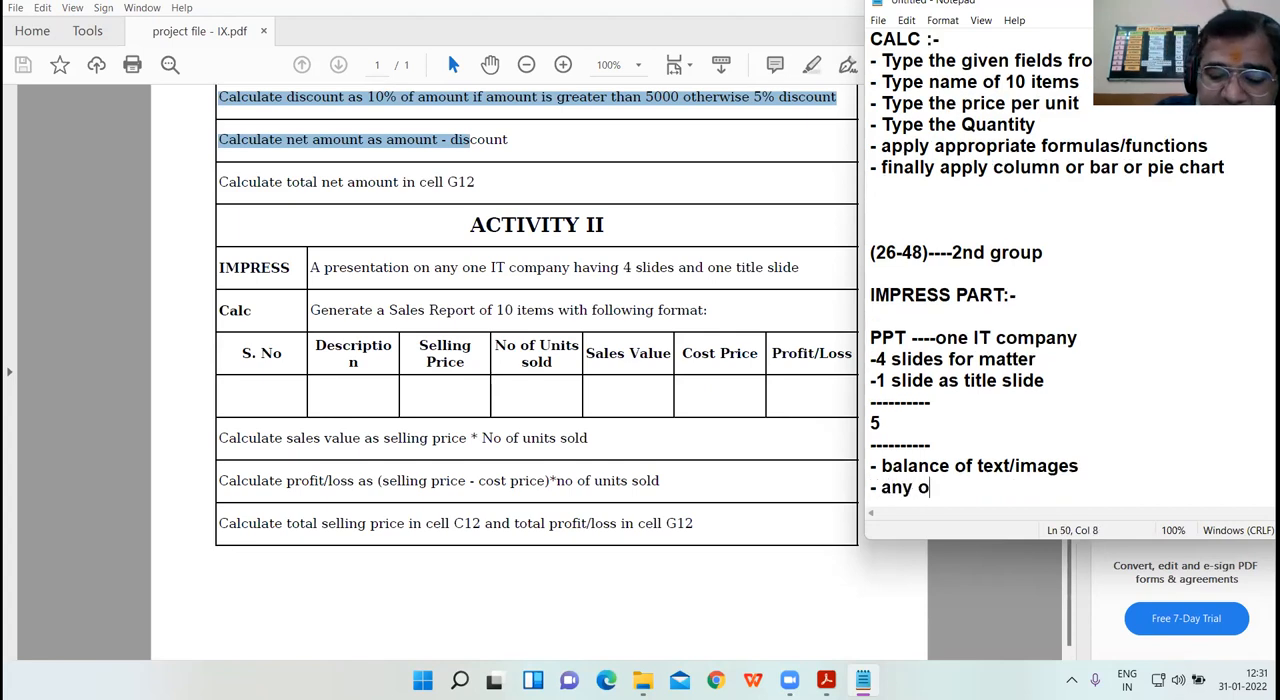
type("bjectional picture")
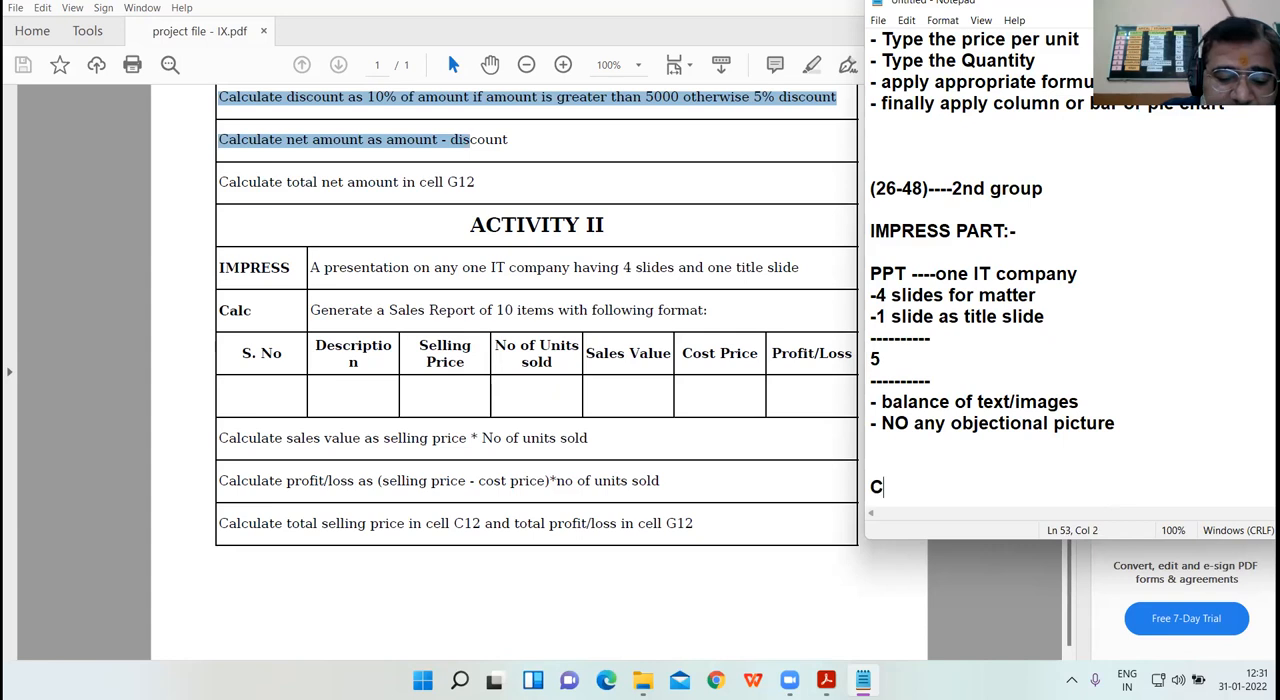
Type the heading 'CALC :- SALES REPORT of 10 items' in the notes.
type("ALC :-")
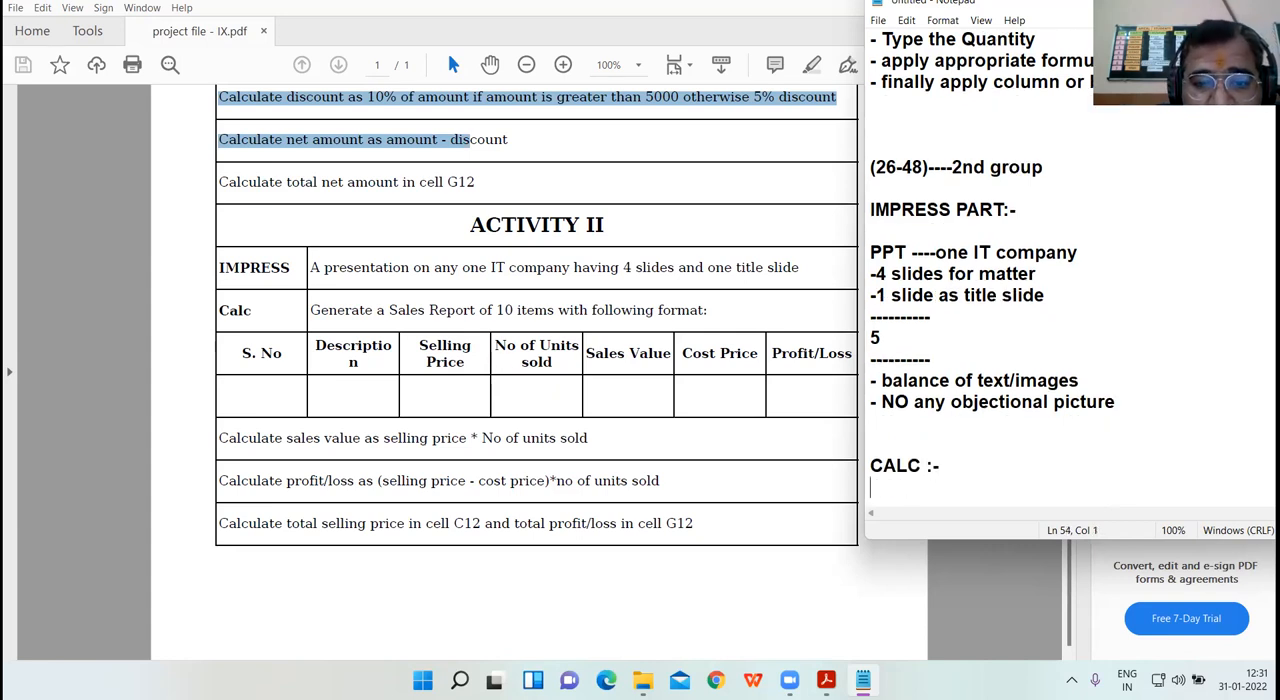
type("S")
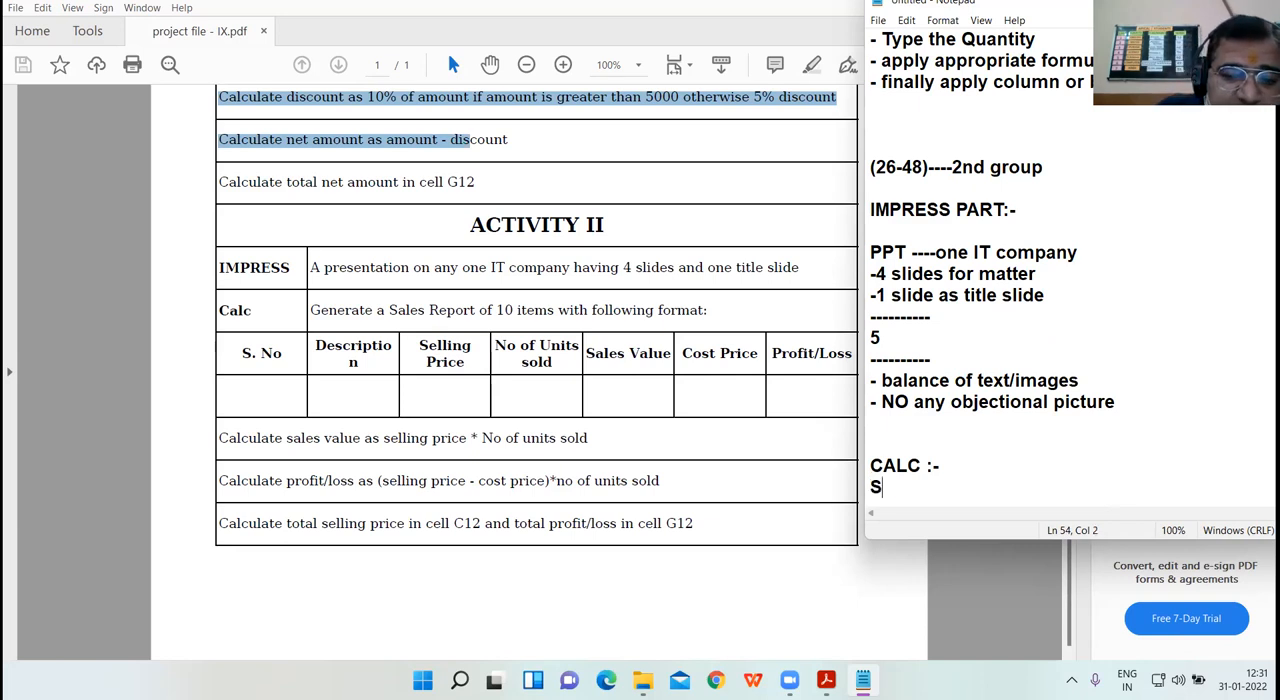
type("ALES R")
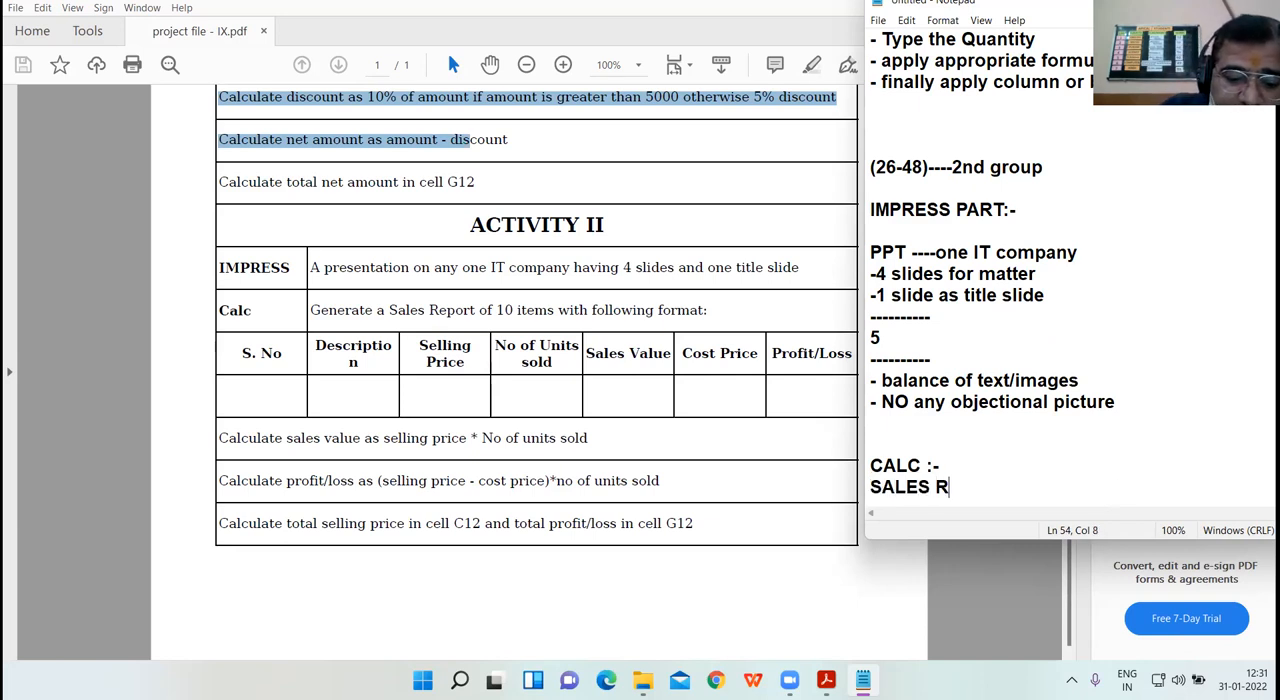
type("EPORT")
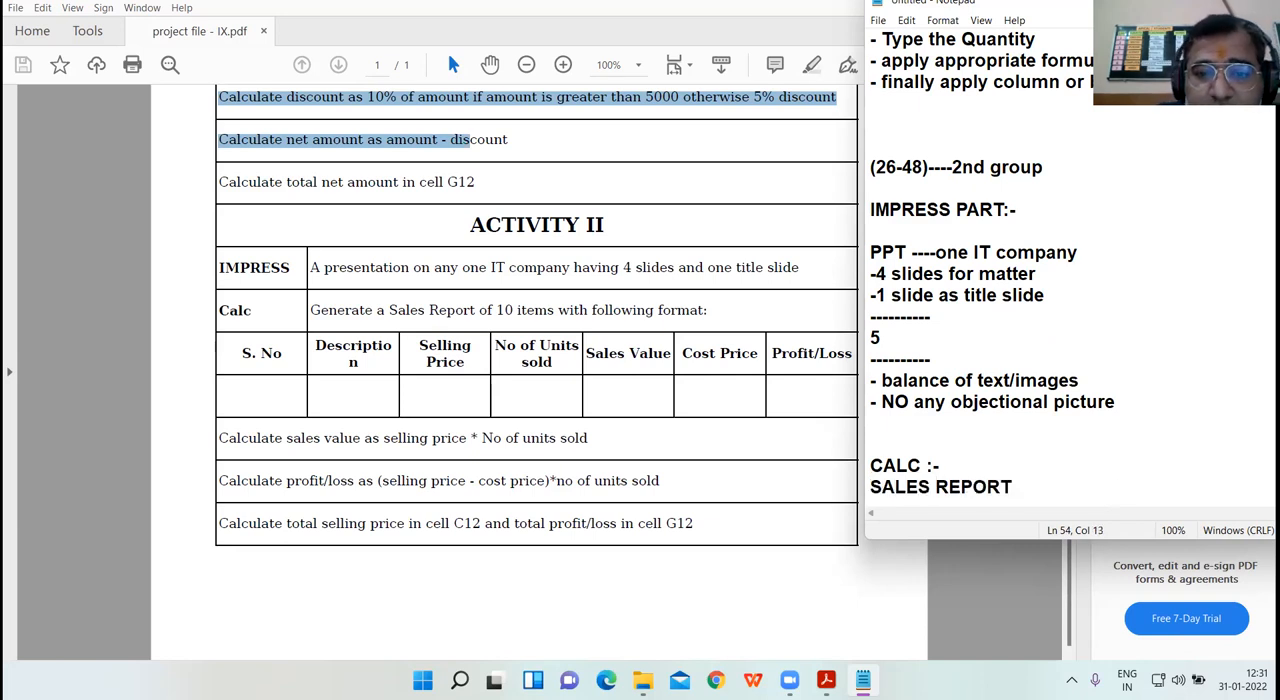
type("o")
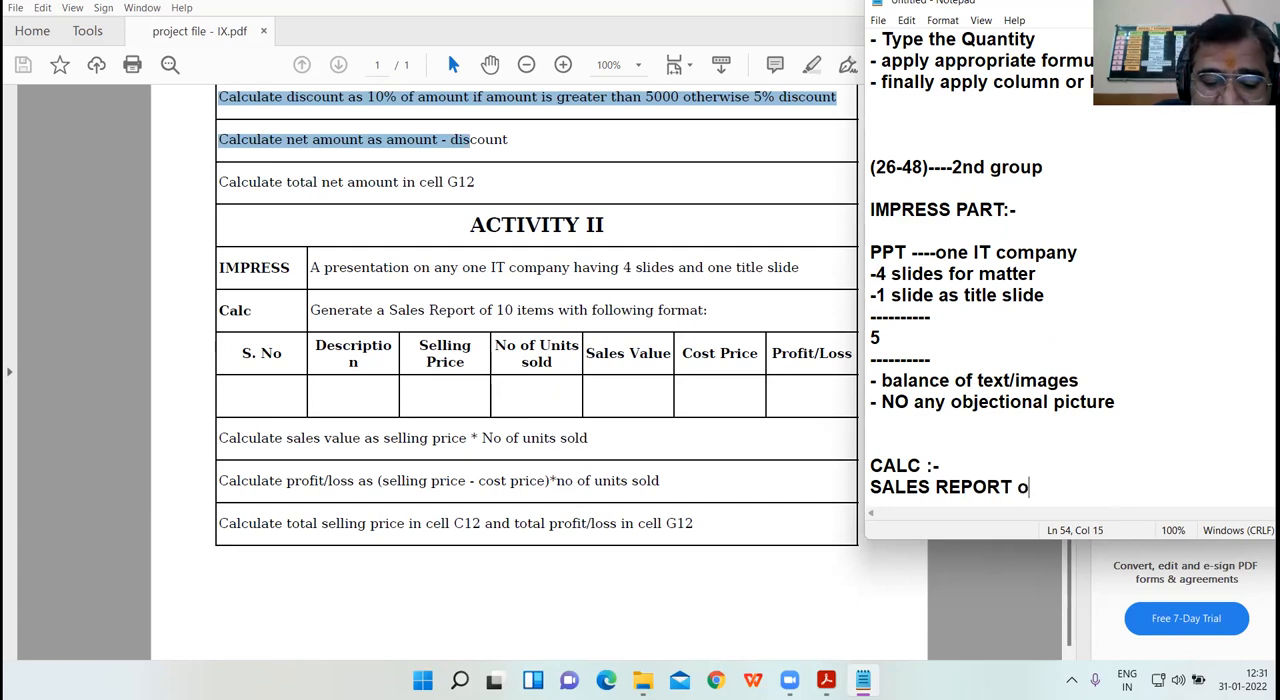
type("f 10 items")
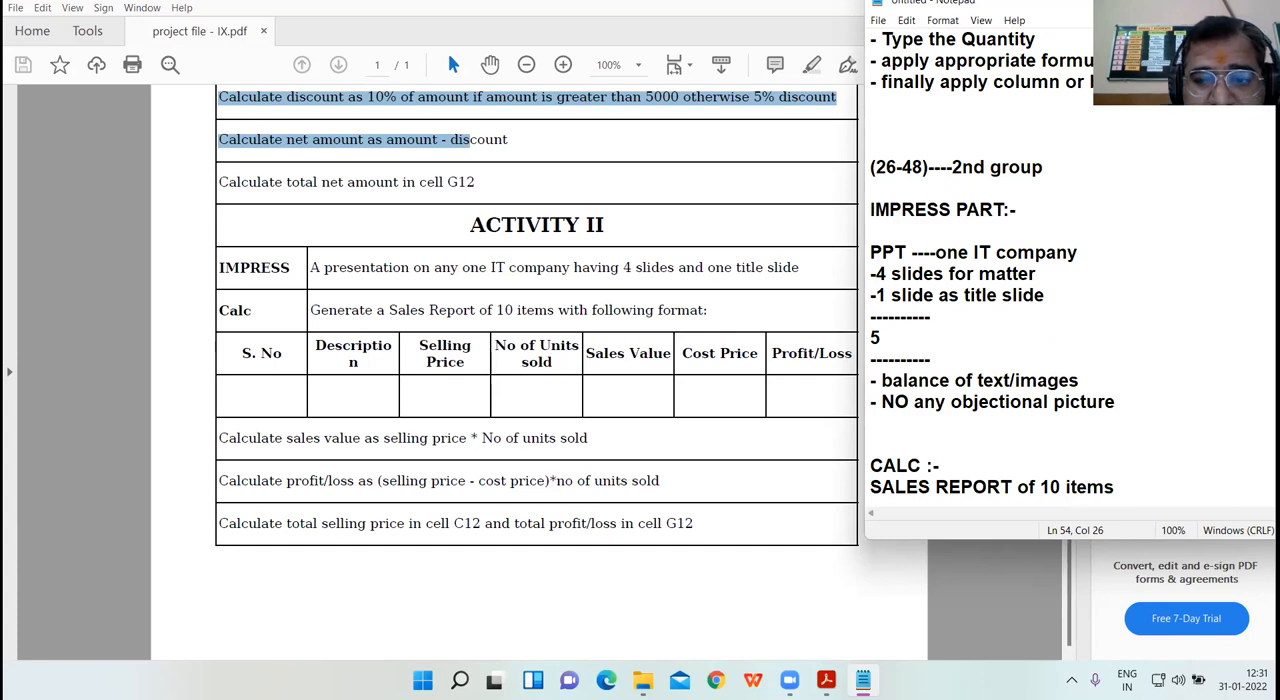
mouse_move(335, 357)
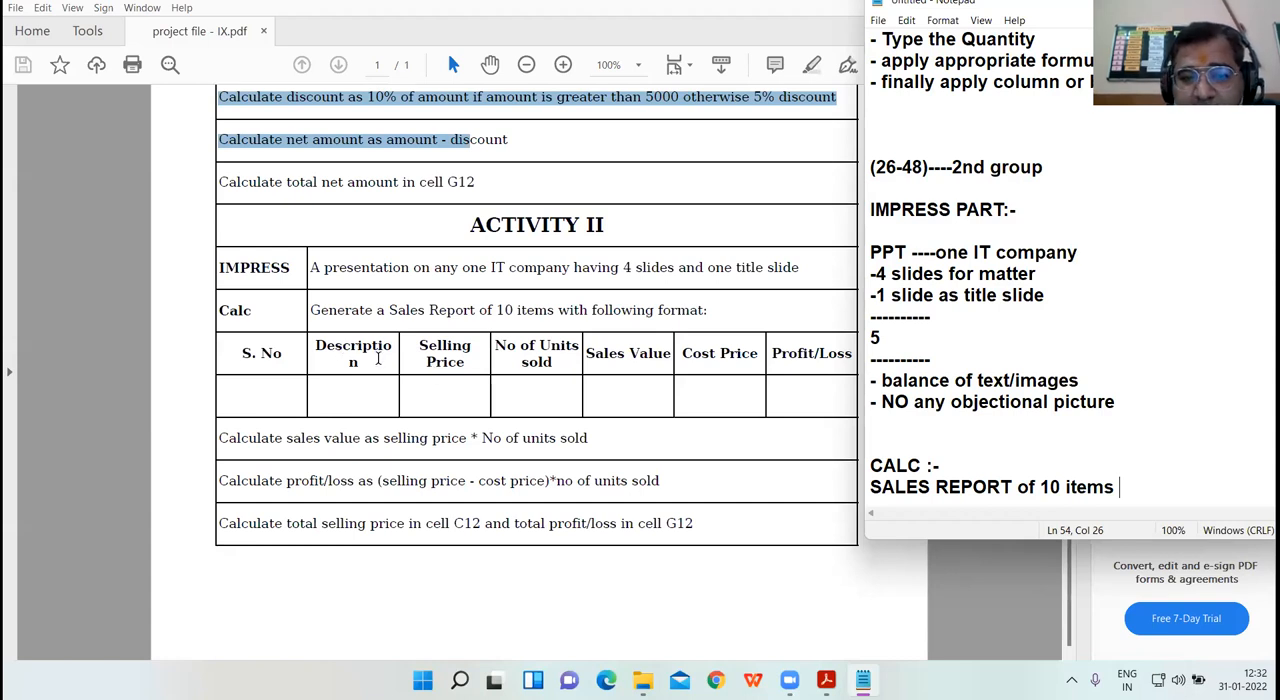
mouse_move(380, 381)
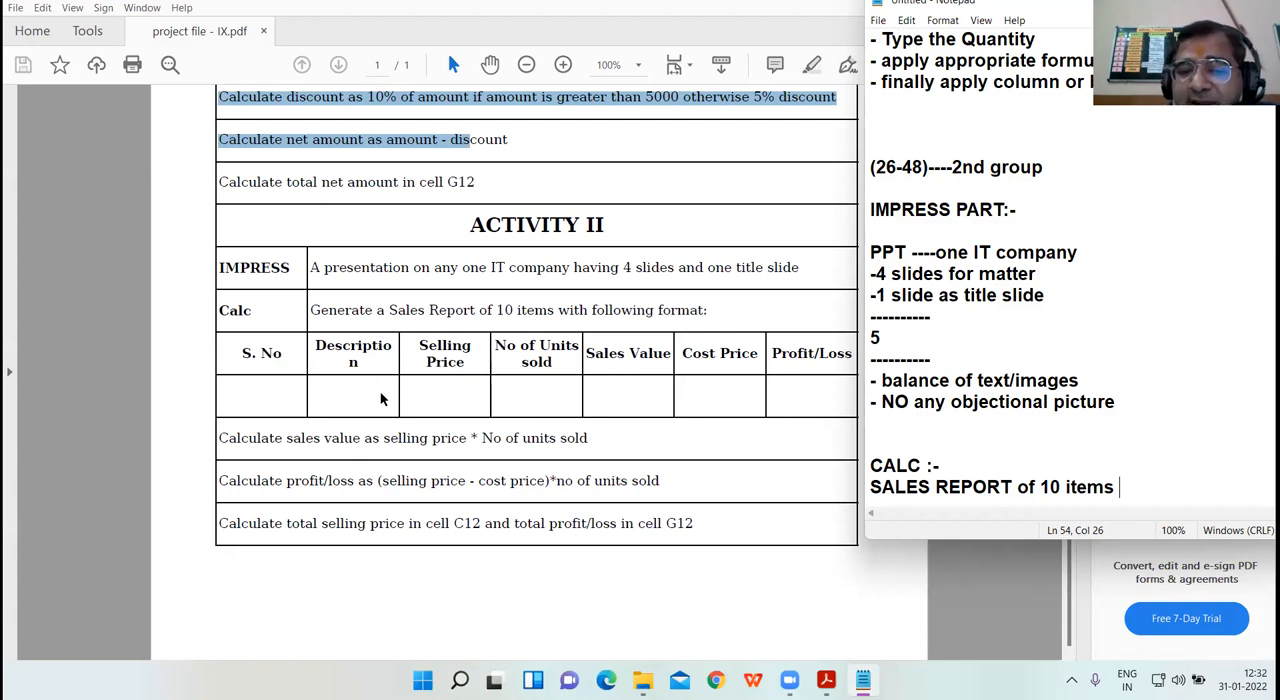
mouse_move(227, 435)
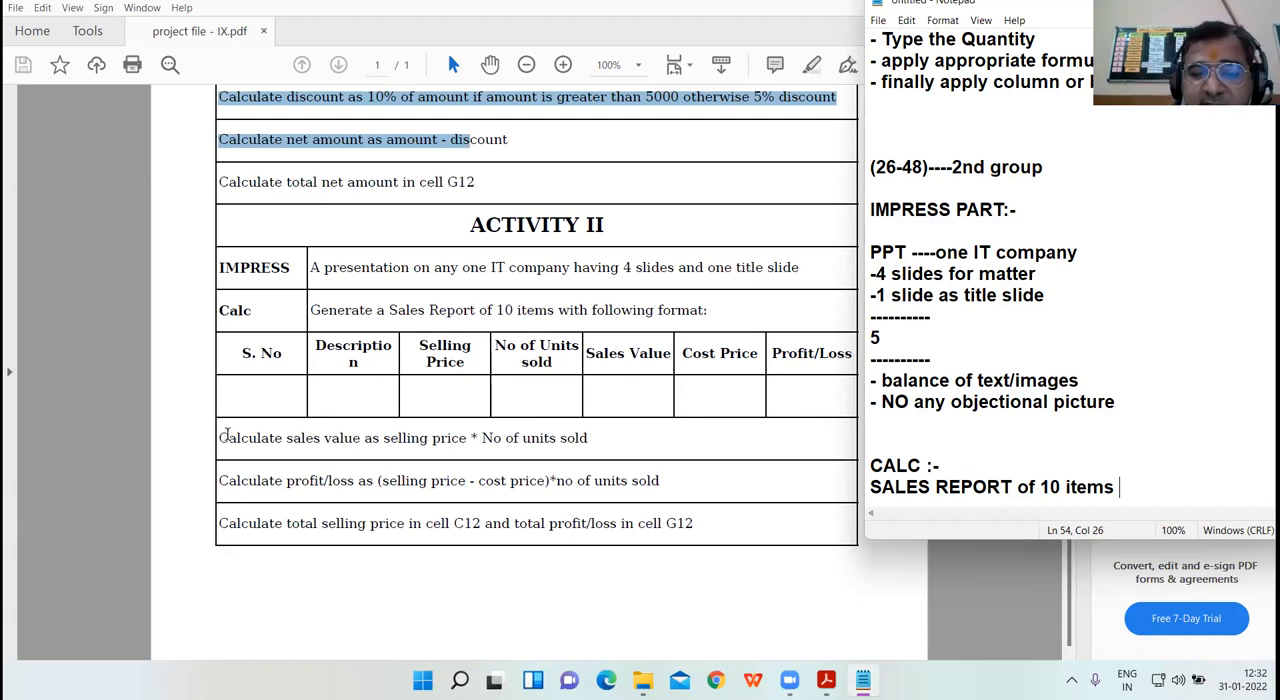
Add the lines 'apply formula/functions to calculate' and '- apply suitable chart'.
key("enter")
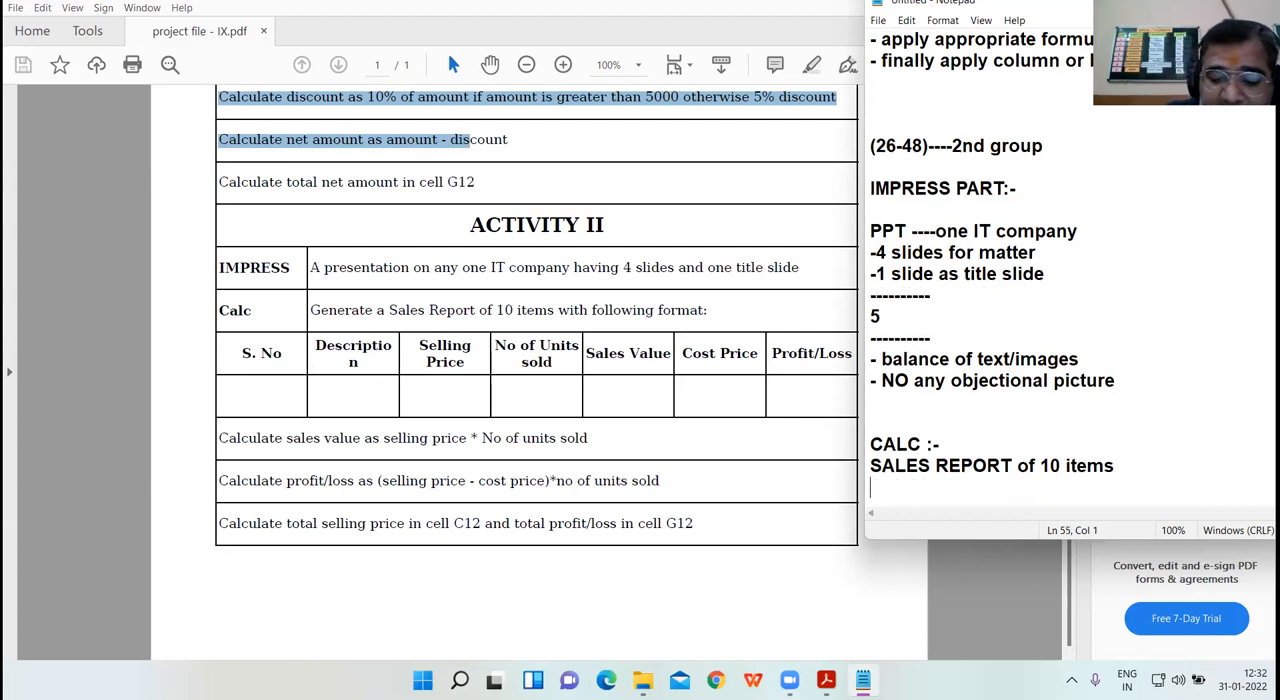
type("apply formu")
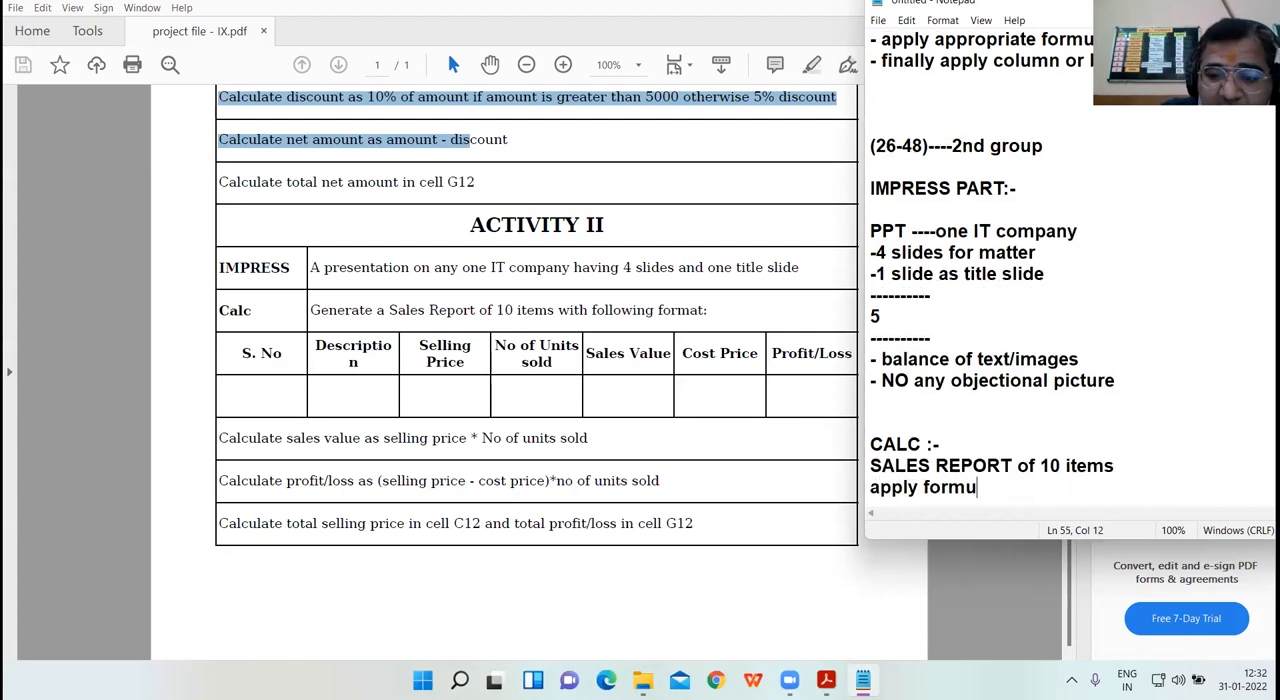
type("/functi")
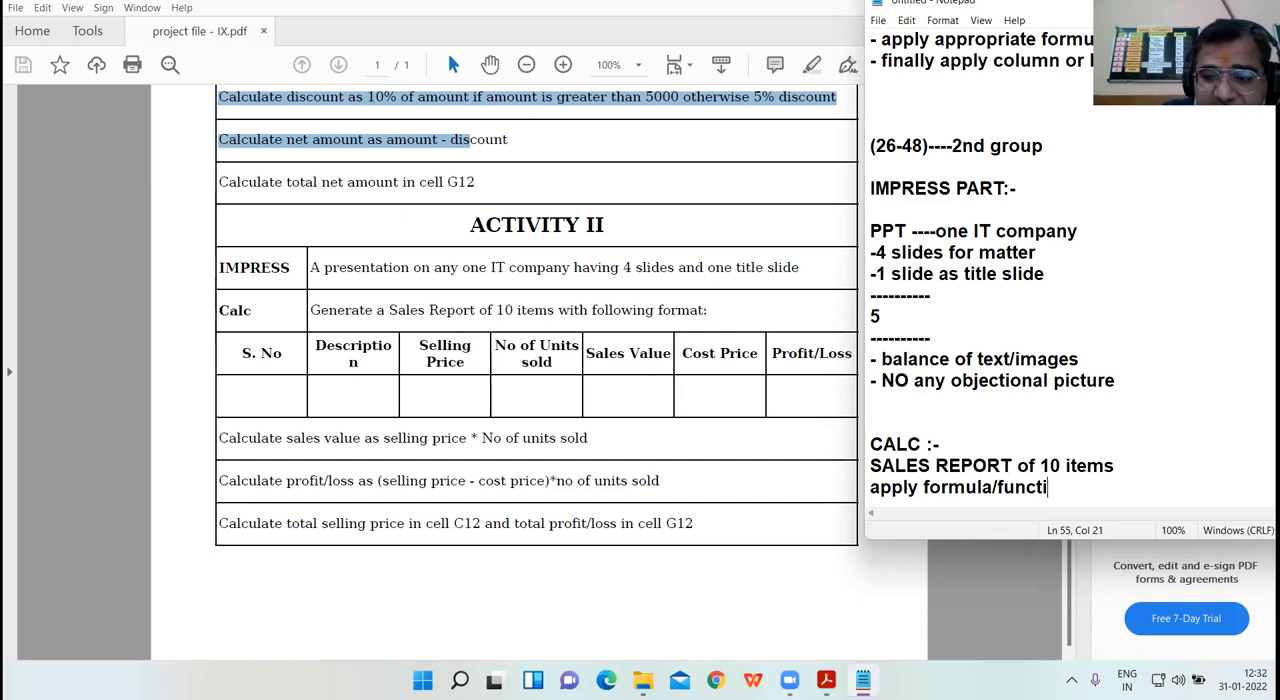
type("ons to cal")
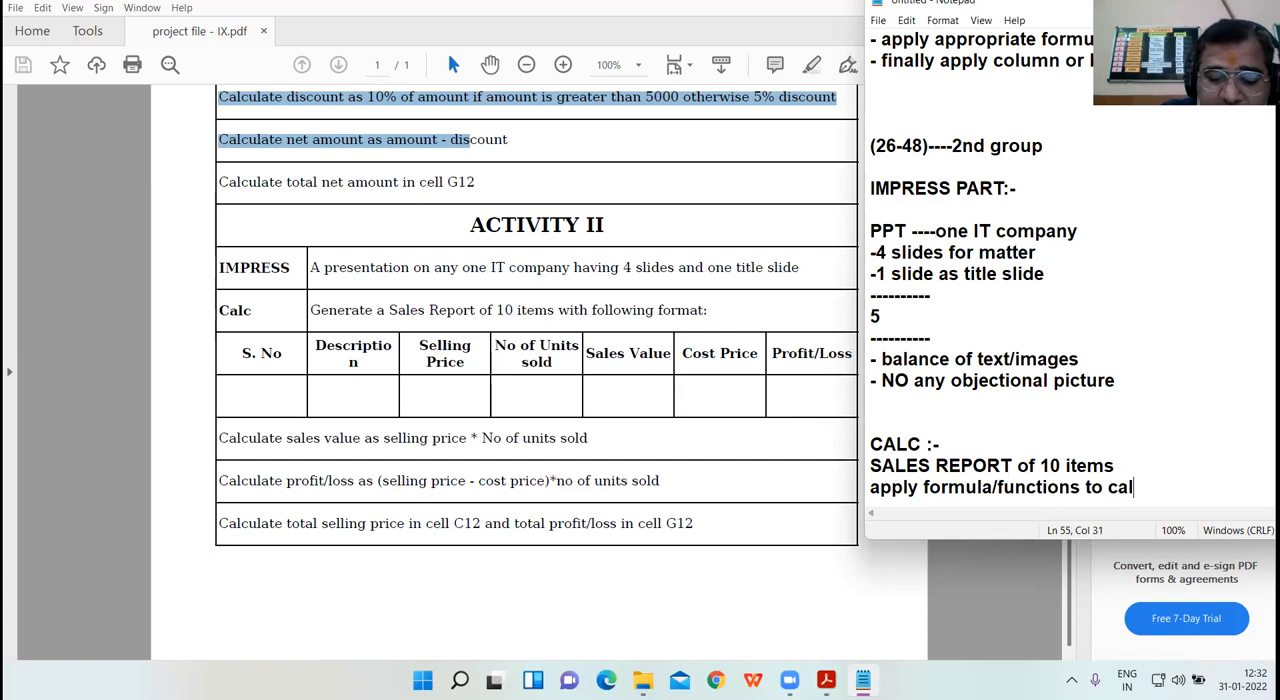
type("culate")
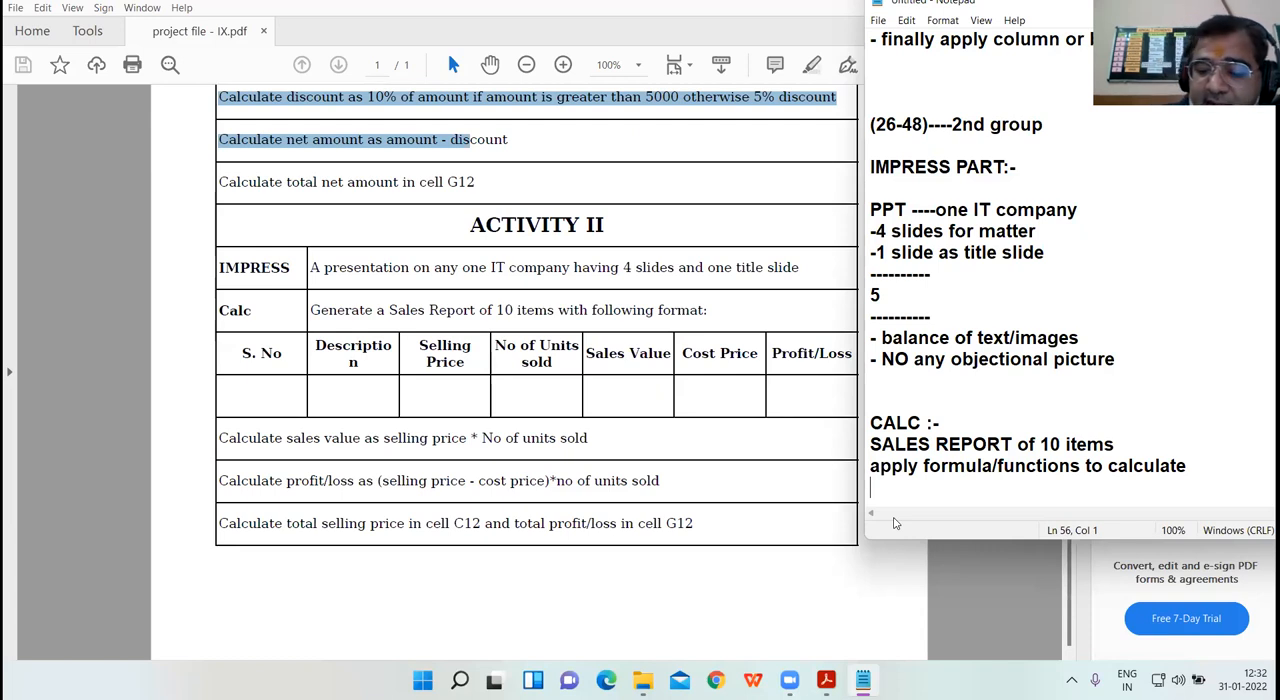
type("- apply")
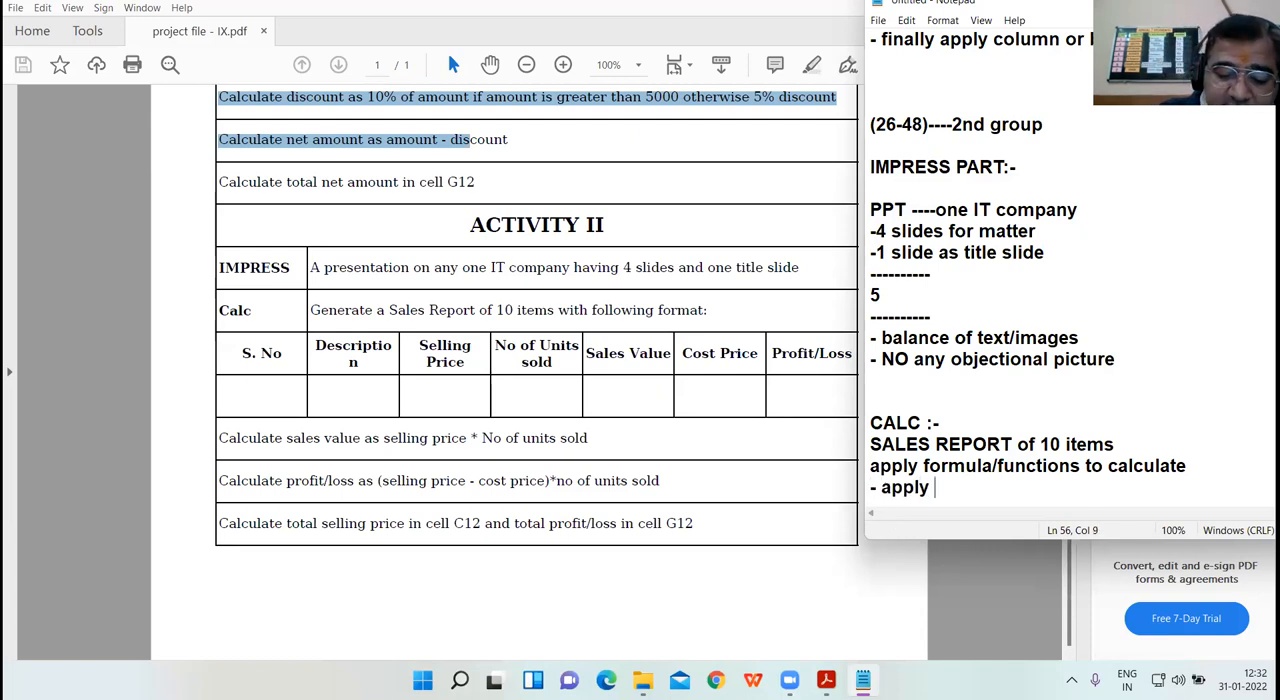
type("suitable chart")
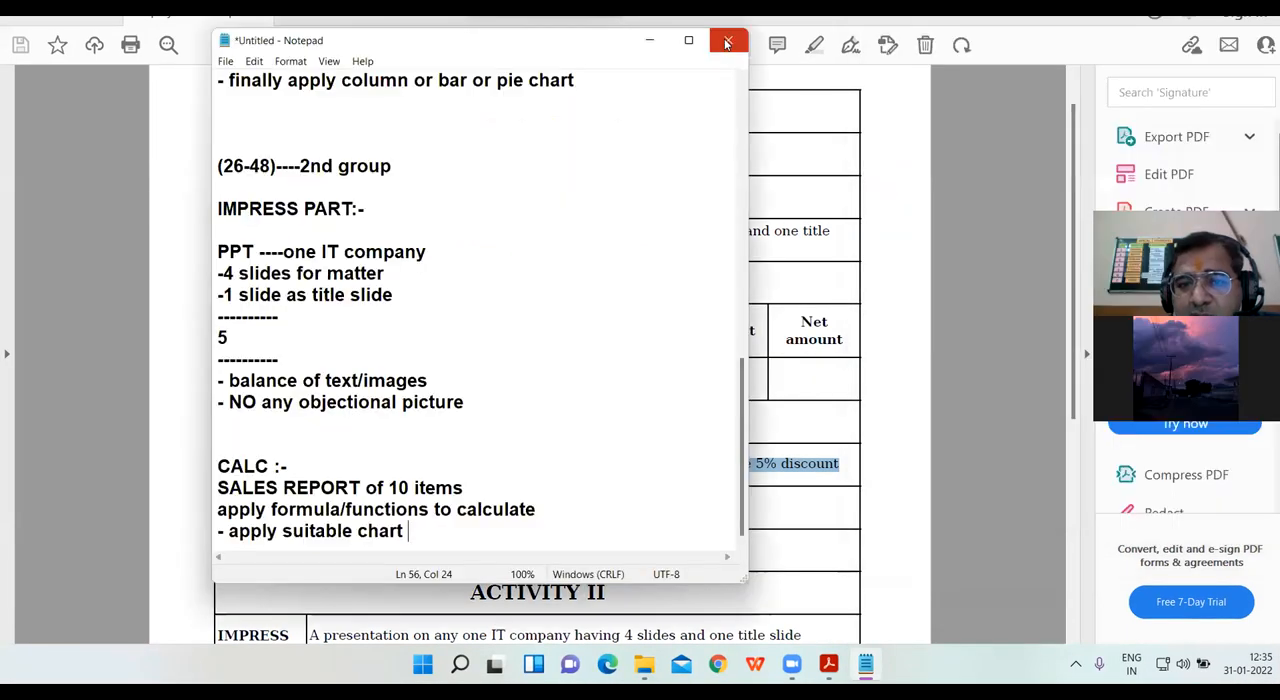
Close Notepad and discard the unsaved notes.
left_click(727, 41)
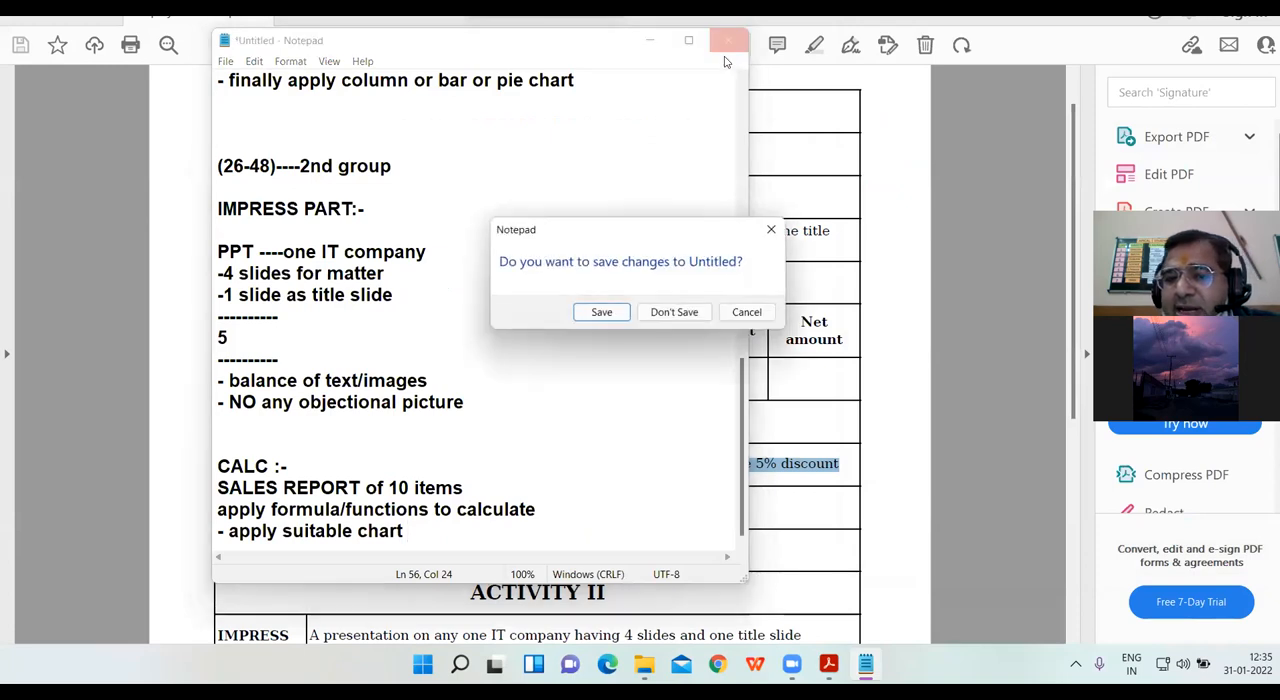
left_click(674, 312)
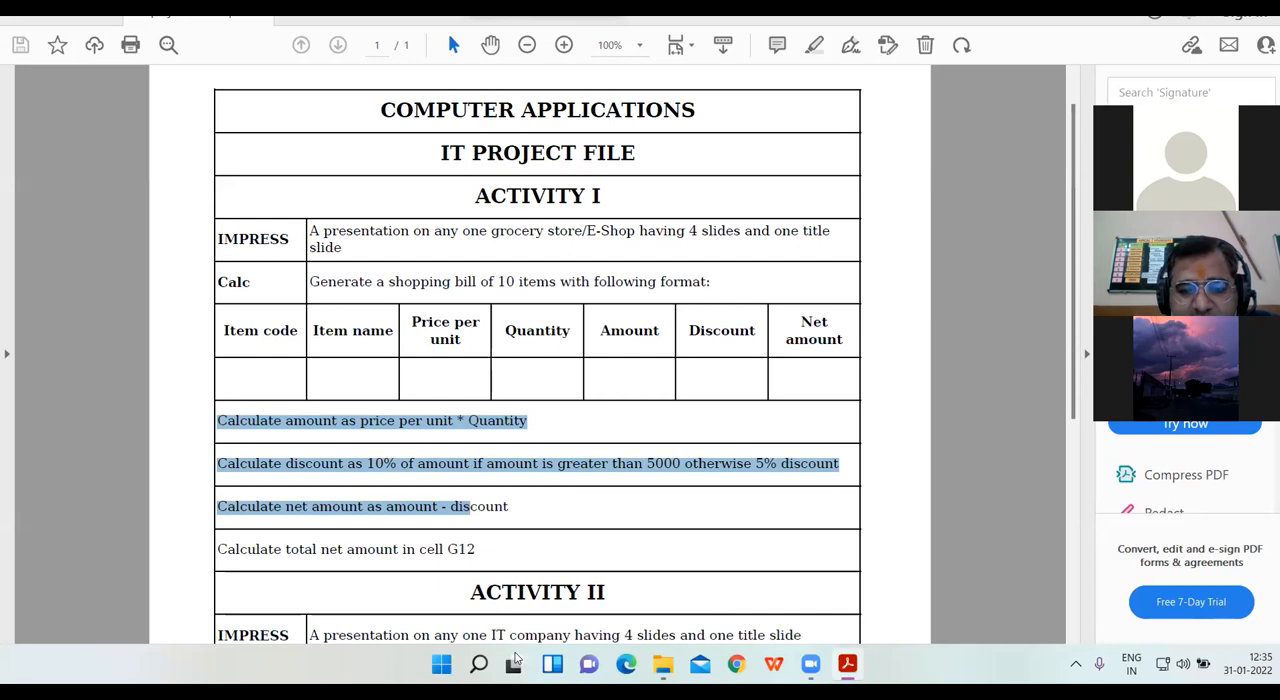
Restore down the Acrobat Reader window showing the project PDF.
left_click(478, 663)
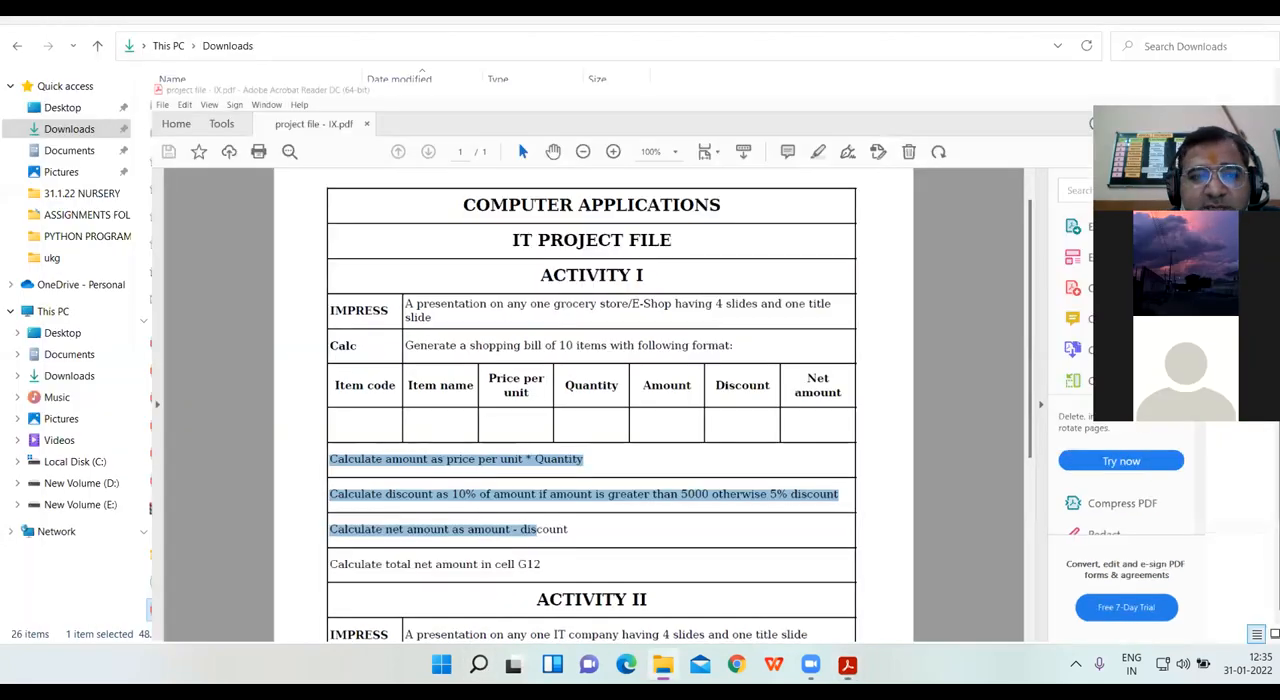
Minimize all windows to show the desktop.
left_click(62, 107)
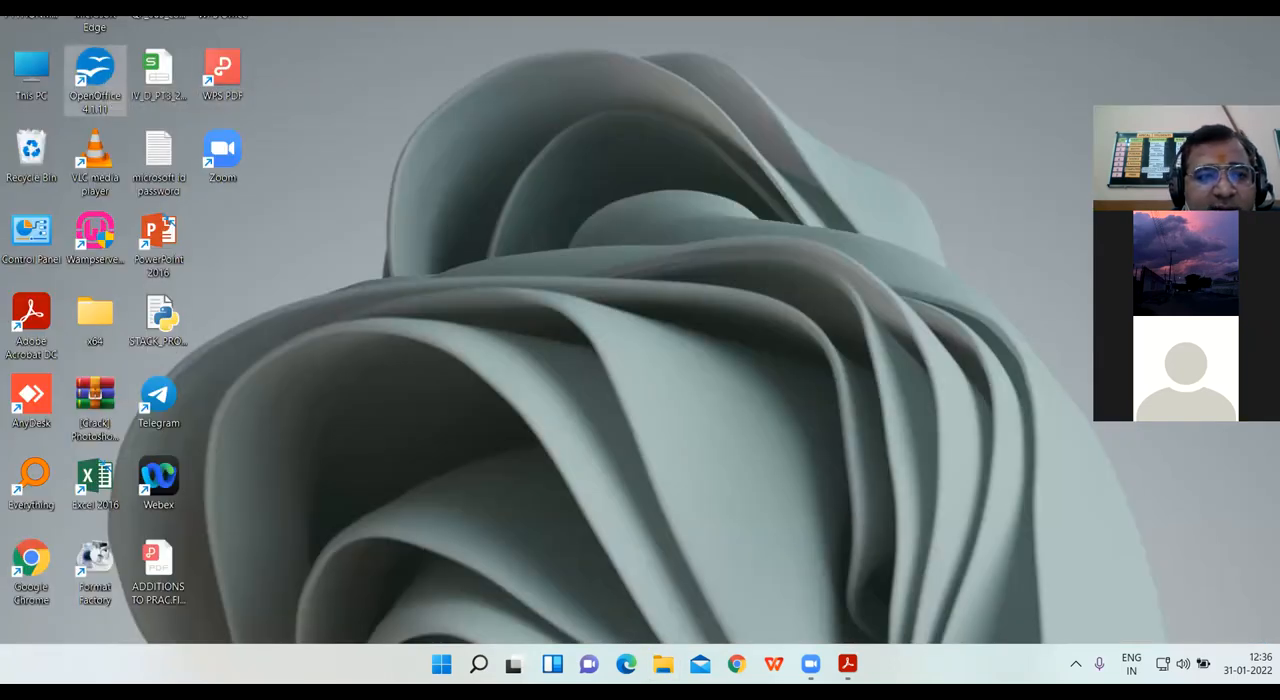
Launch OpenOffice and create a new blank Spreadsheet from the Start Center.
double_click(95, 75)
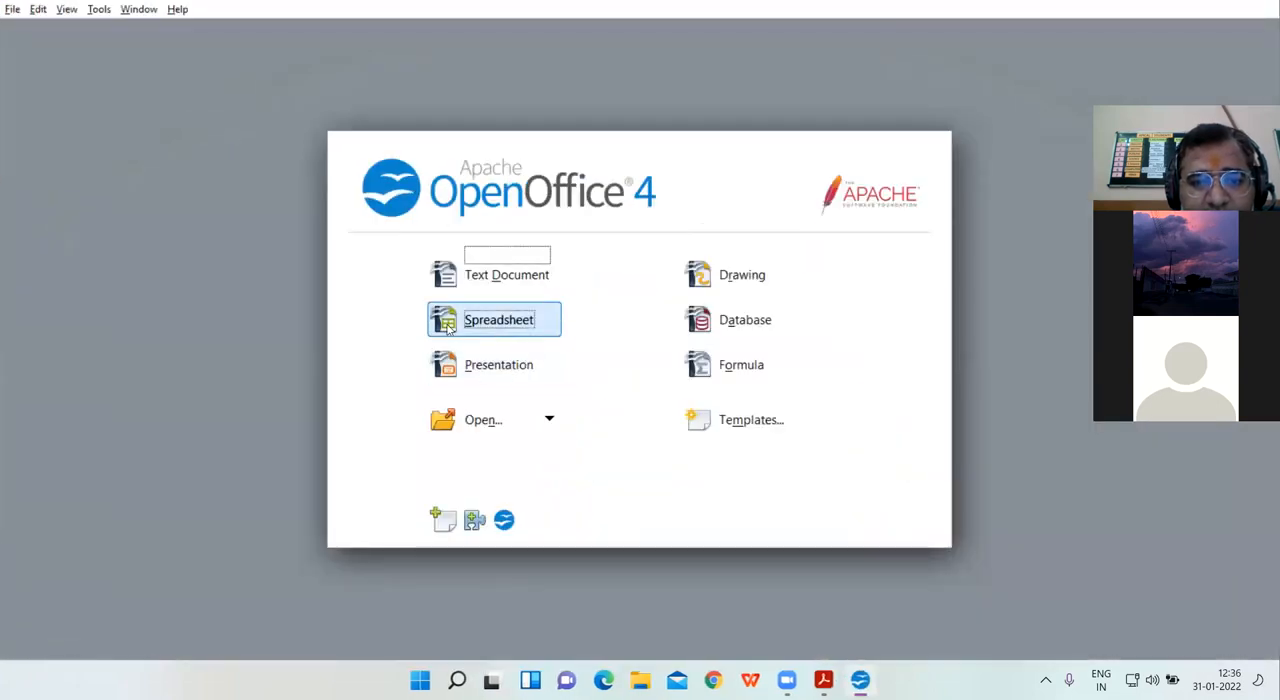
left_click(498, 319)
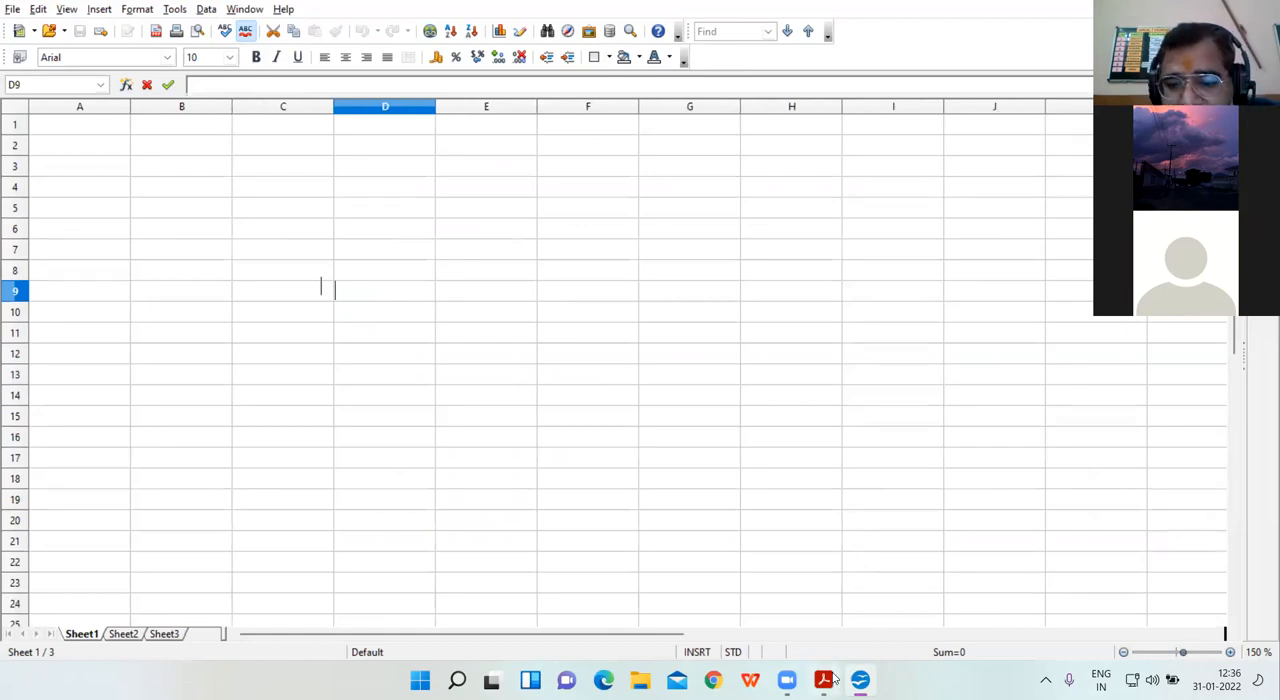
Merge cells A1 through H1 into one title cell.
left_click(823, 681)
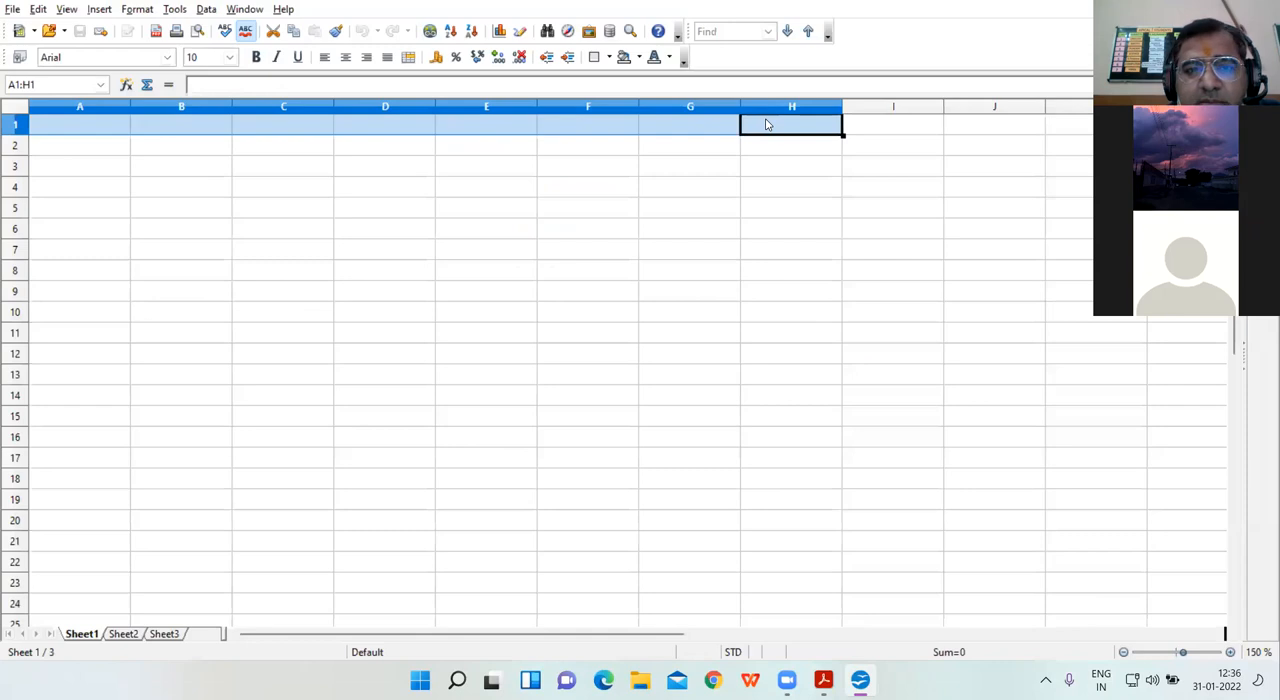
mouse_move(408, 57)
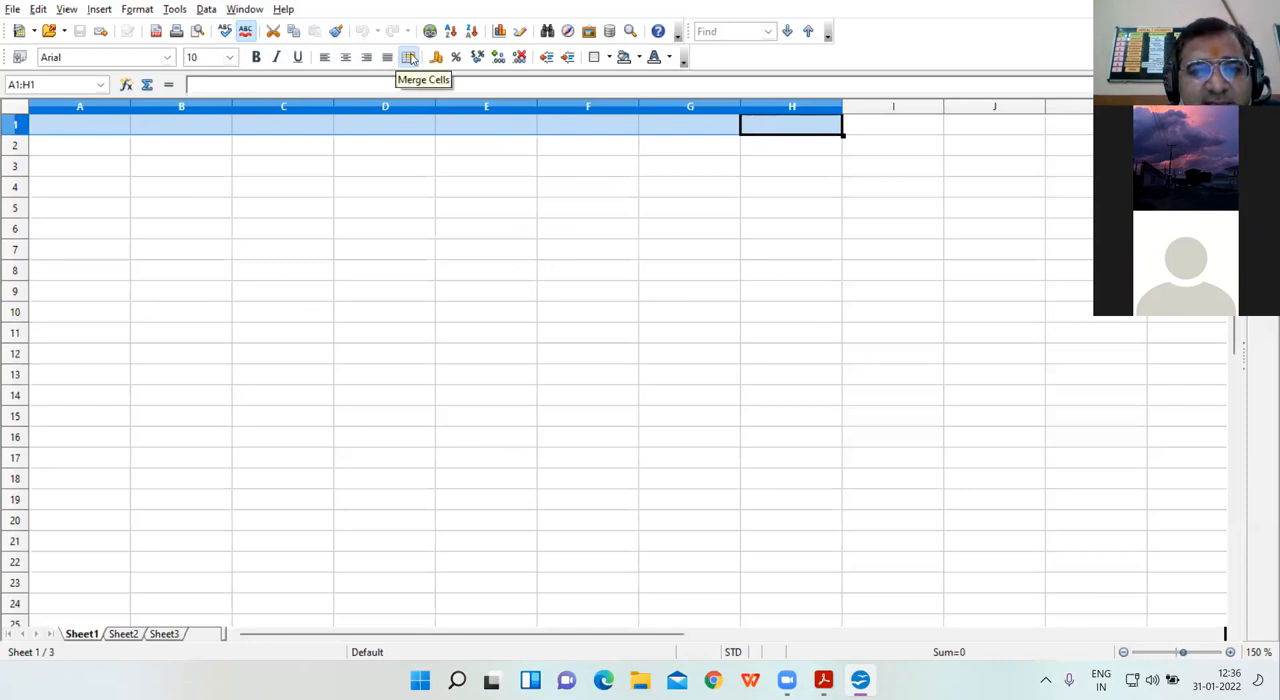
left_click(408, 56)
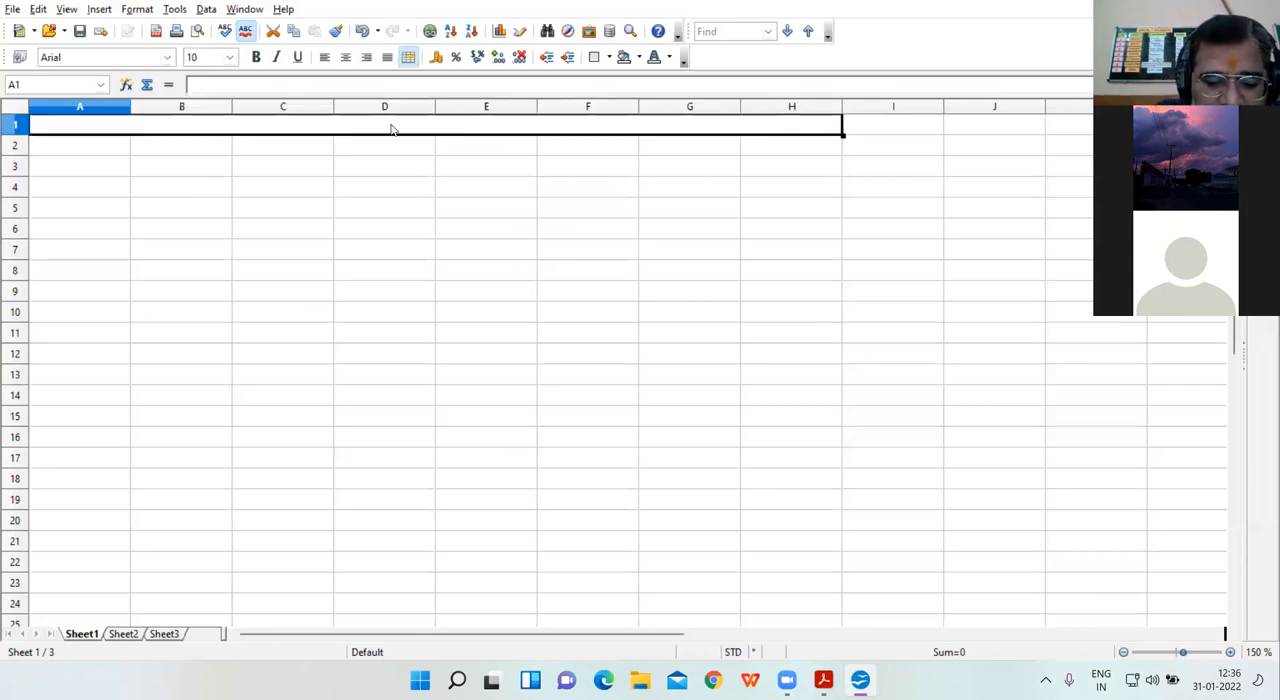
Enter 'SHOPPING BILL' as the title in dark blue italic text.
type("SHOPPING")
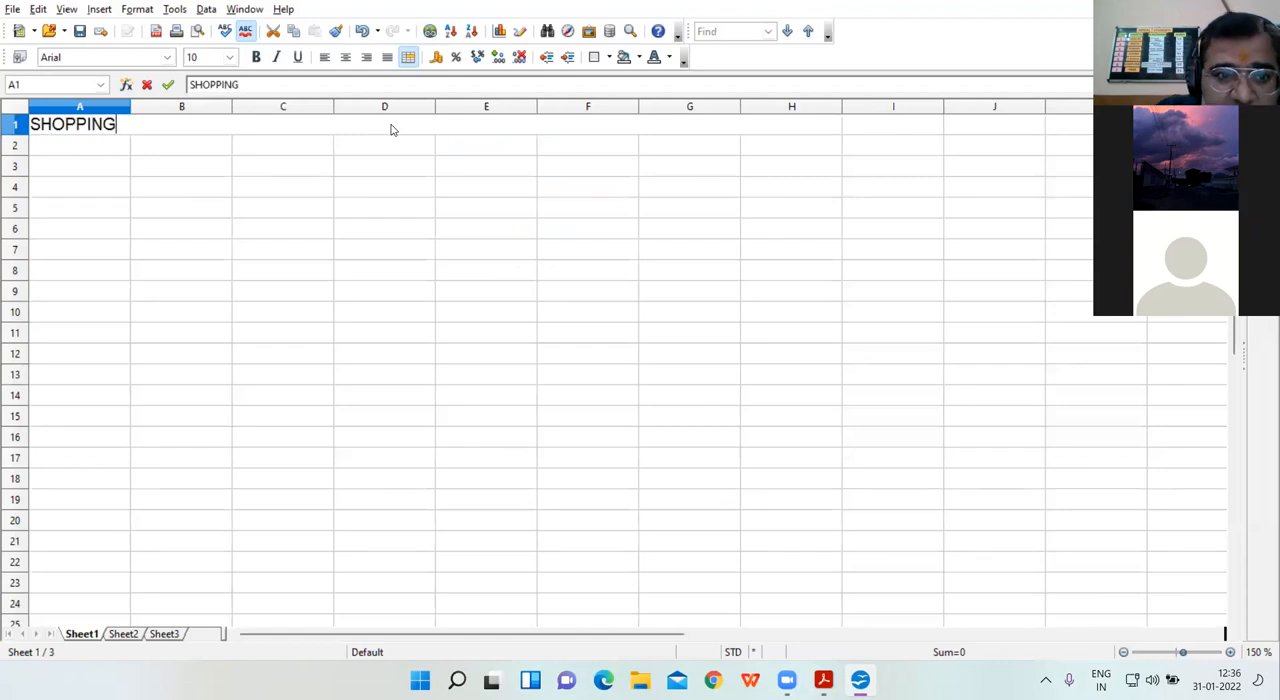
type("BILL")
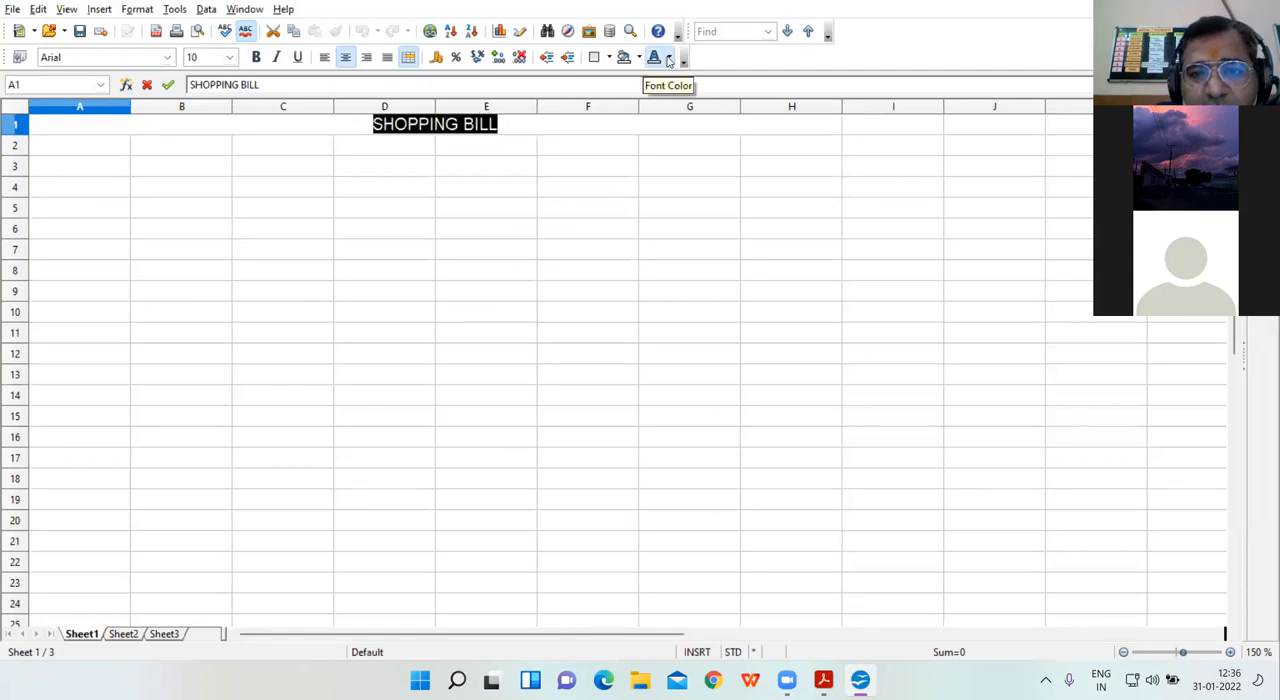
left_click(684, 57)
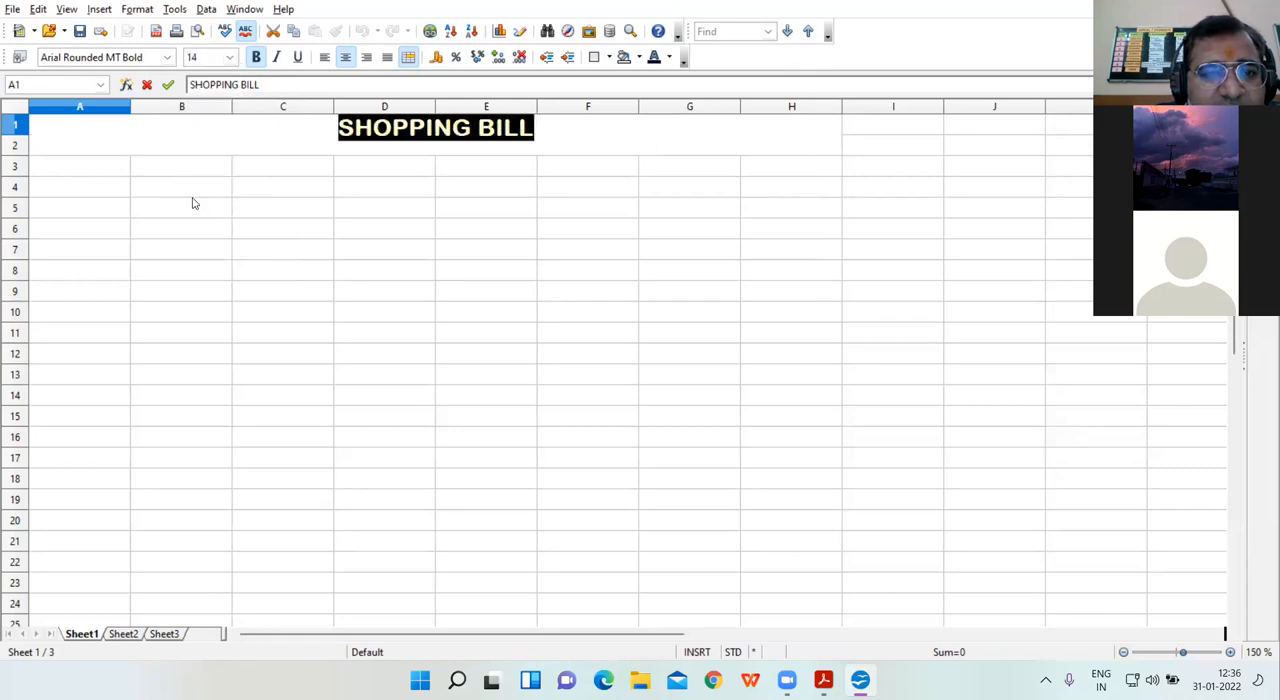
left_click(276, 57)
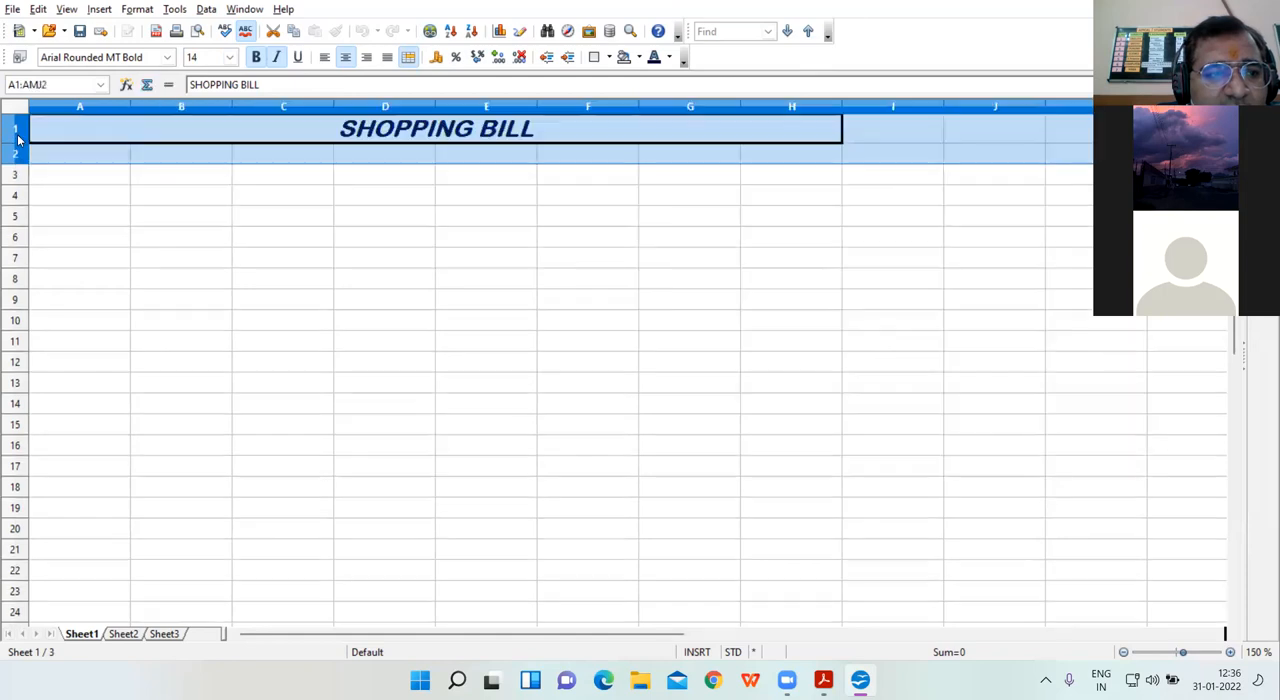
Make row 1 taller and fill the title cell with a grey background.
left_click(79, 153)
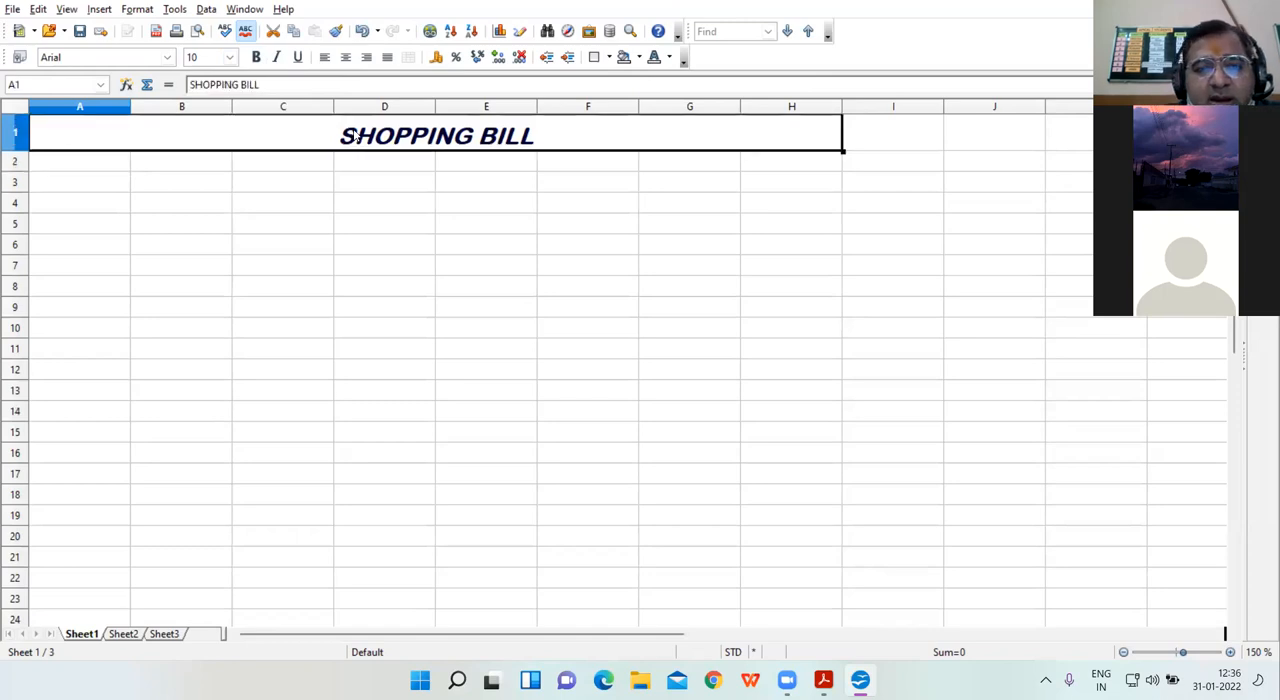
left_click(105, 56)
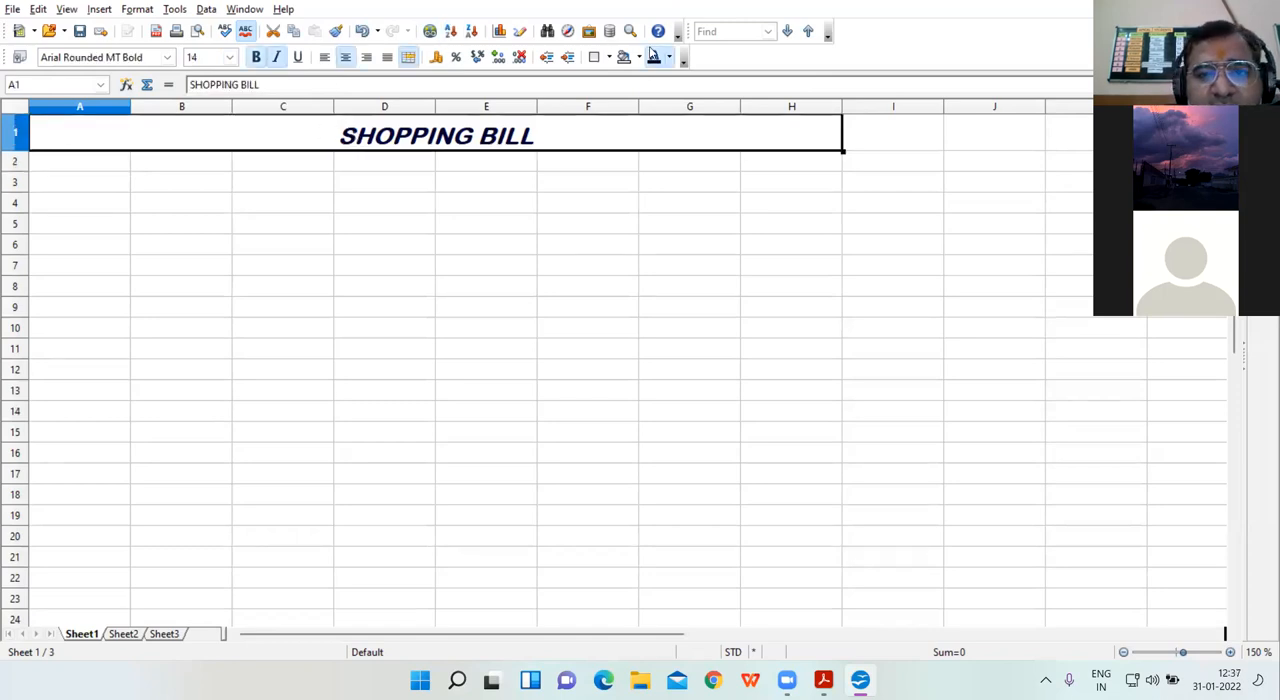
left_click(638, 57)
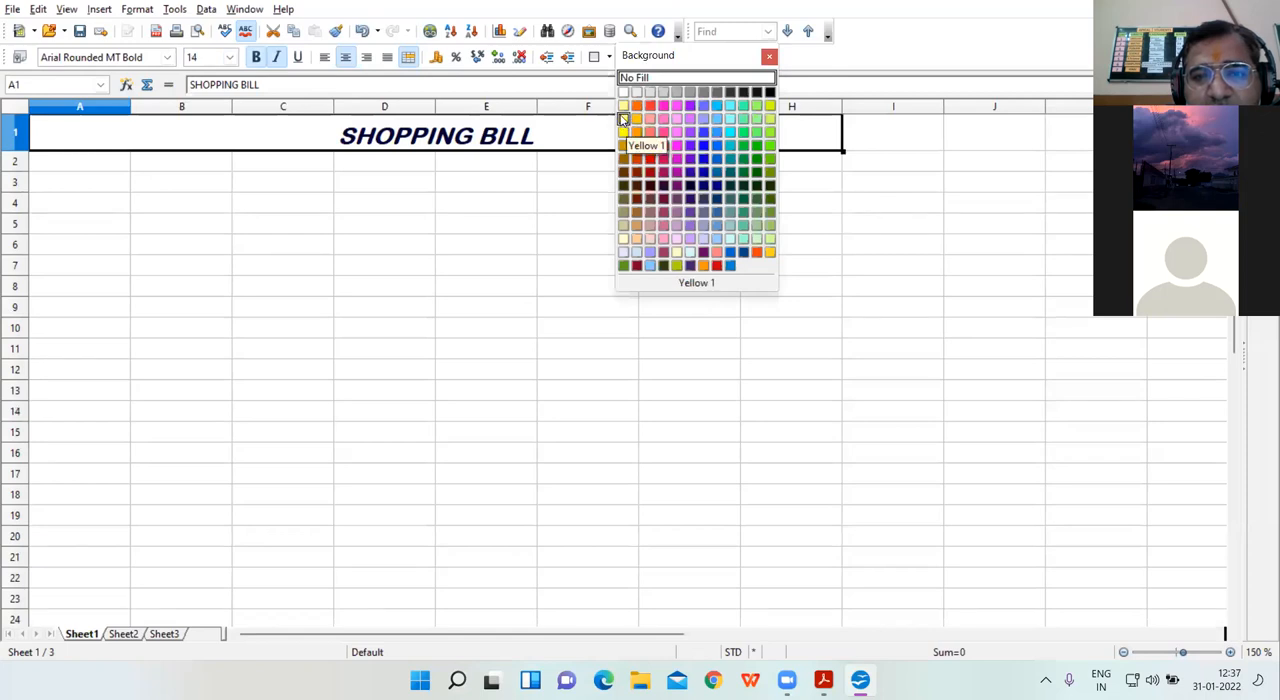
left_click(623, 119)
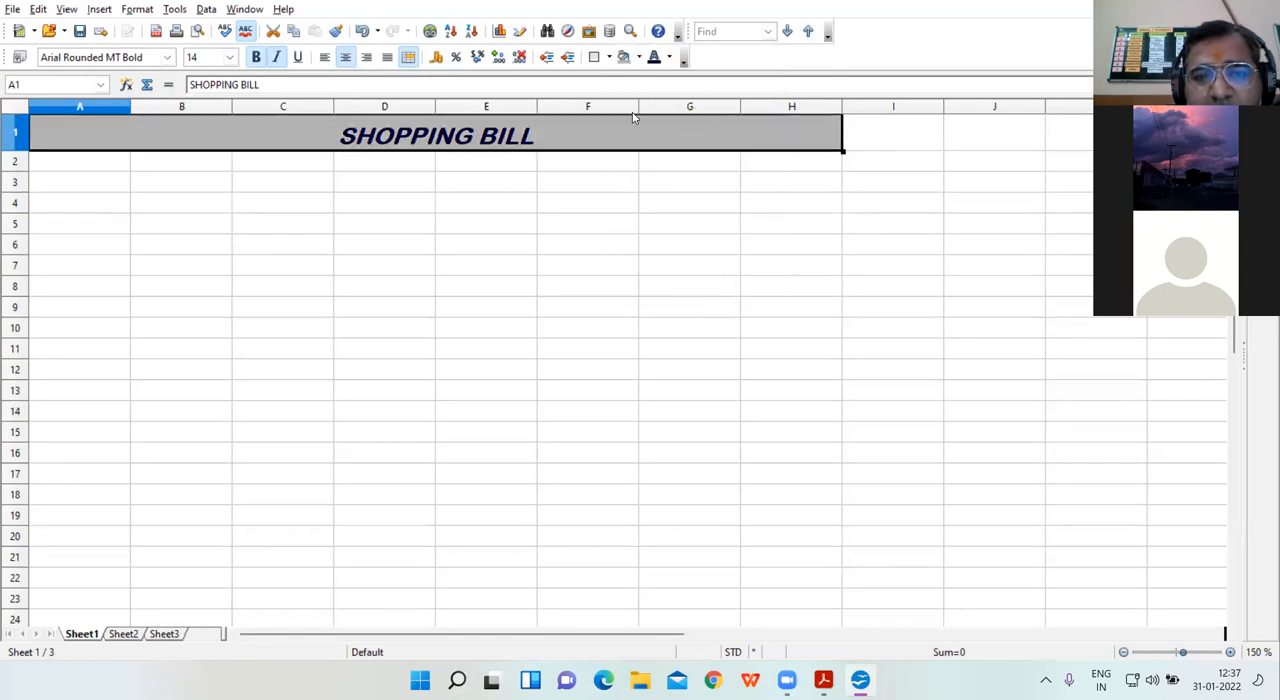
left_click(486, 181)
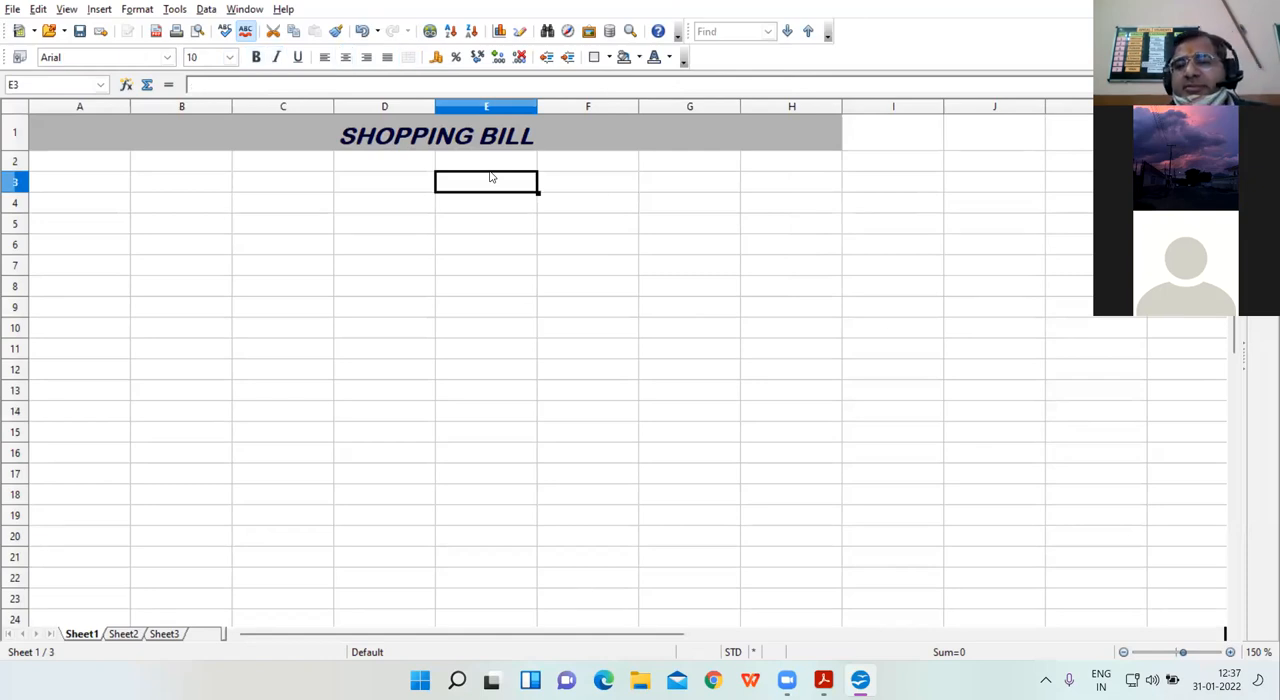
Enter headings Item_code, Item_name, price Per Unit, Quantity, Amount, Discount, Net Amount in A2:G2.
left_click(79, 161)
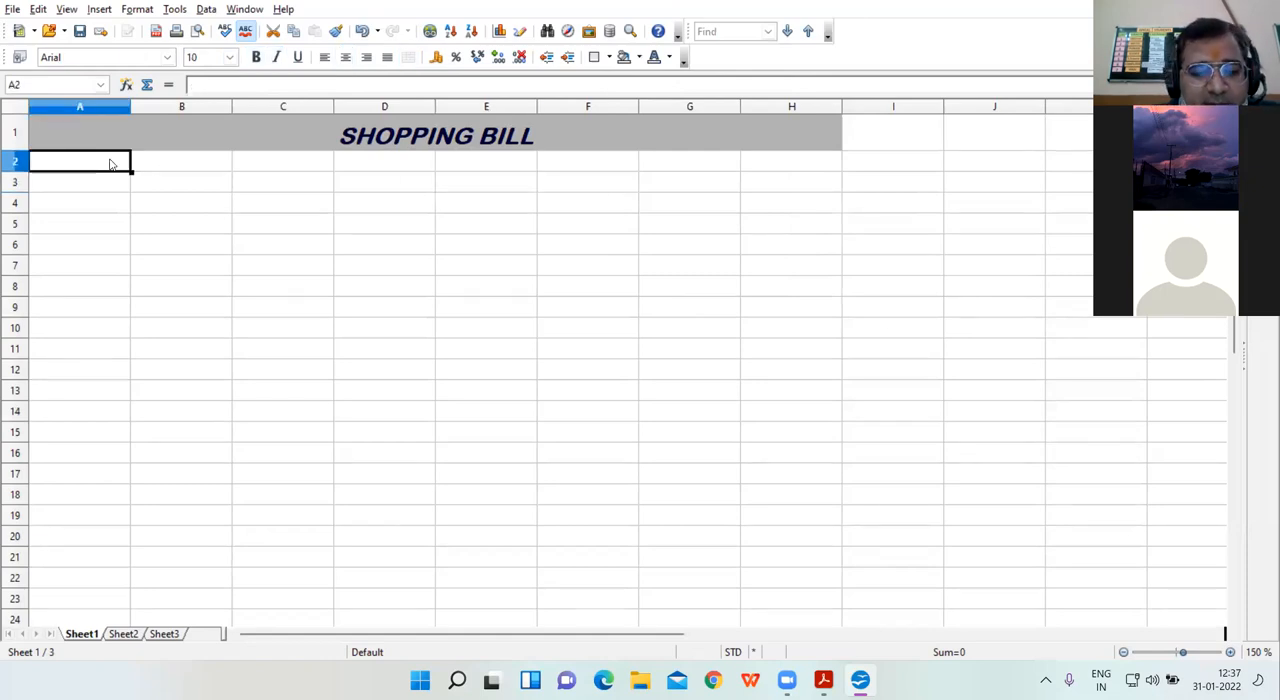
left_click(823, 680)
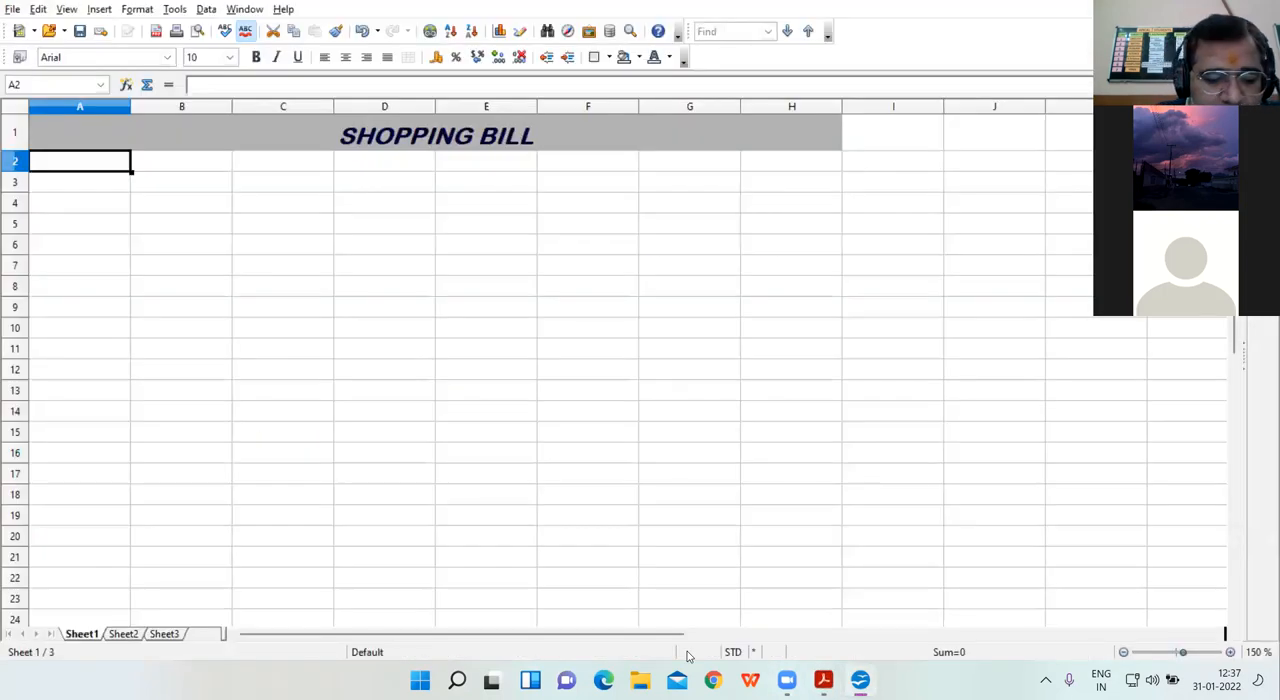
type("Item")
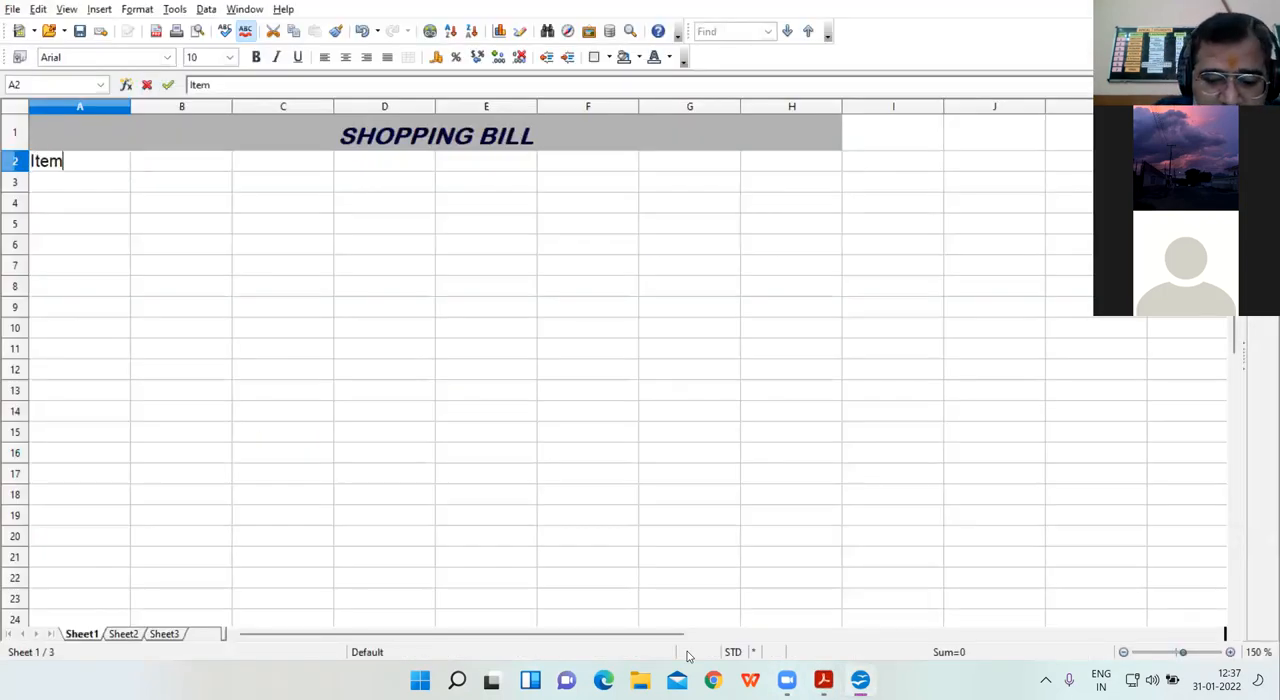
type("_code")
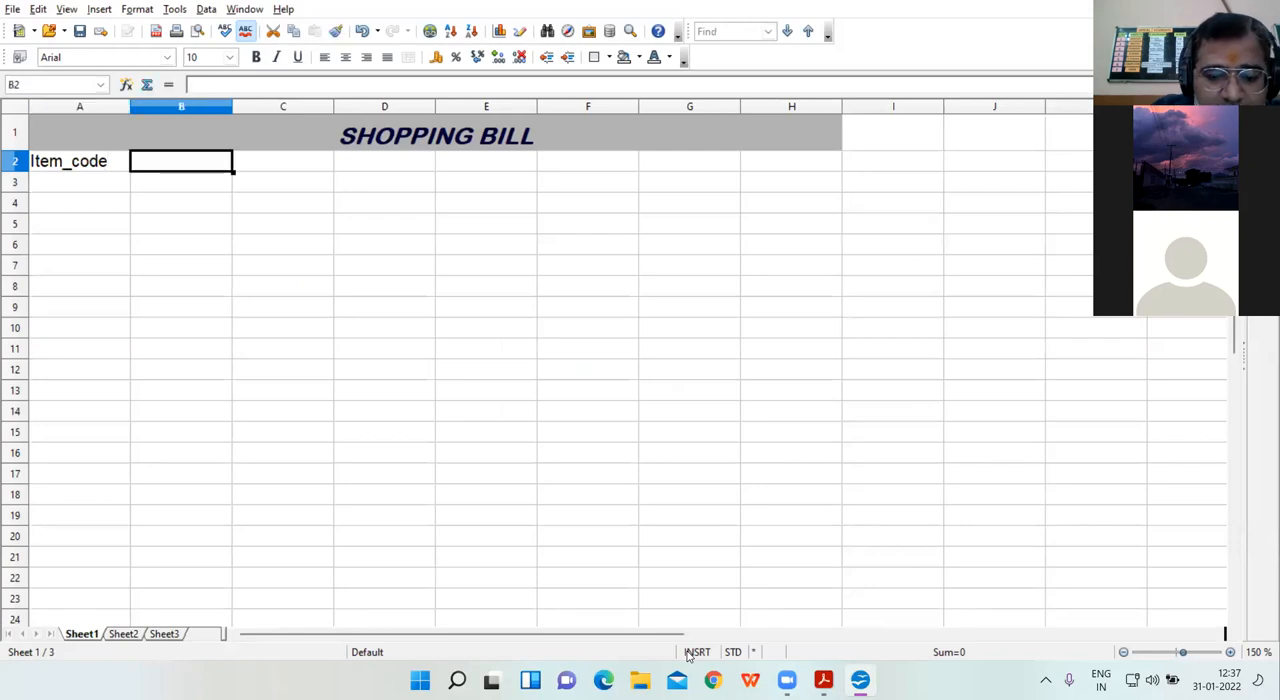
type("Item_name")
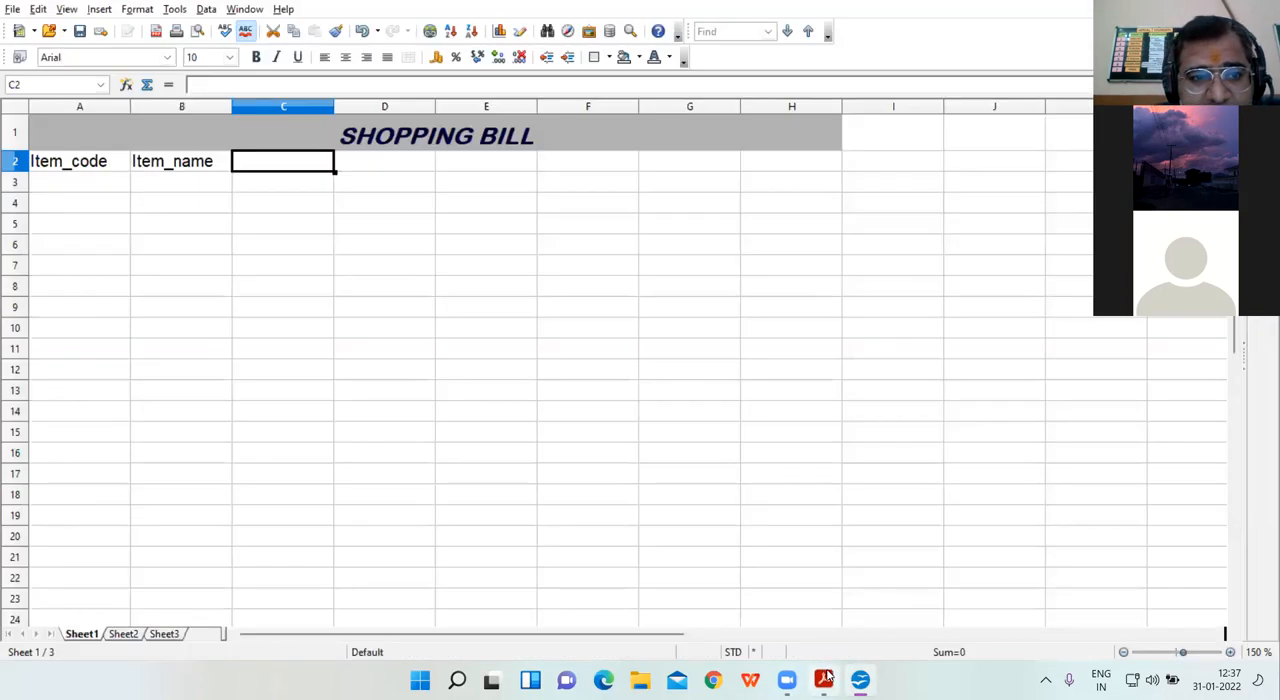
type("price")
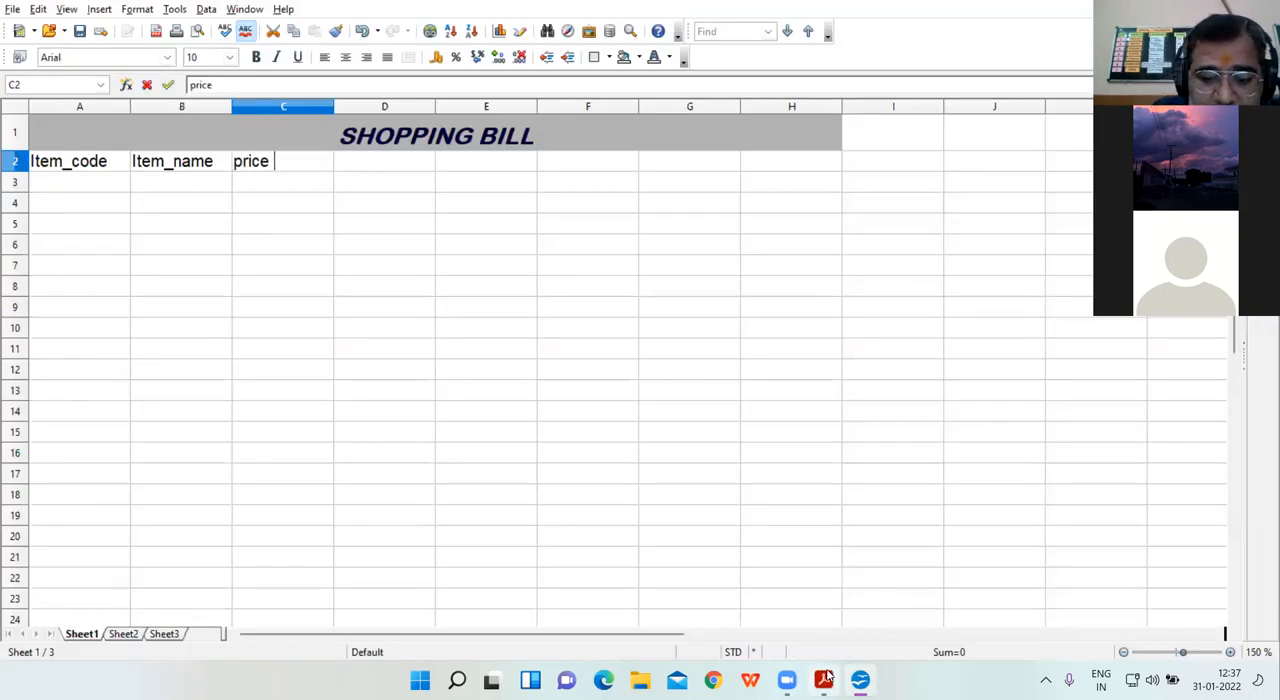
type("Per Unit")
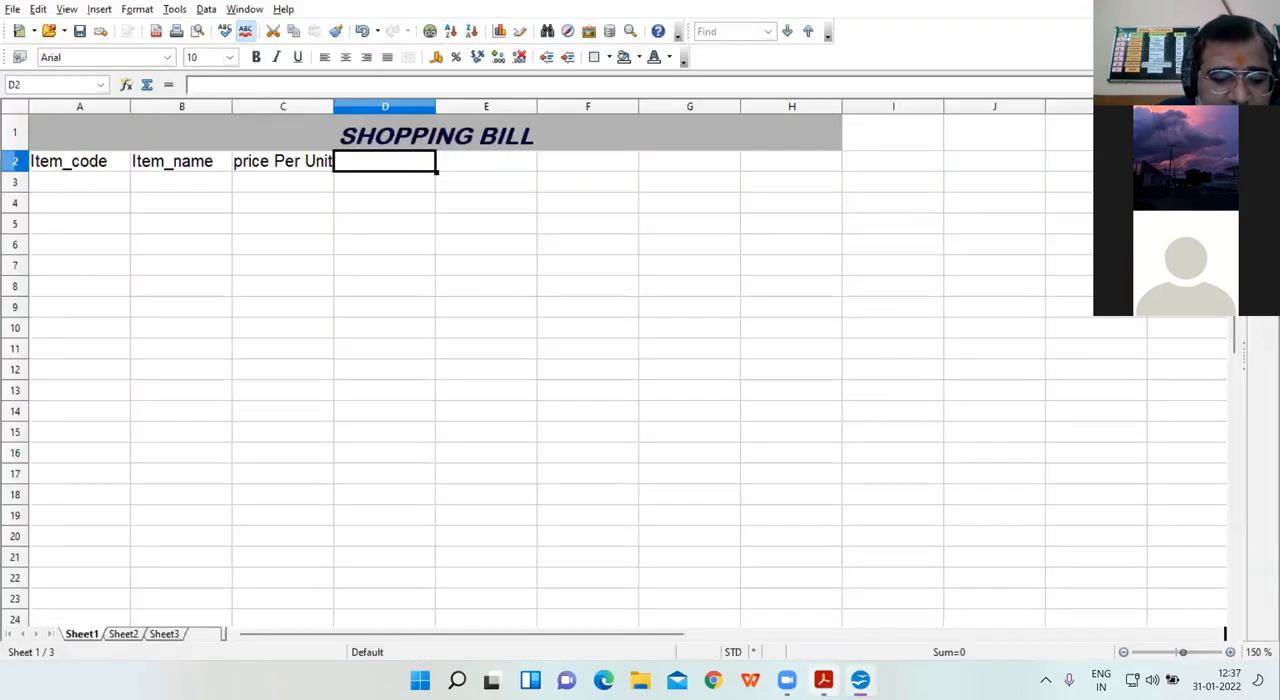
type("Quantity")
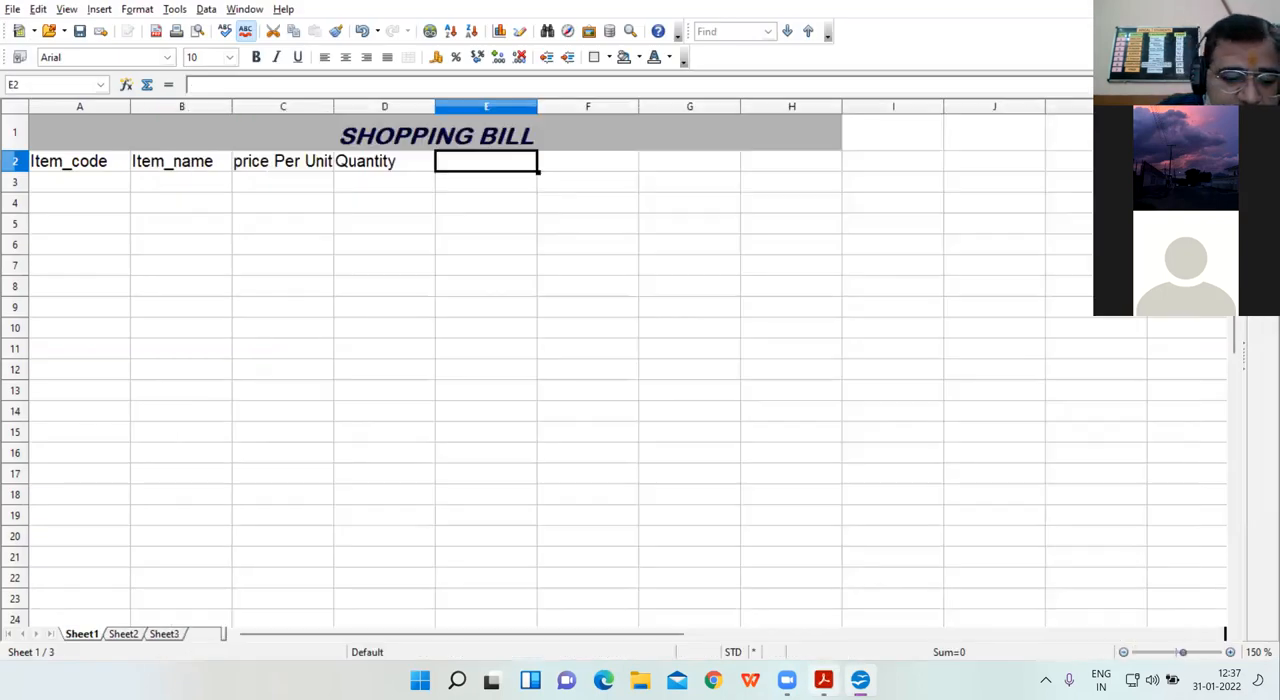
type("Amount")
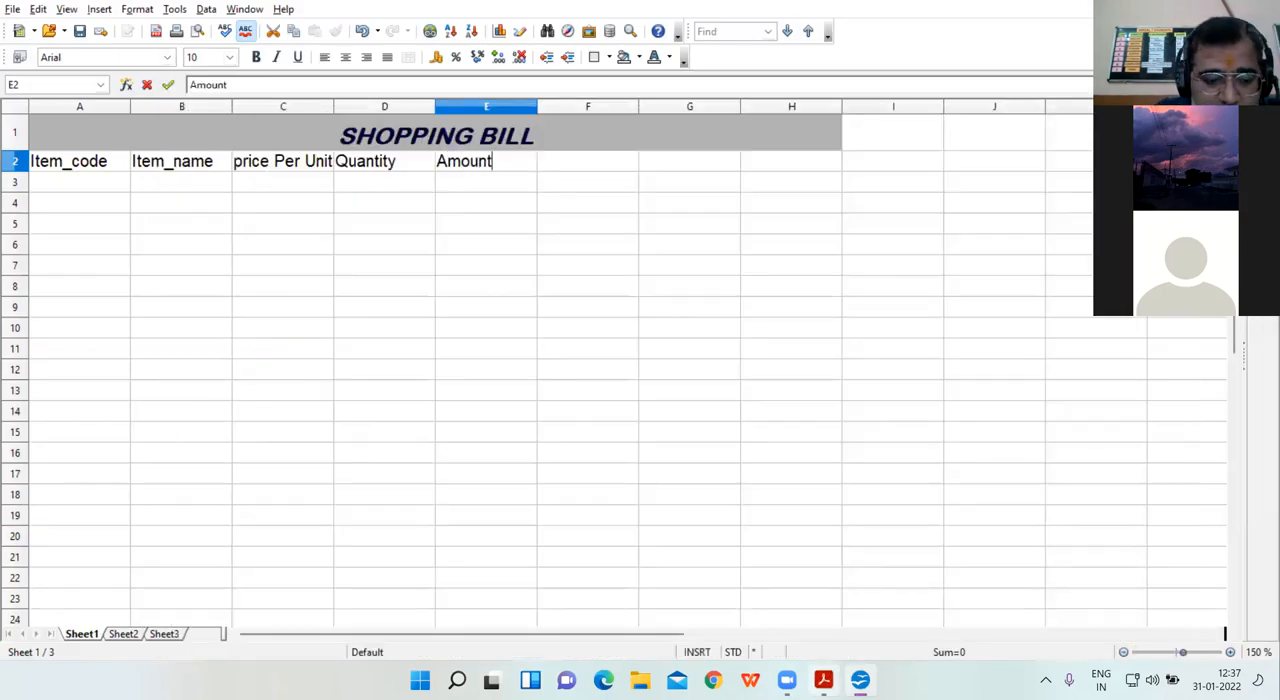
type("Dic")
left_click(689, 161)
type("Net")
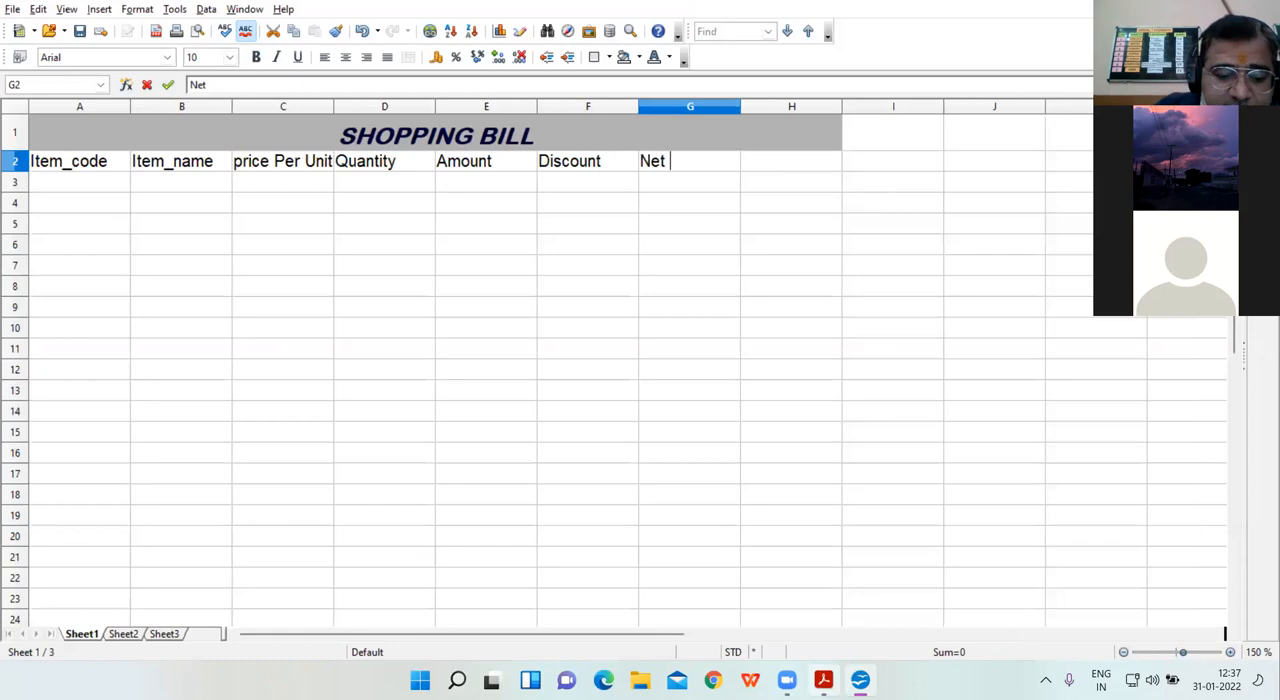
type("Amount")
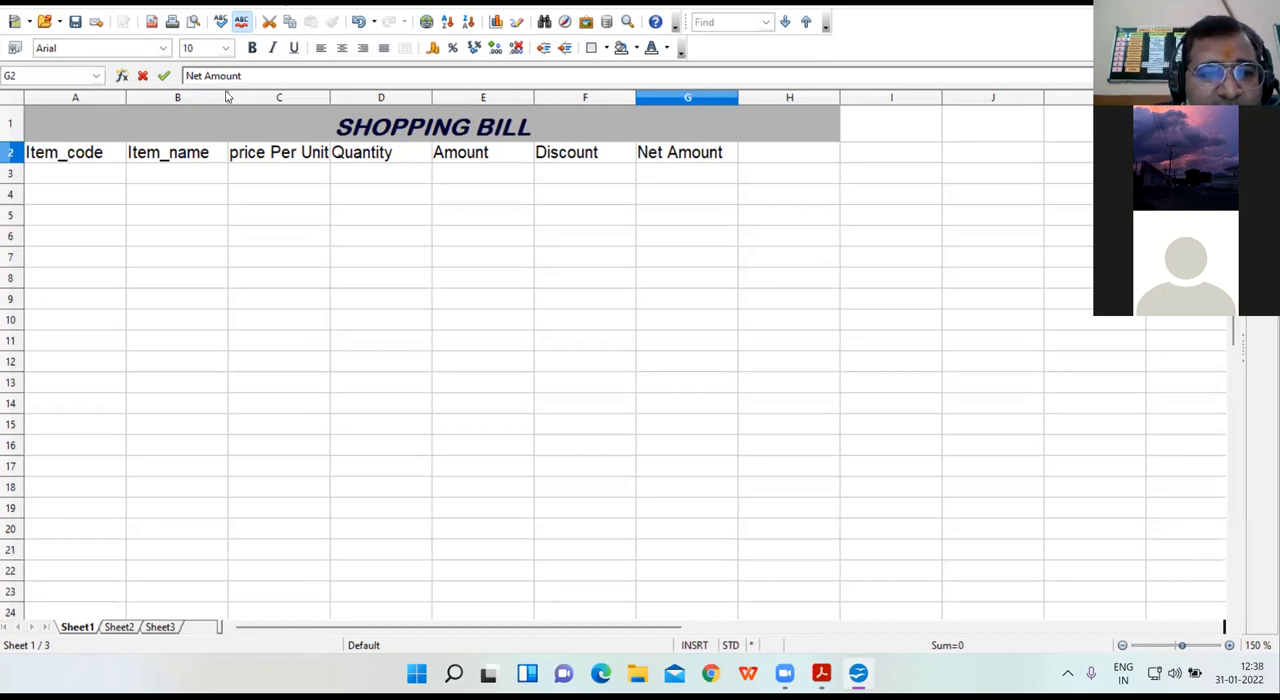
Widen the Item_name column and make headings A2:G2 centred and bold.
left_click(184, 97)
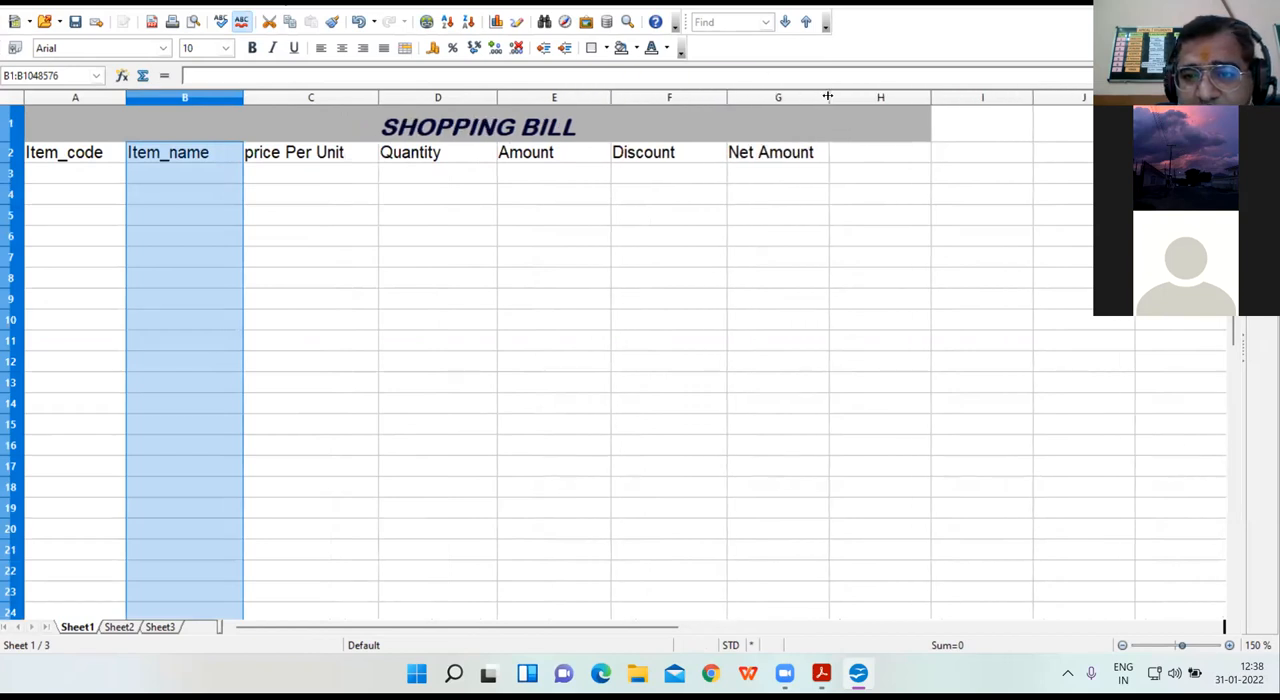
left_click(75, 152)
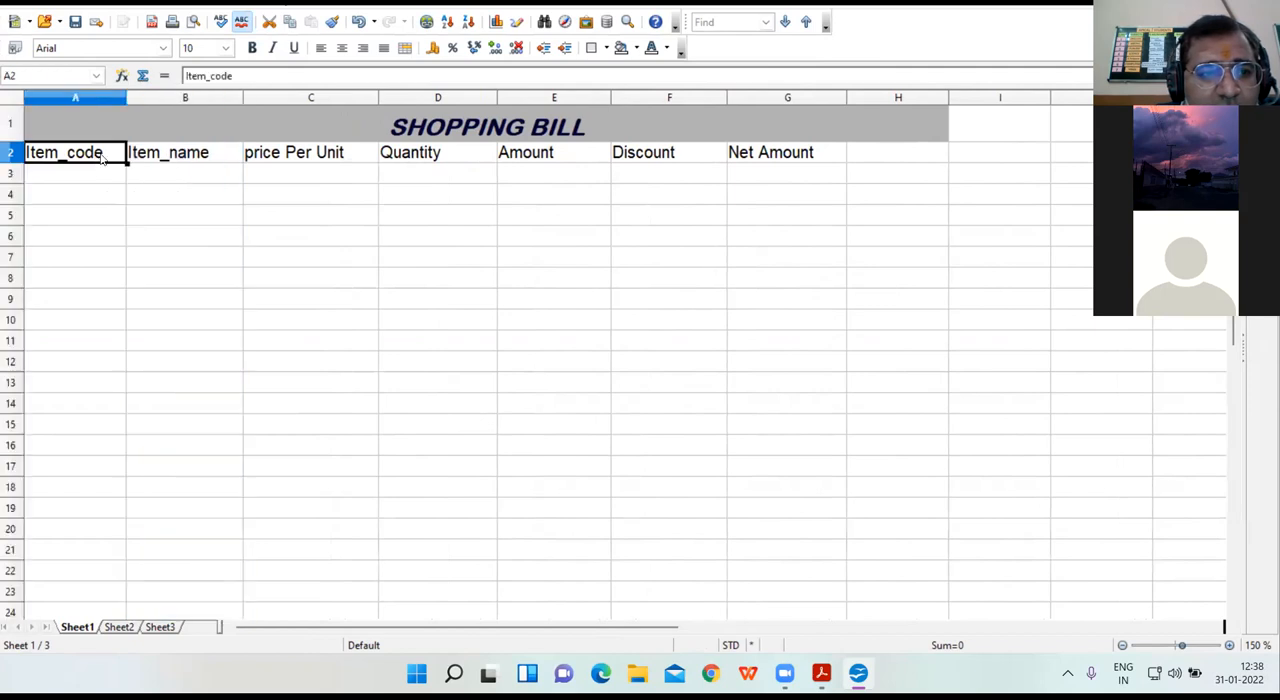
left_click(363, 47)
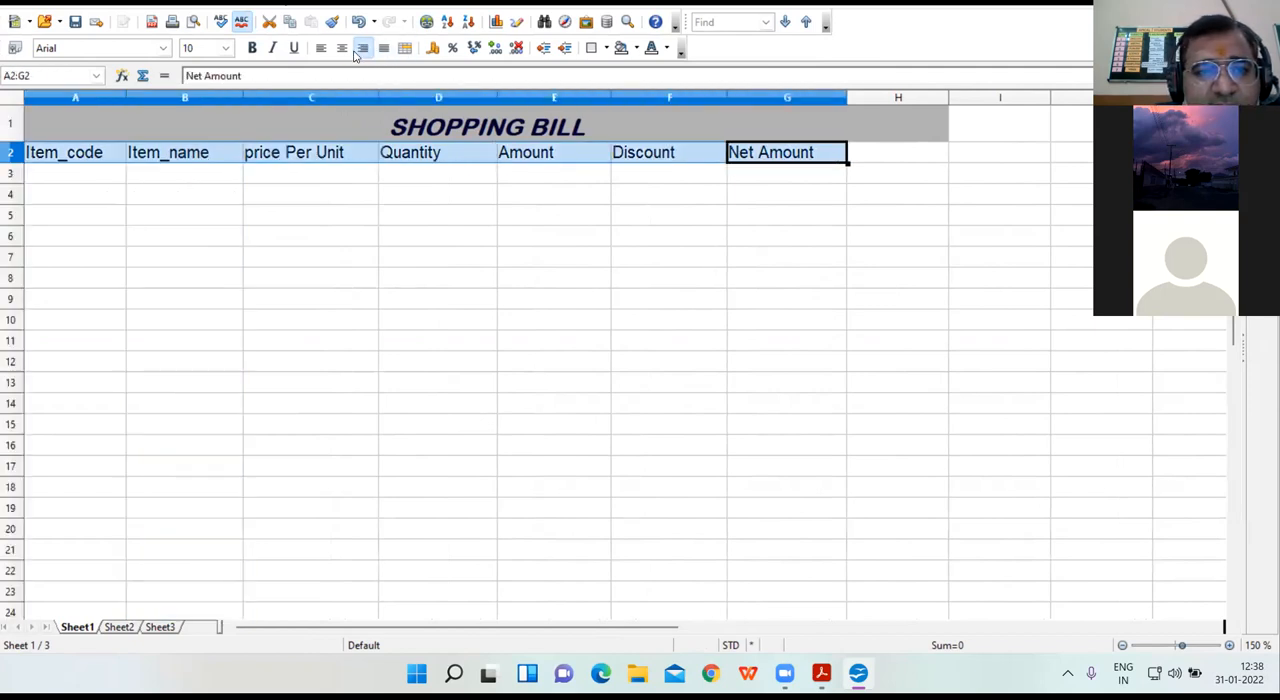
left_click(252, 48)
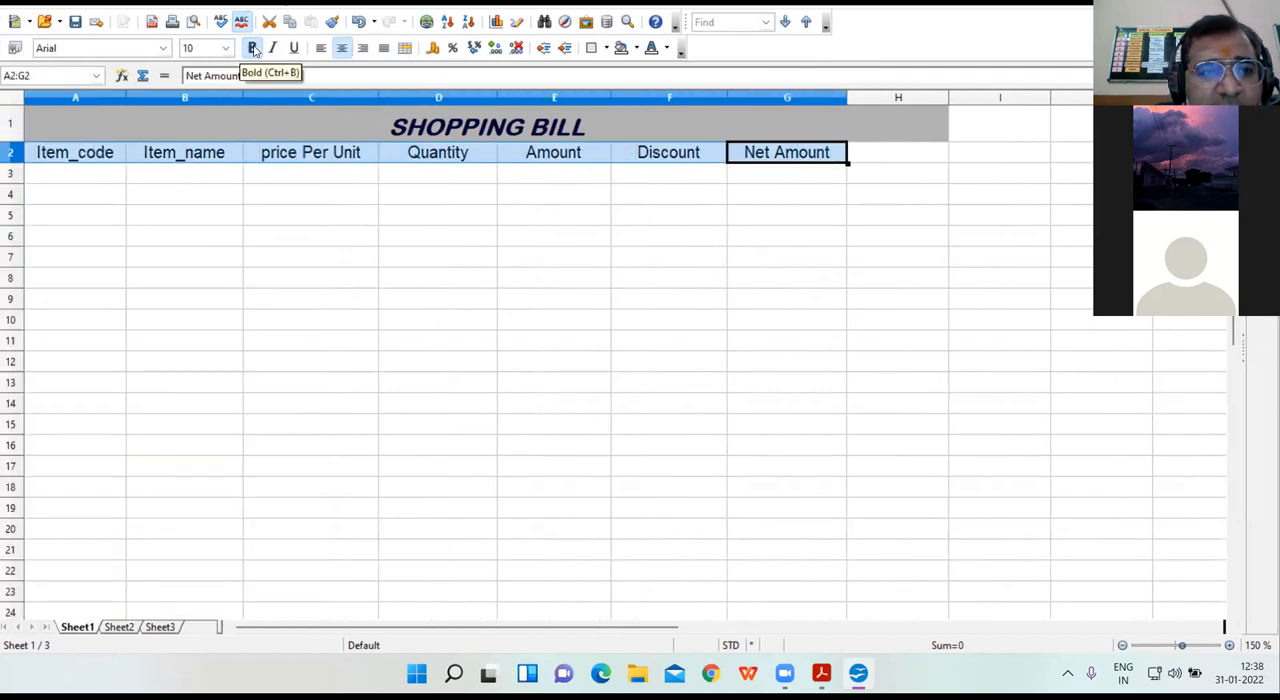
left_click(272, 48)
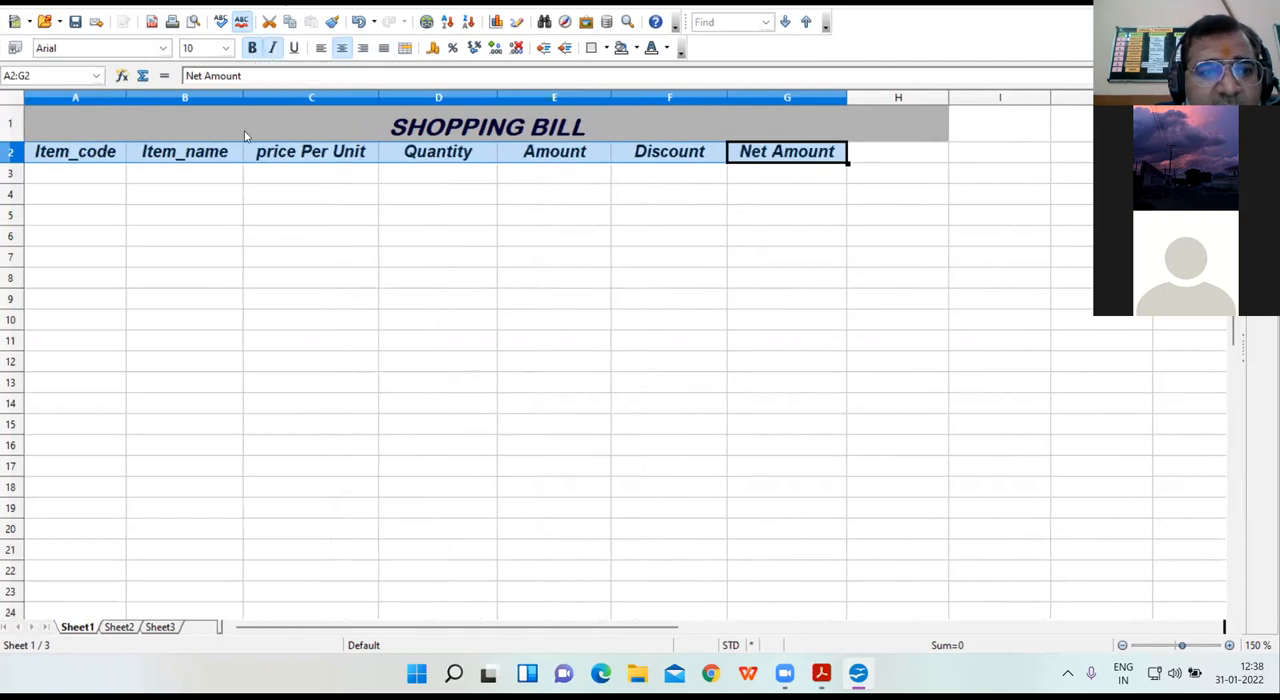
left_click(75, 173)
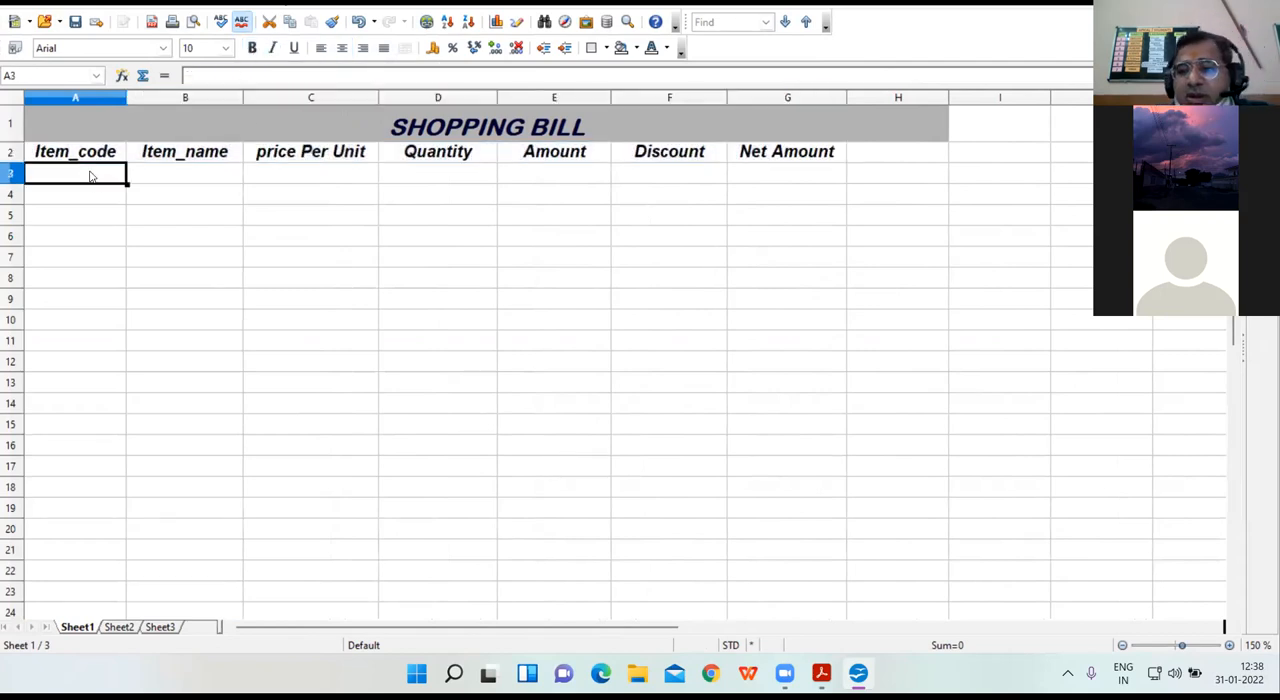
mouse_move(500, 450)
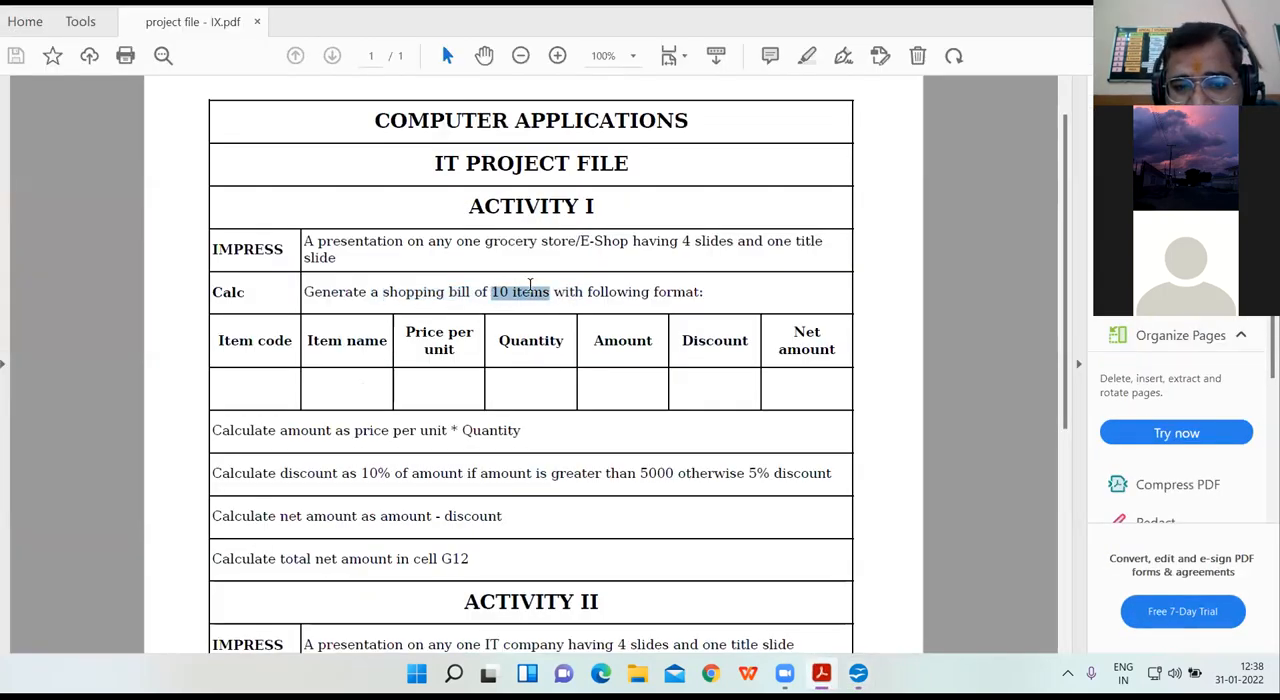
left_click(857, 673)
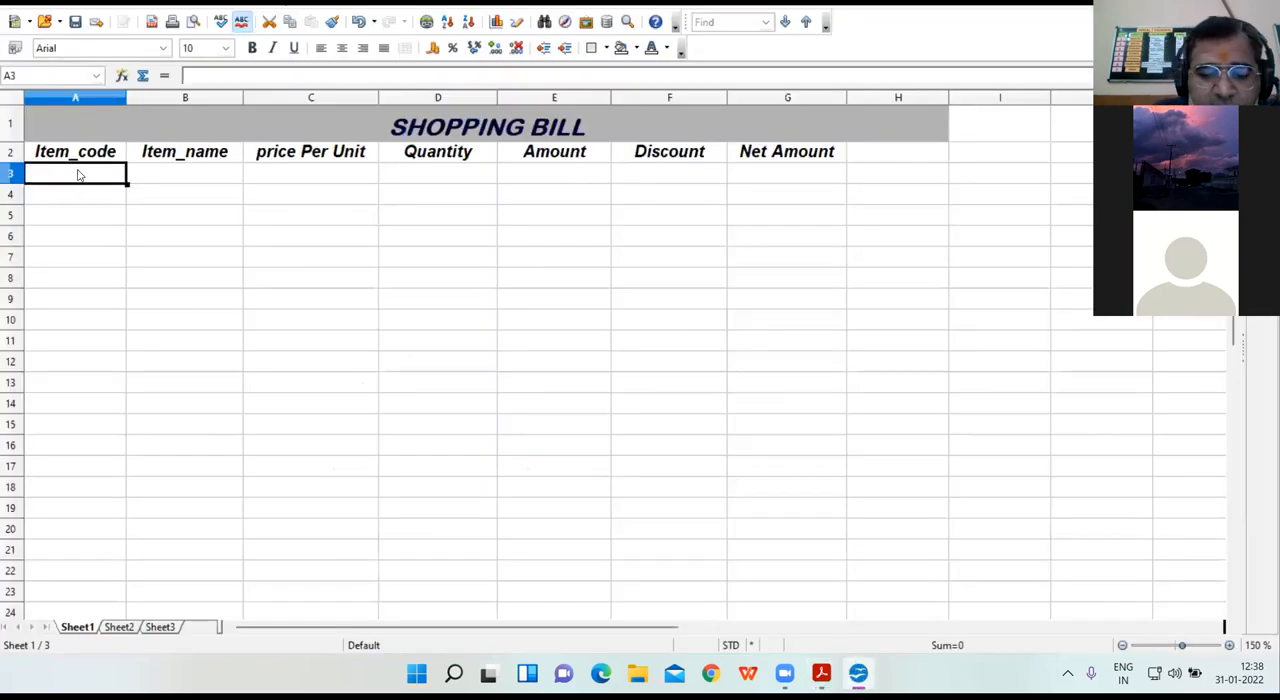
Enter item codes 101 to 110 down column A from A3.
type("102")
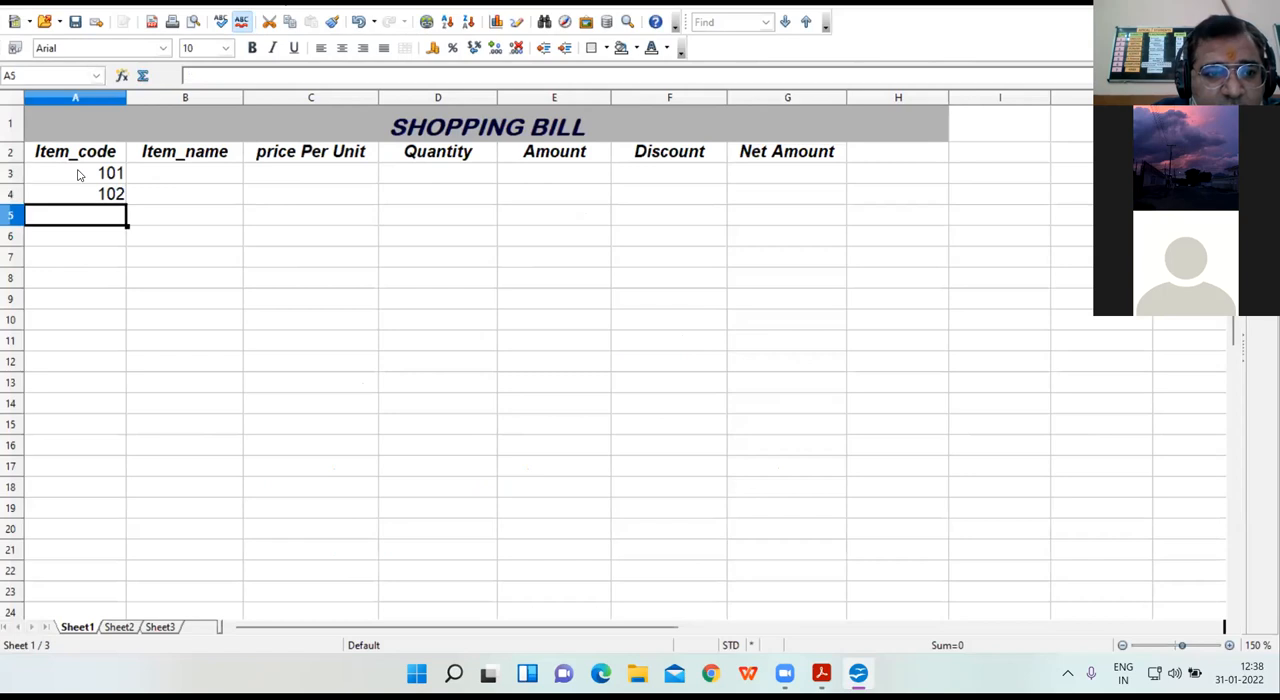
type("103")
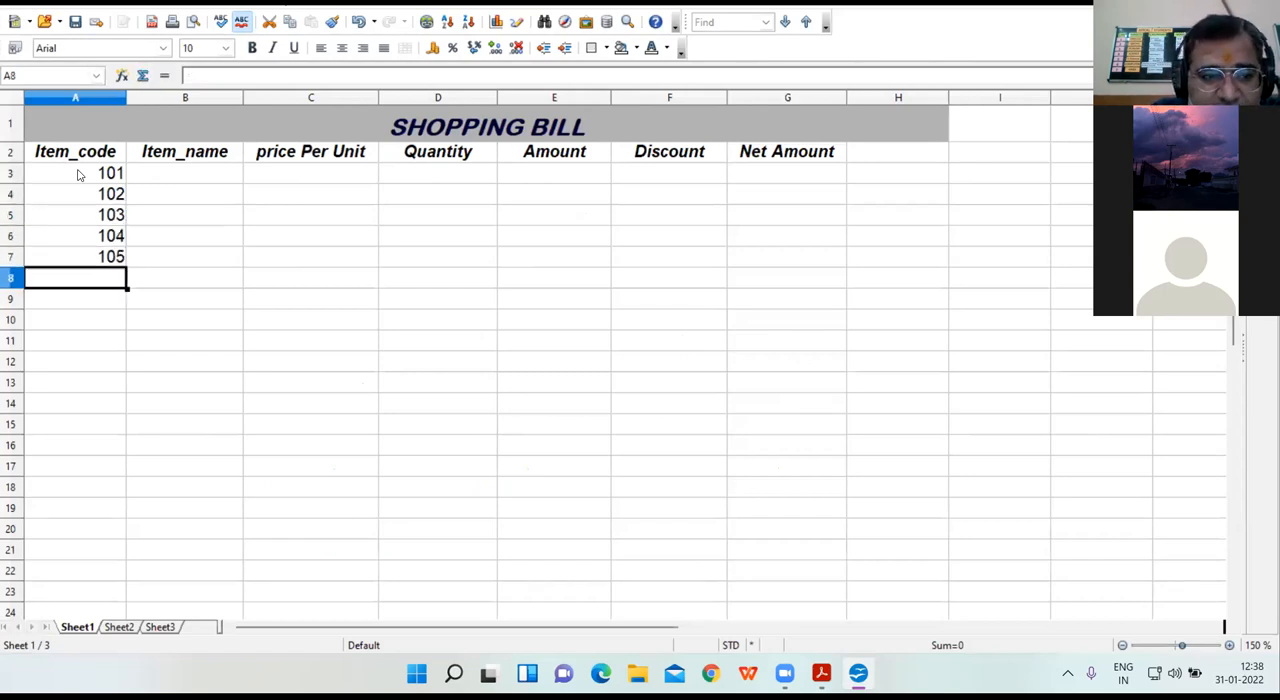
type("106")
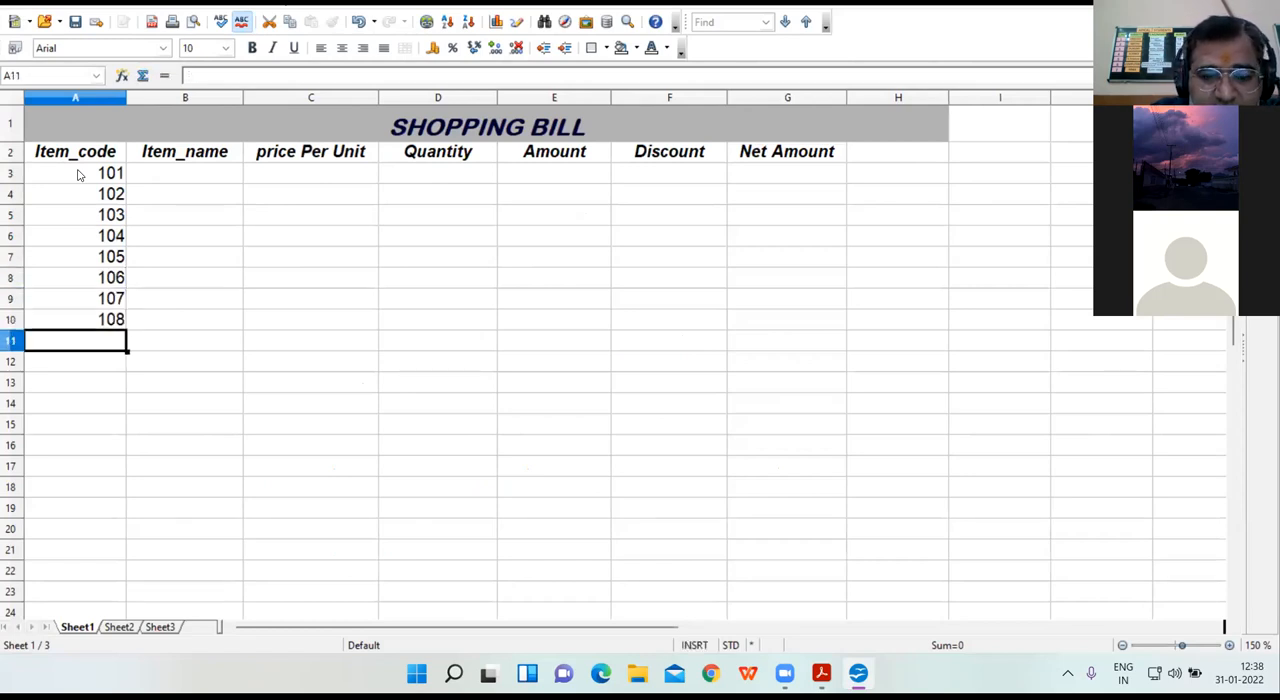
Finish code 110 and enter the first item names Soap, Shampoo, Pens and pencils.
type("110")
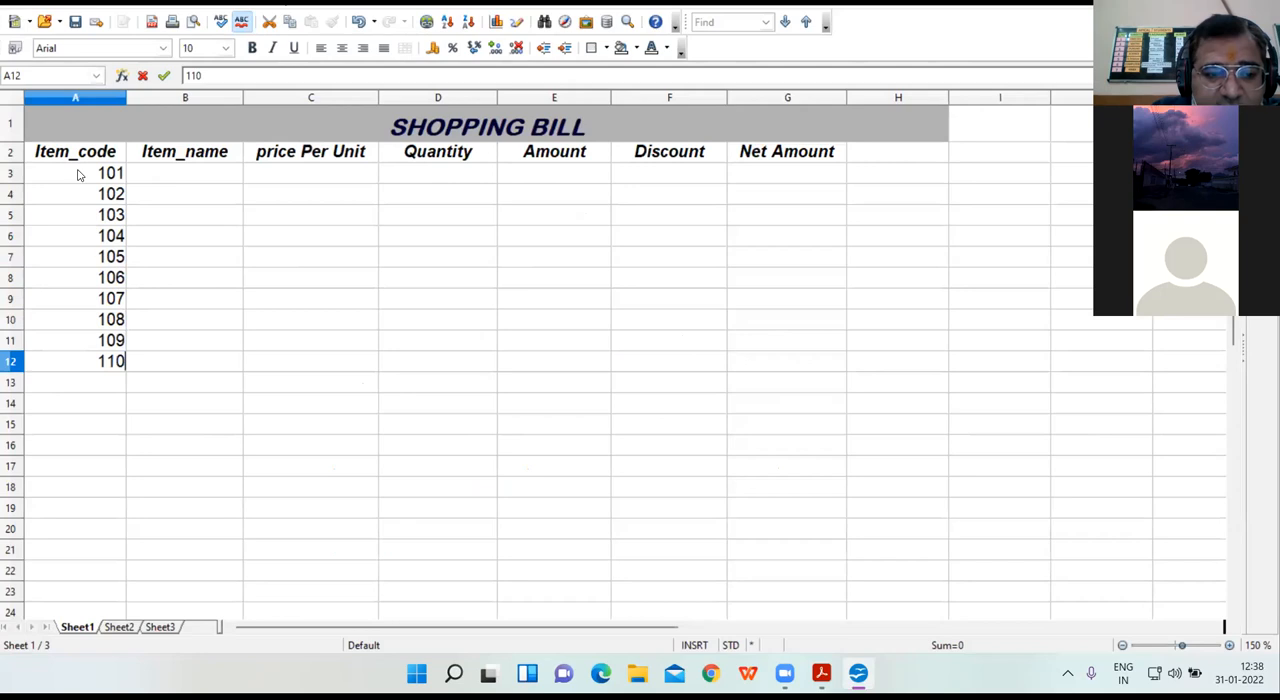
left_click(184, 173)
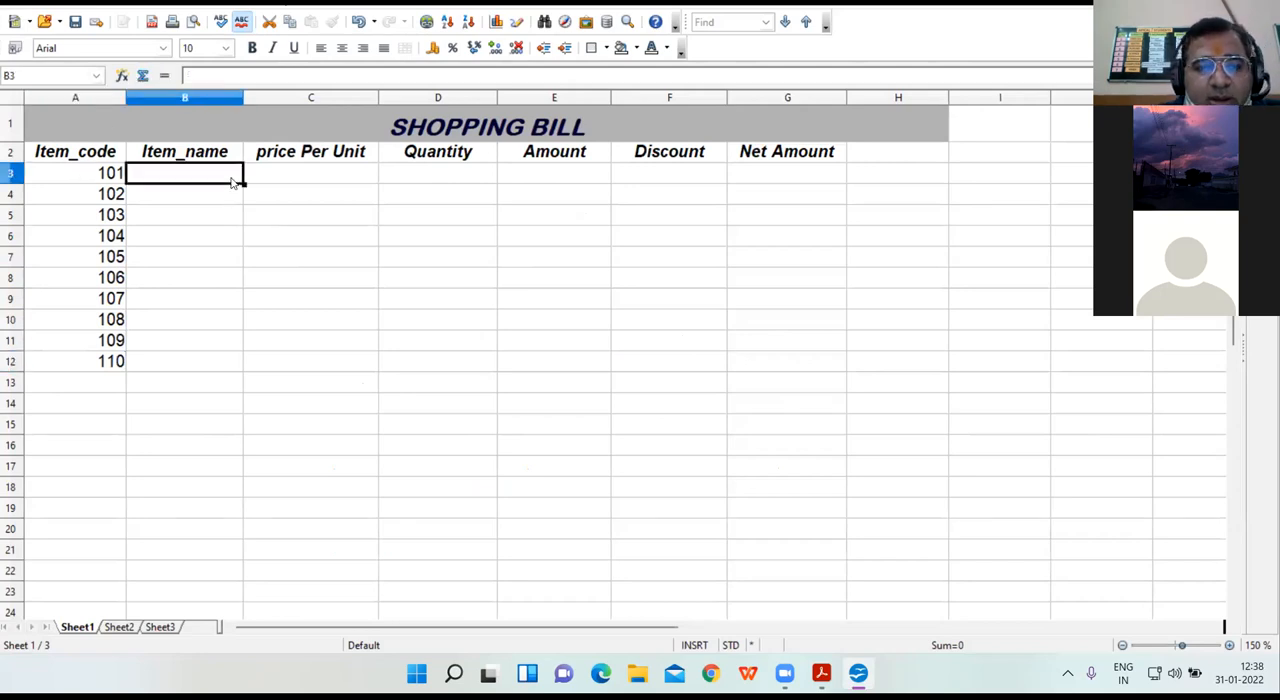
type("Soap")
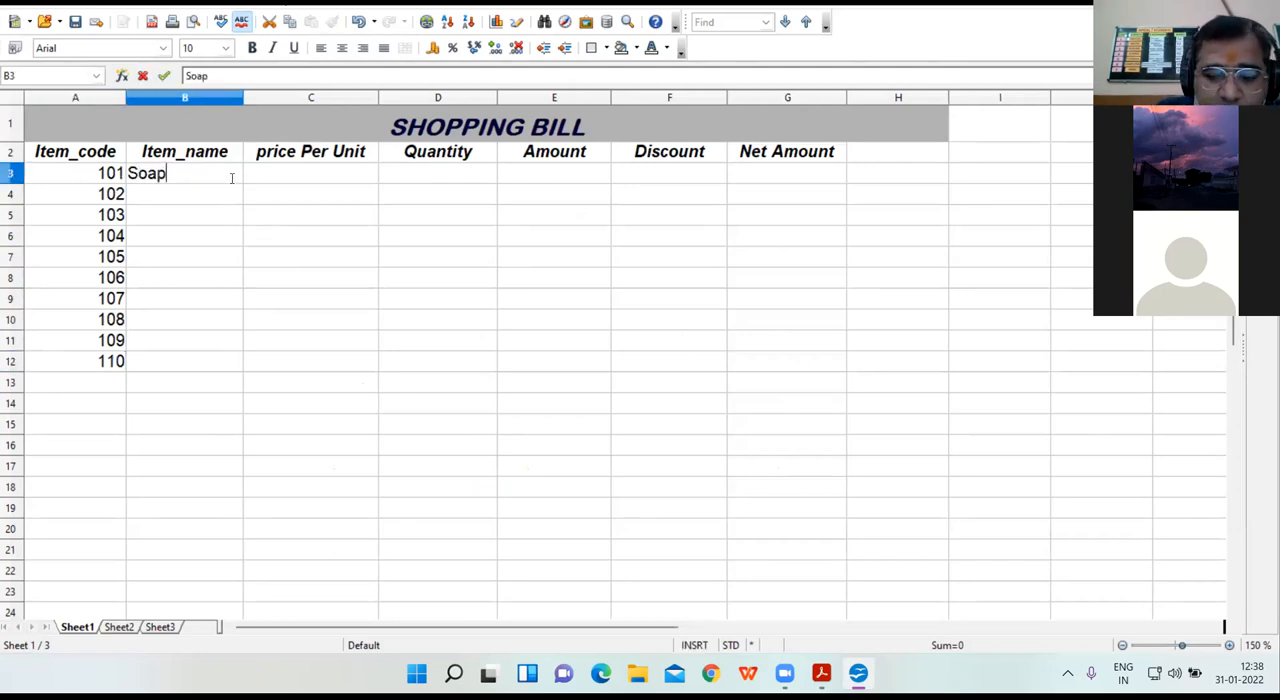
type("Shamp")
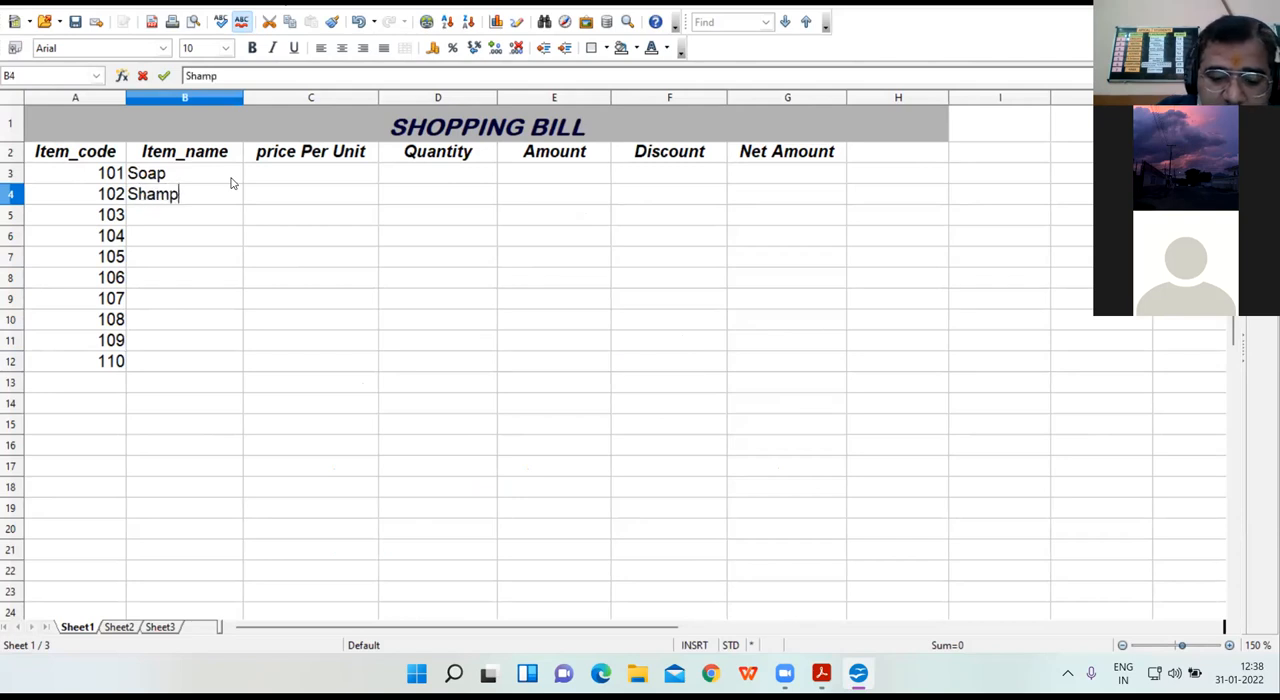
type("oo")
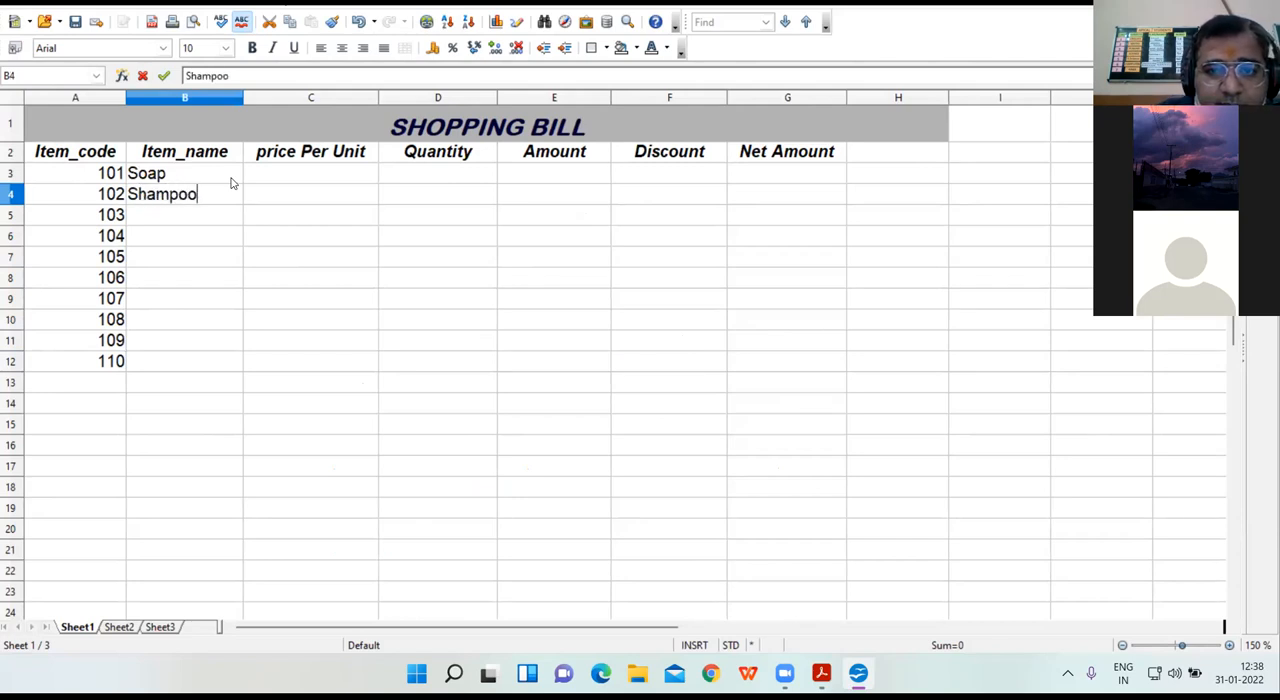
type("Pen")
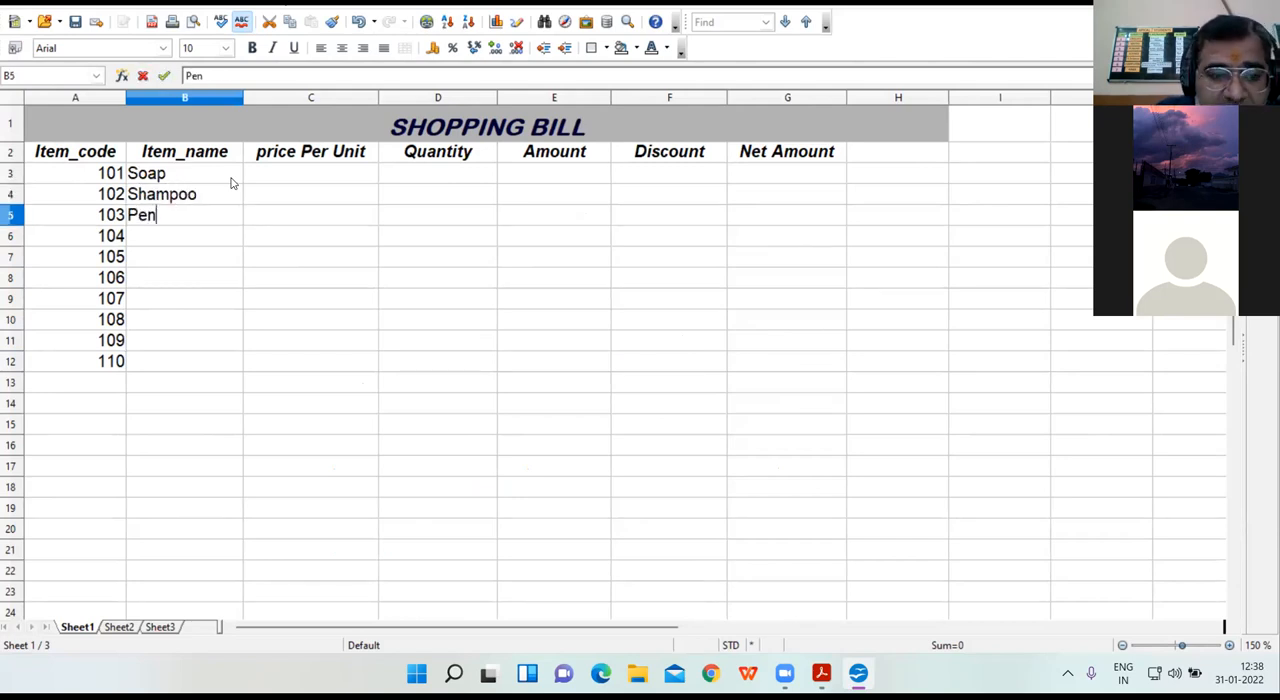
type("pencils")
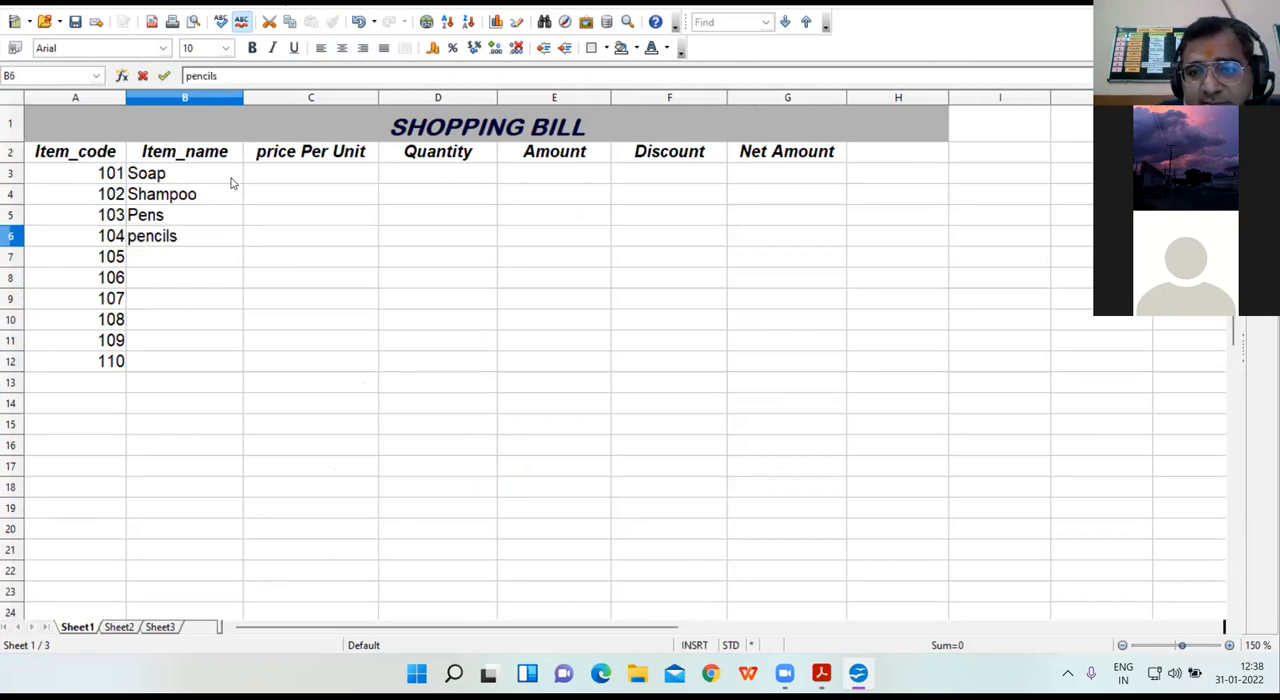
mouse_move(743, 275)
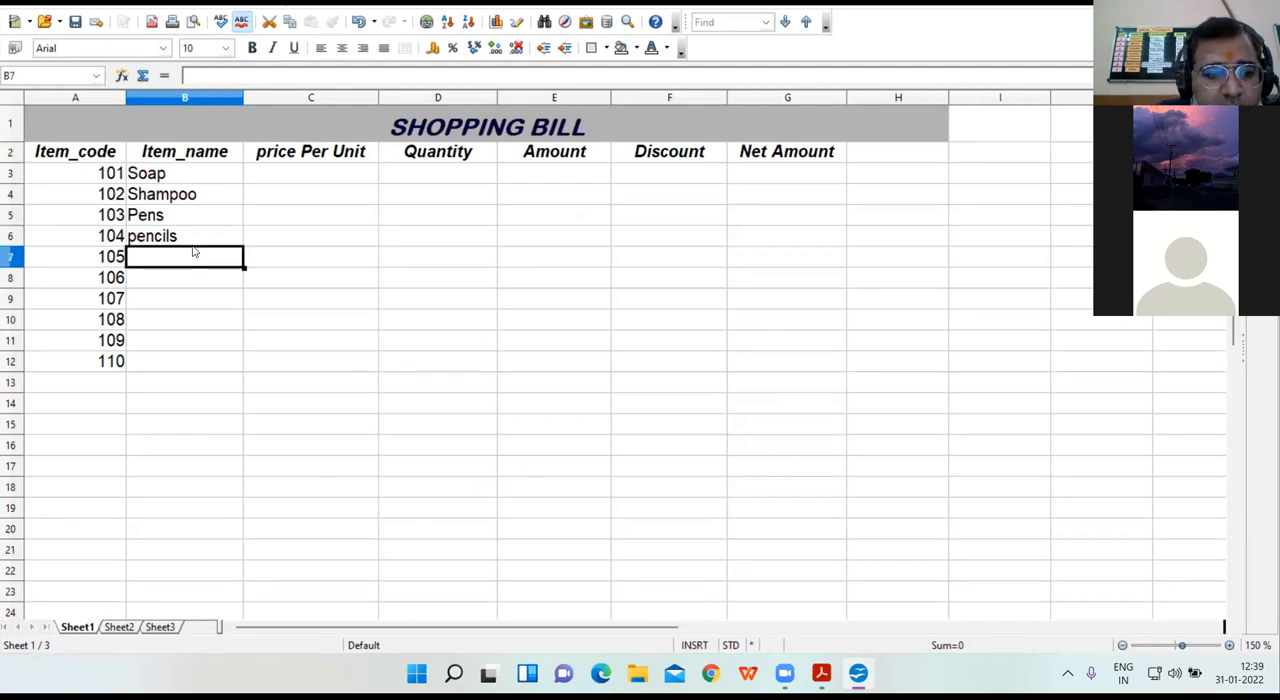
Enter Bags, Biscuits, Crockery, Cups, Chargers and Stationery, then reselect Biscuits to correct it.
type("Bags")
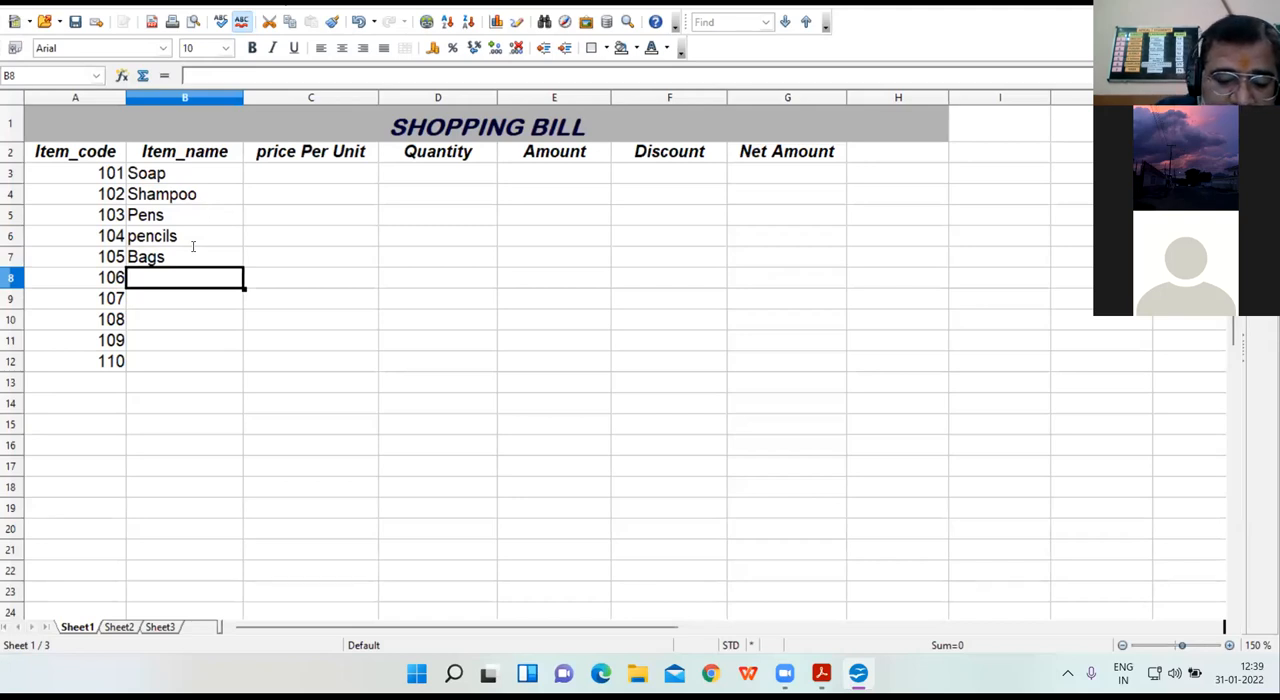
type("biscuits")
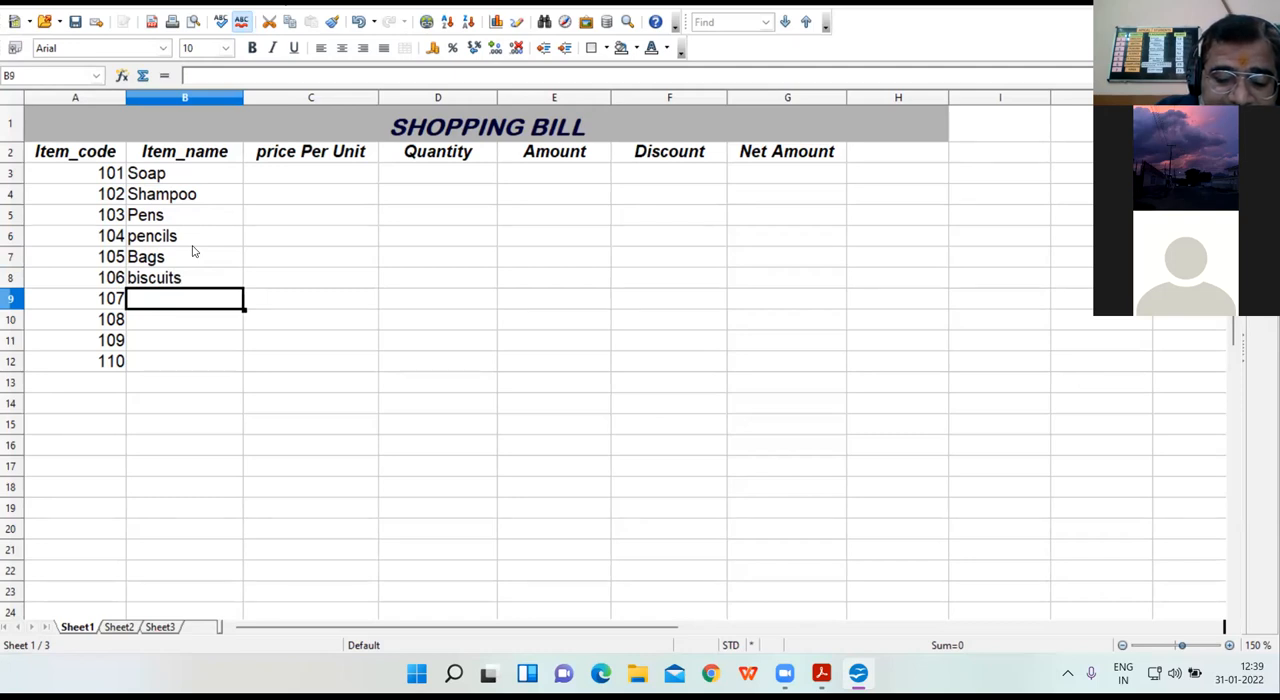
type("C")
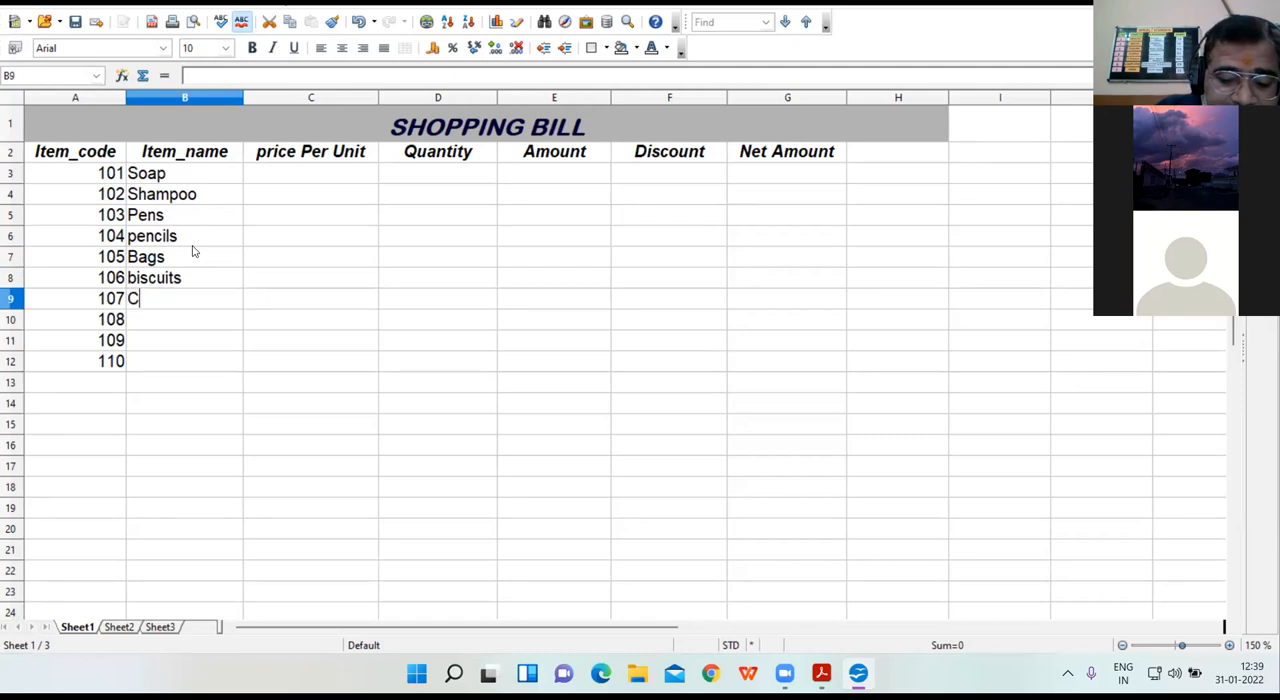
type("rockery")
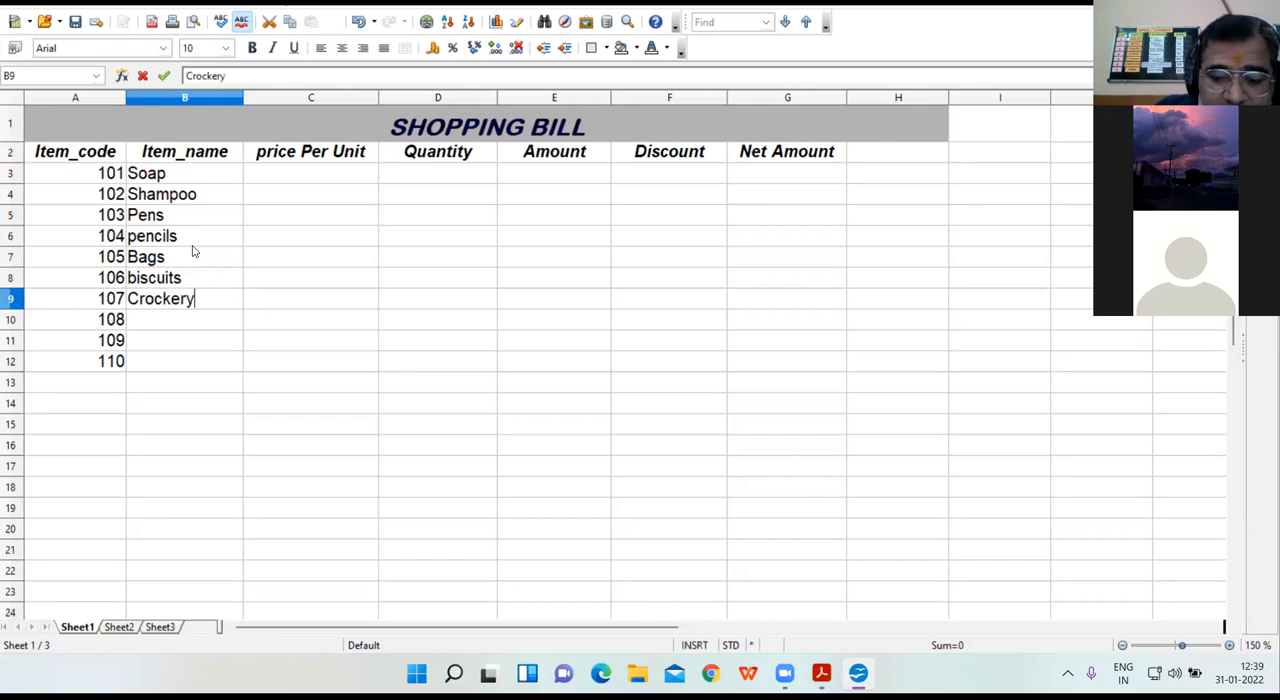
type("Cups")
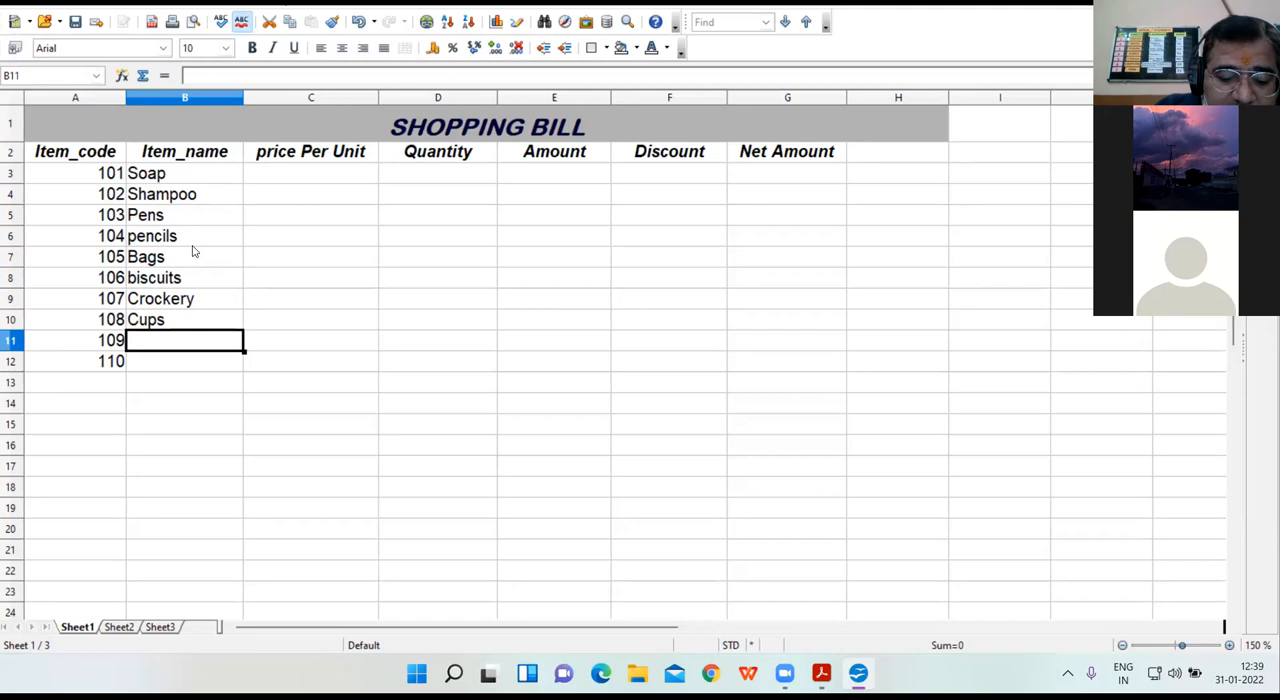
type("Chargers")
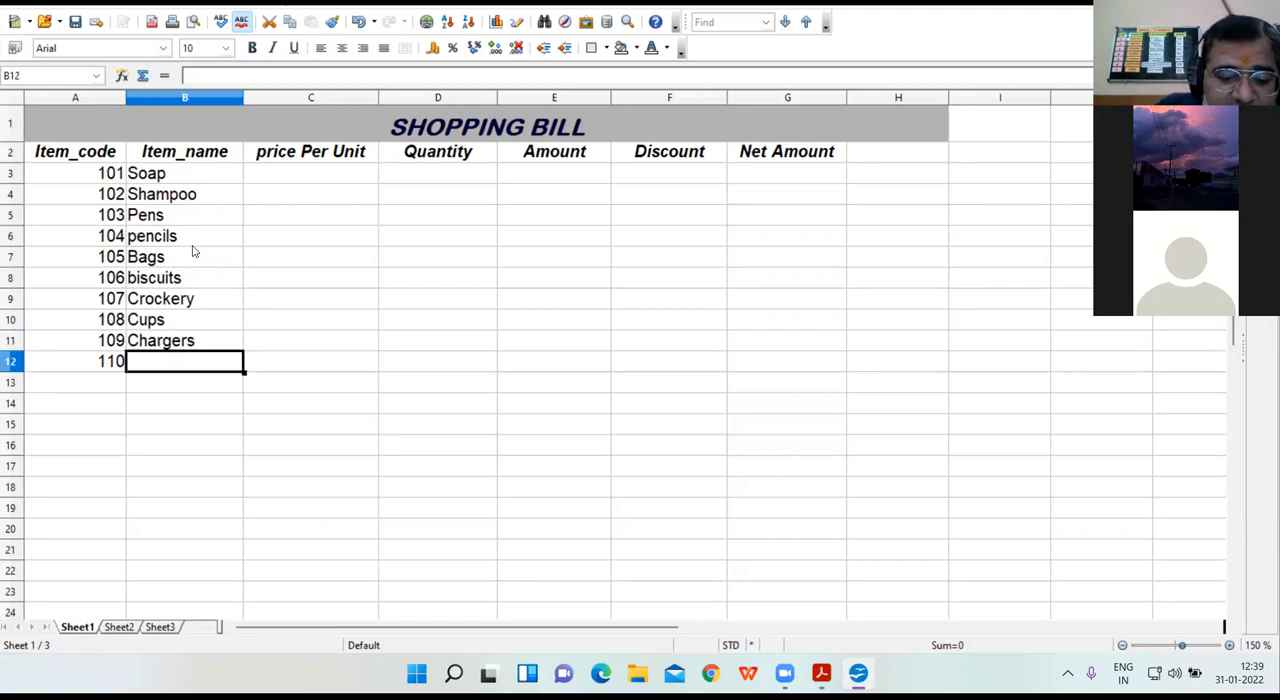
type("Statio")
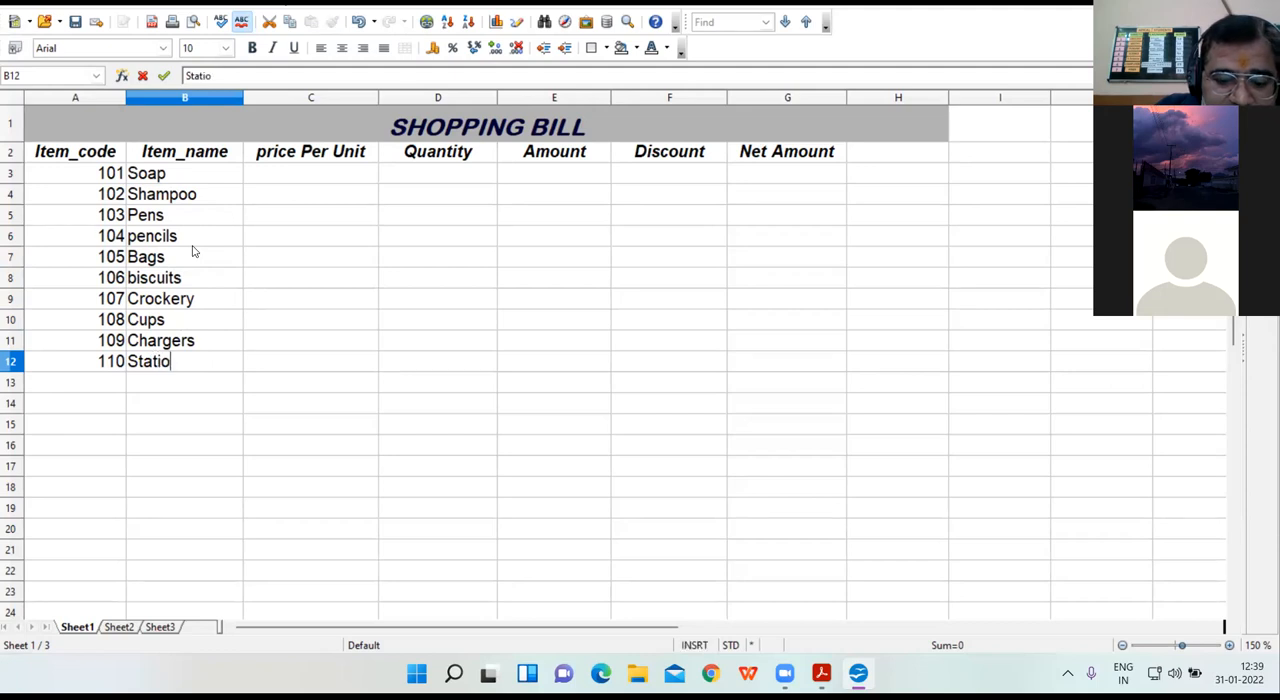
type("nery")
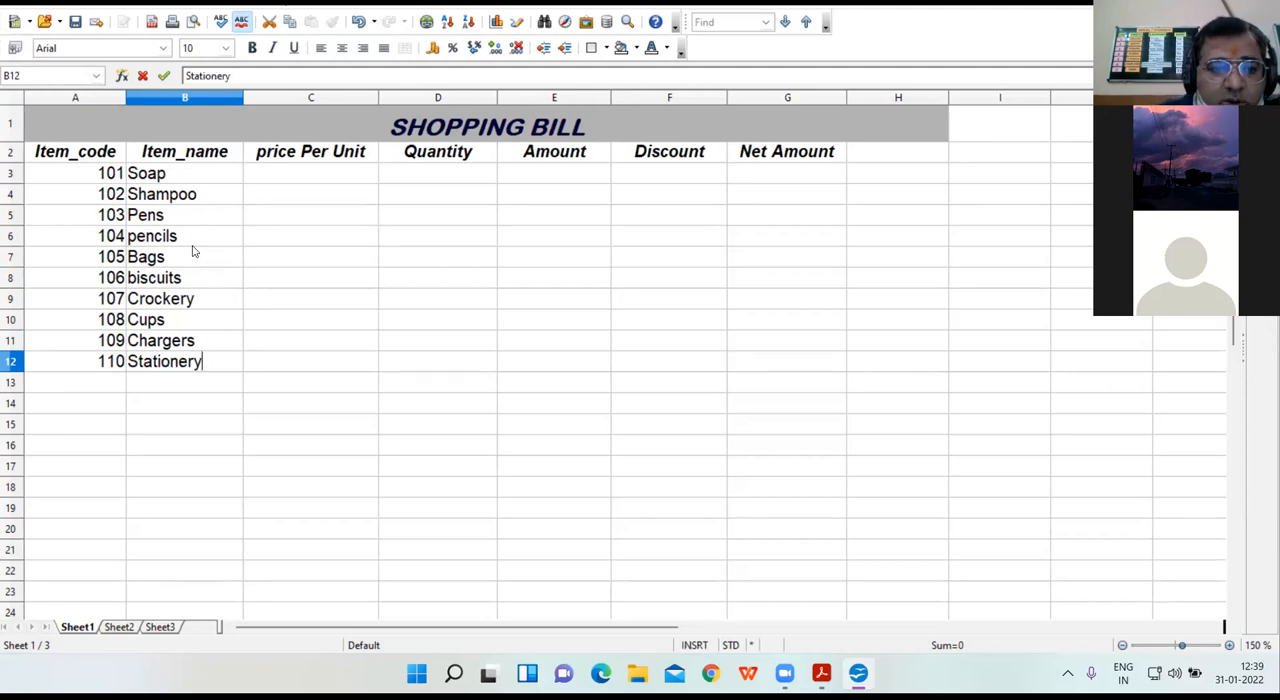
left_click(155, 278)
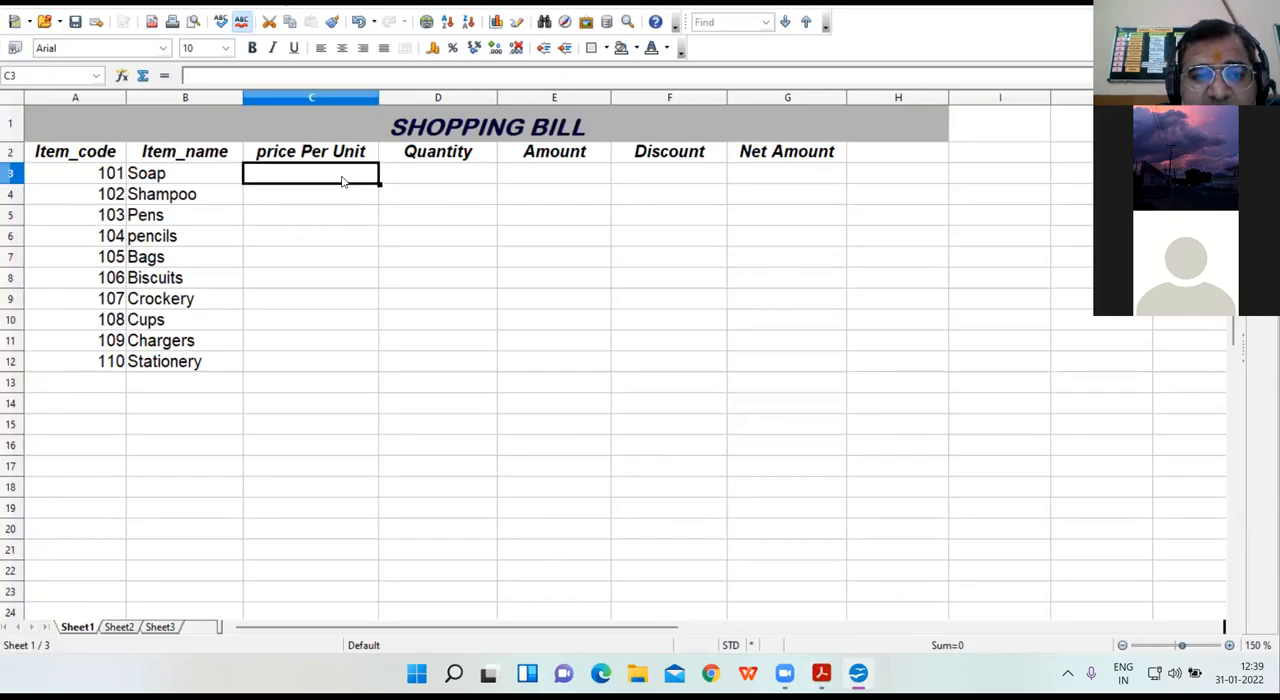
Retitle C2 'Price Per Unit' and enter prices 50, 120, 45, 35, 250, 150, 1200, 450, 1000, 350.
left_click(310, 151)
type("P")
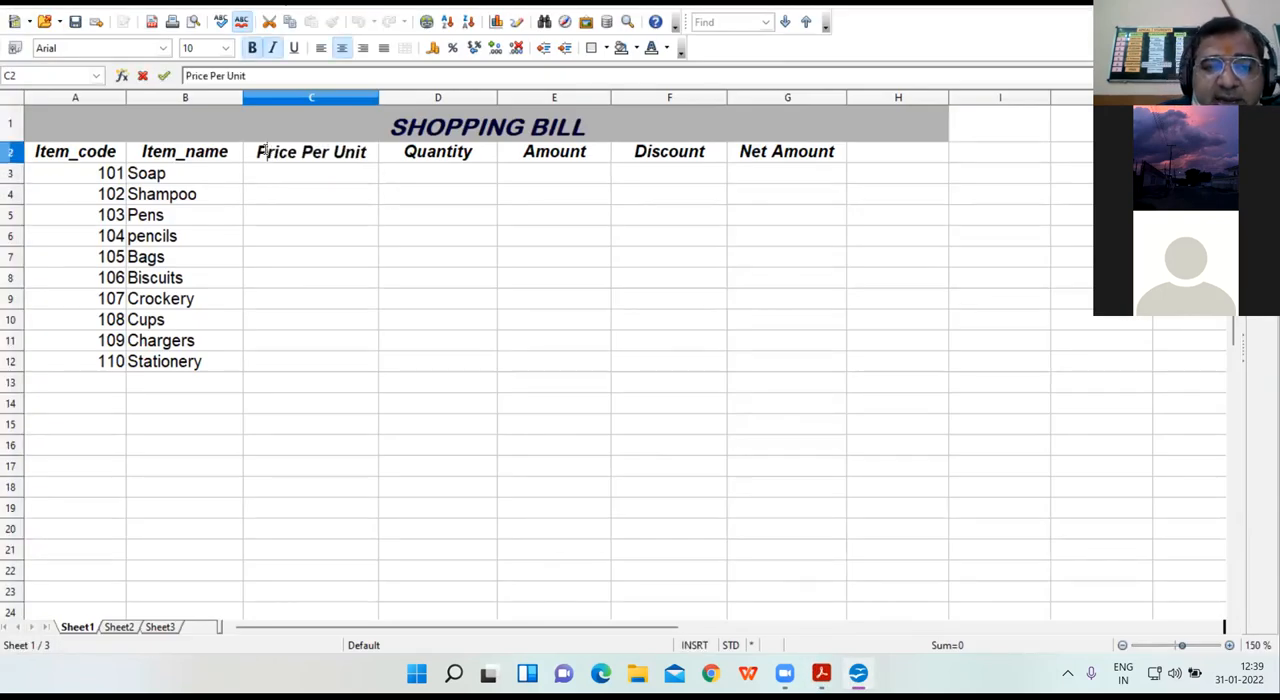
left_click(311, 173)
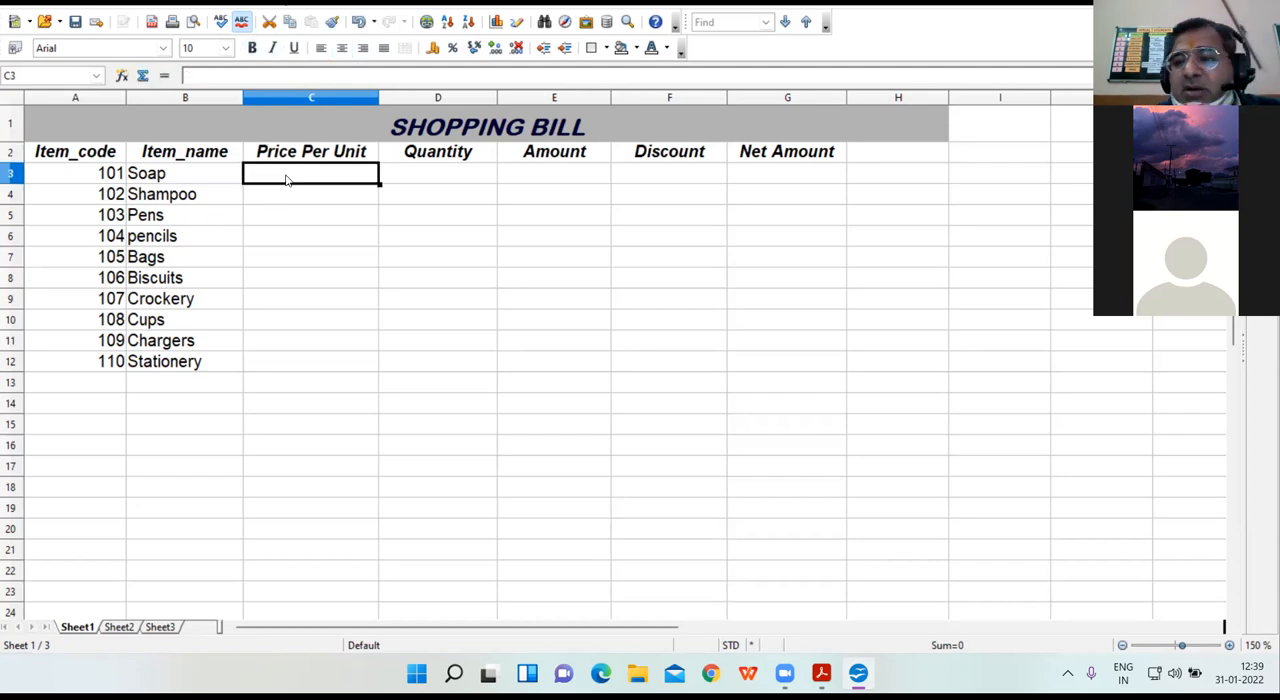
type("50")
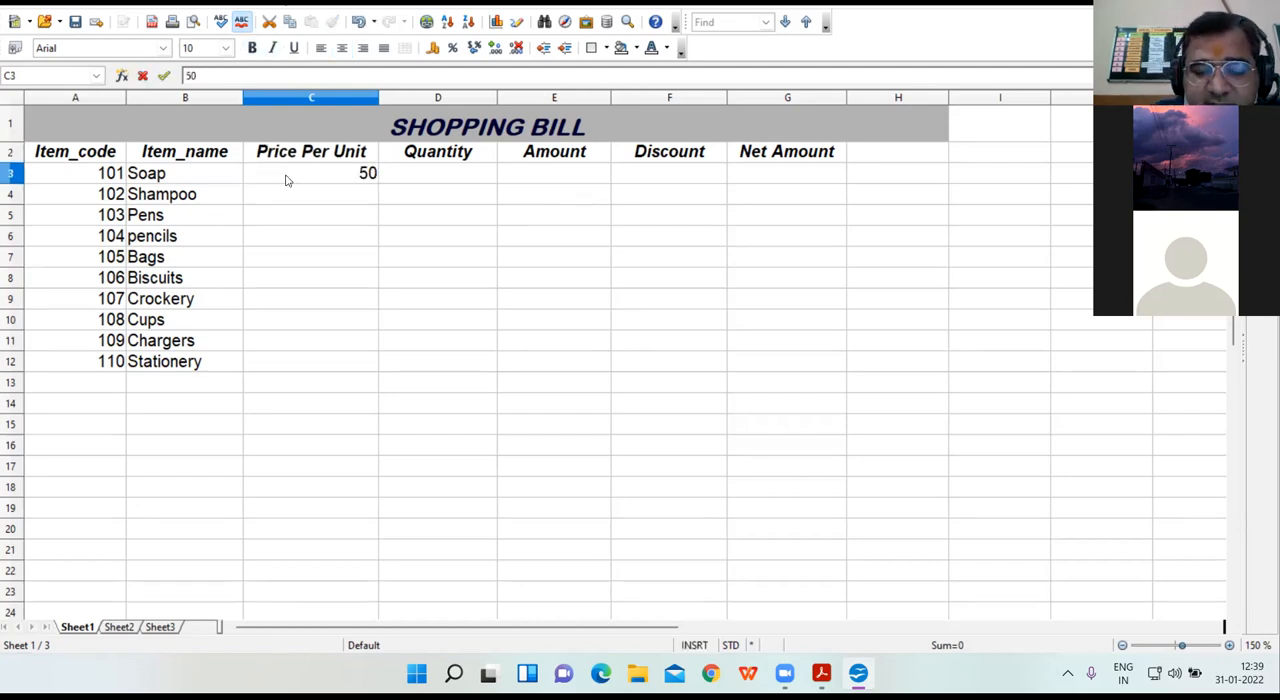
type("120")
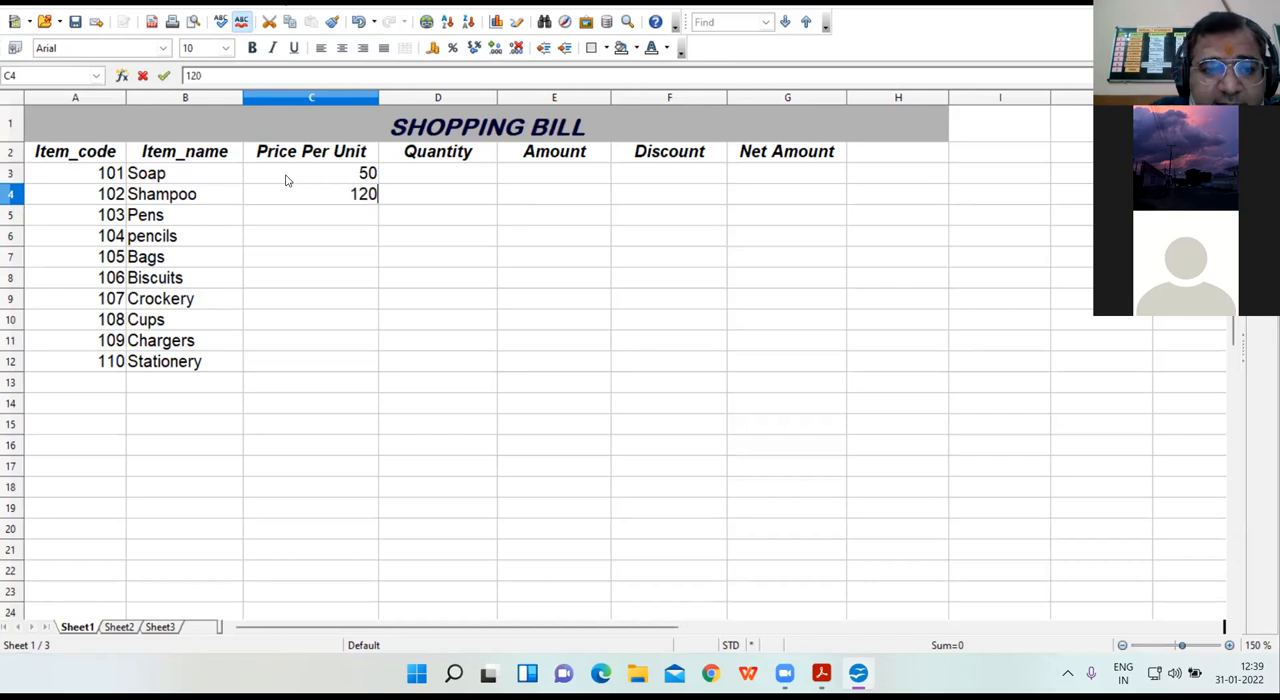
type("45")
left_click(311, 236)
type("35")
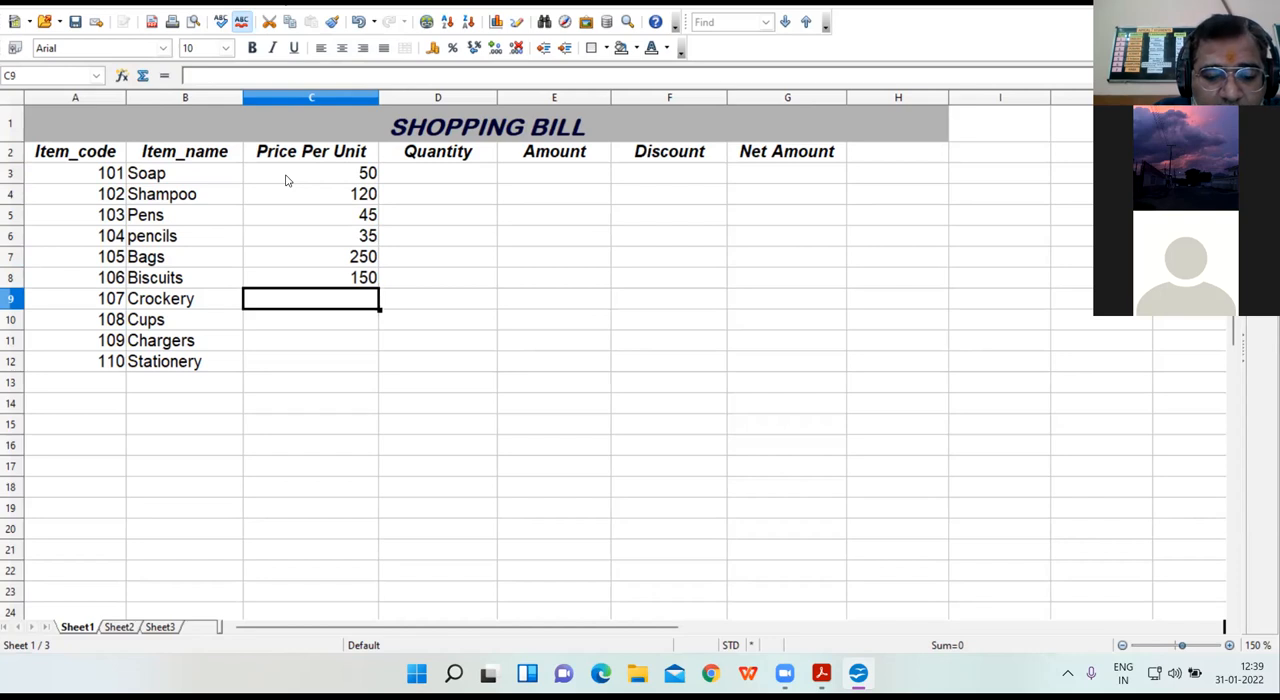
type("12")
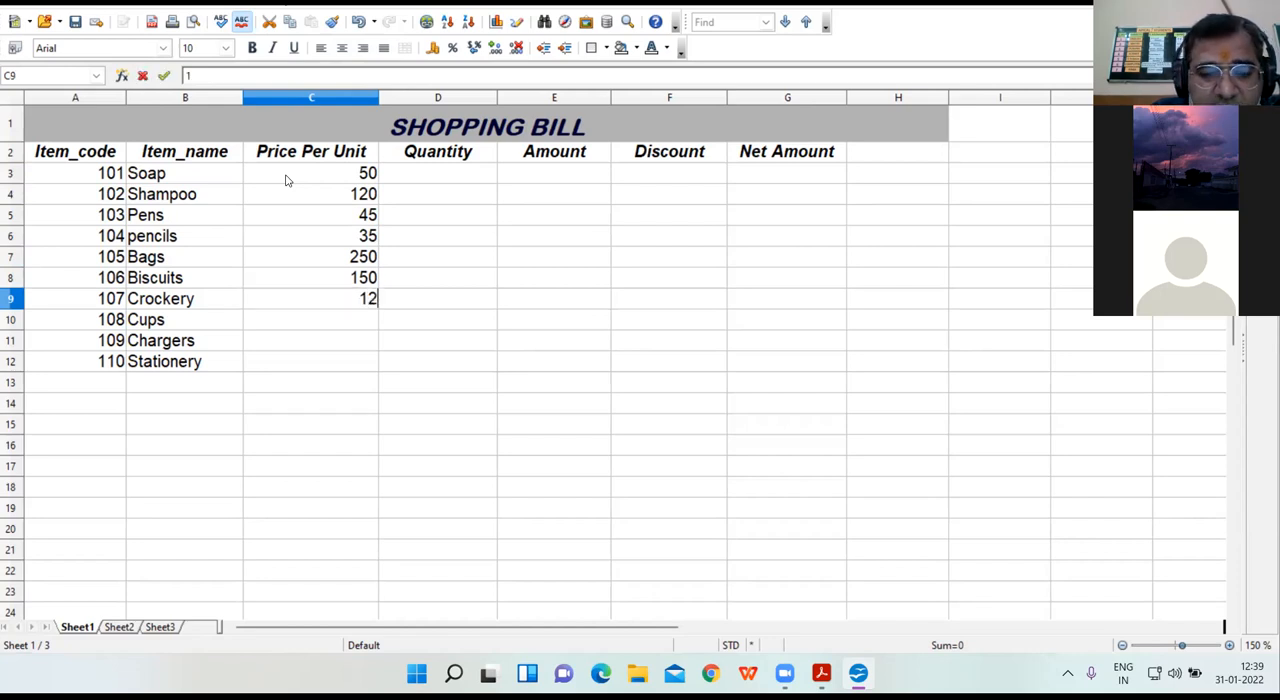
key("Return")
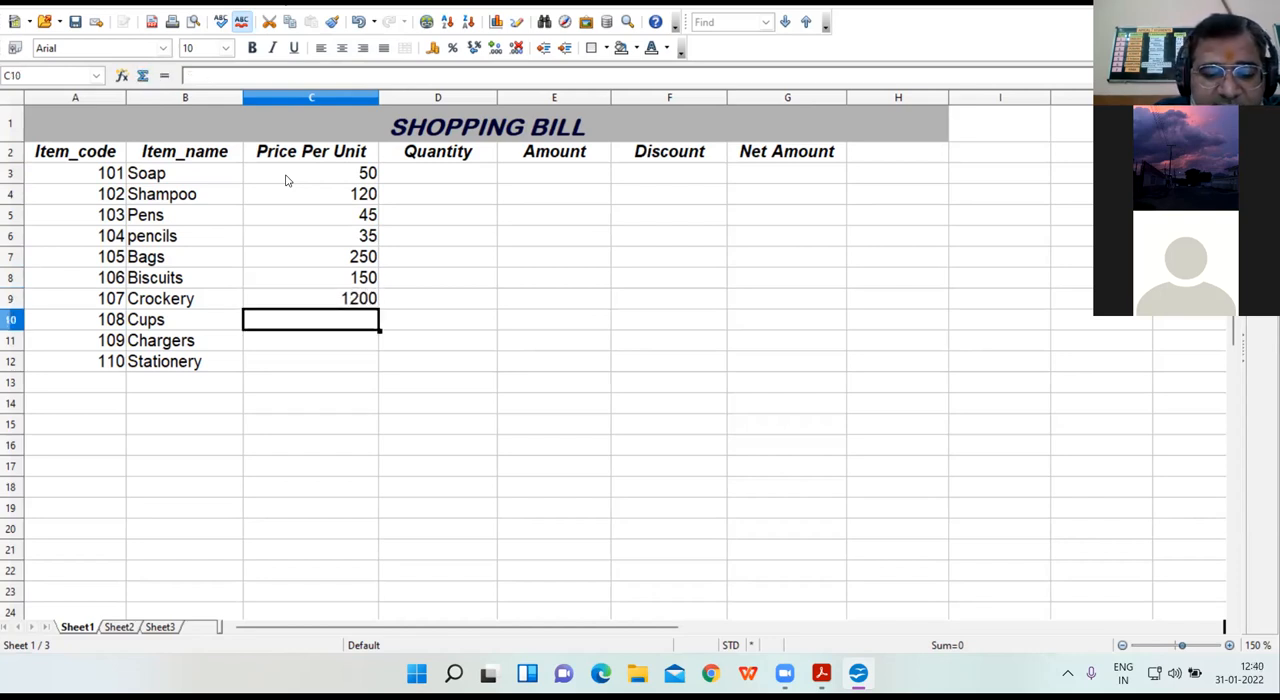
type("450")
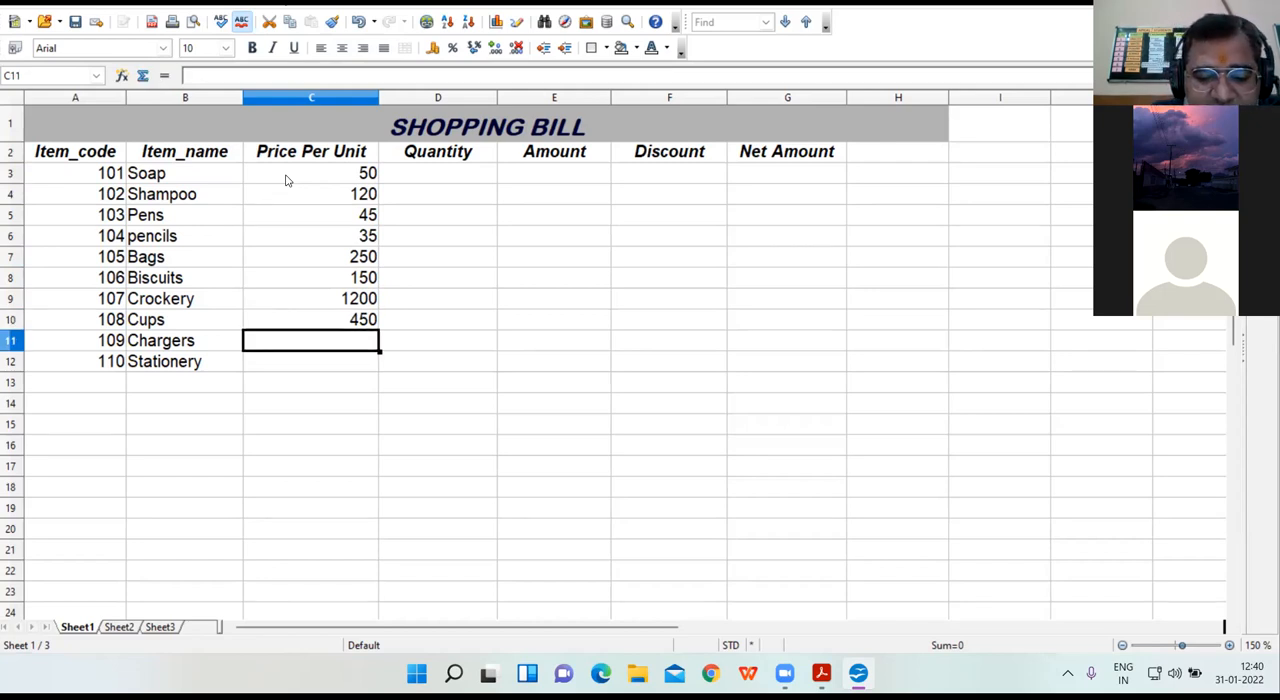
type("1000")
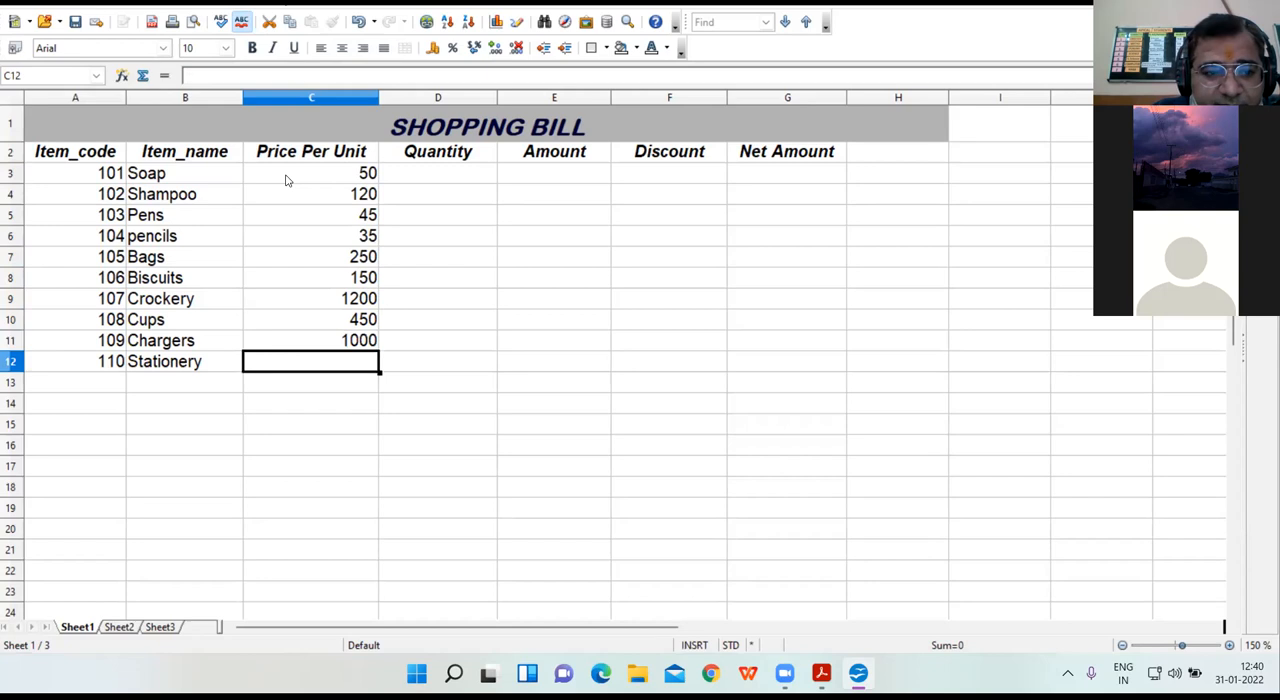
type("350")
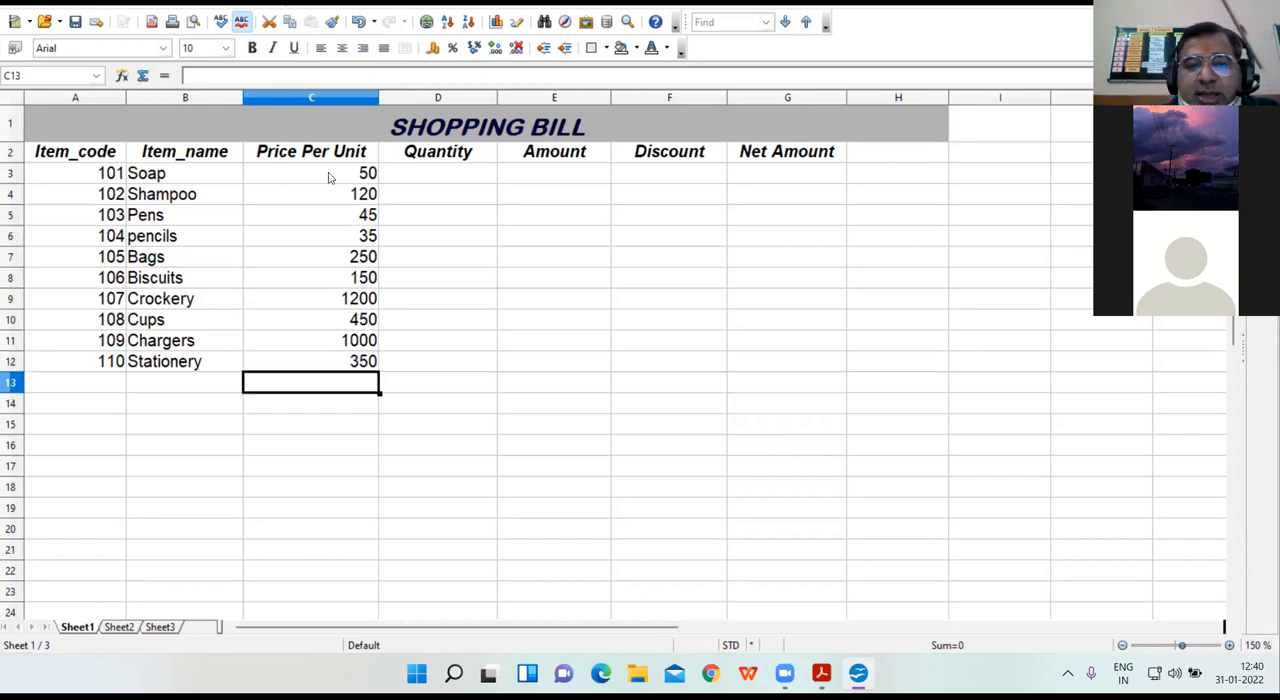
Enter quantities 100, 50, 30, 40, 20, 120, 10, 30, 20, 60 into D3:D12.
left_click(438, 173)
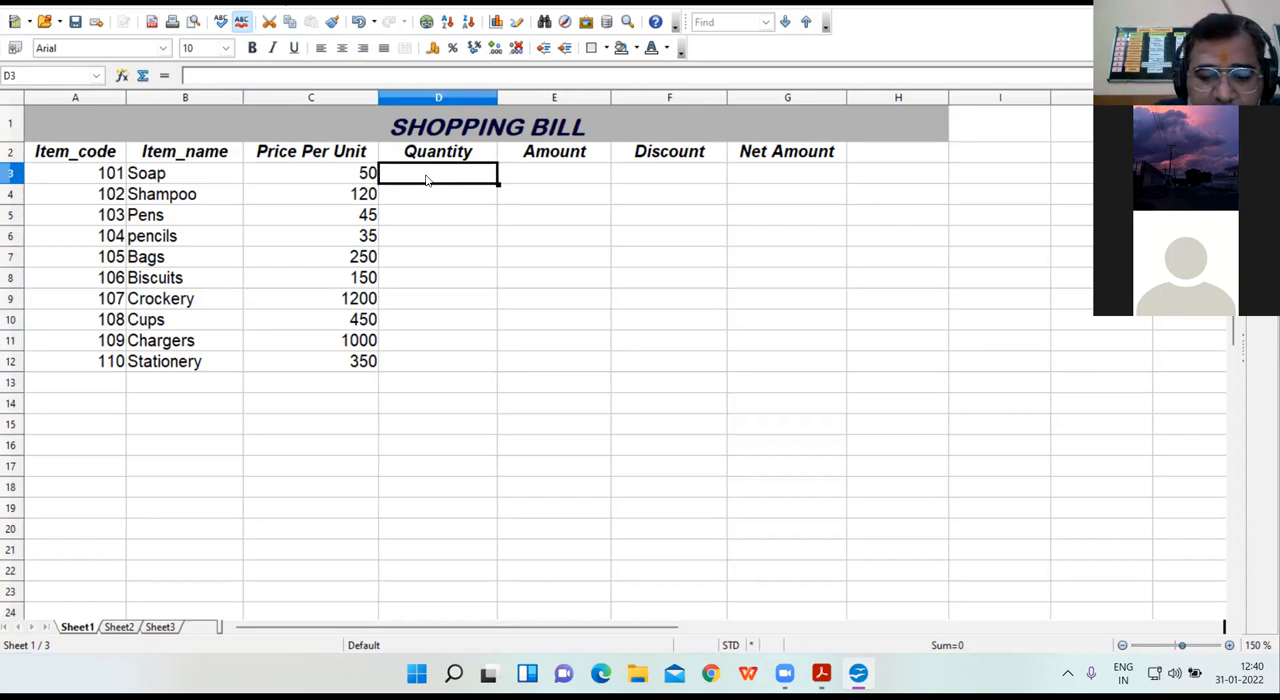
type("100")
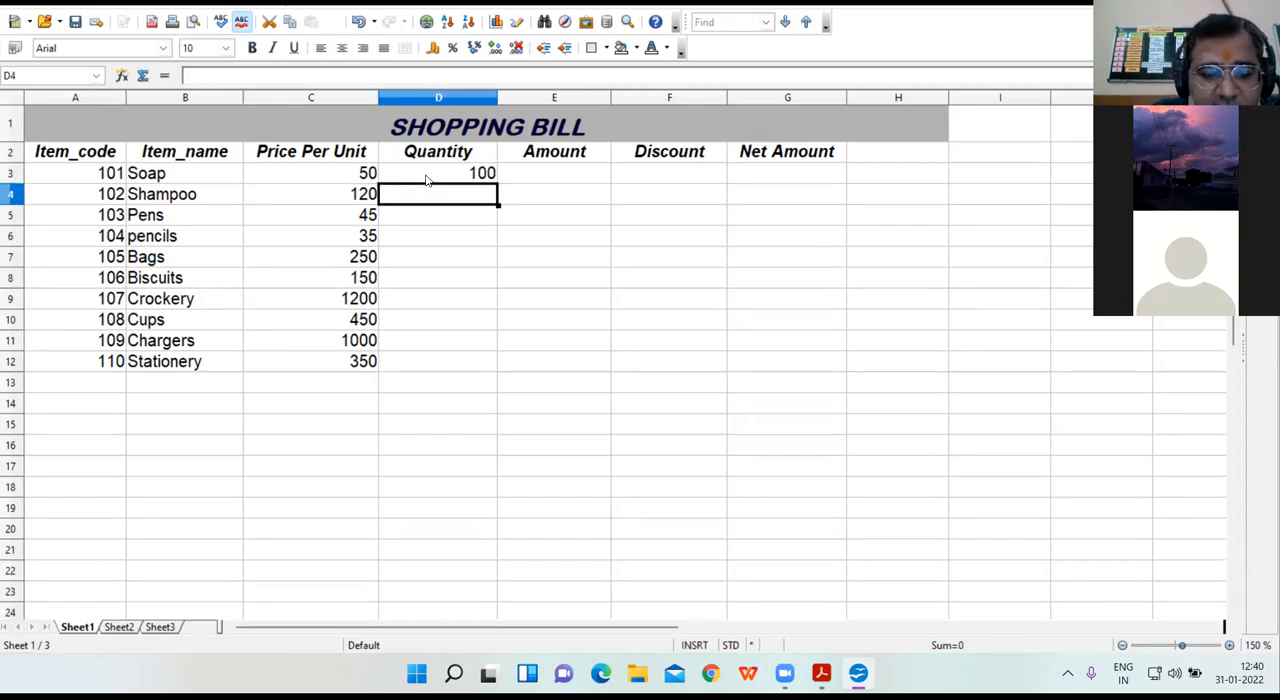
type("50")
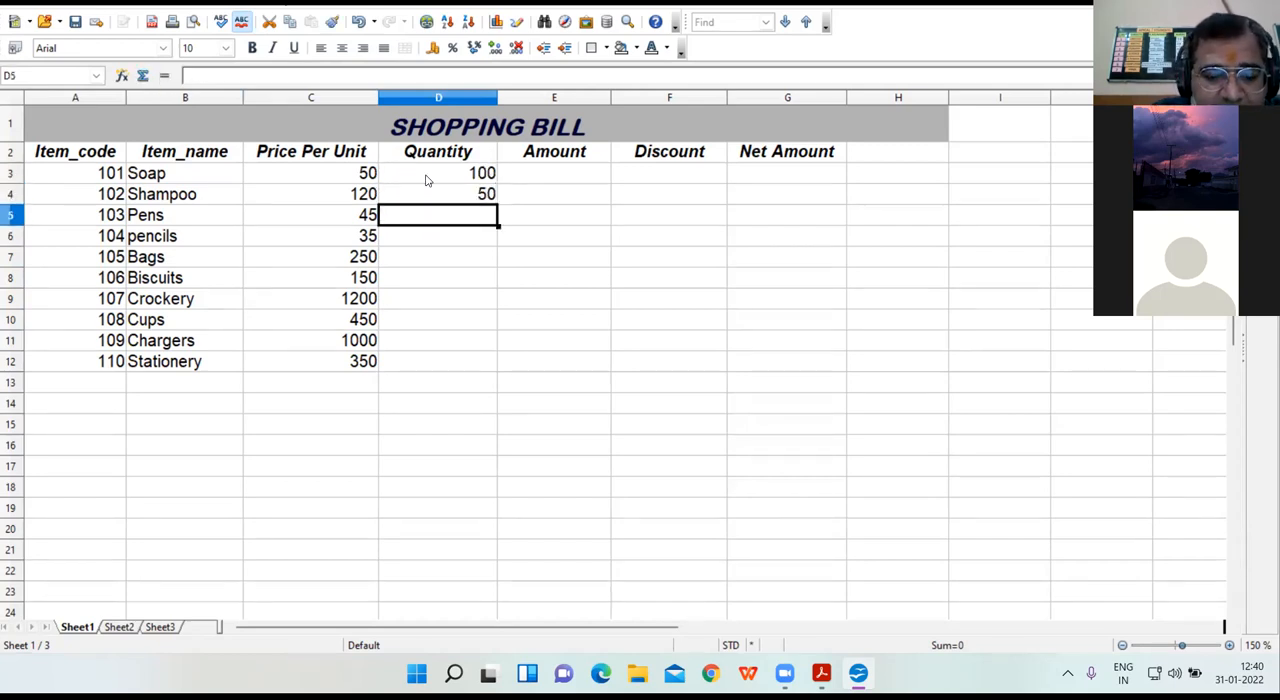
type("30")
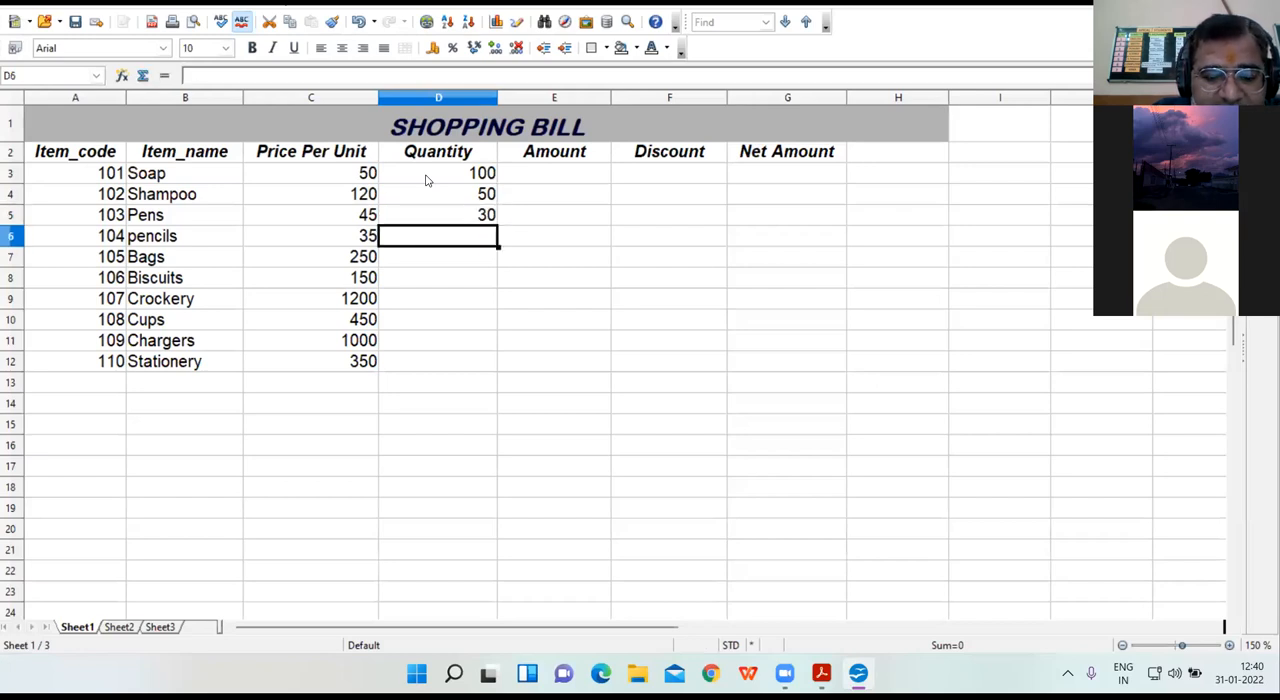
type("40")
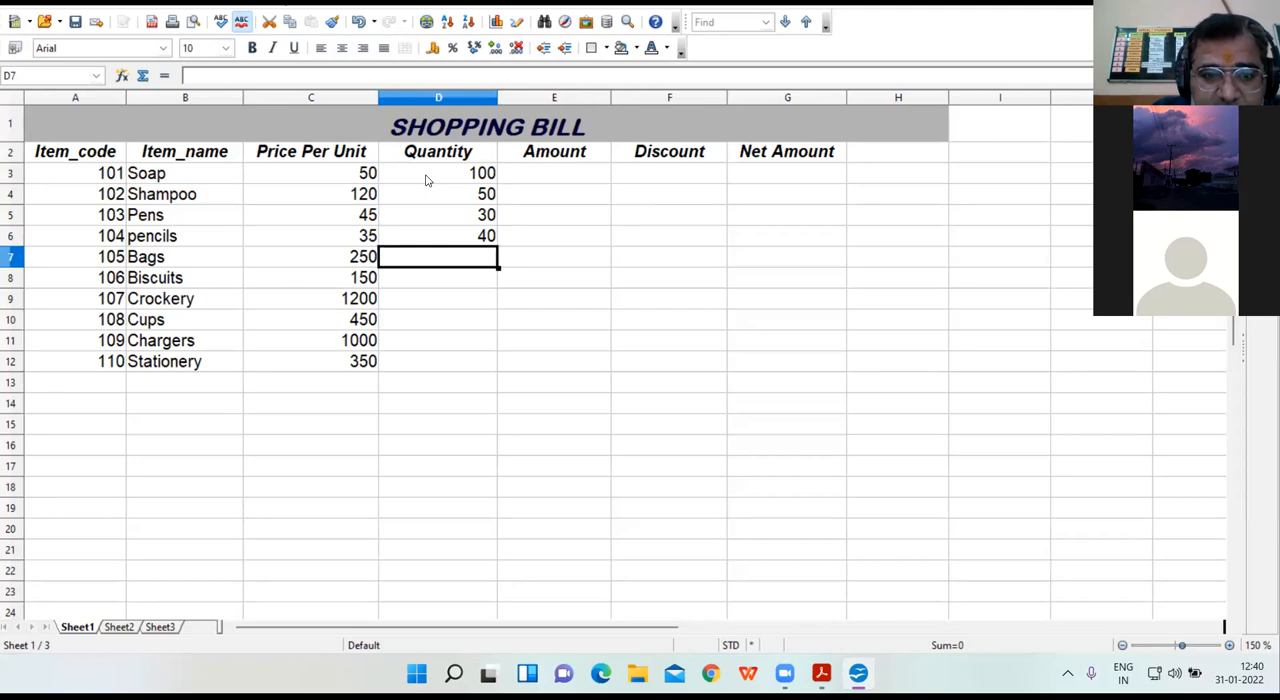
type("20")
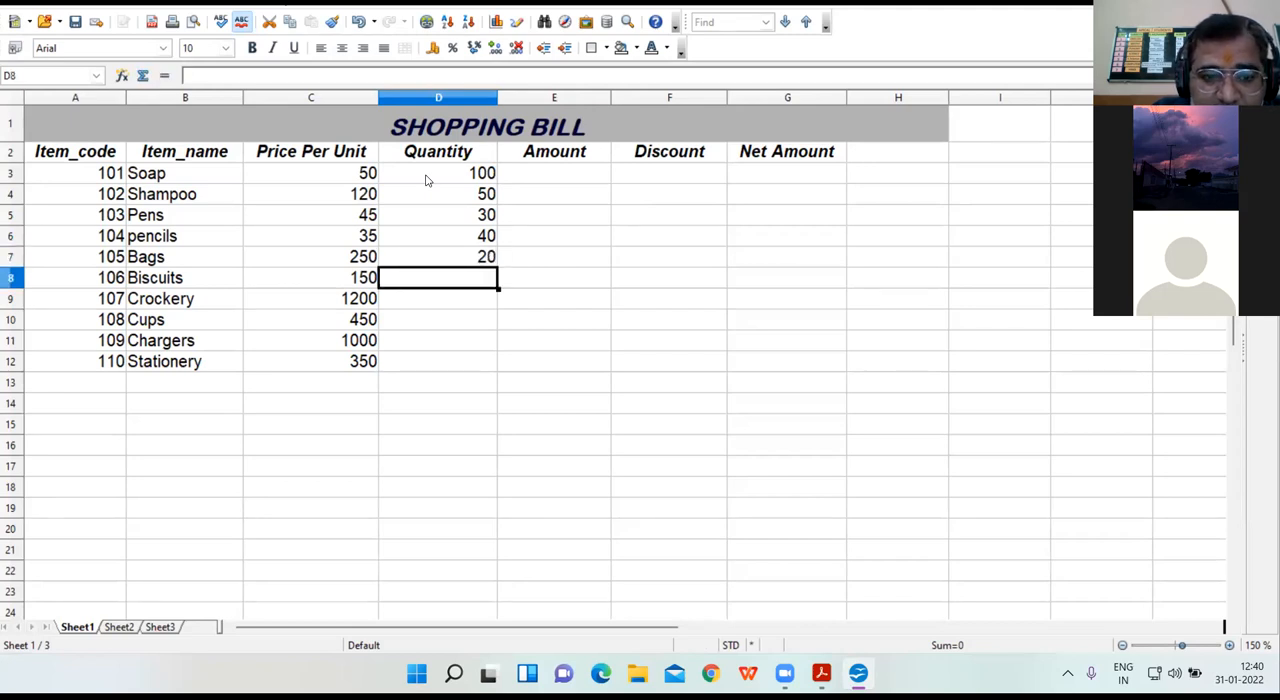
type("120")
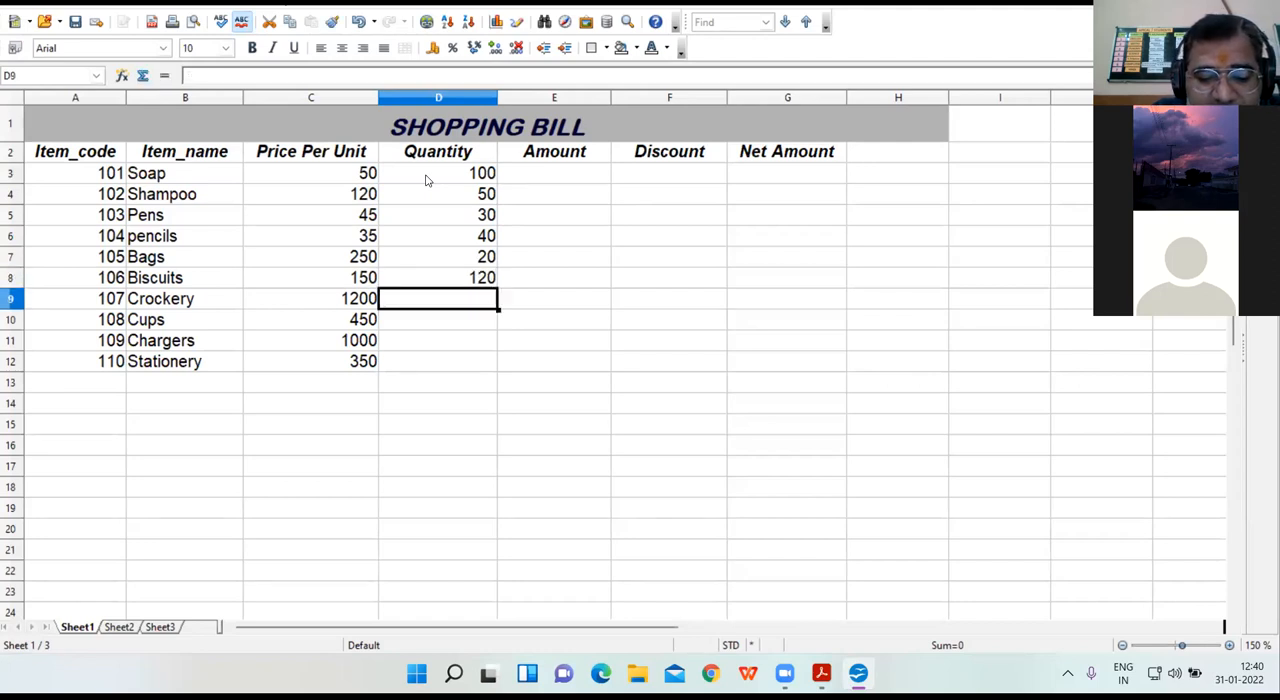
type("10")
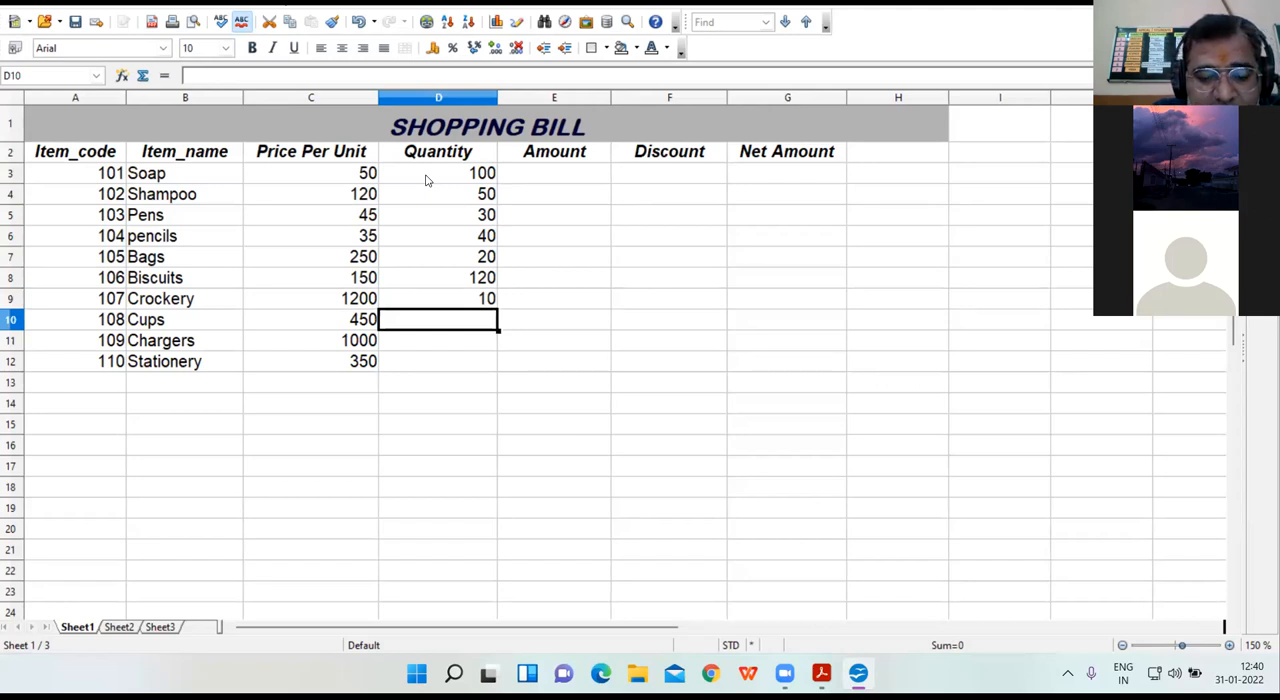
type("30")
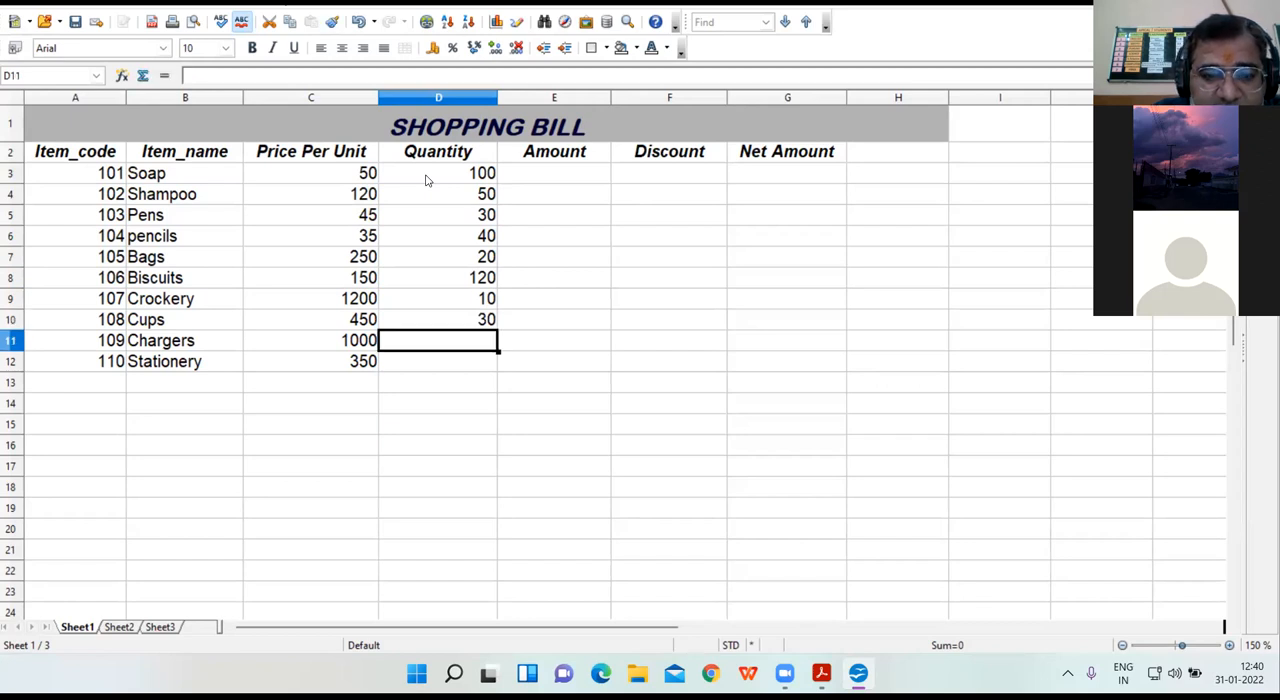
type("20")
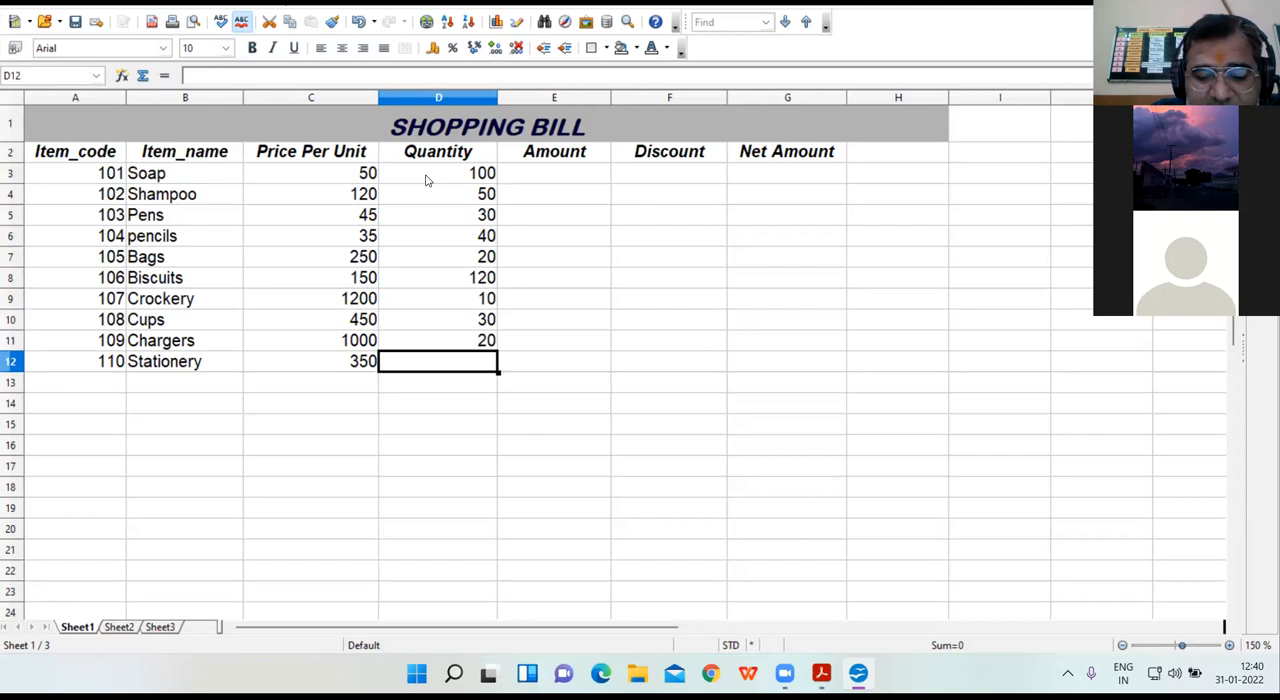
type("60")
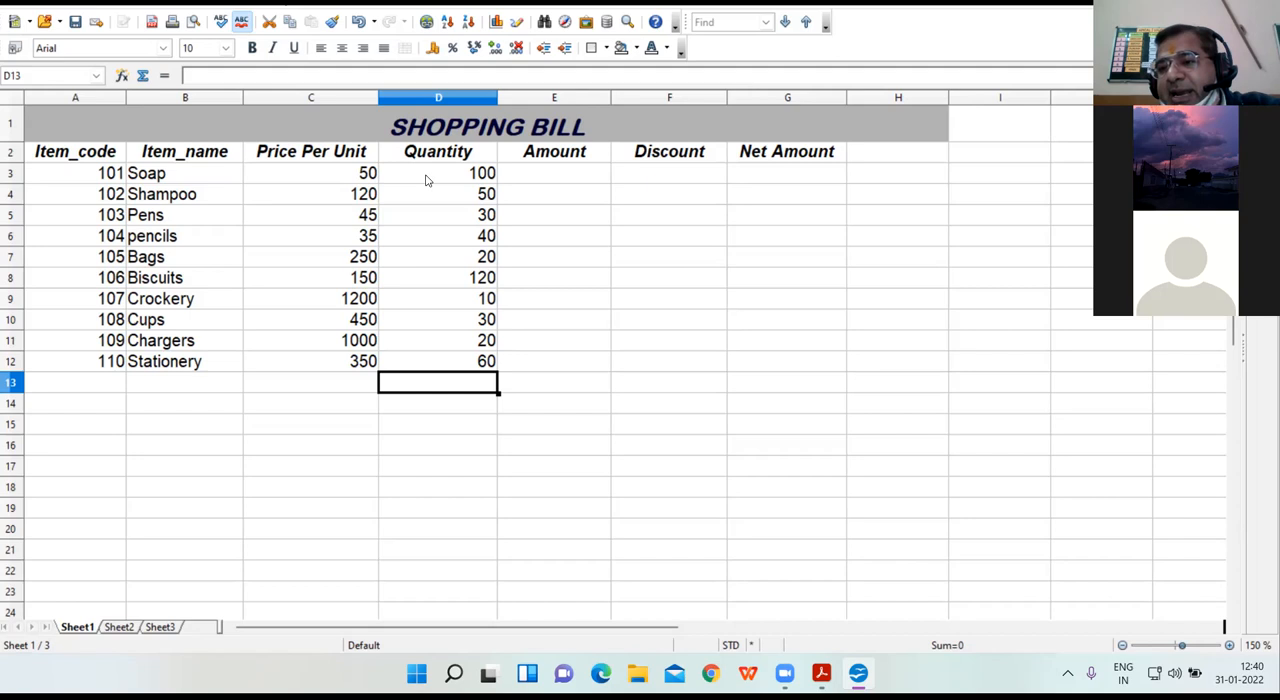
mouse_move(578, 175)
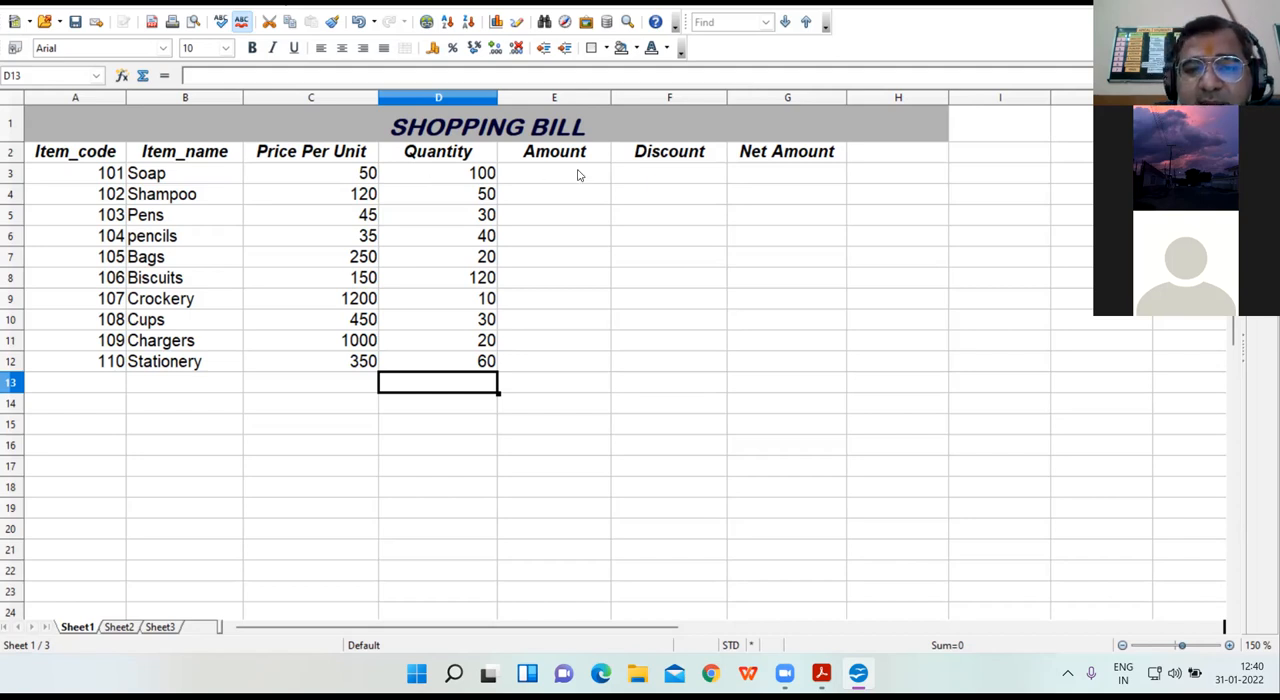
left_click(554, 173)
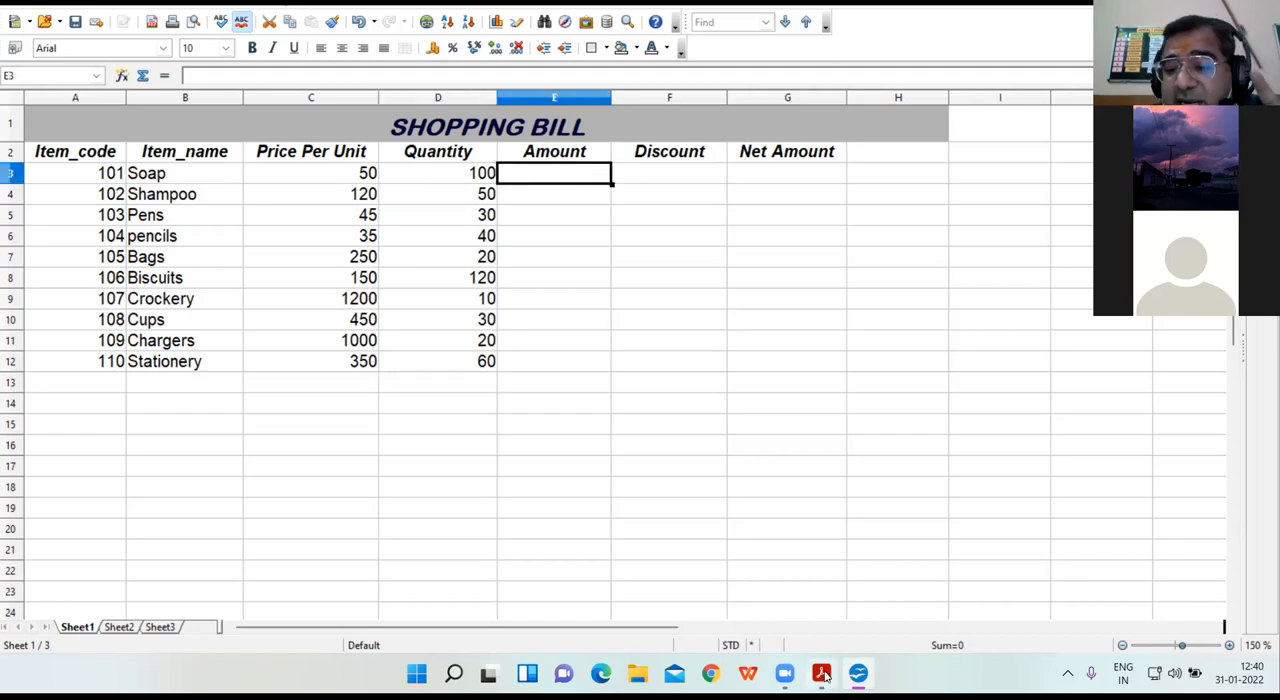
left_click(821, 673)
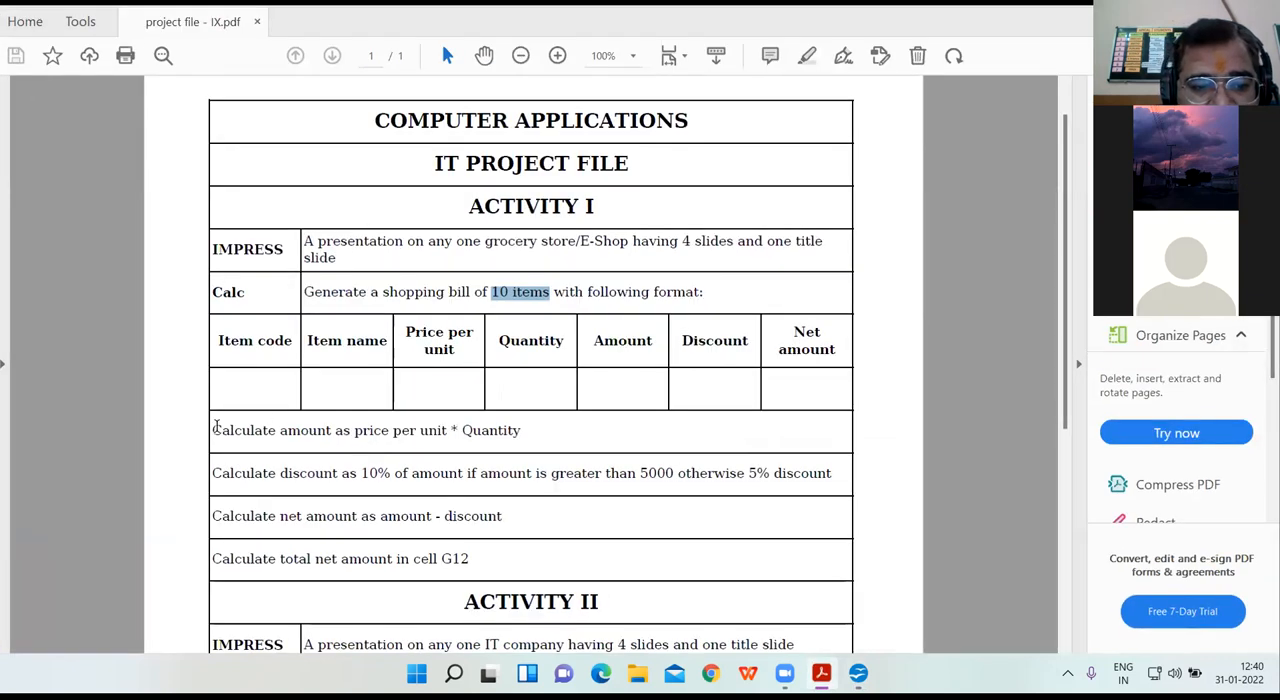
left_click_drag(212, 430, 448, 430)
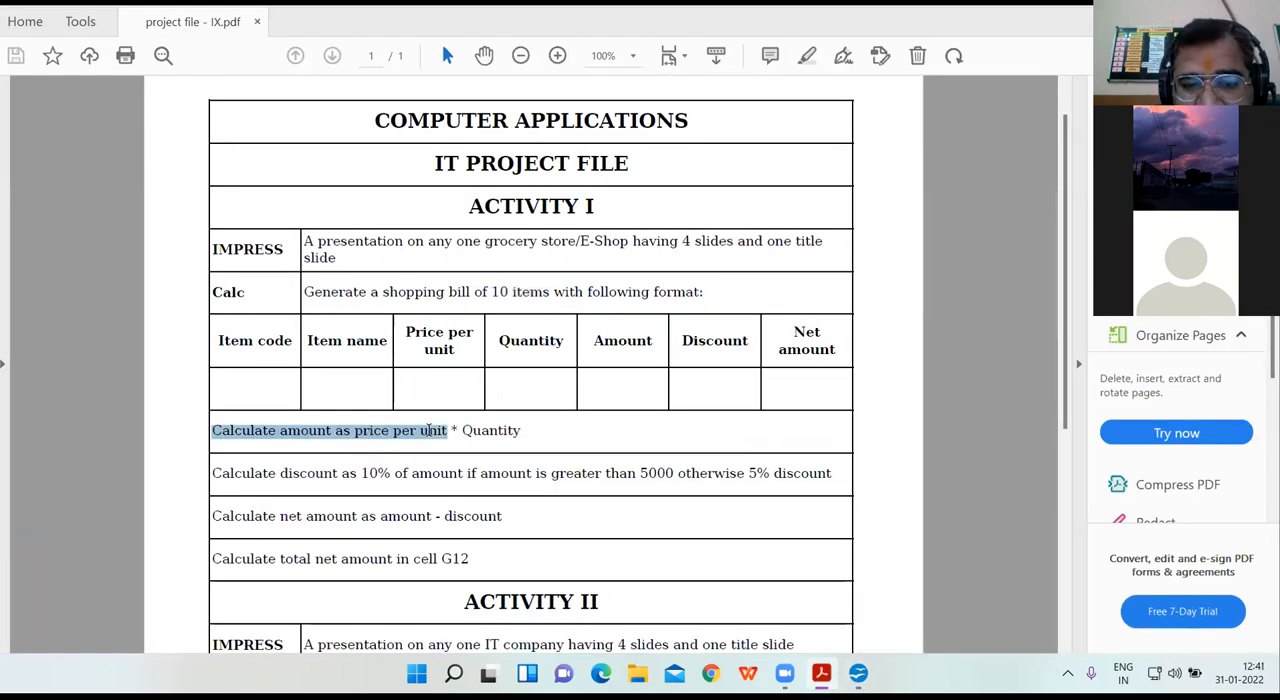
left_click_drag(448, 430, 520, 430)
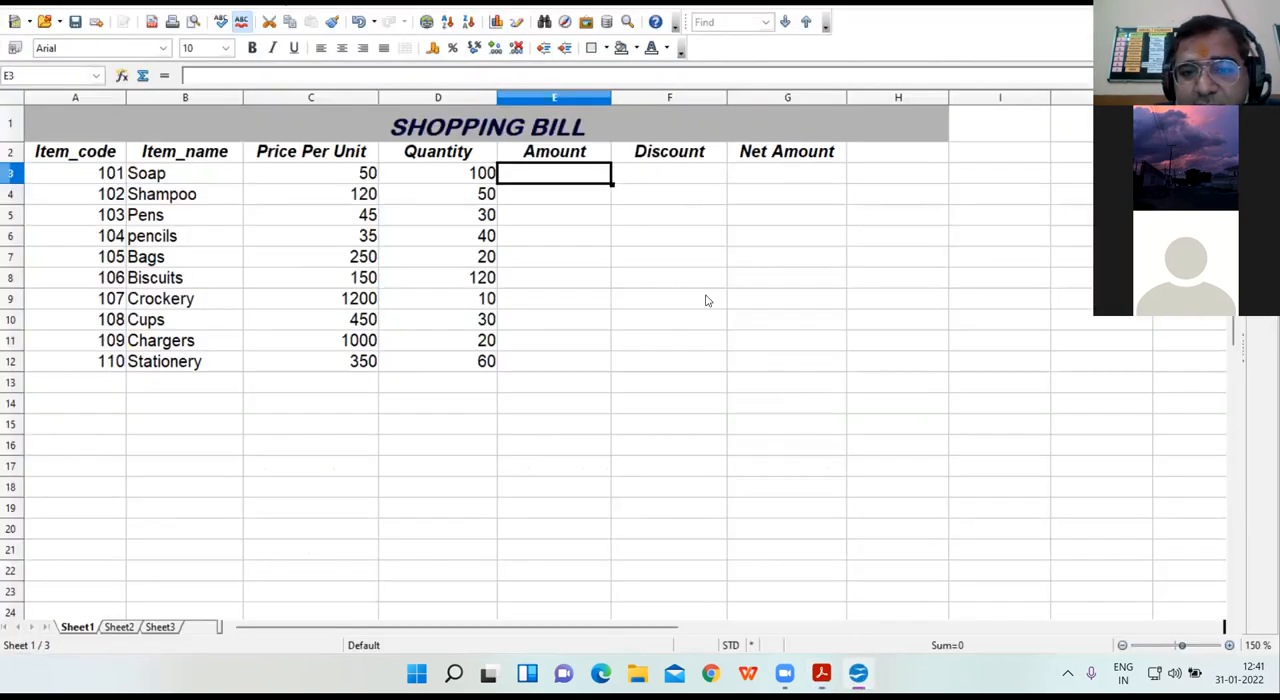
mouse_move(595, 177)
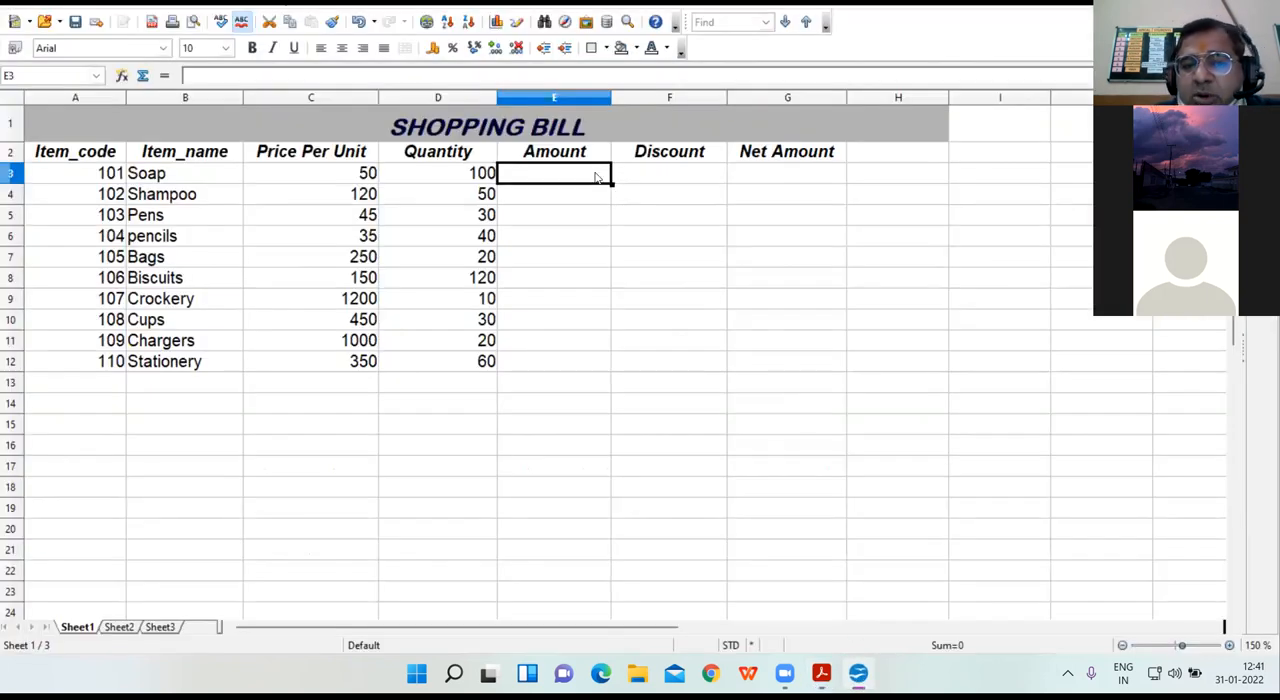
Enter the formula =C3*D3 in the first Amount cell.
type("=")
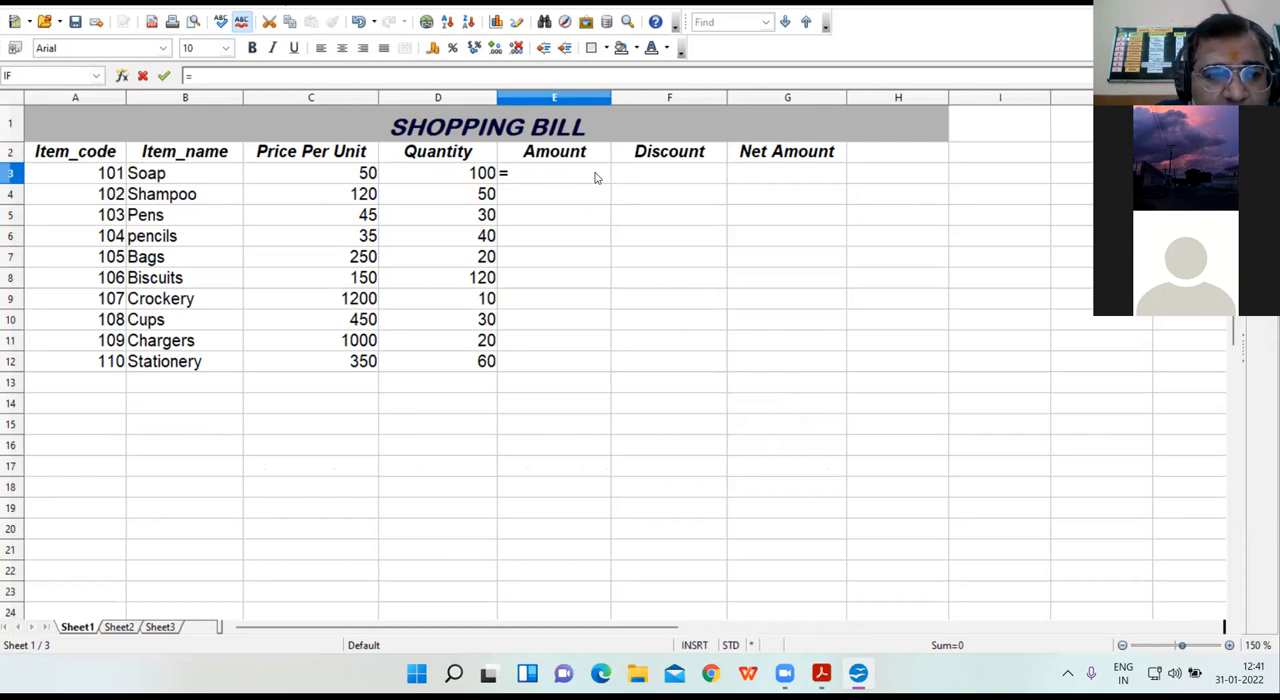
type("c3")
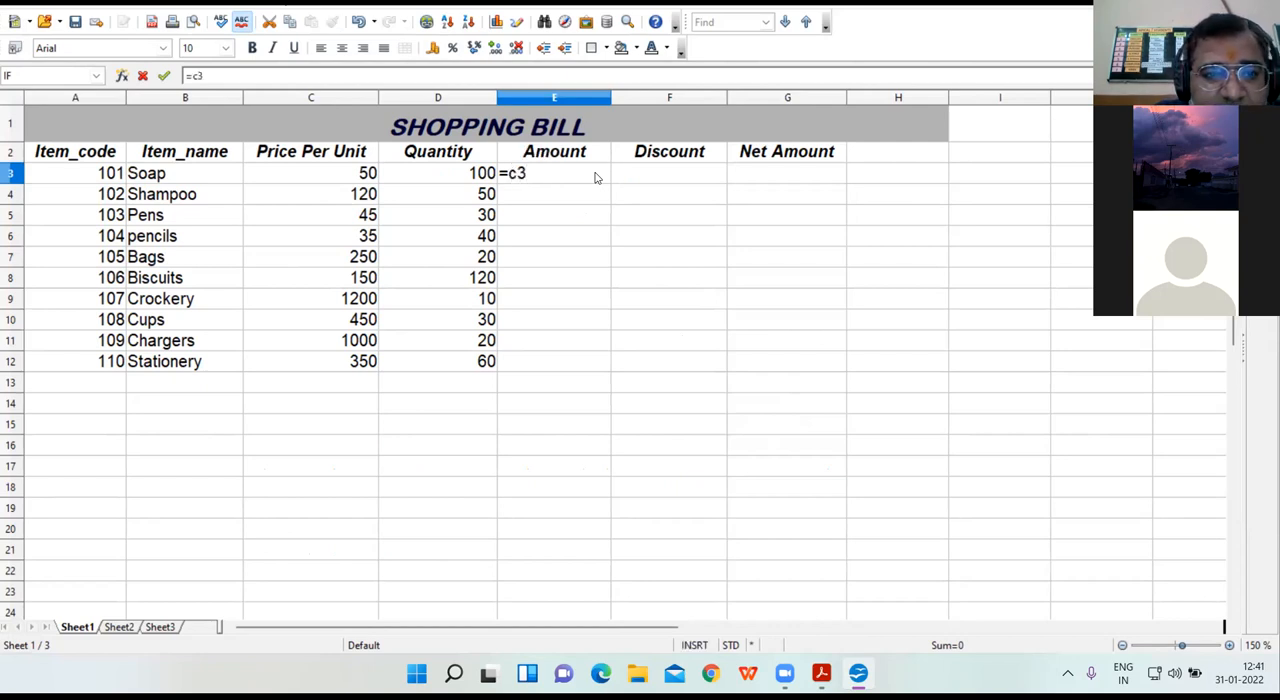
type("*")
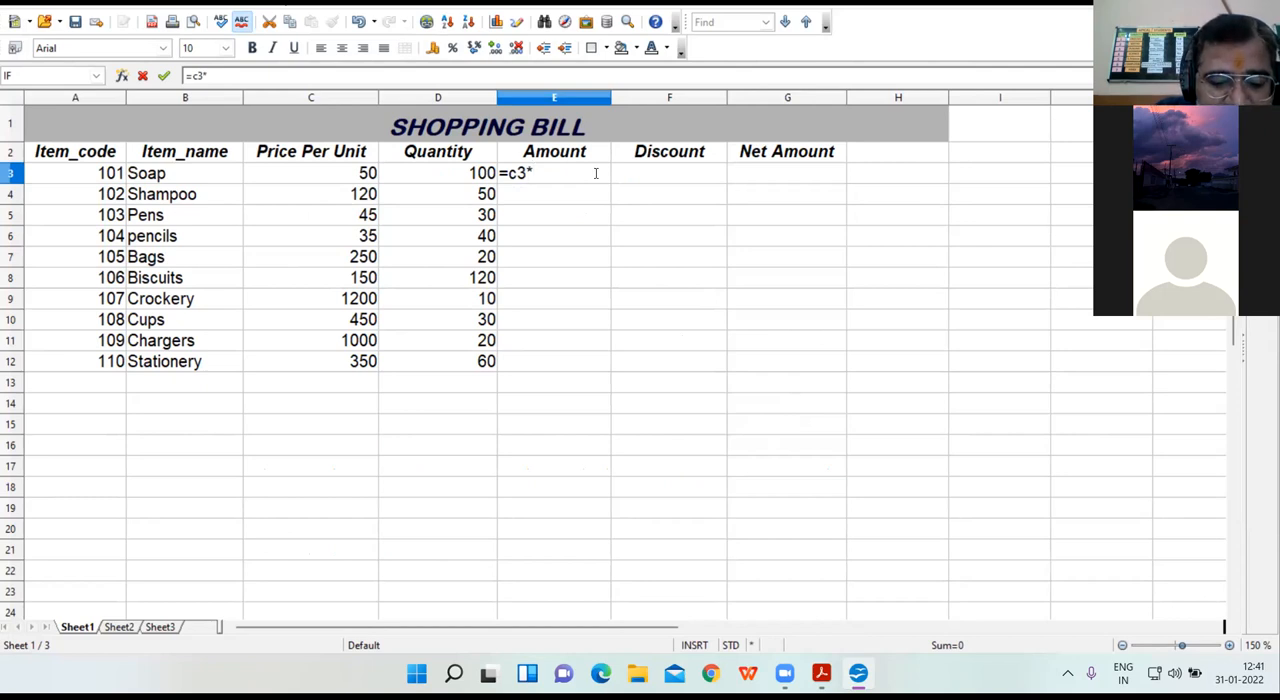
type("d3")
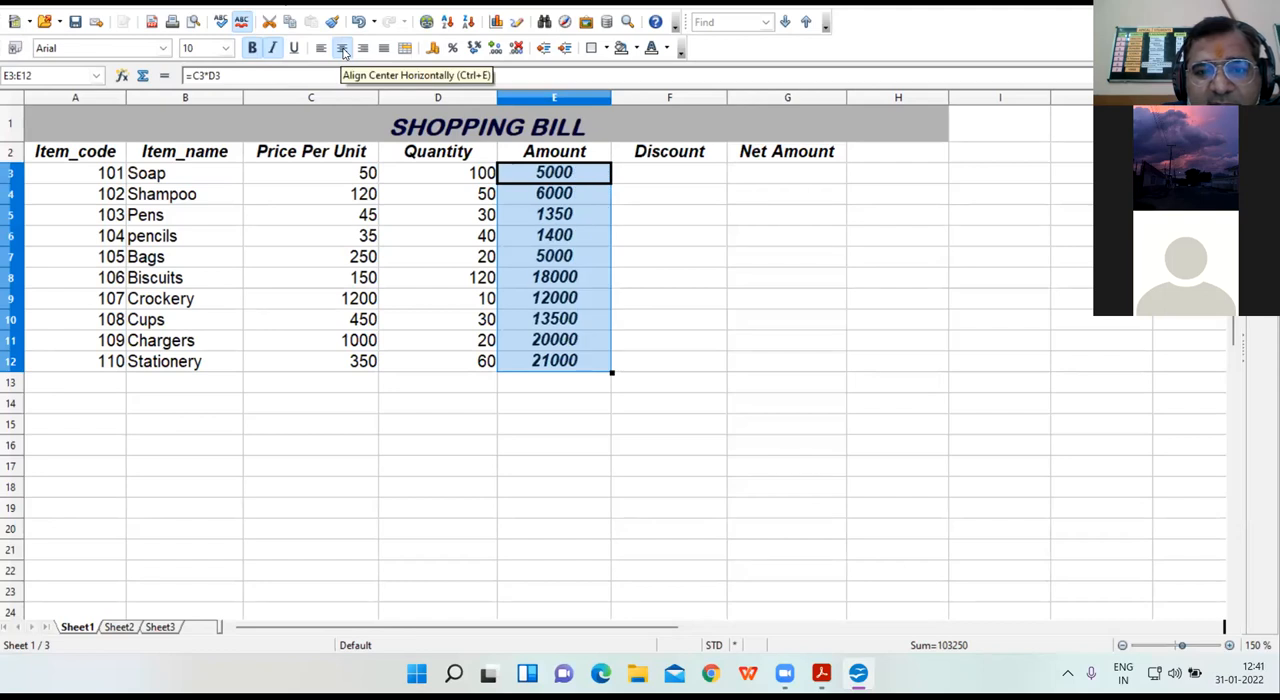
mouse_move(544, 68)
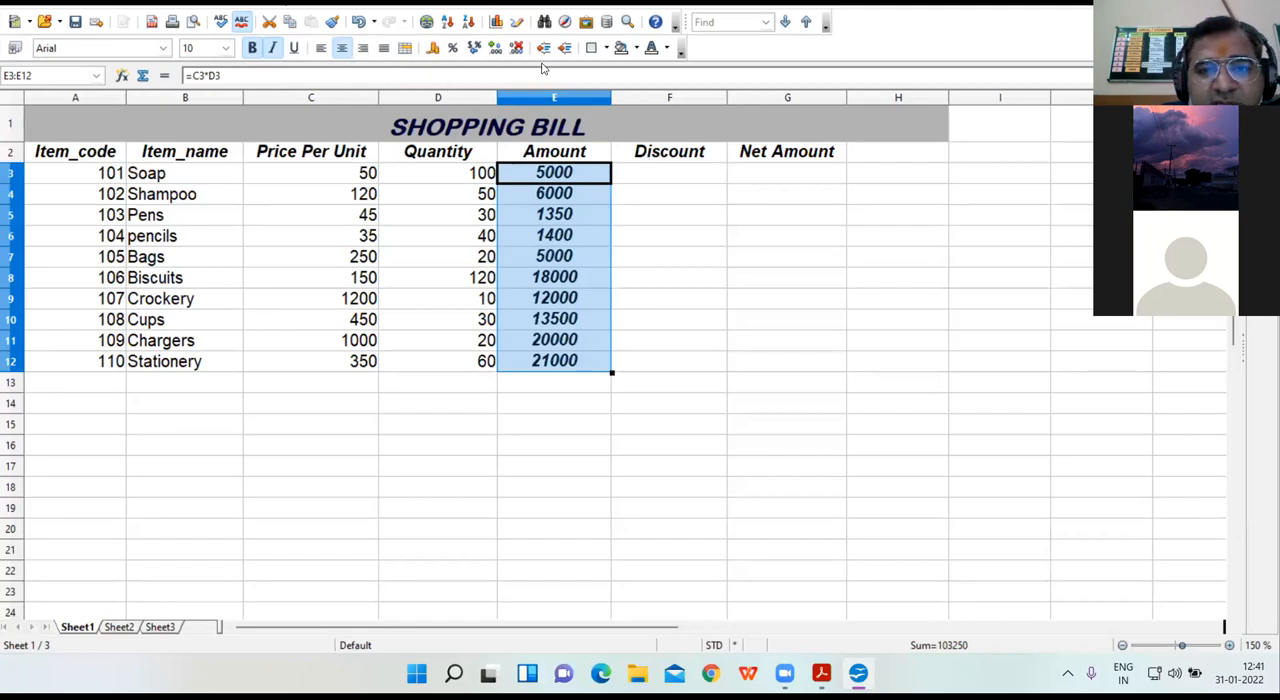
Apply a magenta background to the Amount values and select Soap's Discount cell.
left_click(627, 47)
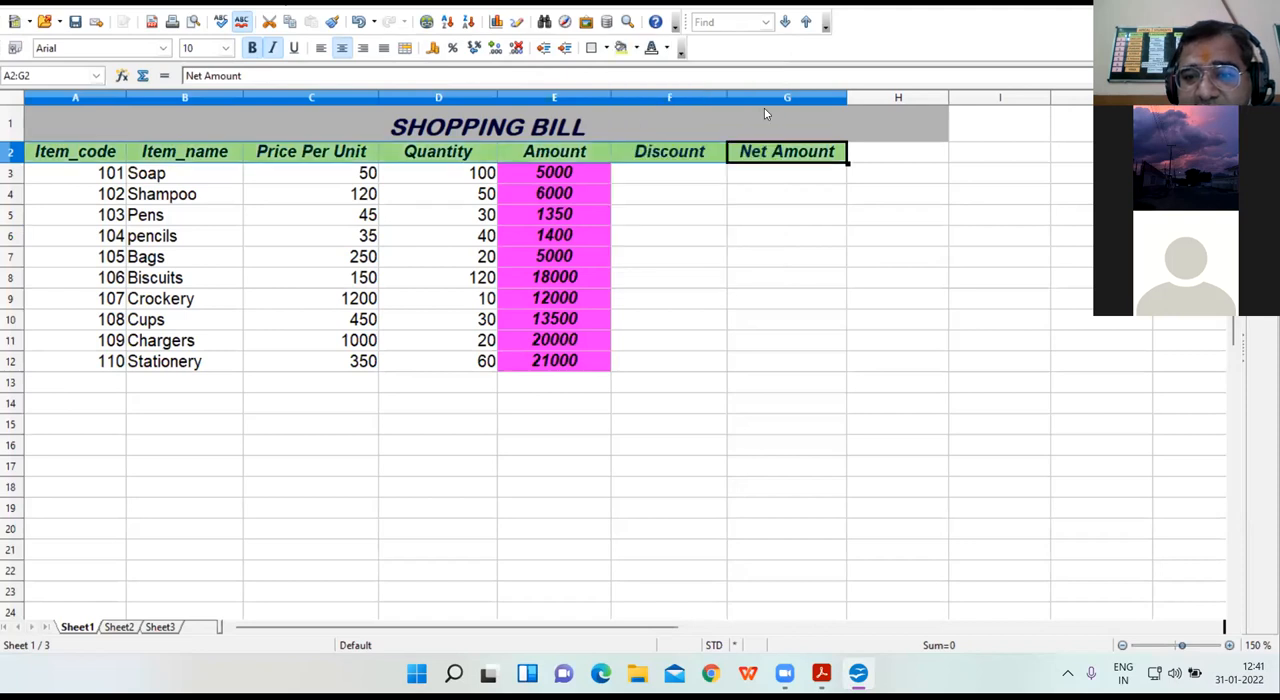
left_click(786, 193)
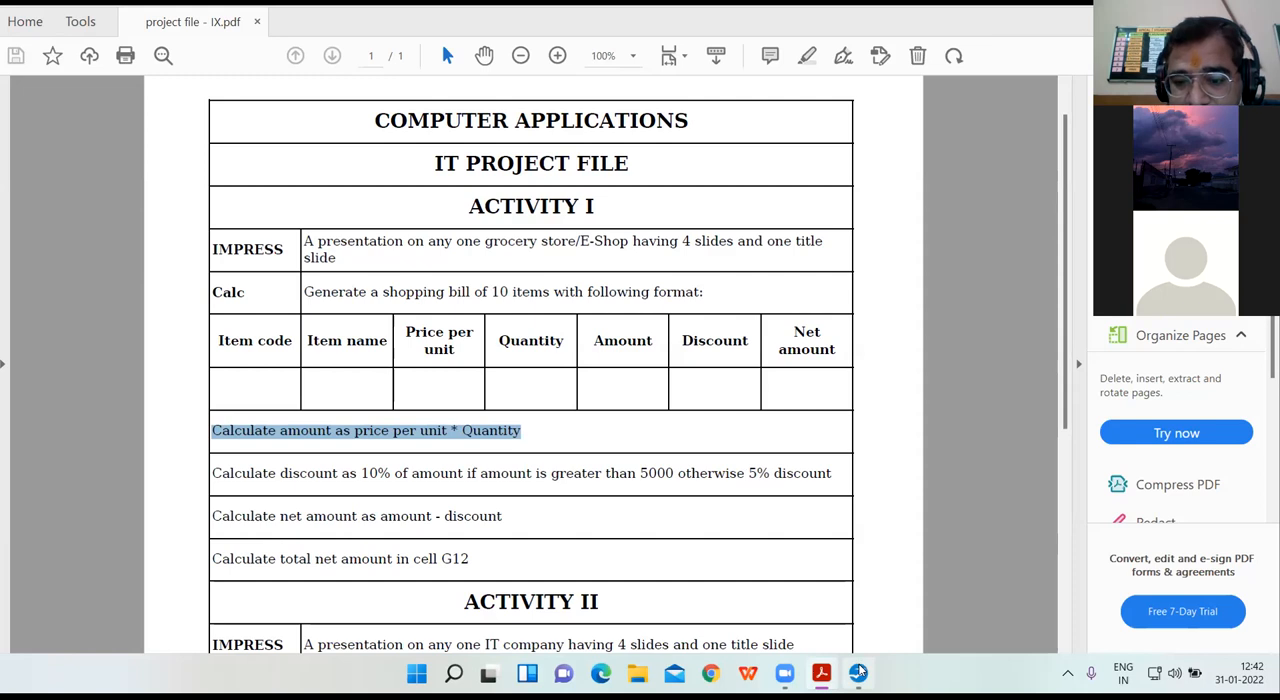
left_click(858, 673)
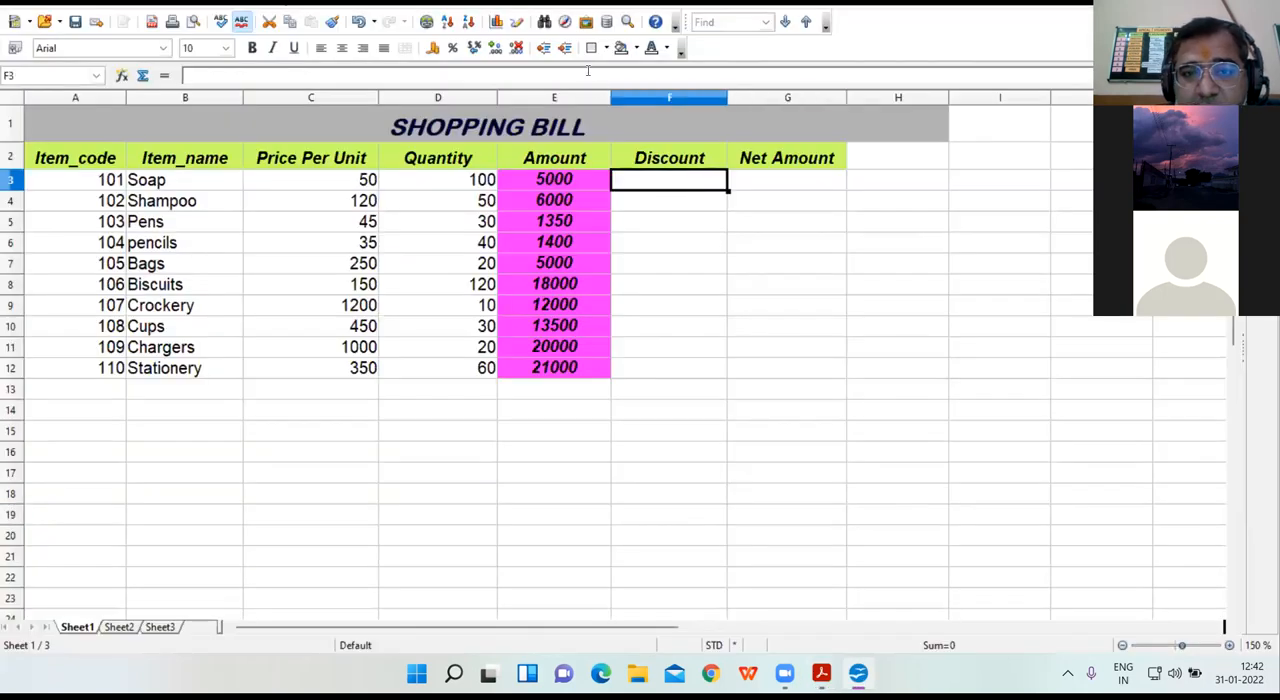
Enter =IF(E3>5000;0.1*E3;0.05*E3) as Soap's discount formula.
type("=if")
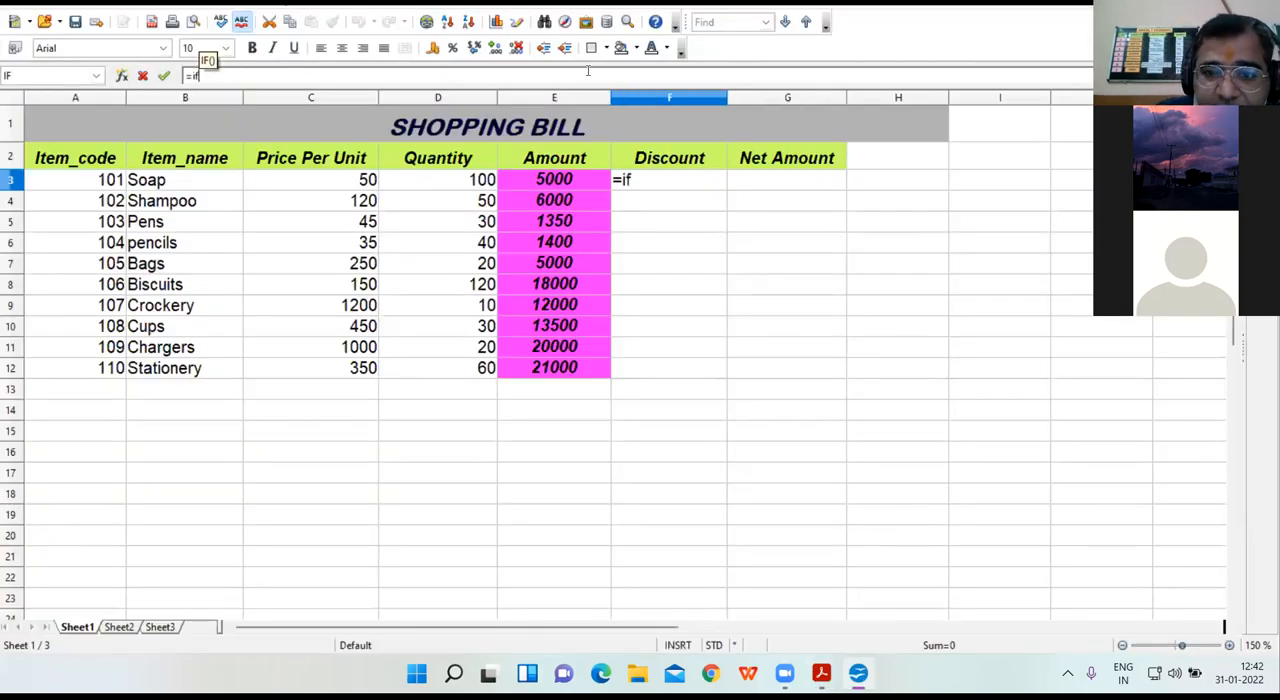
type("(")
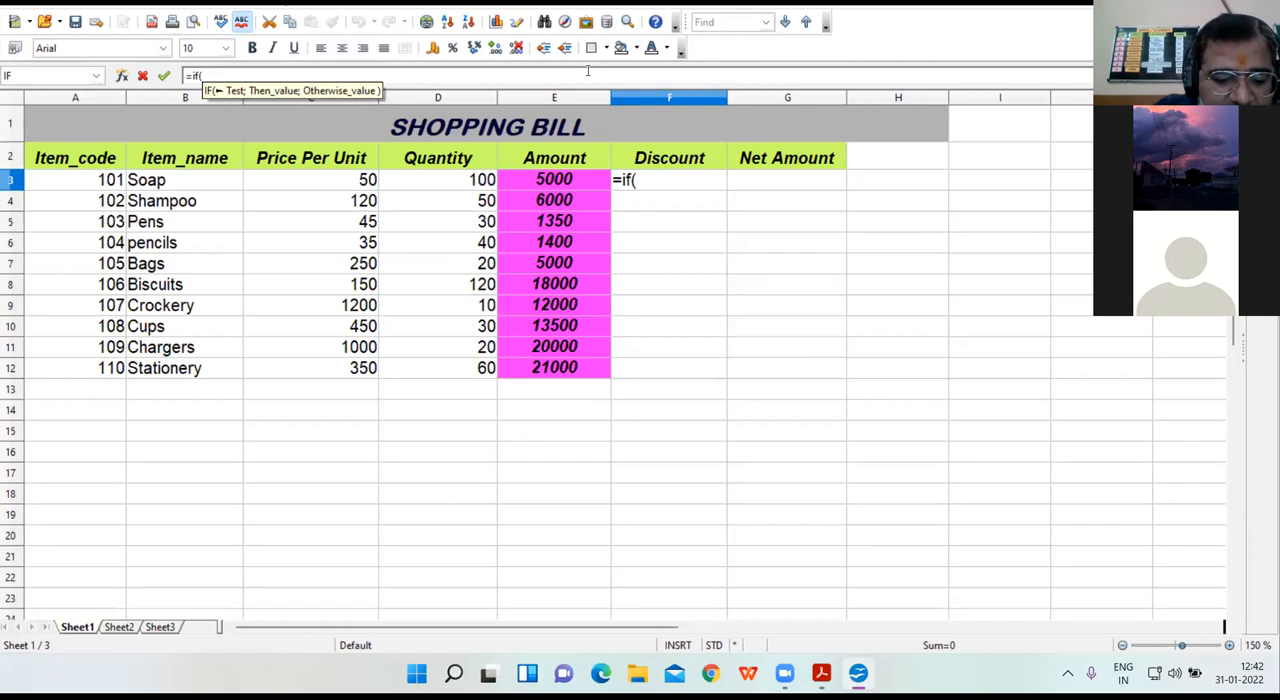
type("E3>")
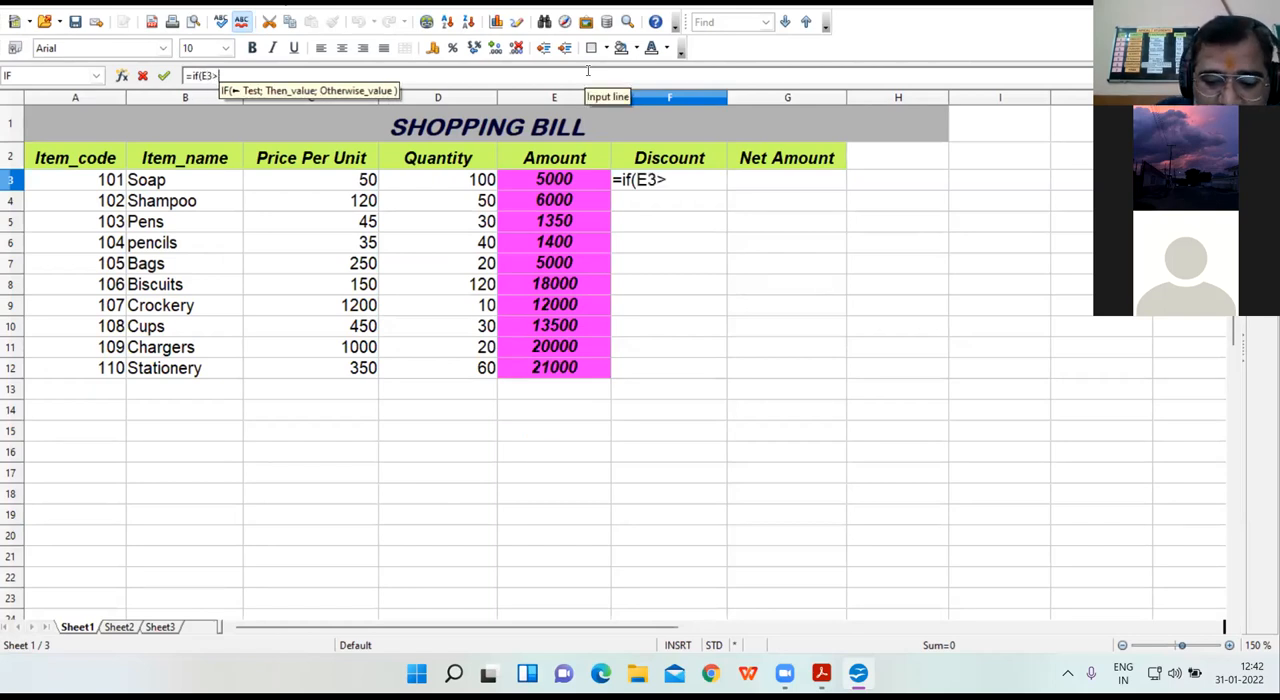
type("5000")
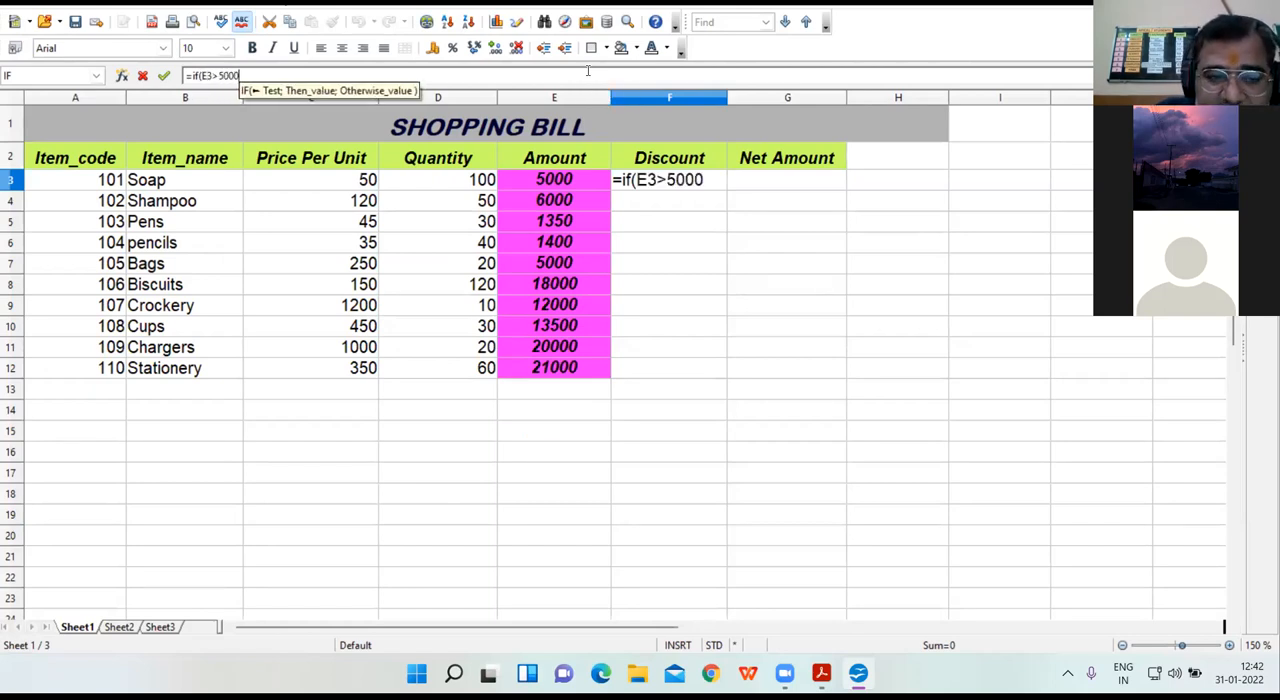
type(";0.10")
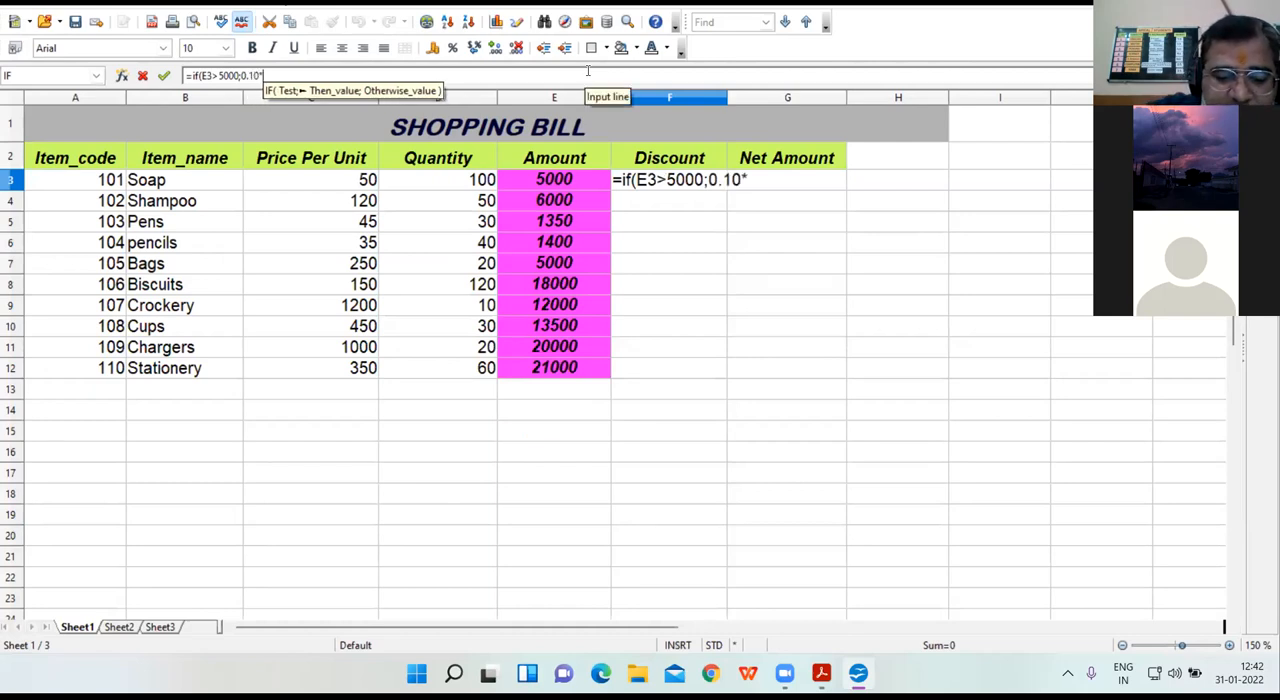
type("*E3")
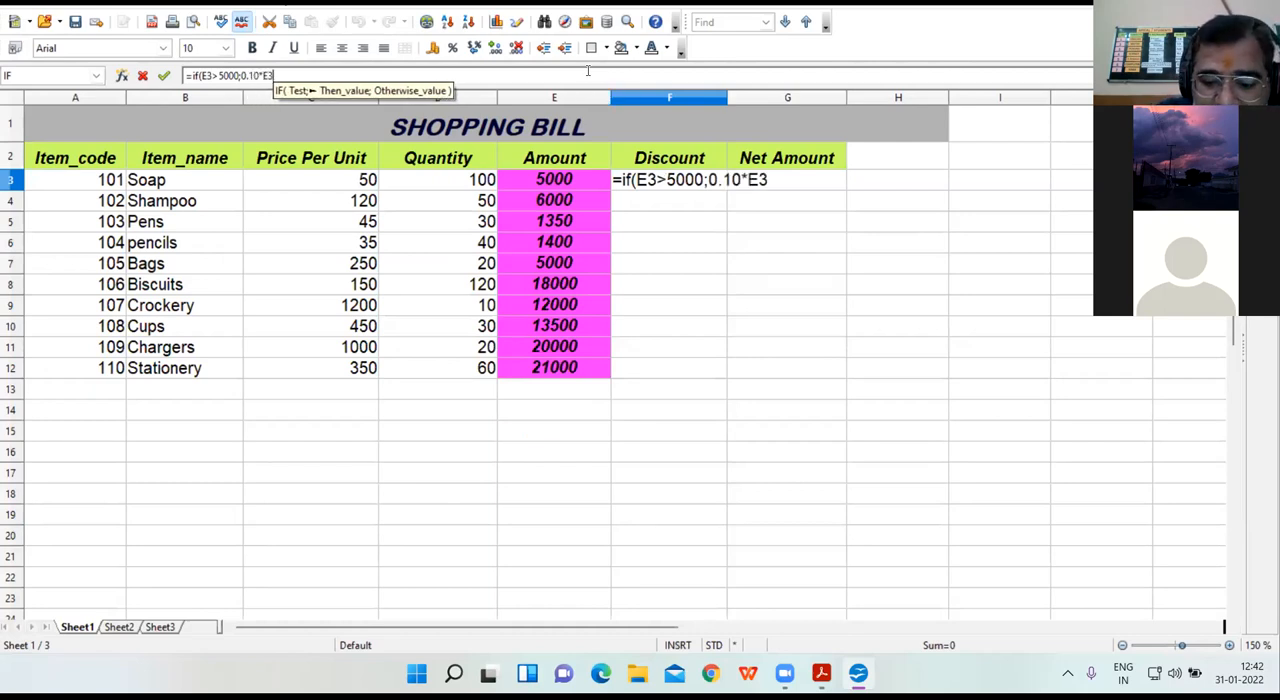
type(";0.05")
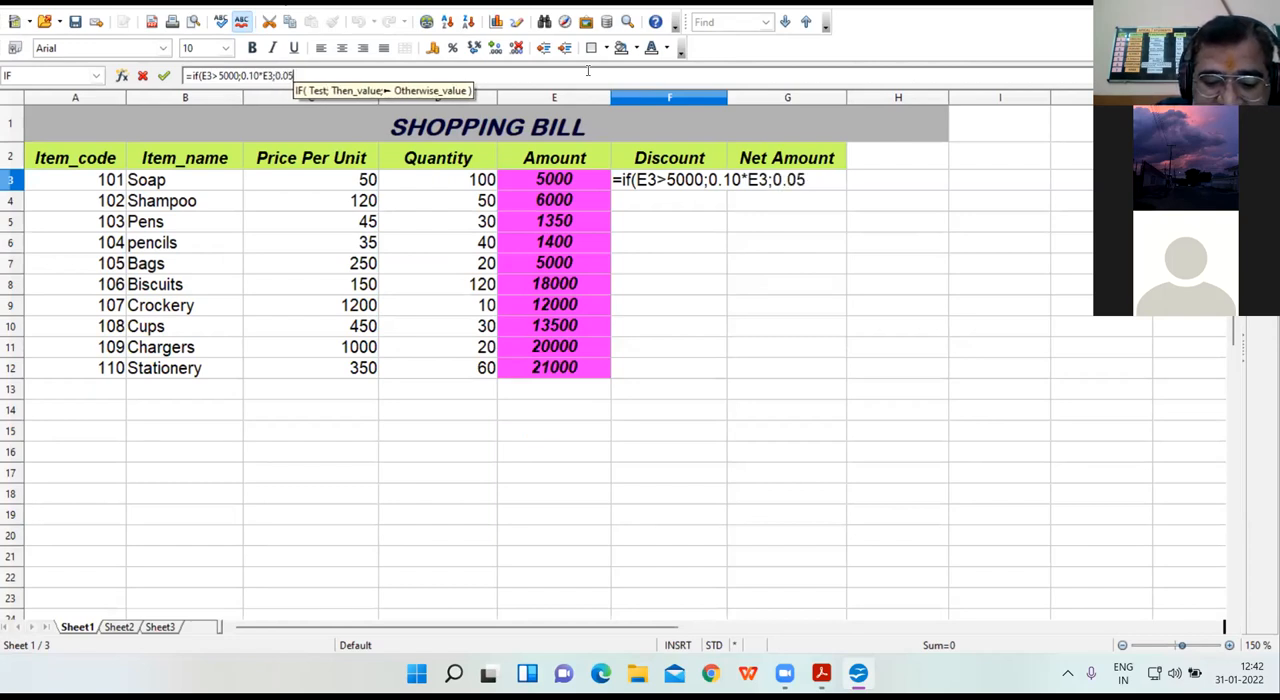
type("*E3")
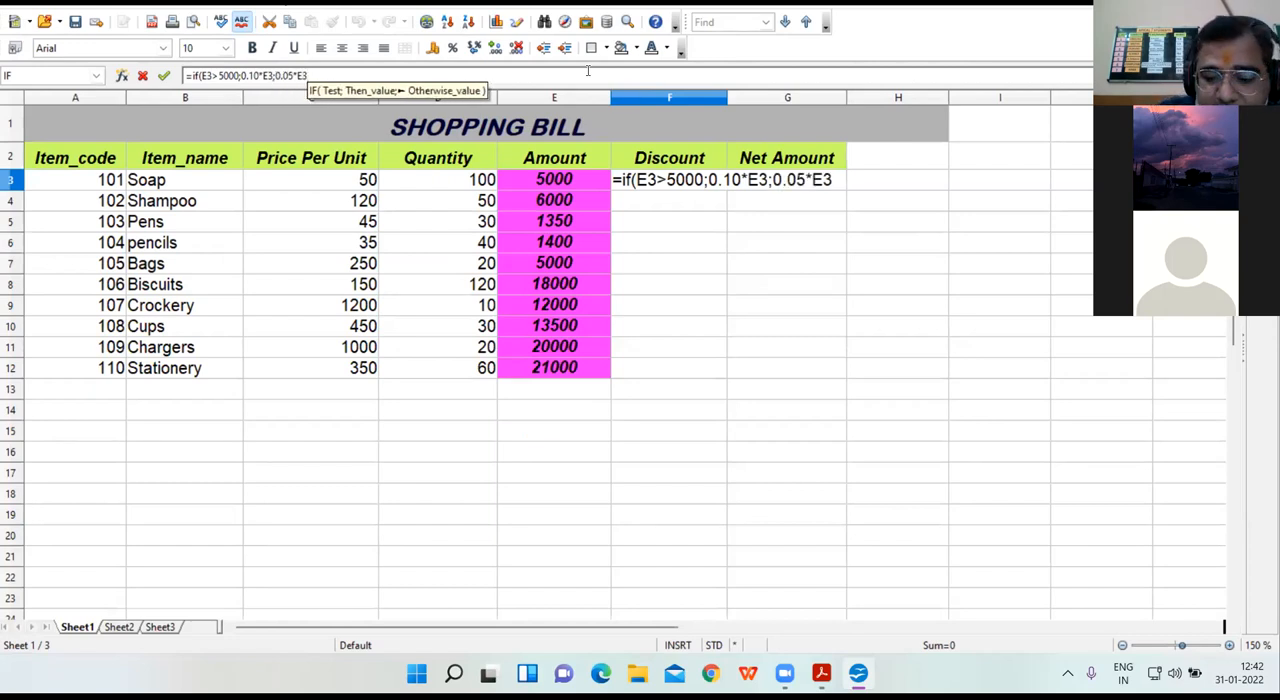
type(")")
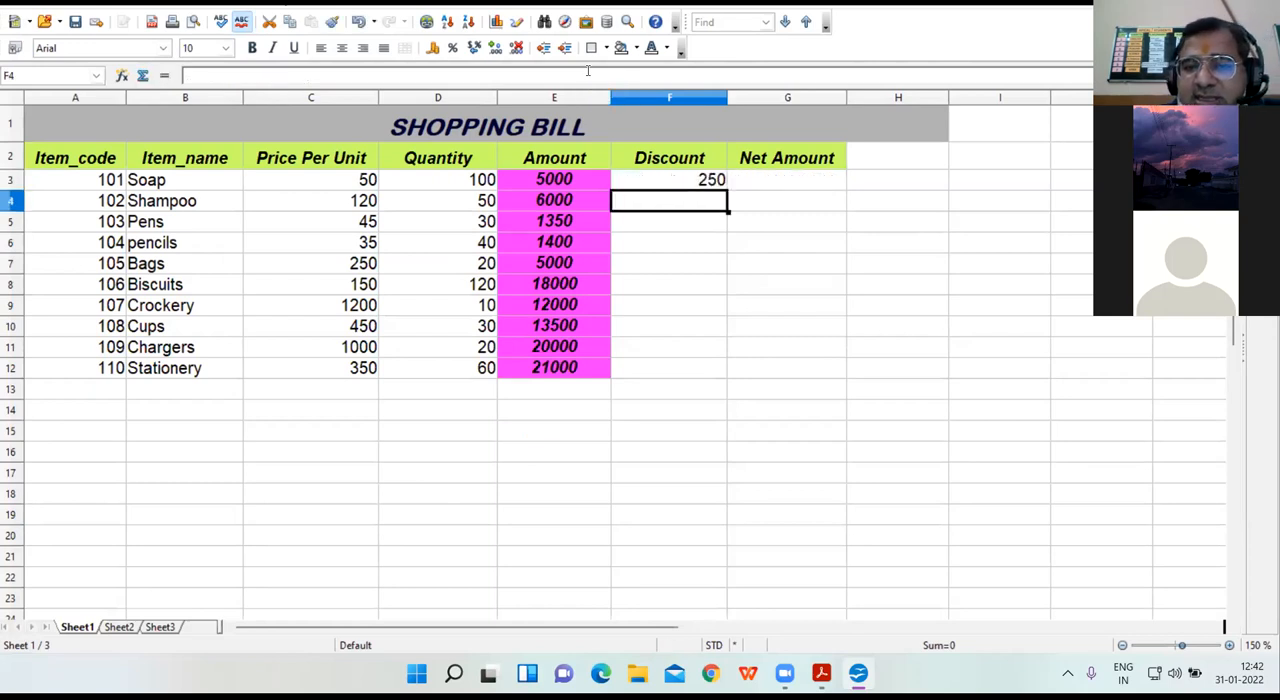
Copy Soap's discount result down and make the Discount values italic.
left_click(669, 179)
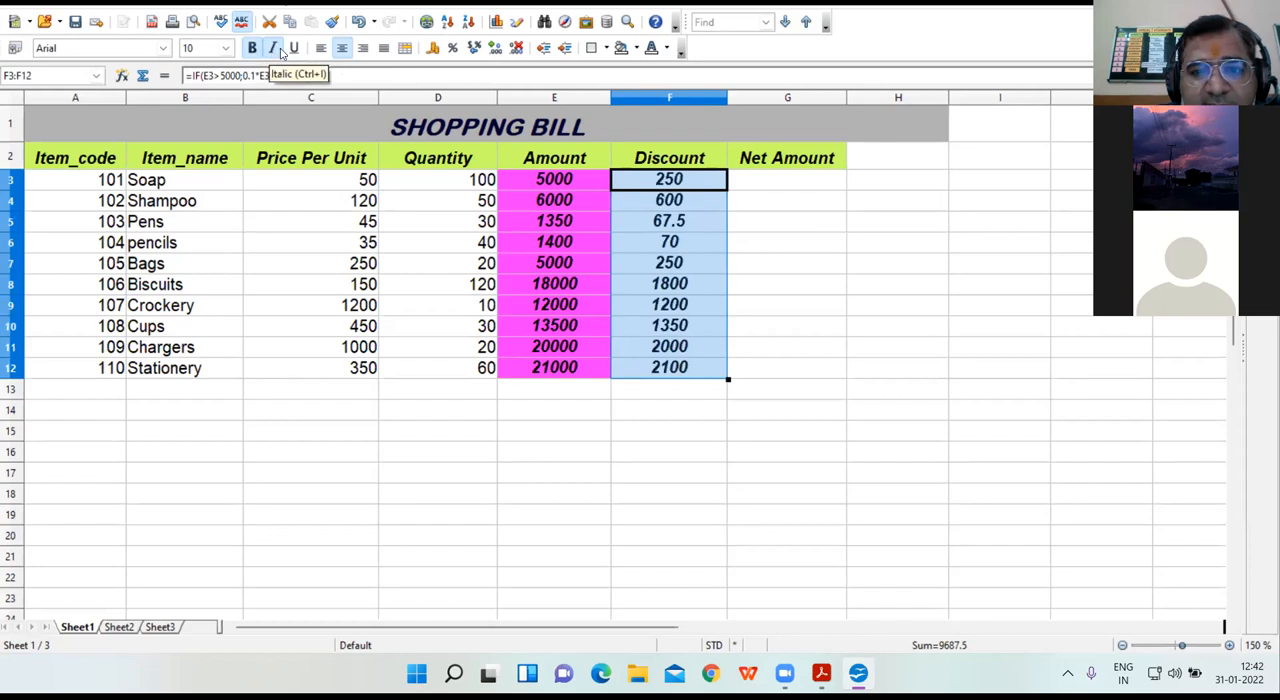
left_click(635, 47)
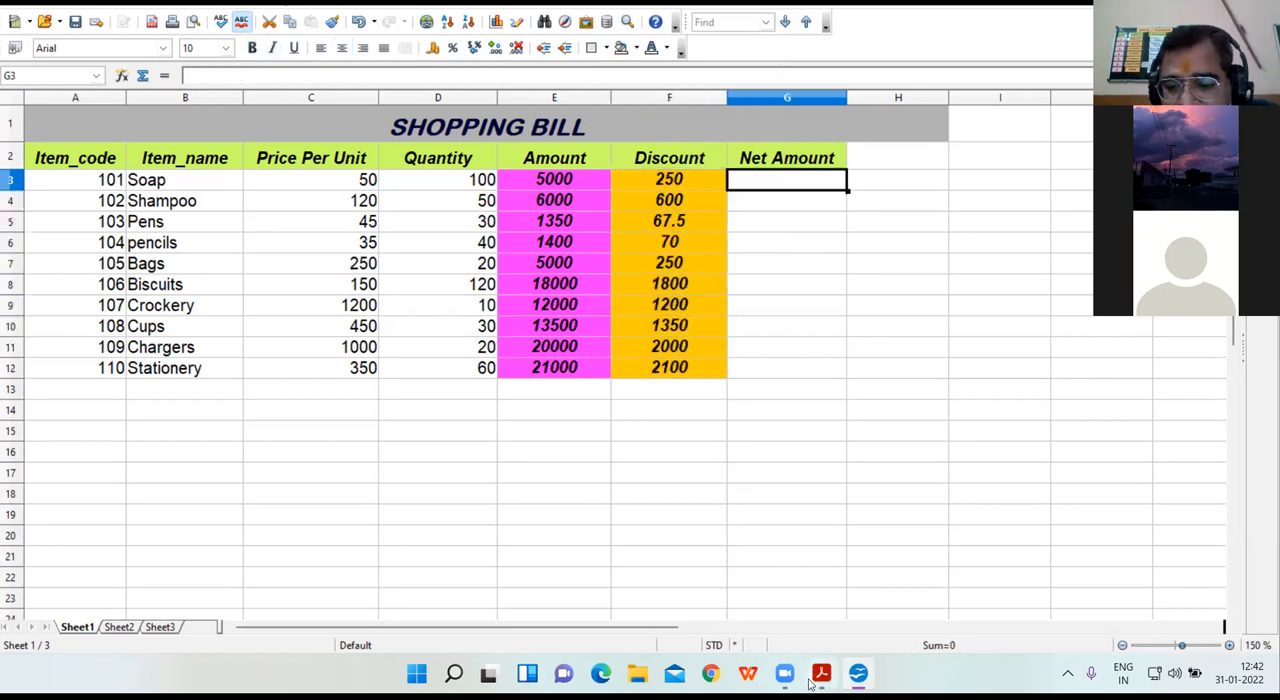
Switch to the project brief PDF to read the calculation rules.
left_click(821, 673)
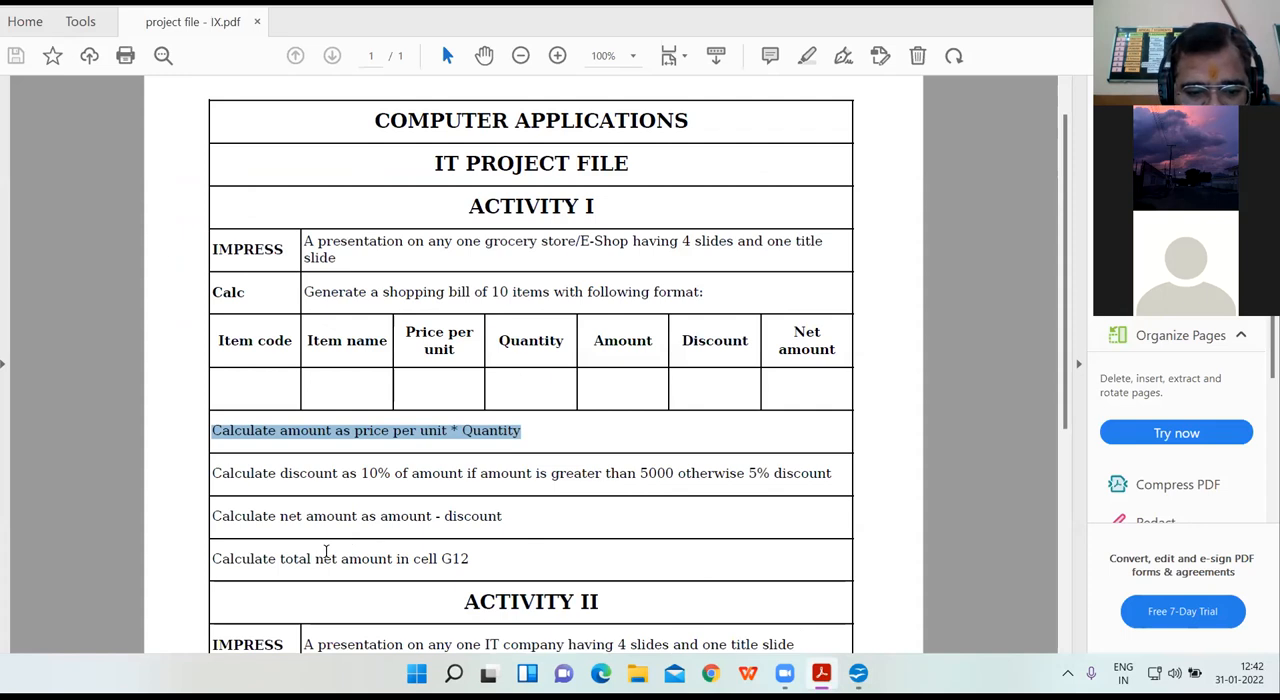
double_click(293, 558)
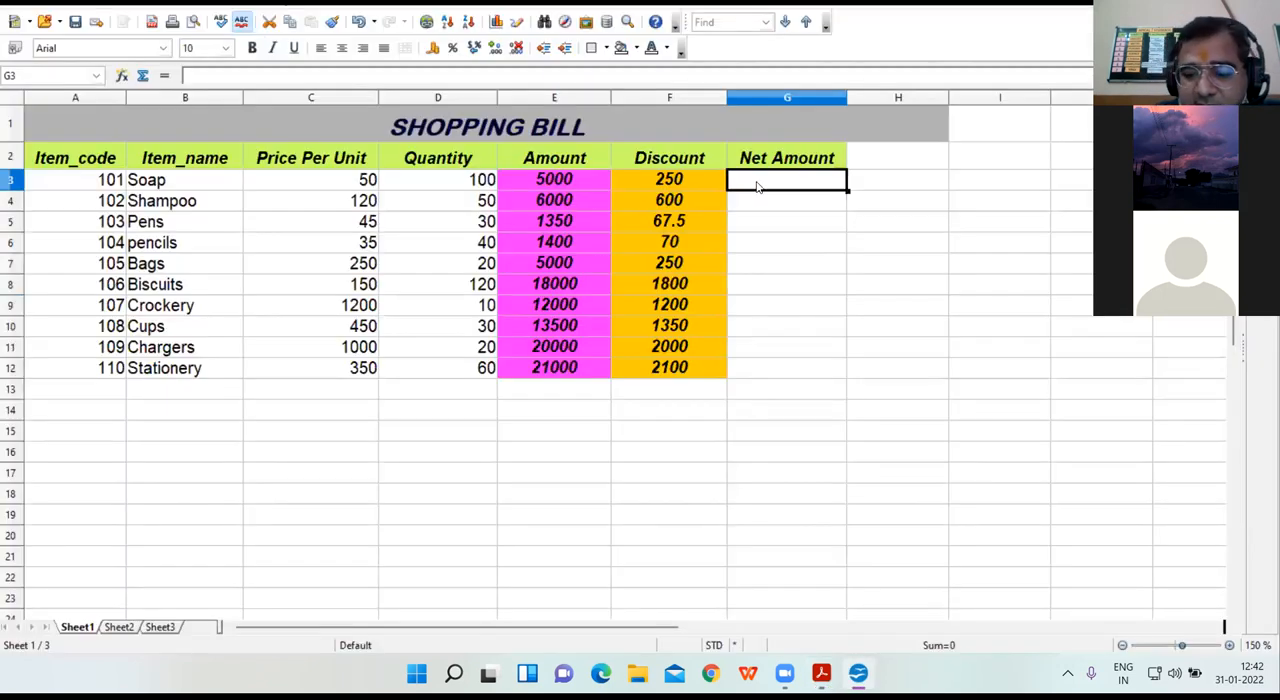
Enter the =E3-F3 net amount formula and fill it down to Stationery.
type("=E3-")
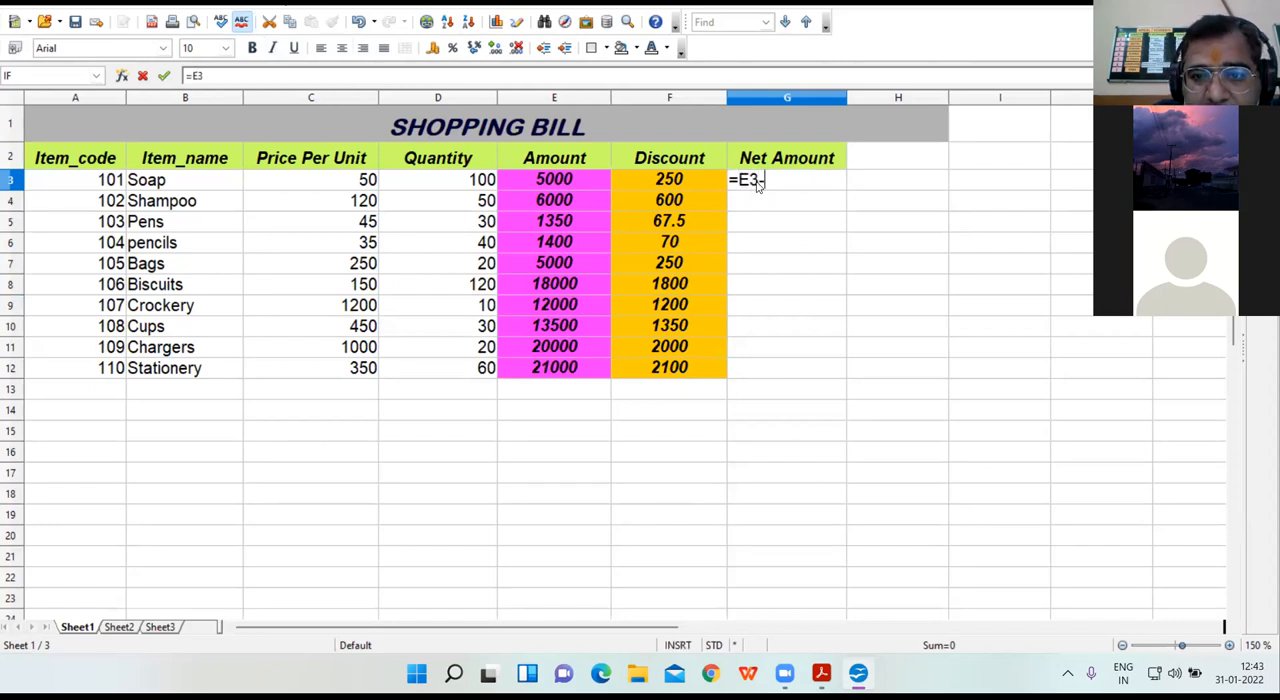
type("F")
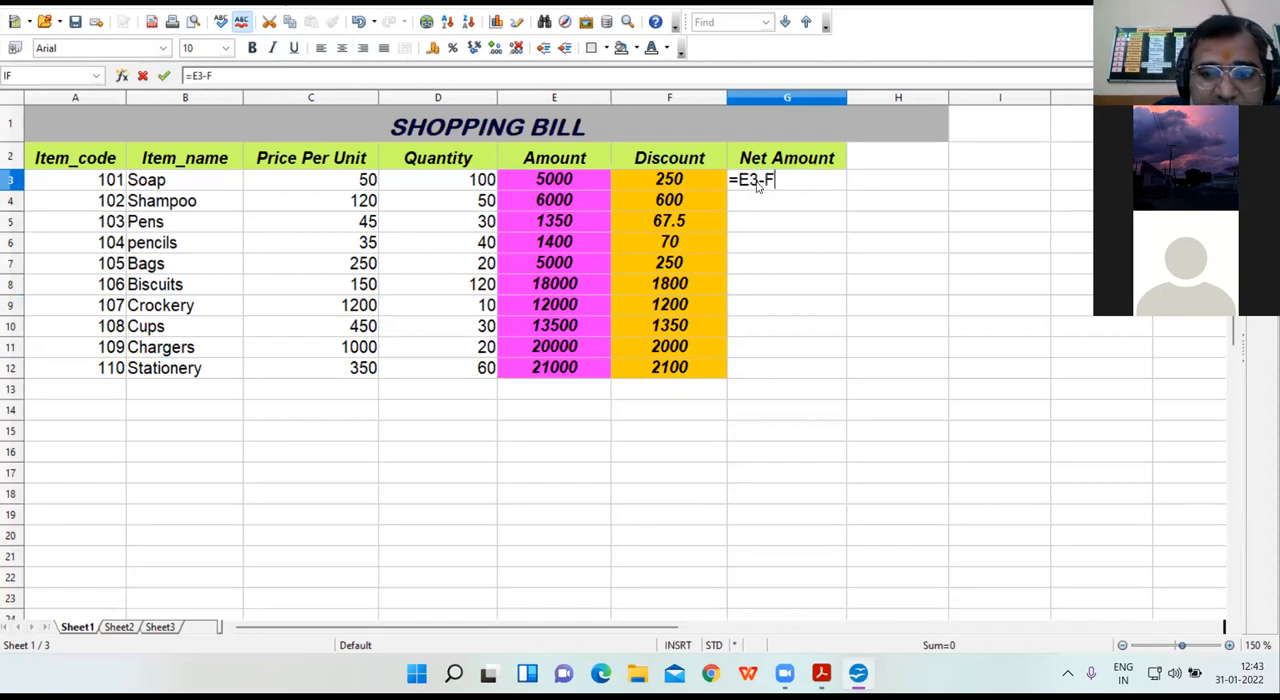
type("3")
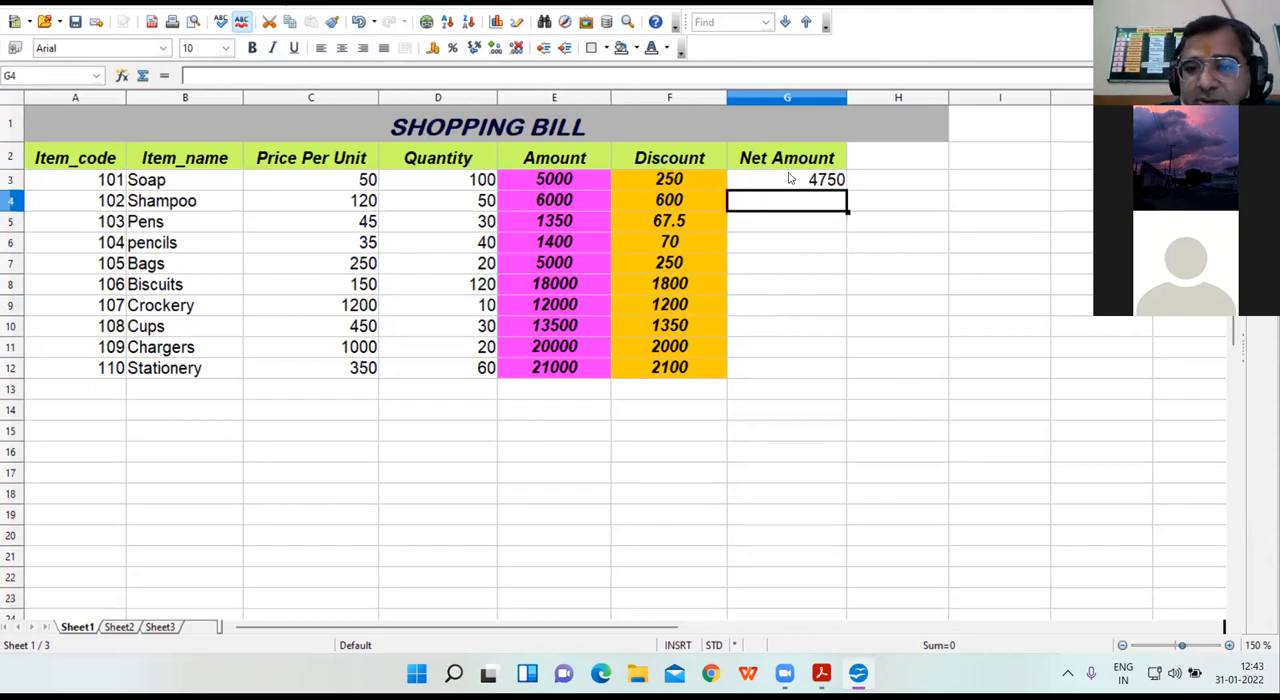
left_click(787, 179)
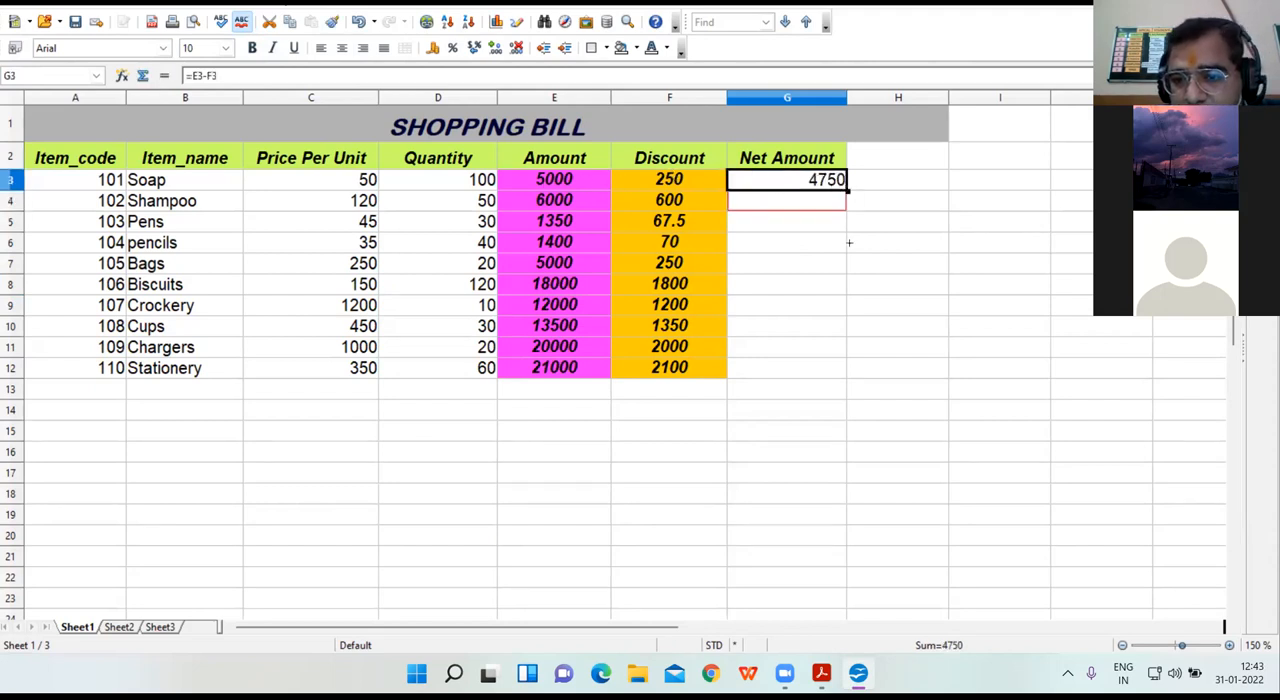
left_click_drag(825, 179, 825, 367)
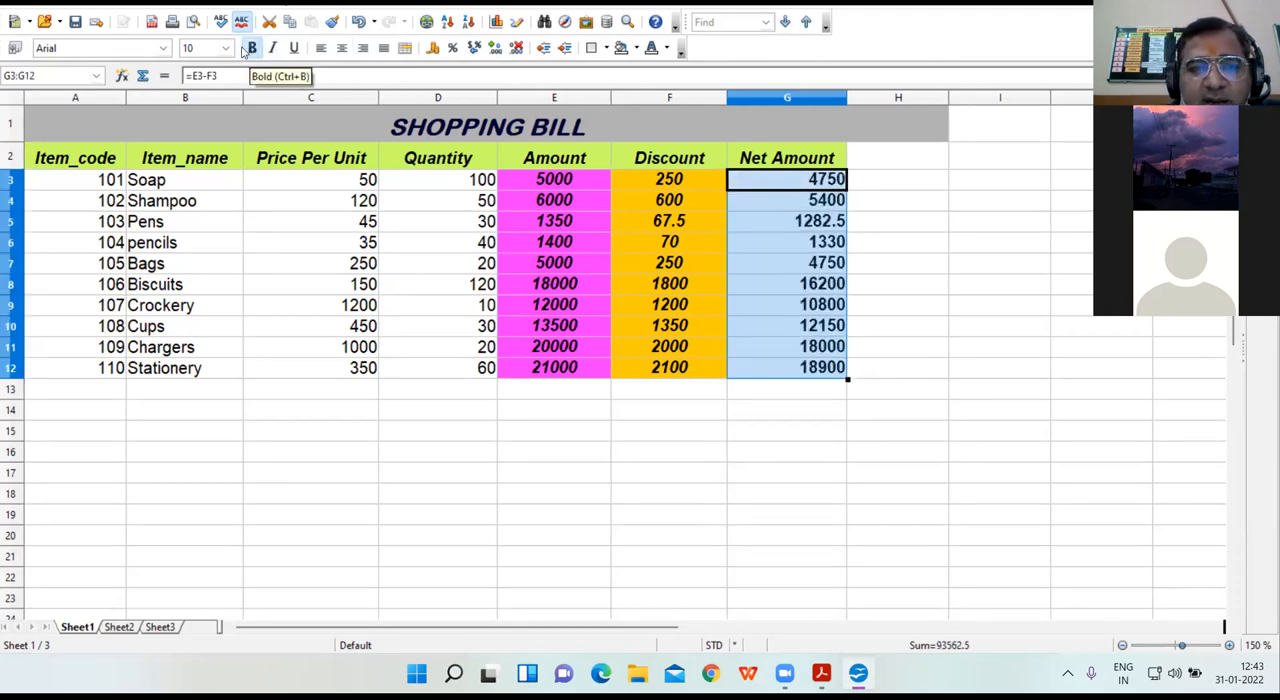
Make the net amounts bold, size 13, on a Turquoise 3 background.
left_click(225, 48)
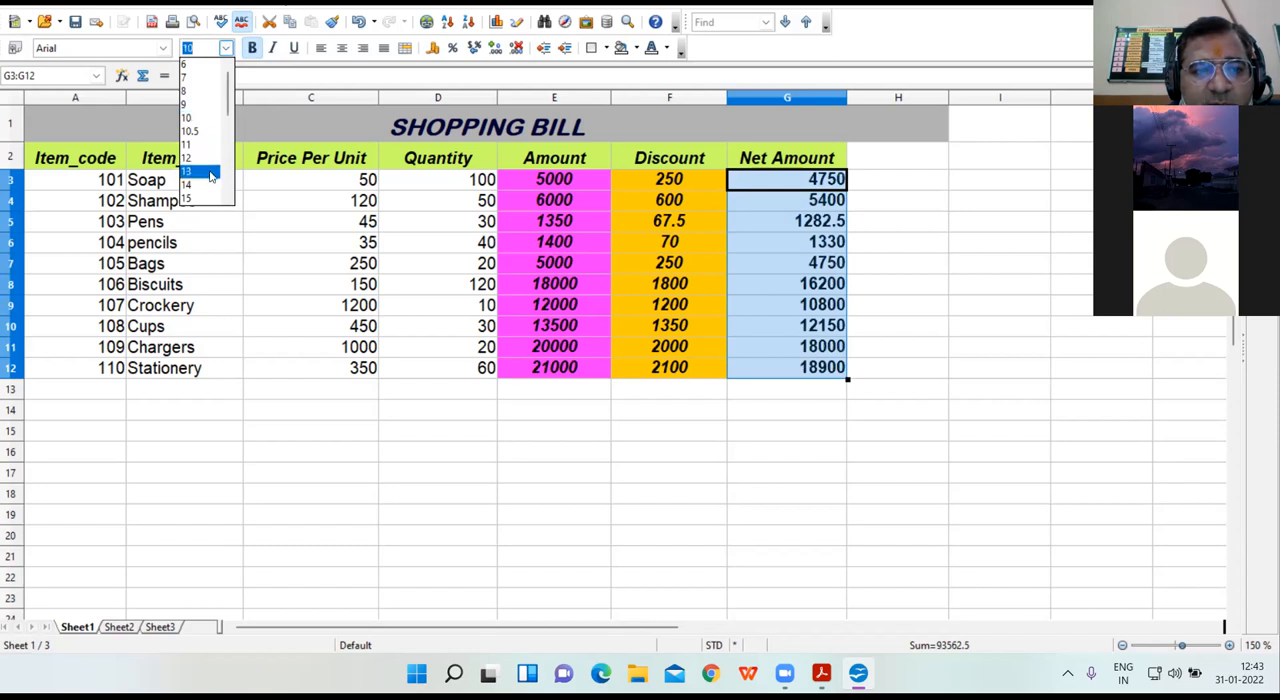
left_click(186, 171)
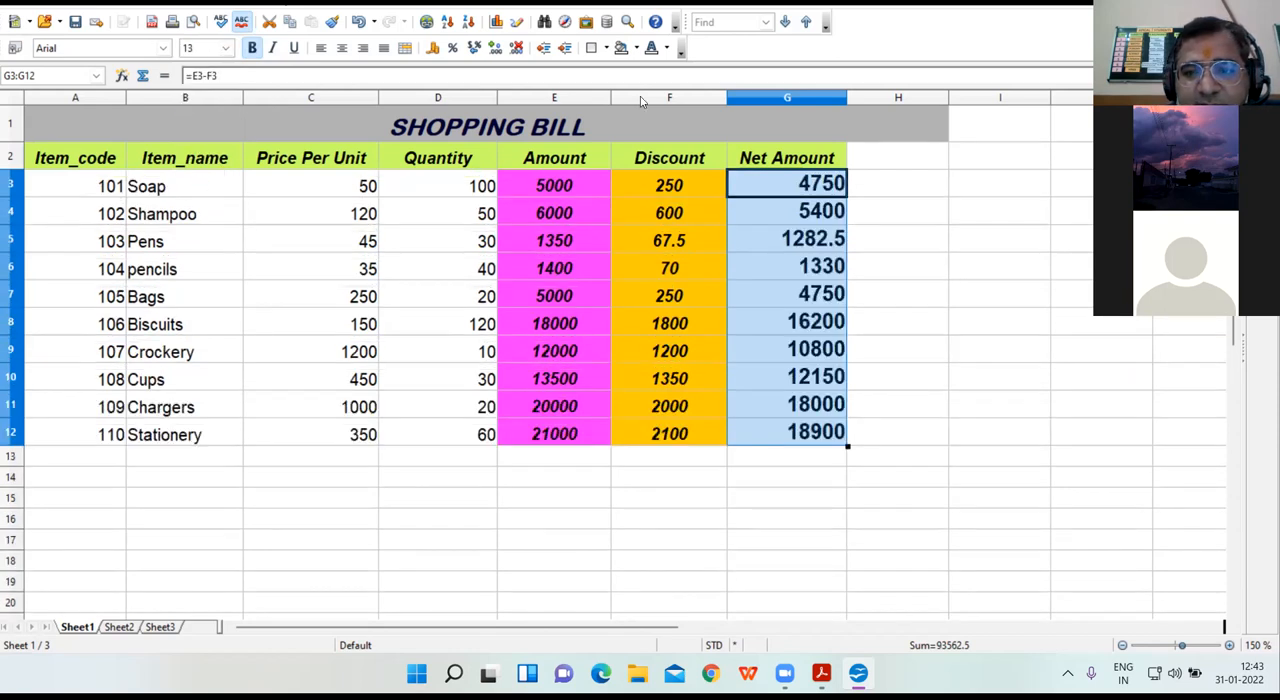
left_click(622, 47)
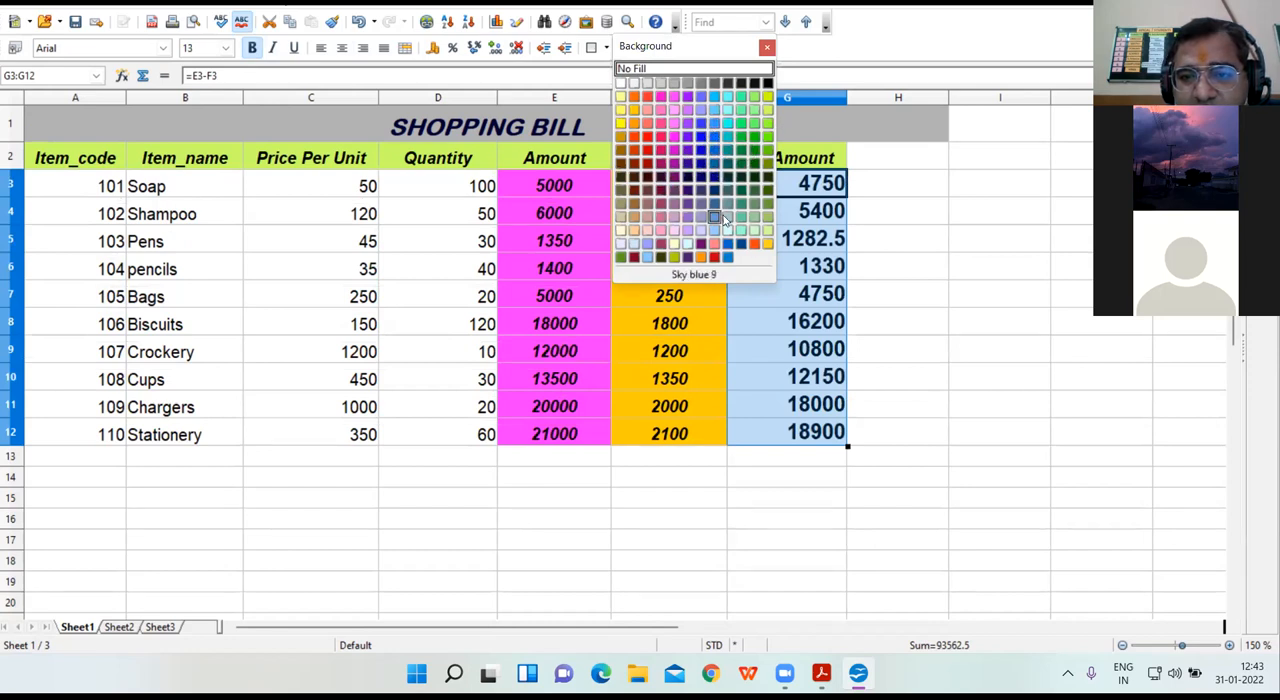
mouse_move(634, 110)
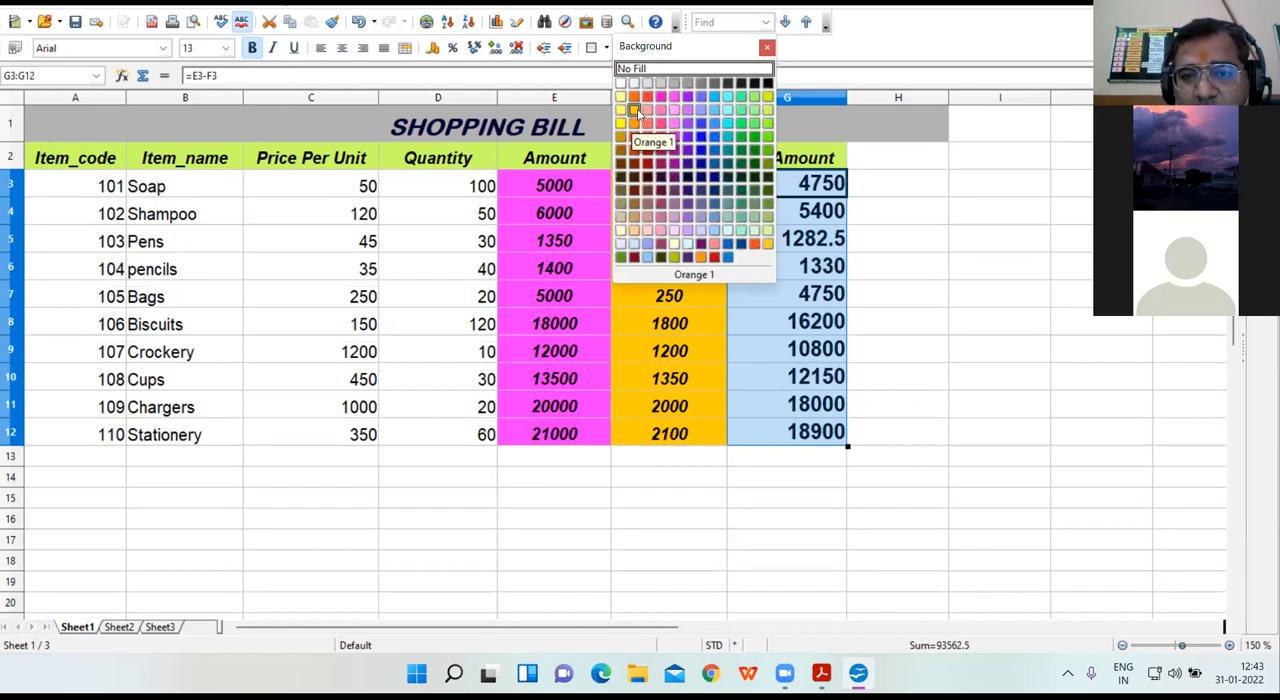
mouse_move(755, 242)
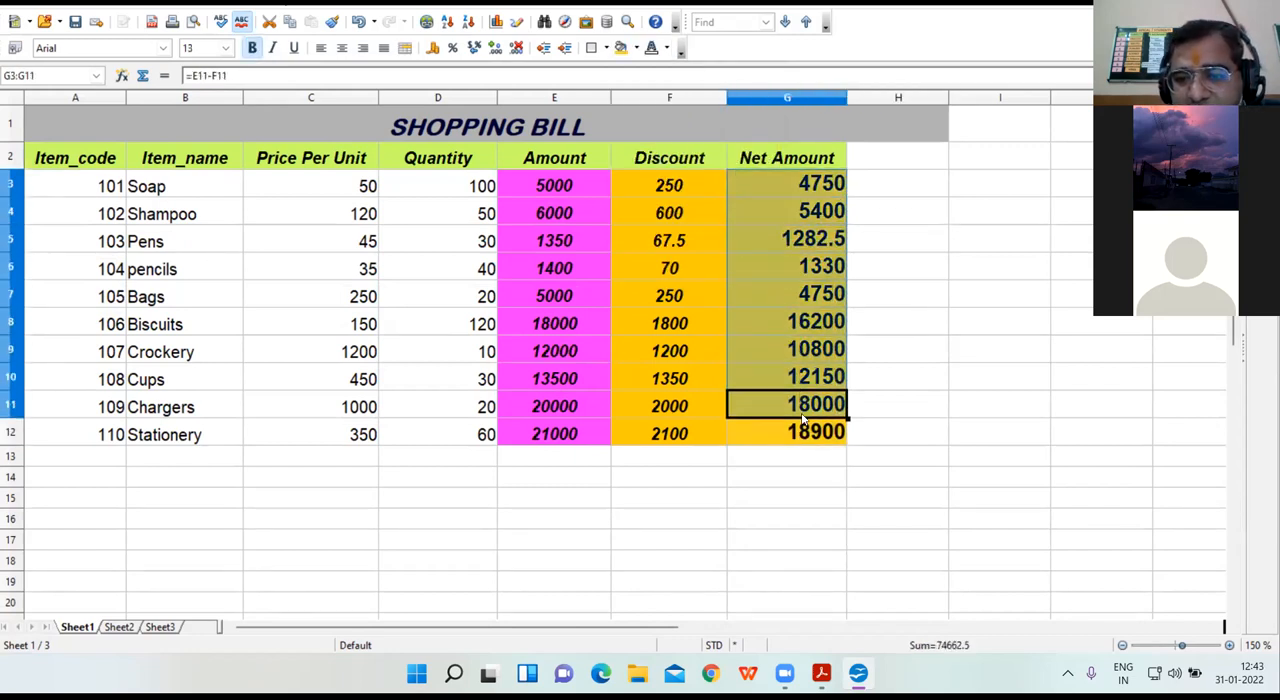
left_click(605, 48)
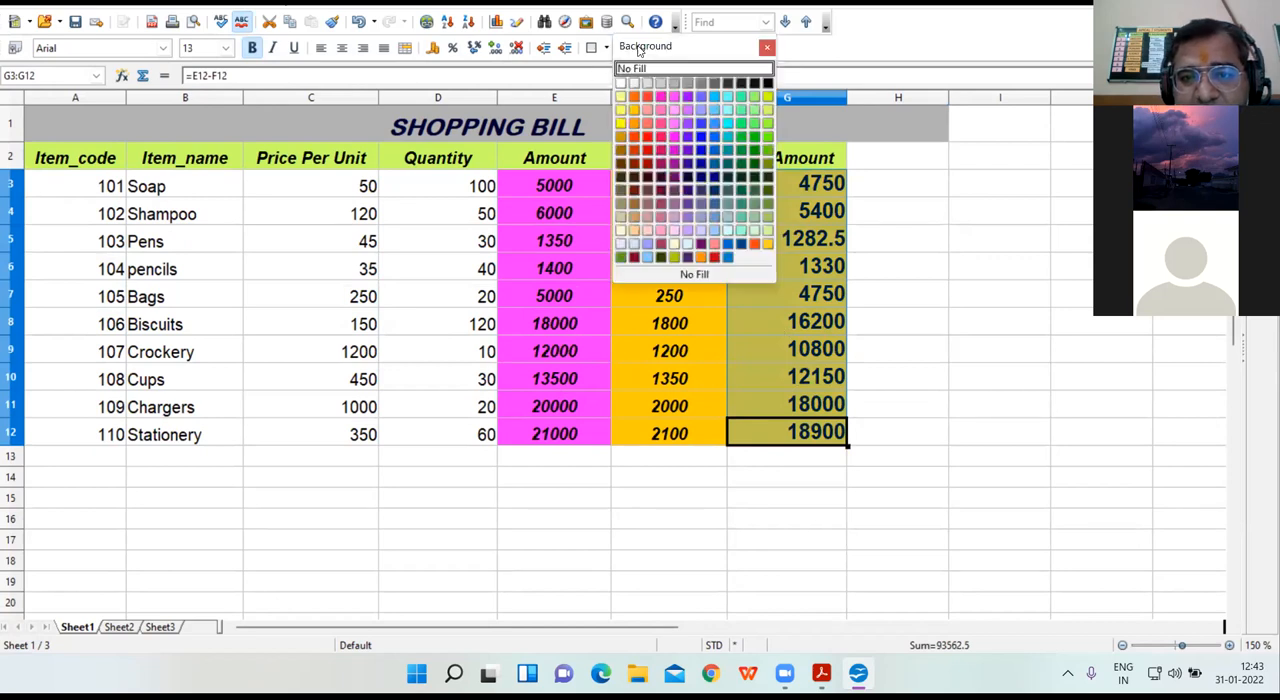
mouse_move(741, 138)
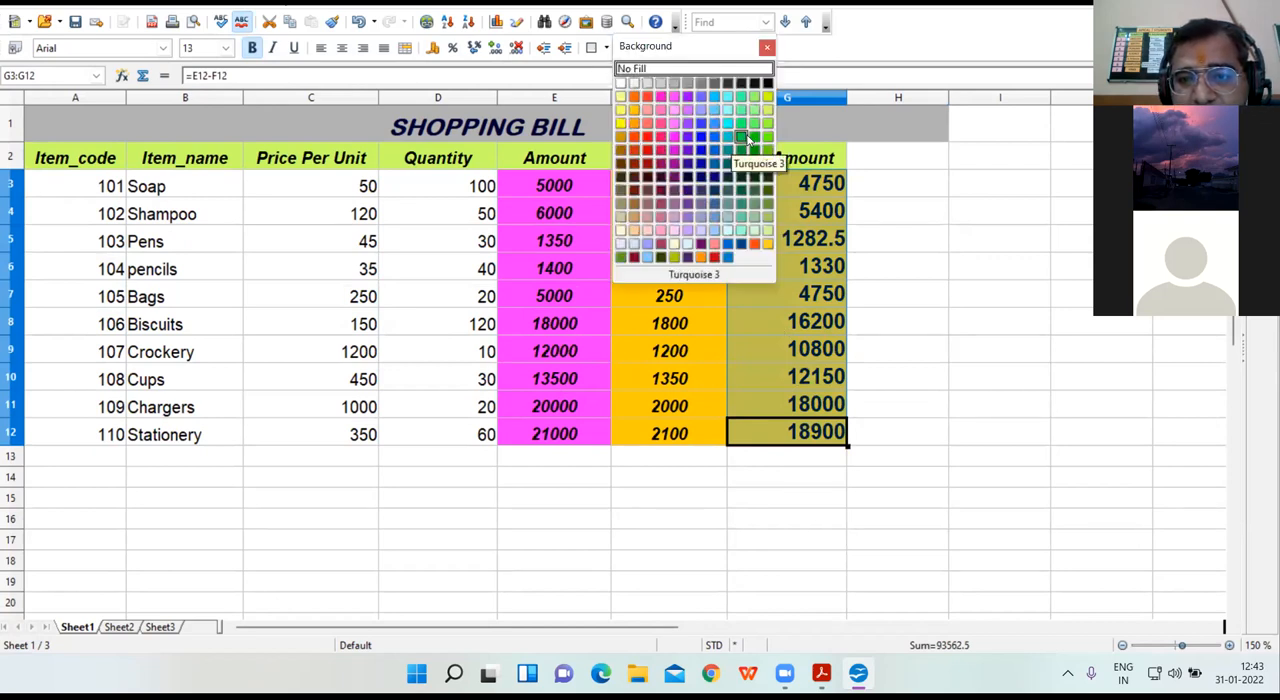
left_click(741, 136)
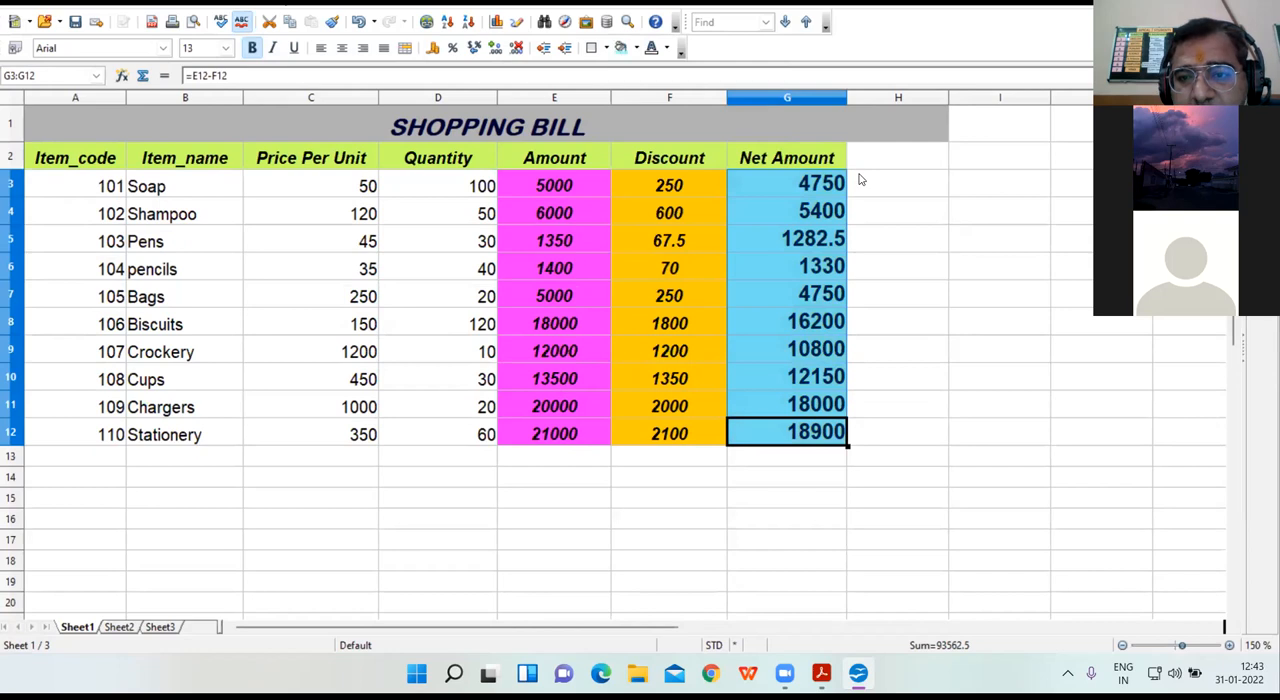
left_click(897, 183)
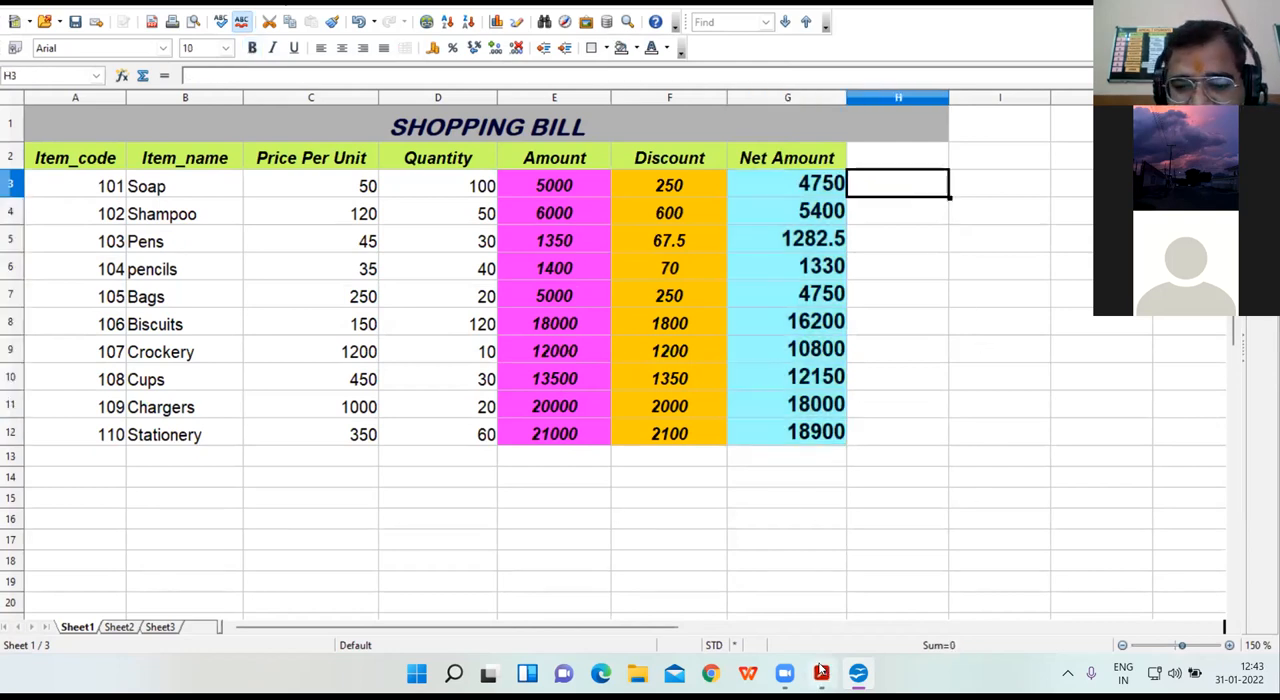
Sum the net amounts with =SUM in G13 to get the grand total.
left_click(820, 672)
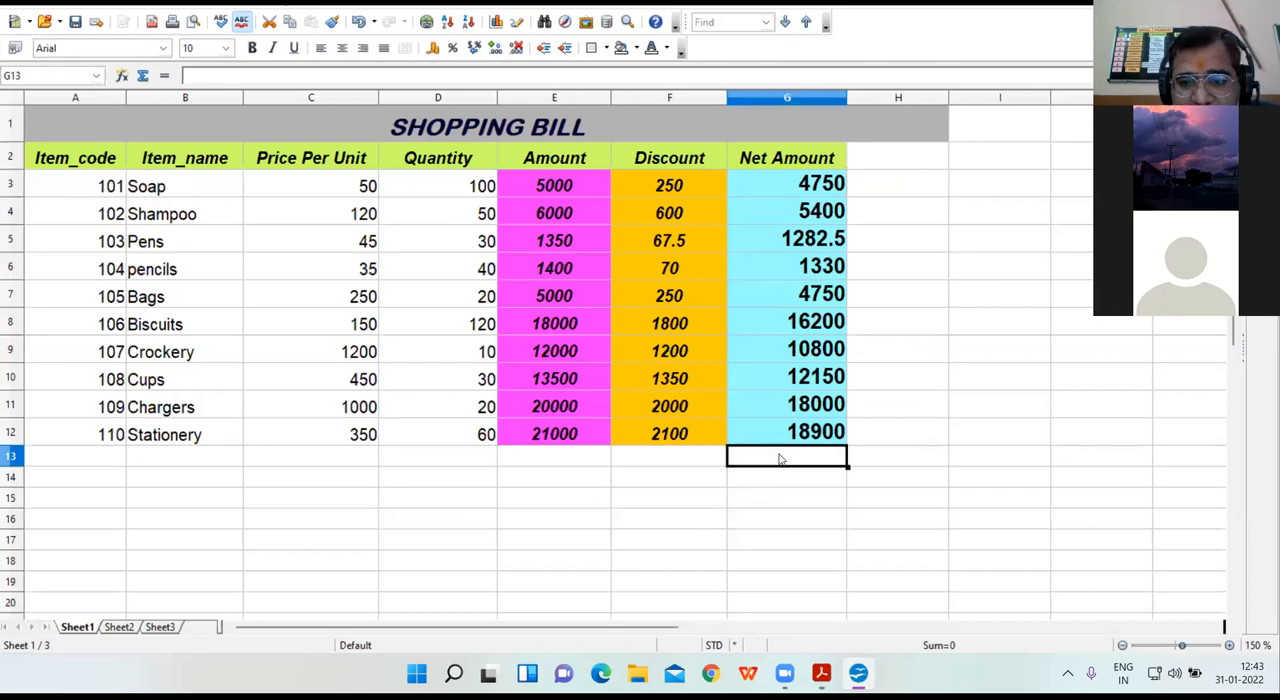
mouse_move(752, 458)
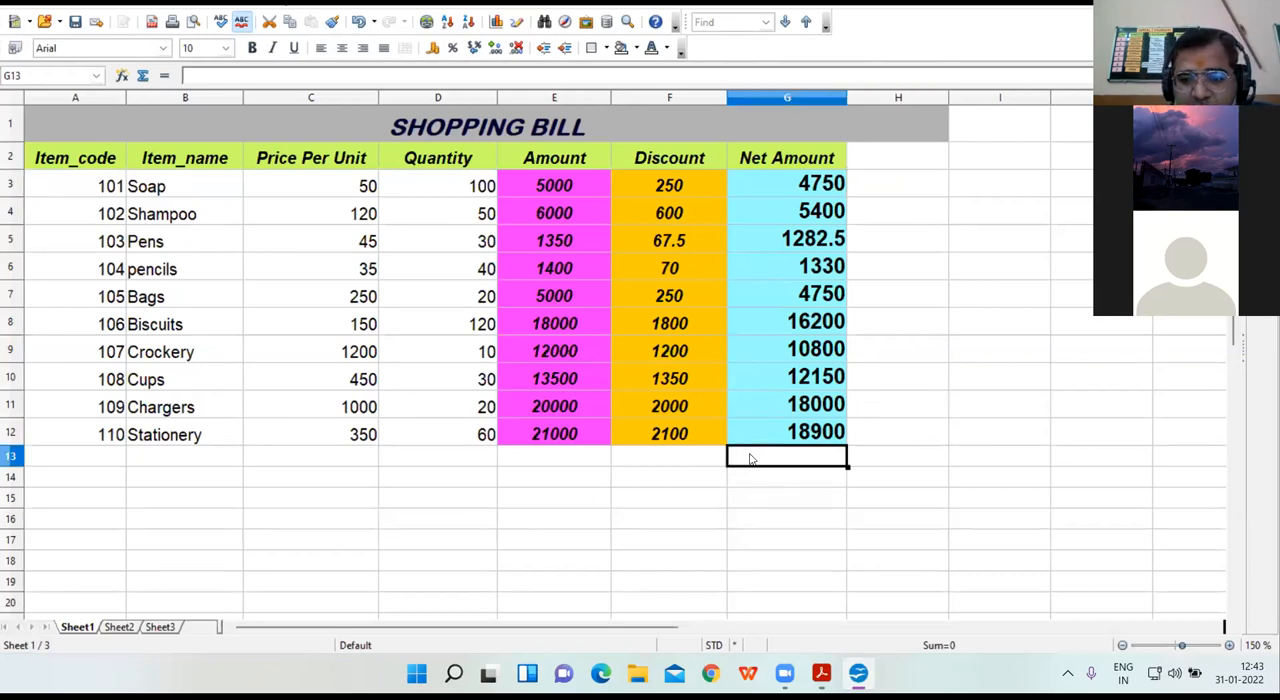
type("=SUM")
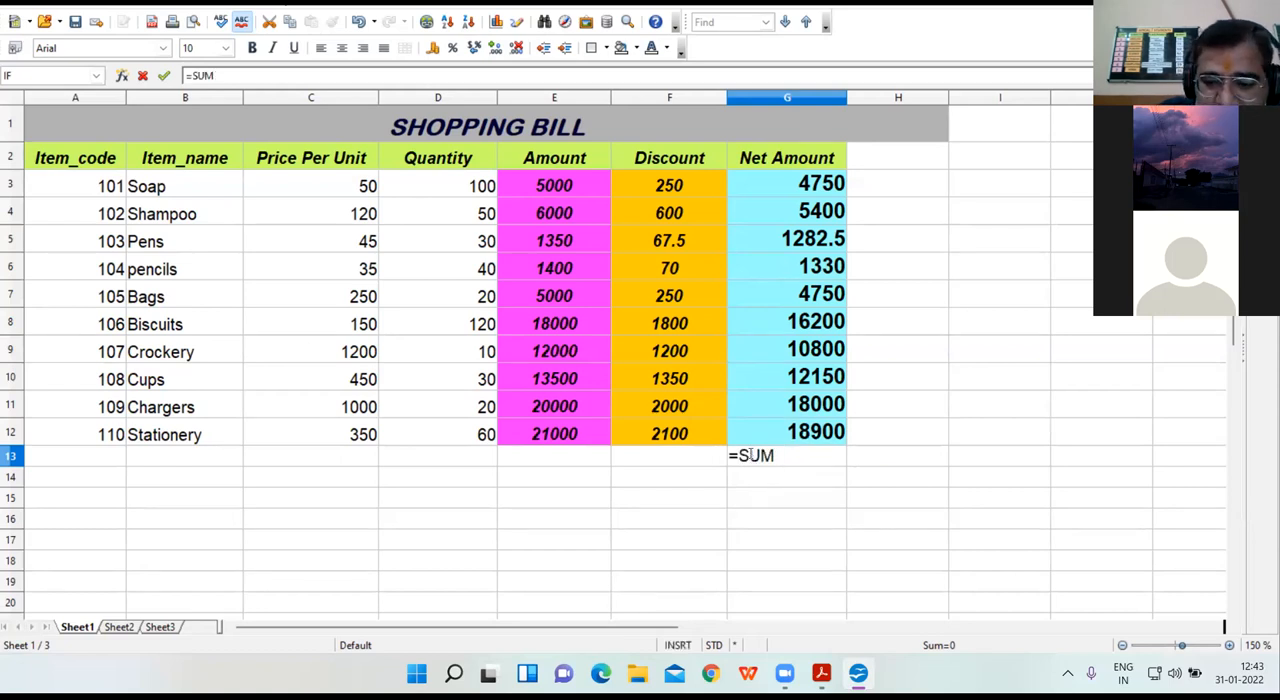
type("(G")
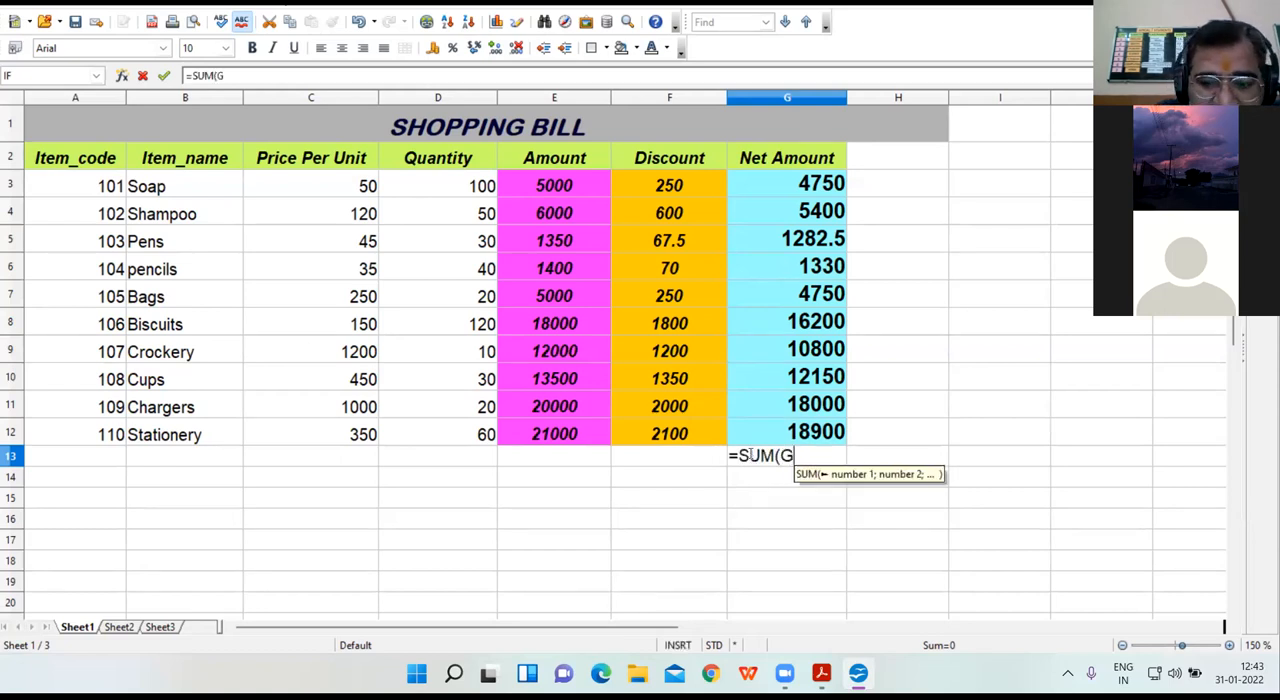
type("3:")
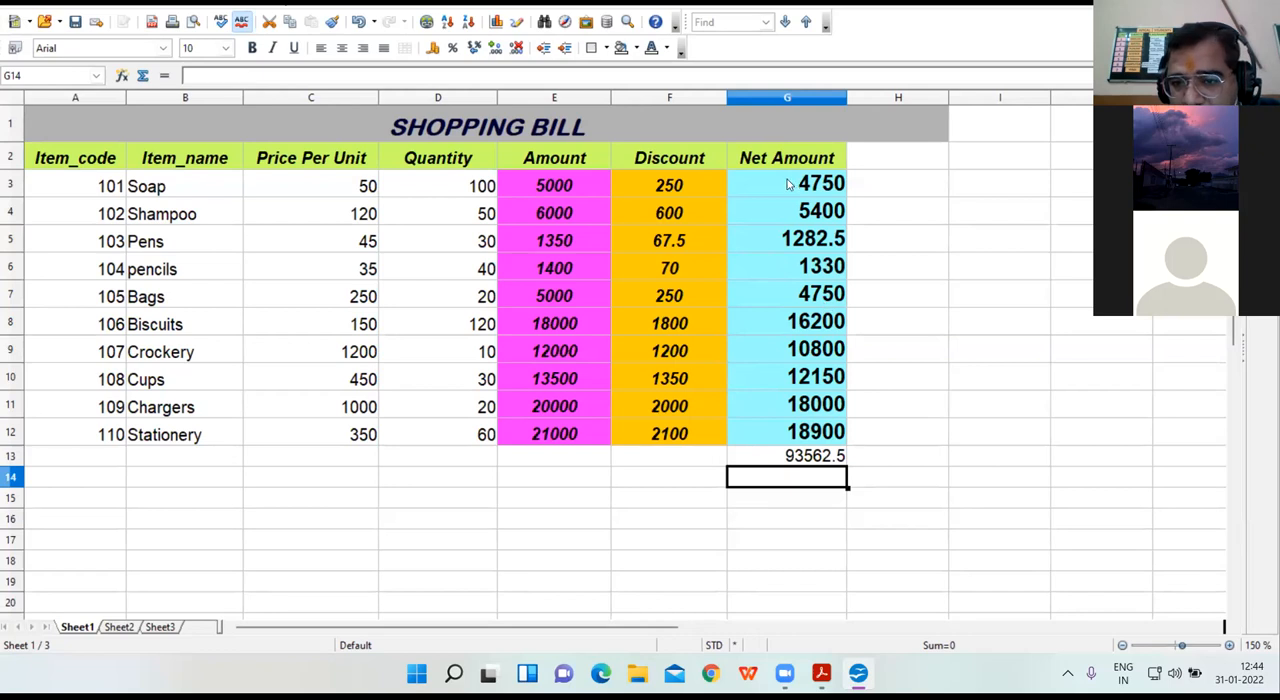
Bold and shade the grand total cell, and label it 'Total Net Amt'.
left_click(787, 455)
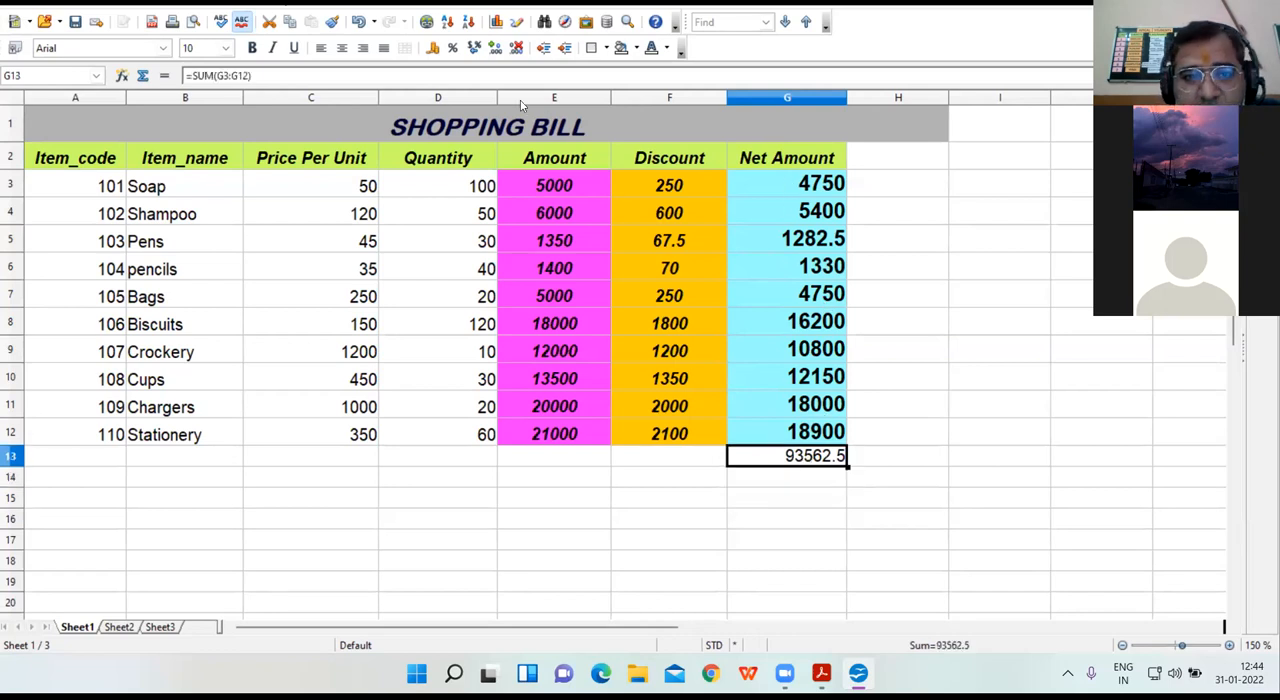
left_click(225, 48)
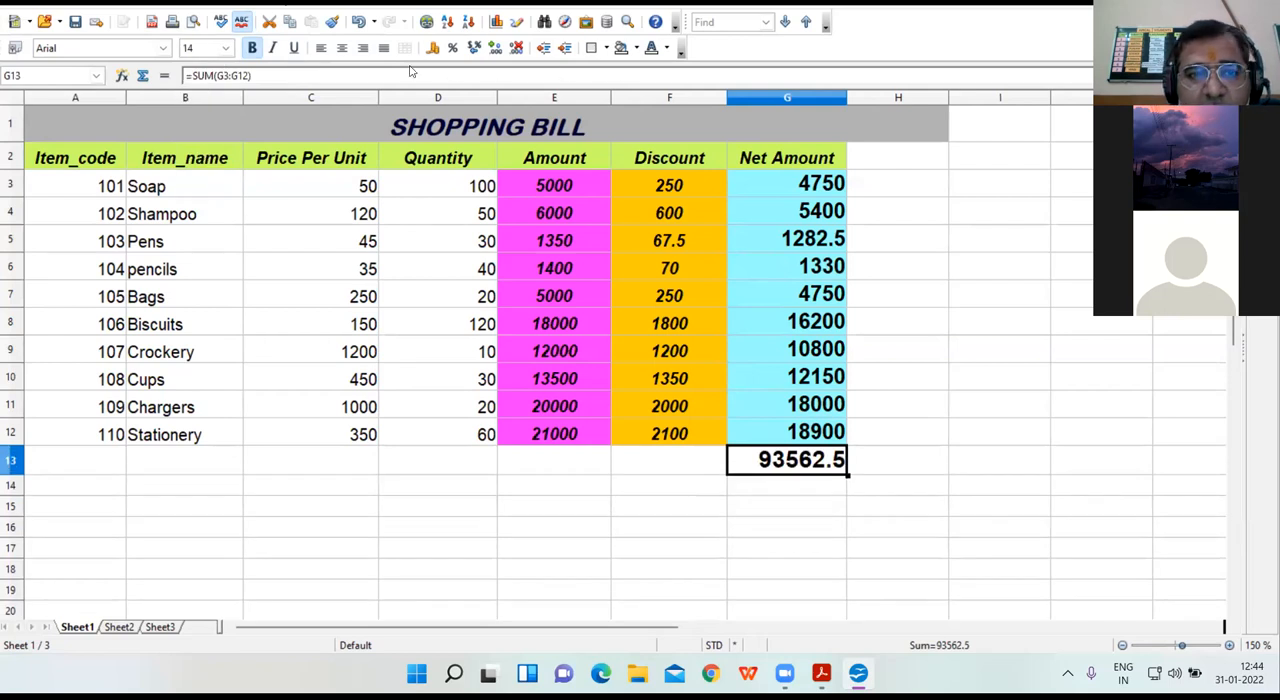
mouse_move(622, 48)
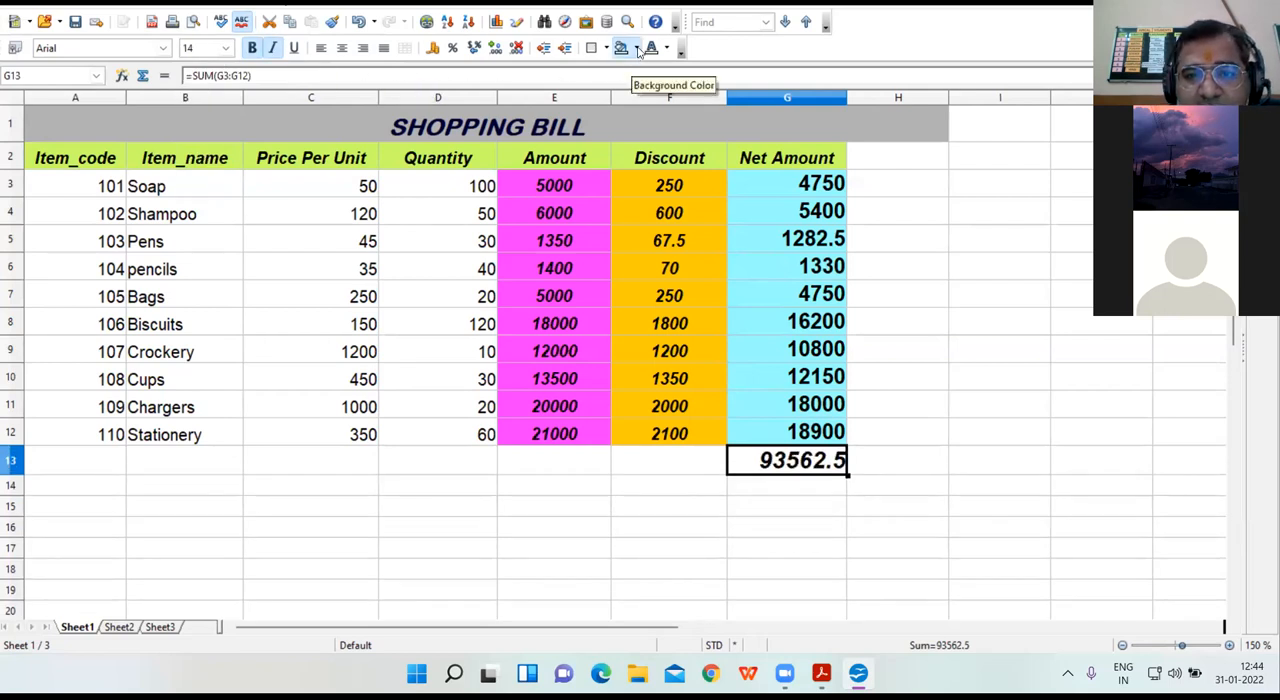
left_click(635, 48)
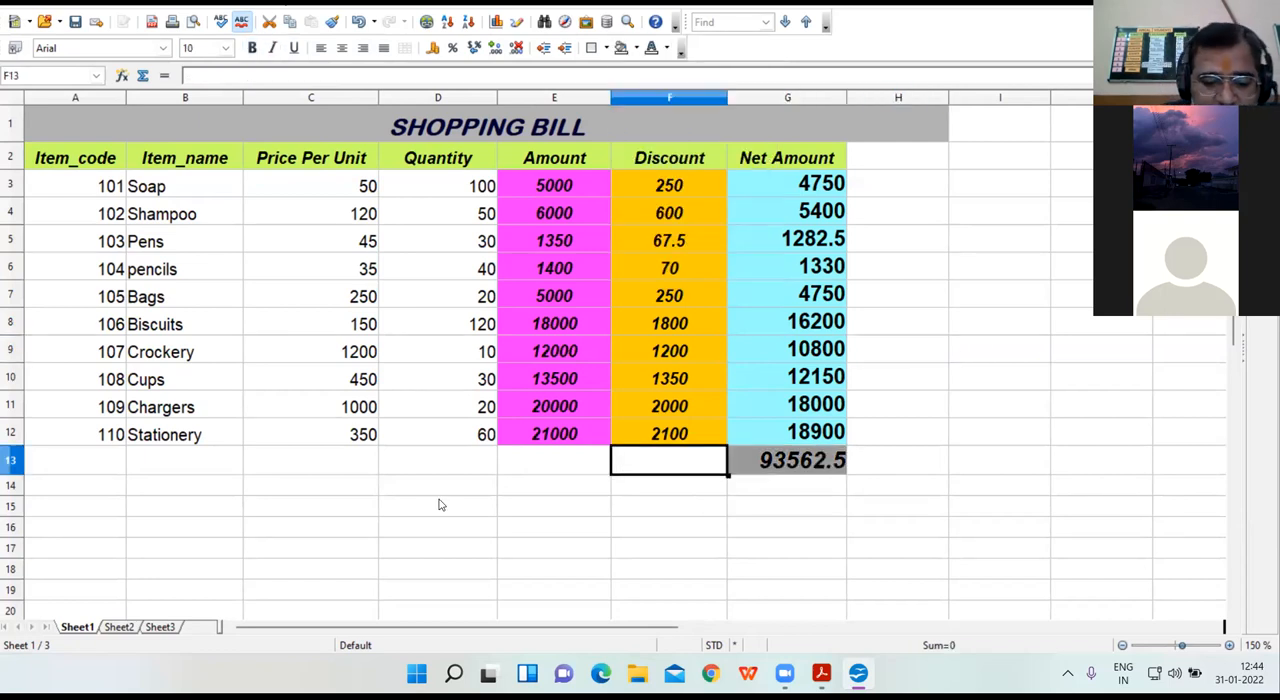
type("Total Net")
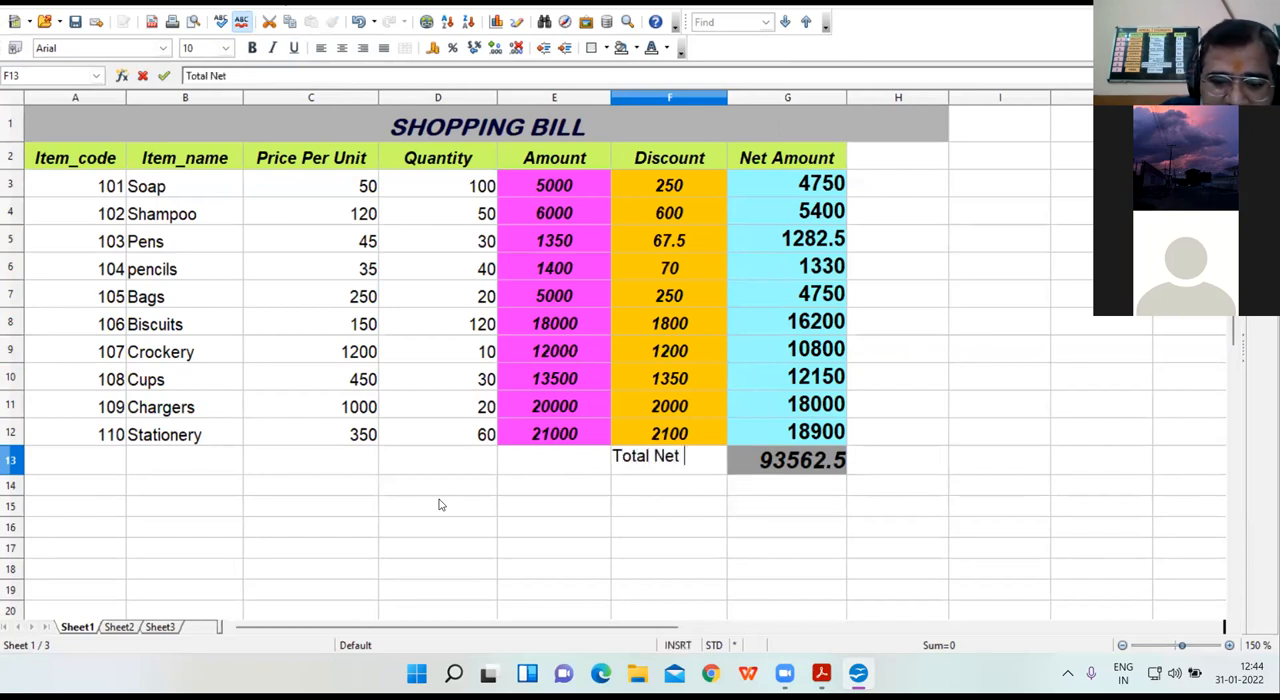
type("Amt")
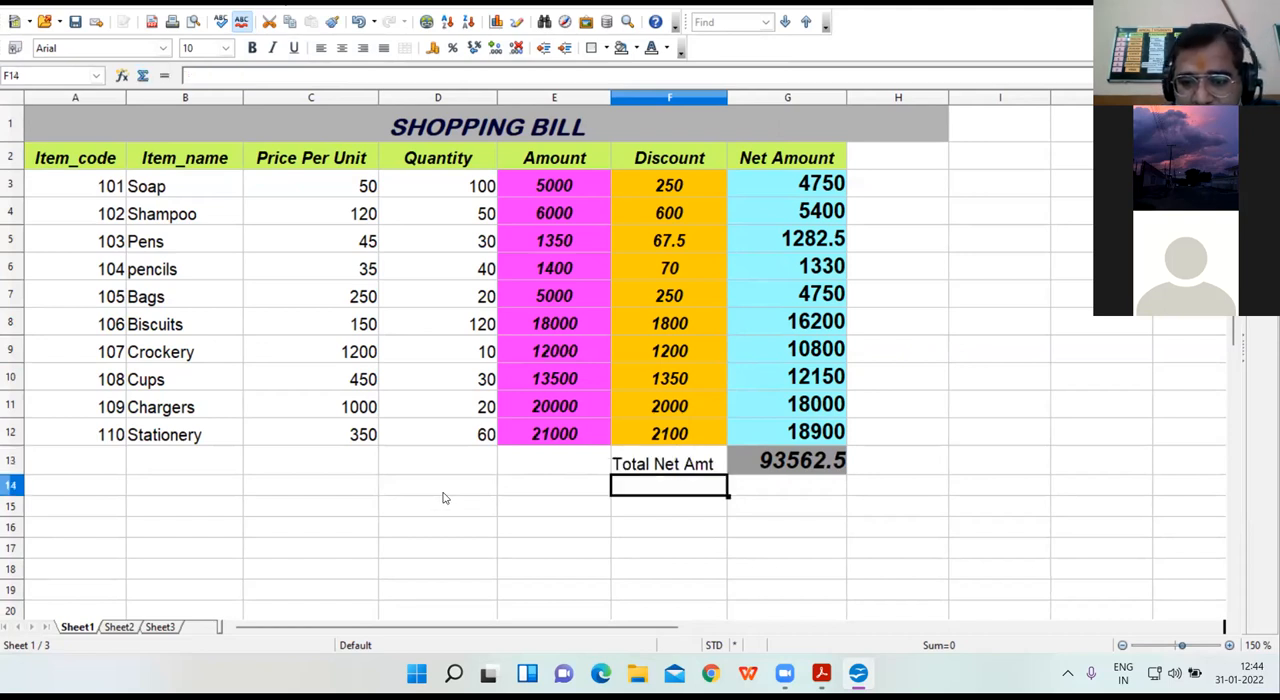
left_click(666, 462)
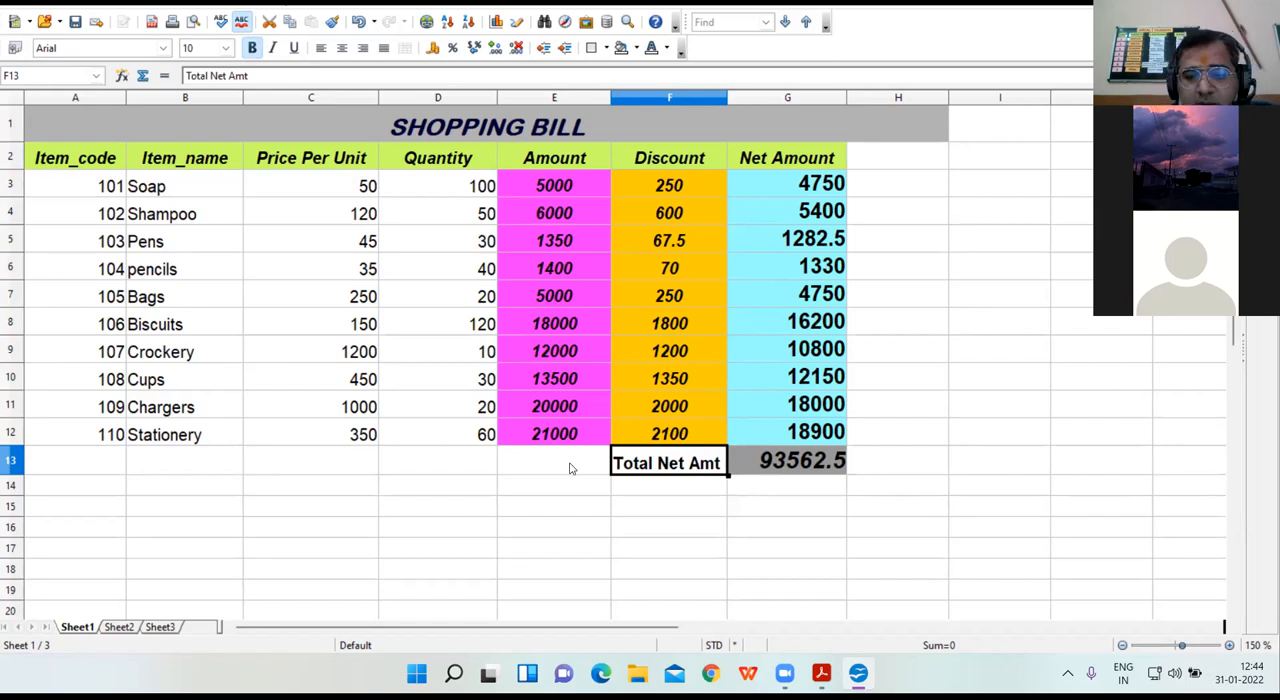
Apply All Borders to every cell of the bill table A1:H13.
left_click(553, 485)
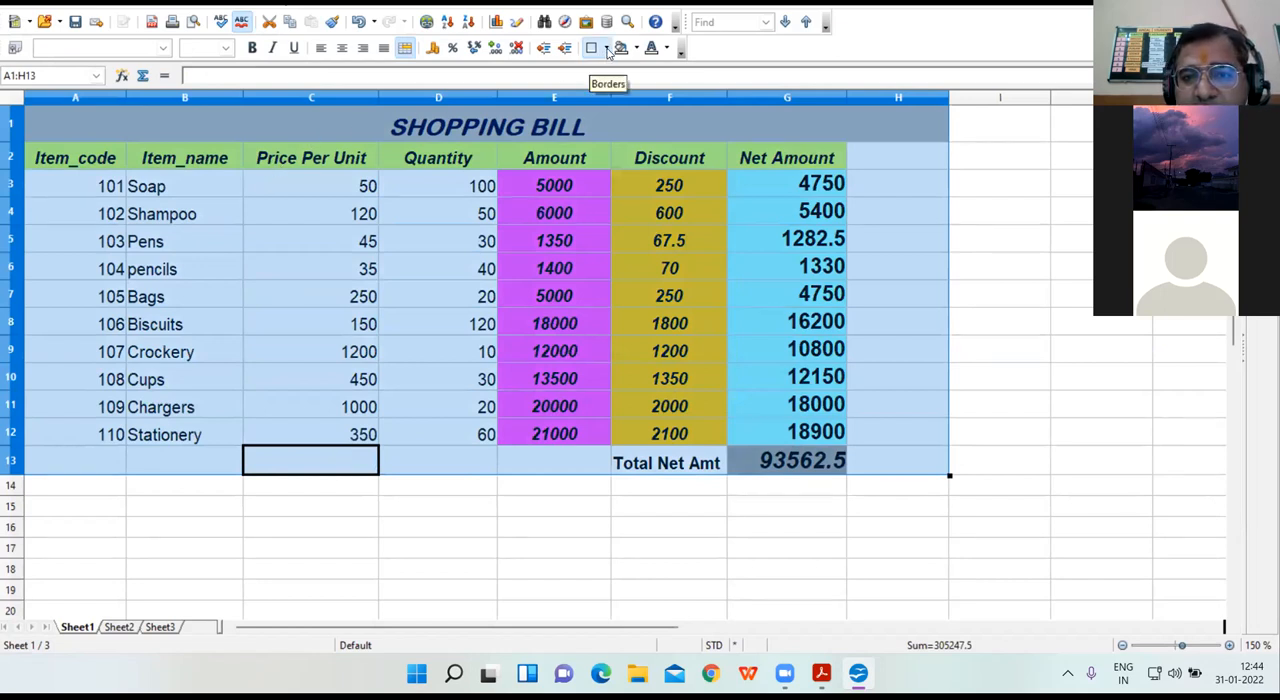
left_click(591, 48)
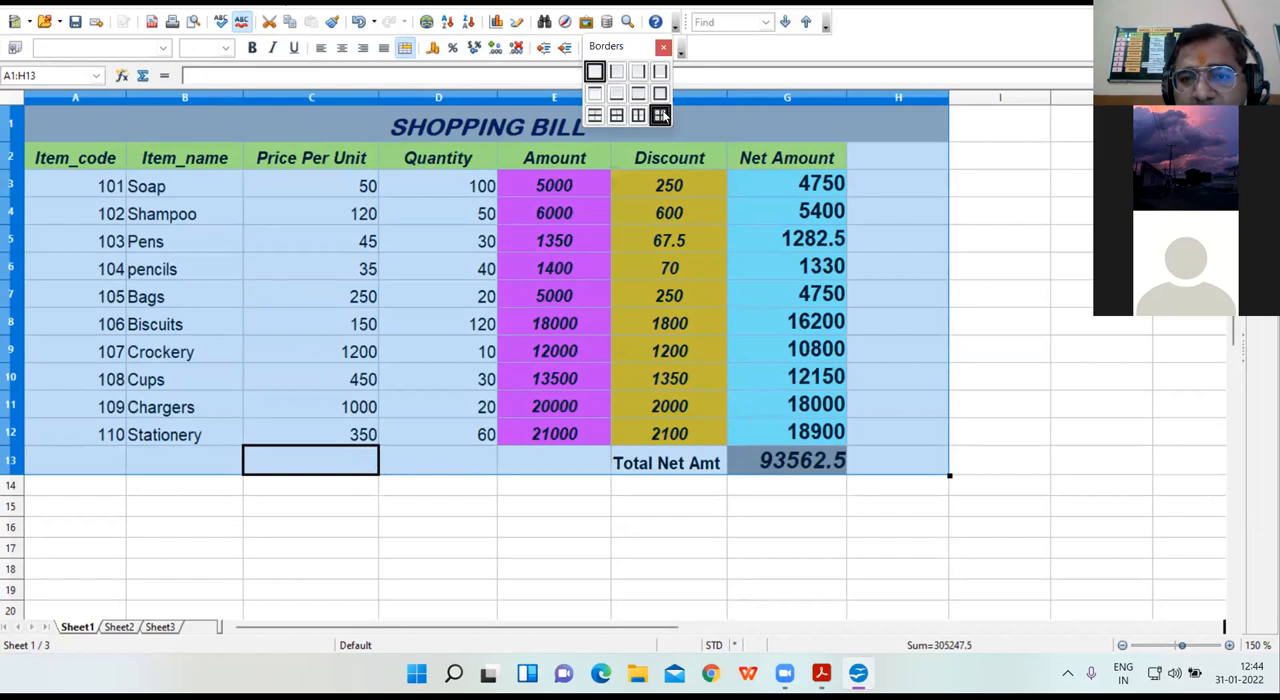
left_click(660, 114)
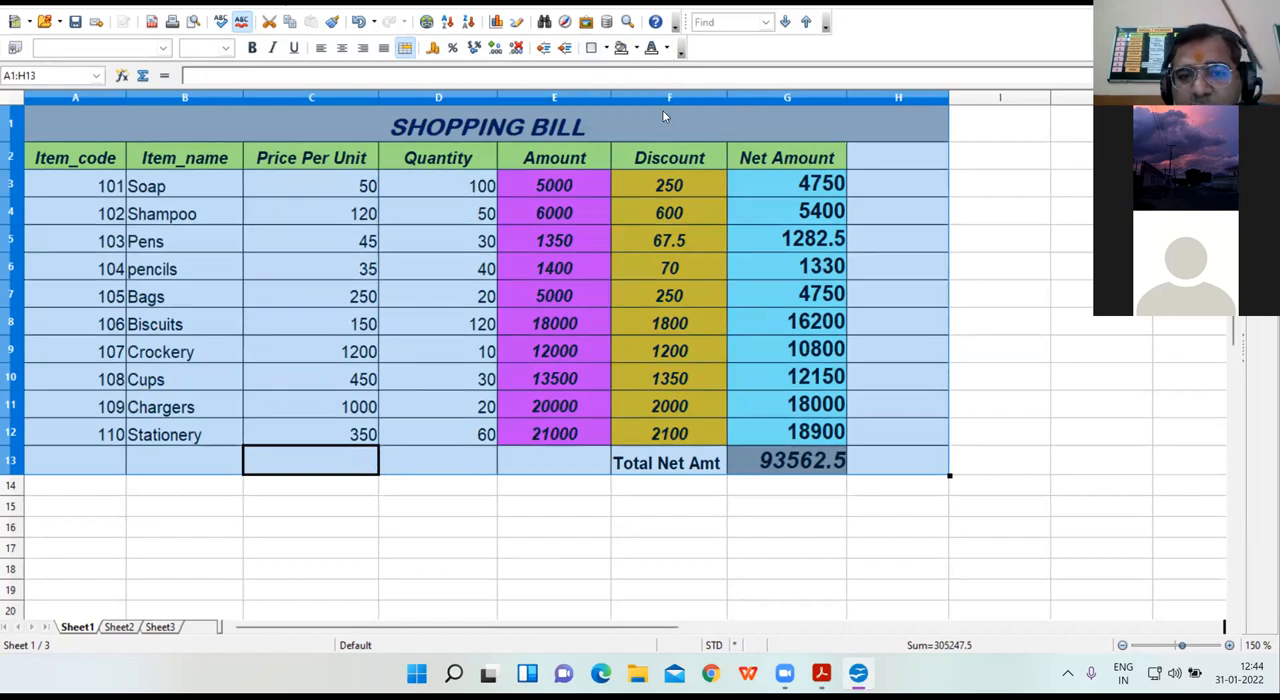
left_click(438, 527)
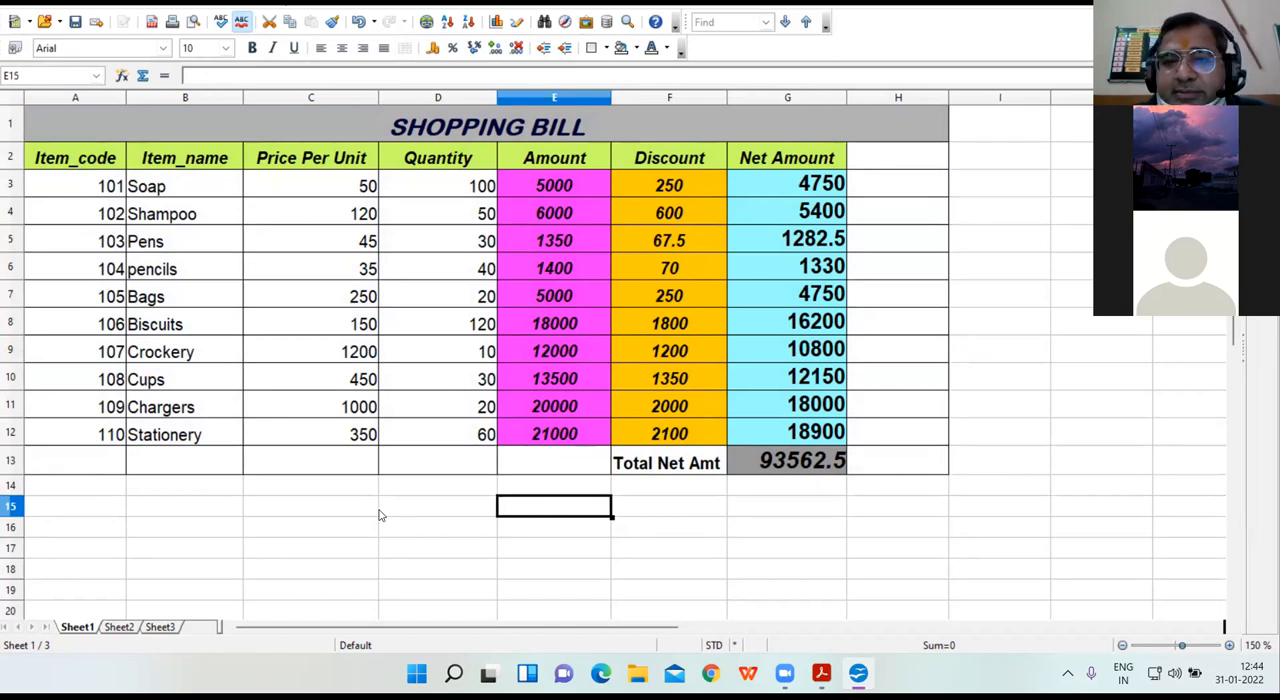
mouse_move(461, 486)
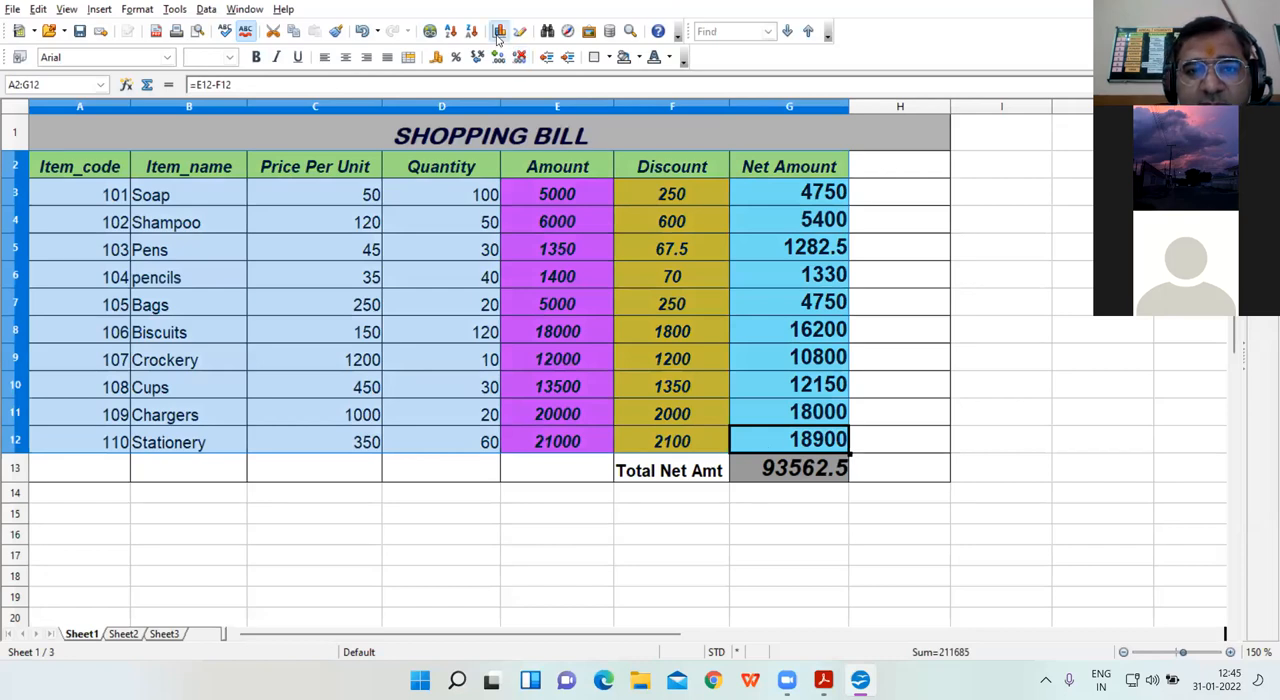
Insert a chart from the item data A2:G12 and advance to the titles page.
left_click(499, 31)
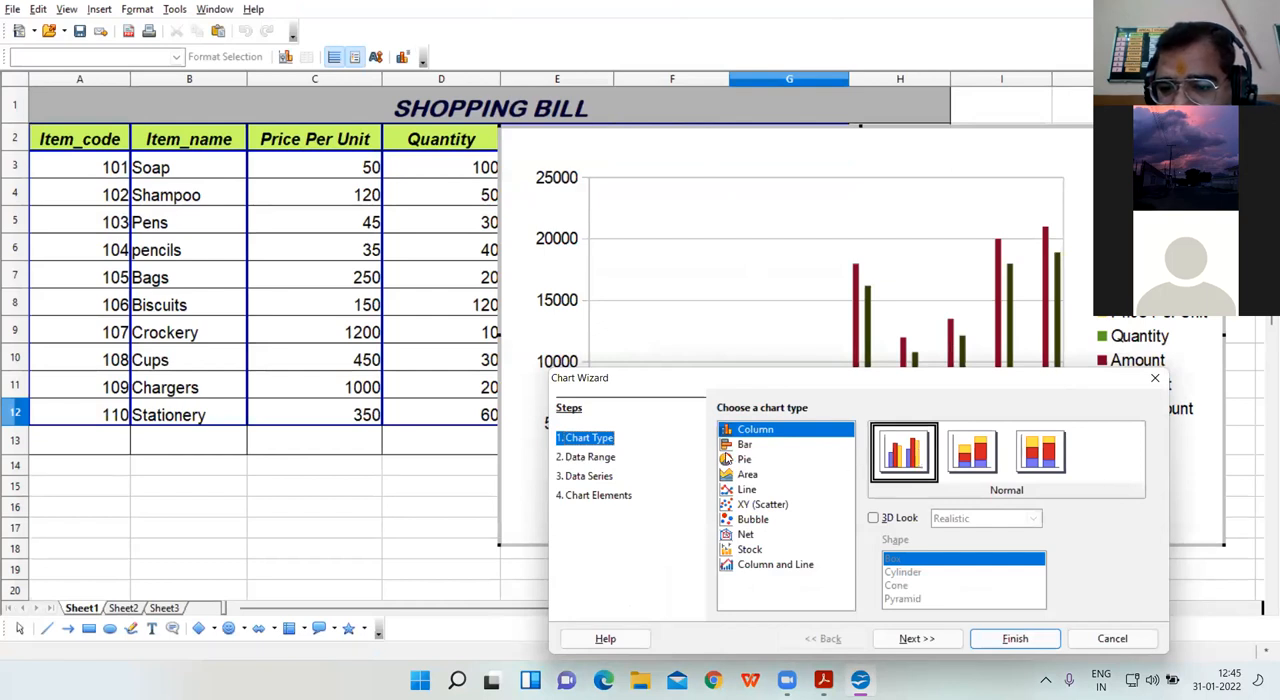
left_click(916, 638)
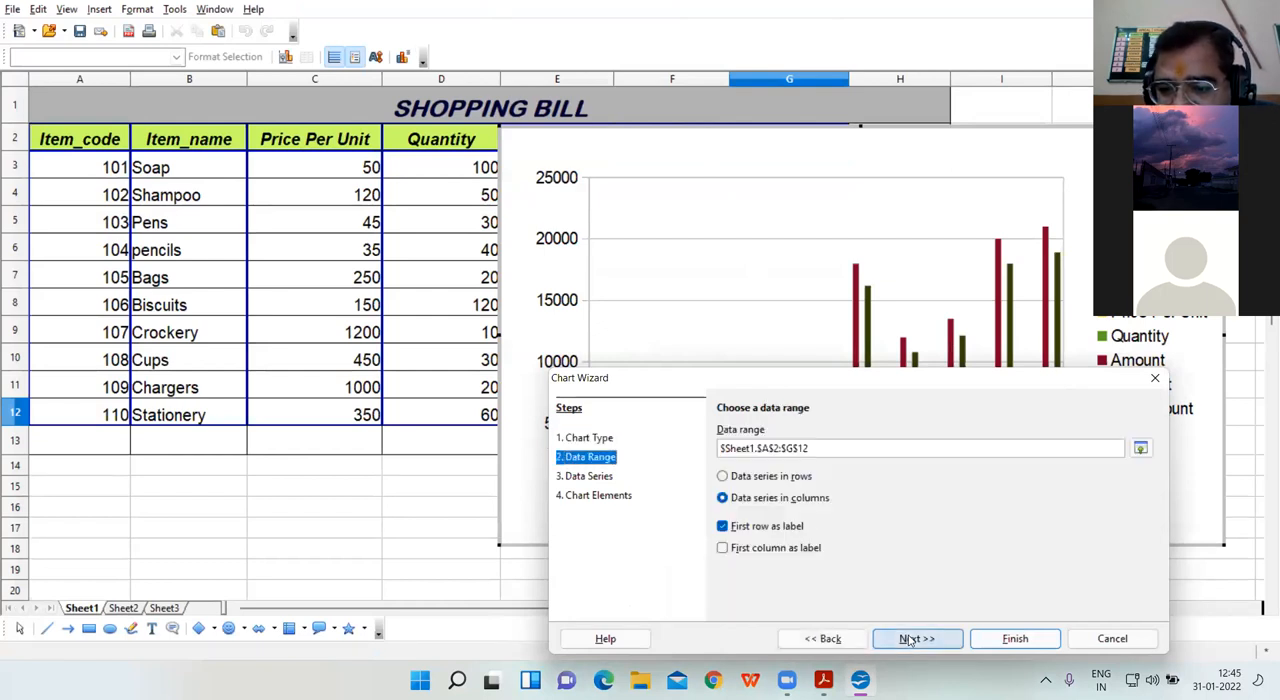
left_click(916, 638)
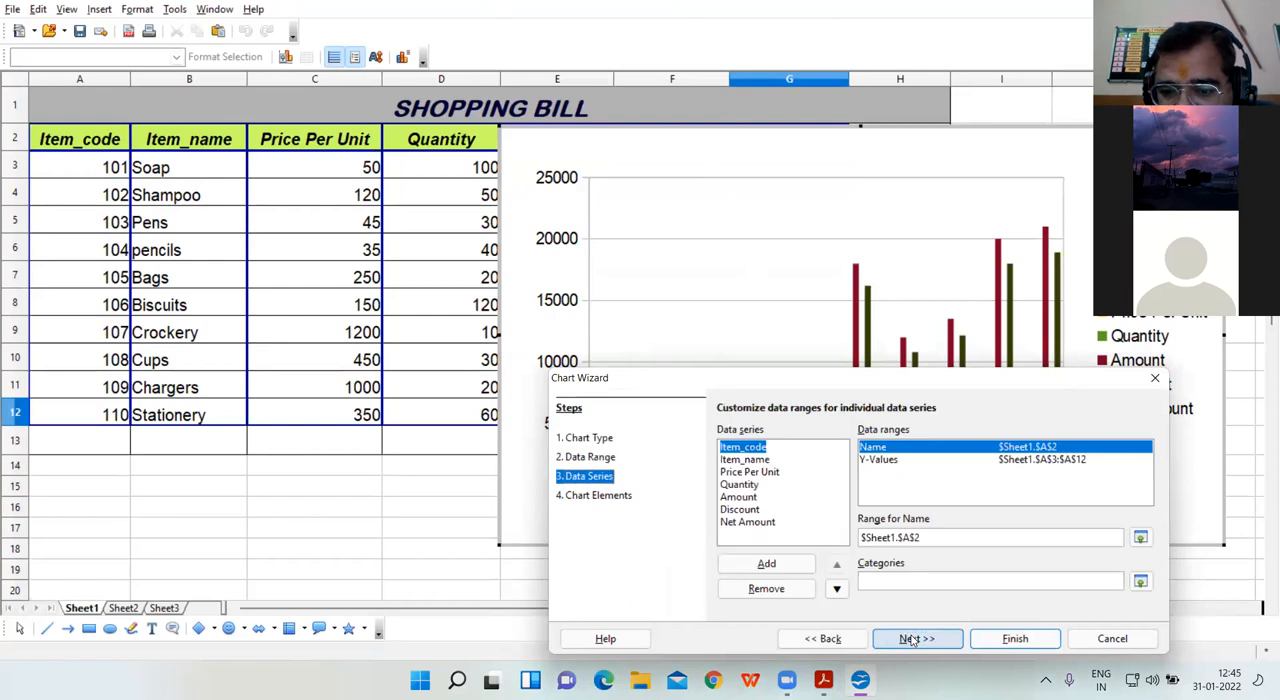
left_click(916, 638)
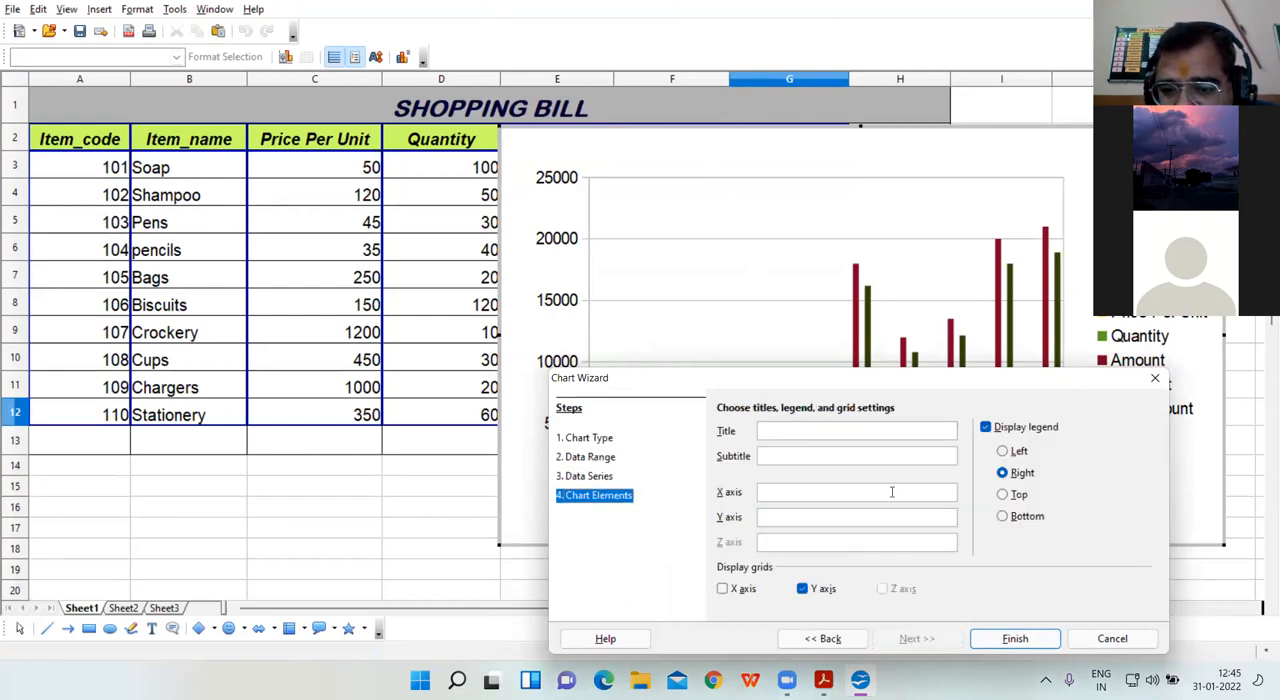
Title the chart SHOPPING BILL with ITEMS and AMOUNT axis titles and X grid, then position it.
type("SHOPPING BILL")
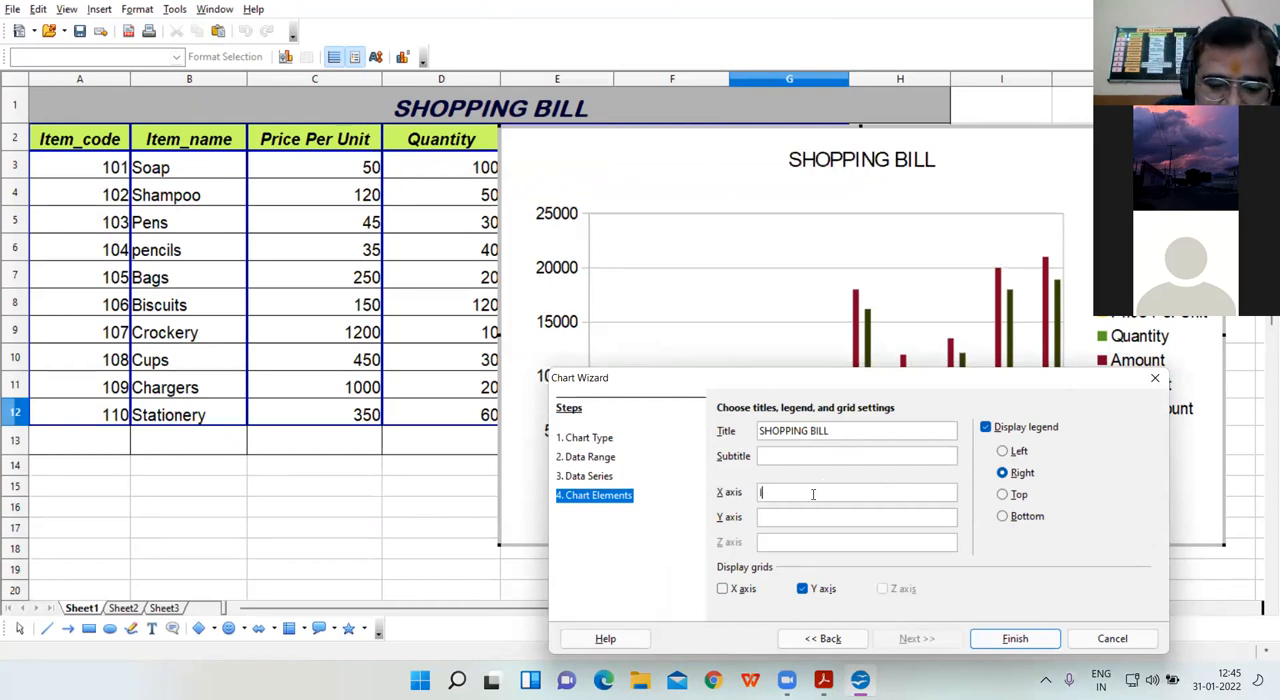
type("ITEMS")
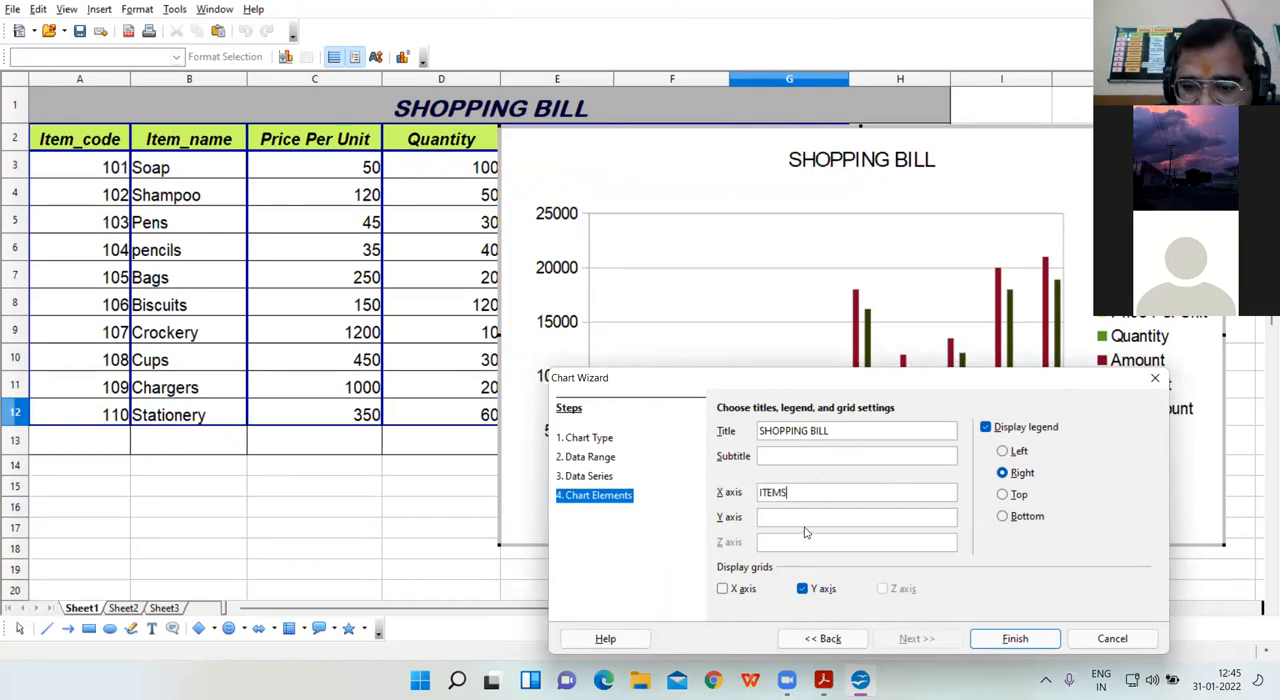
left_click(855, 517)
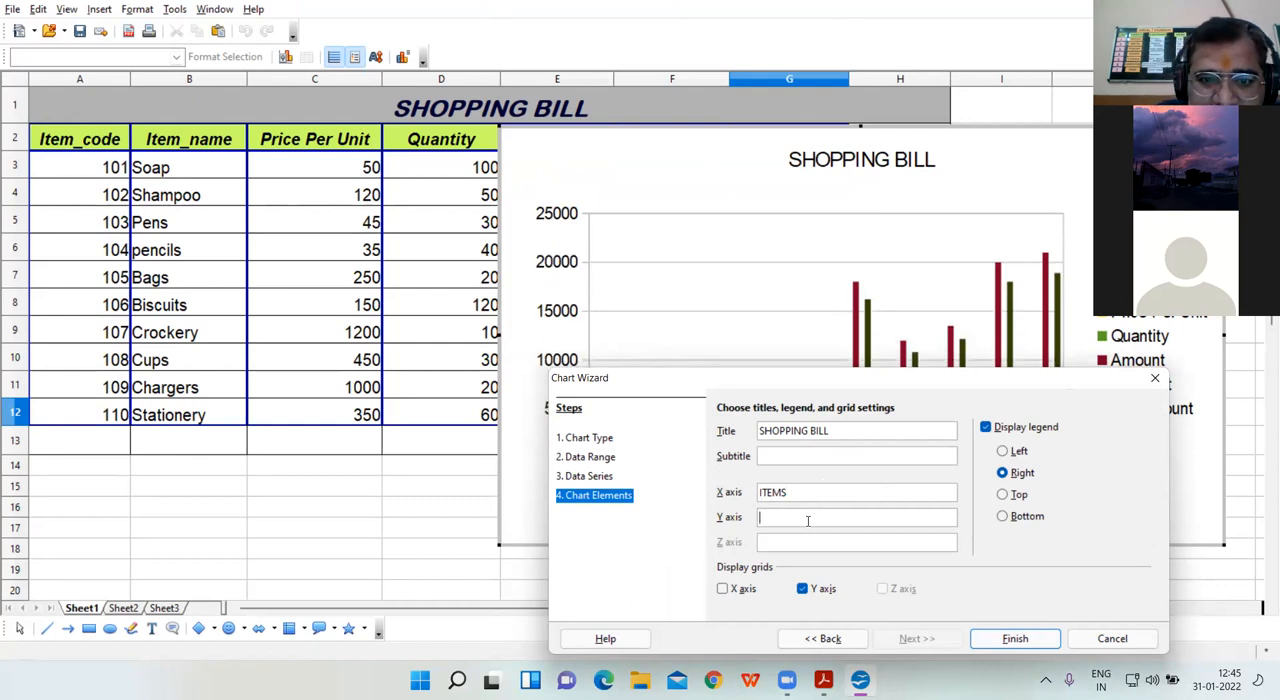
type("AMOUNT")
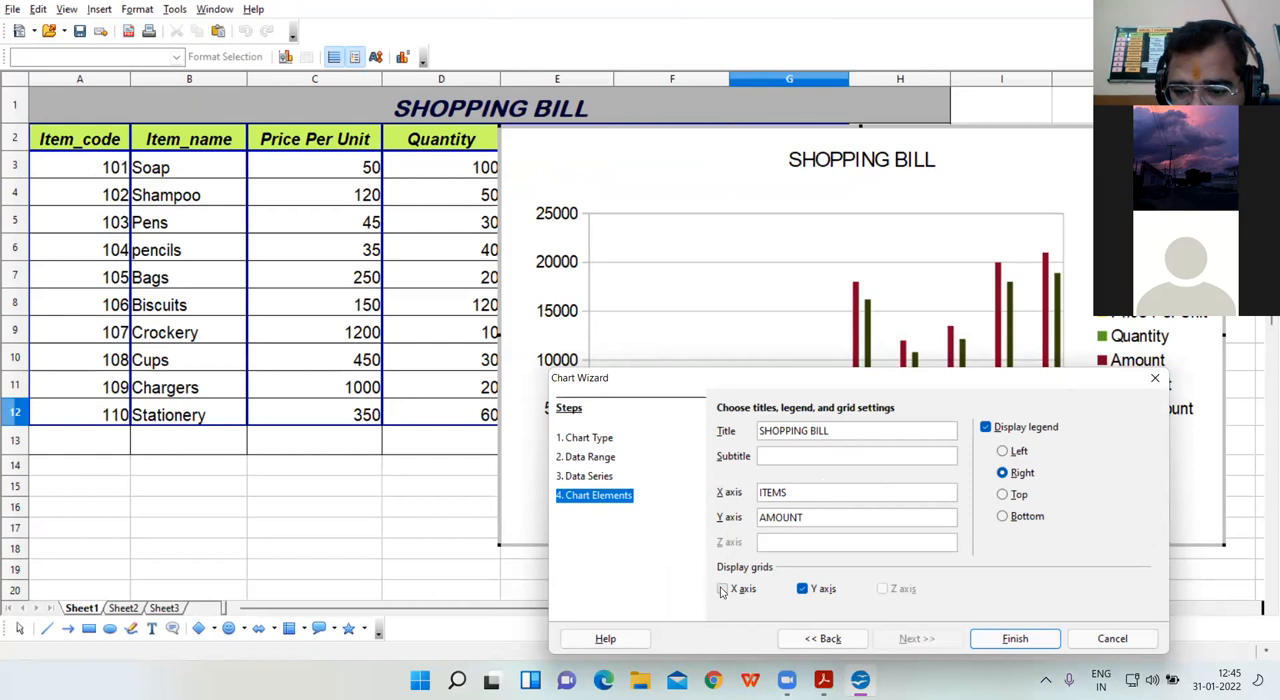
left_click(722, 588)
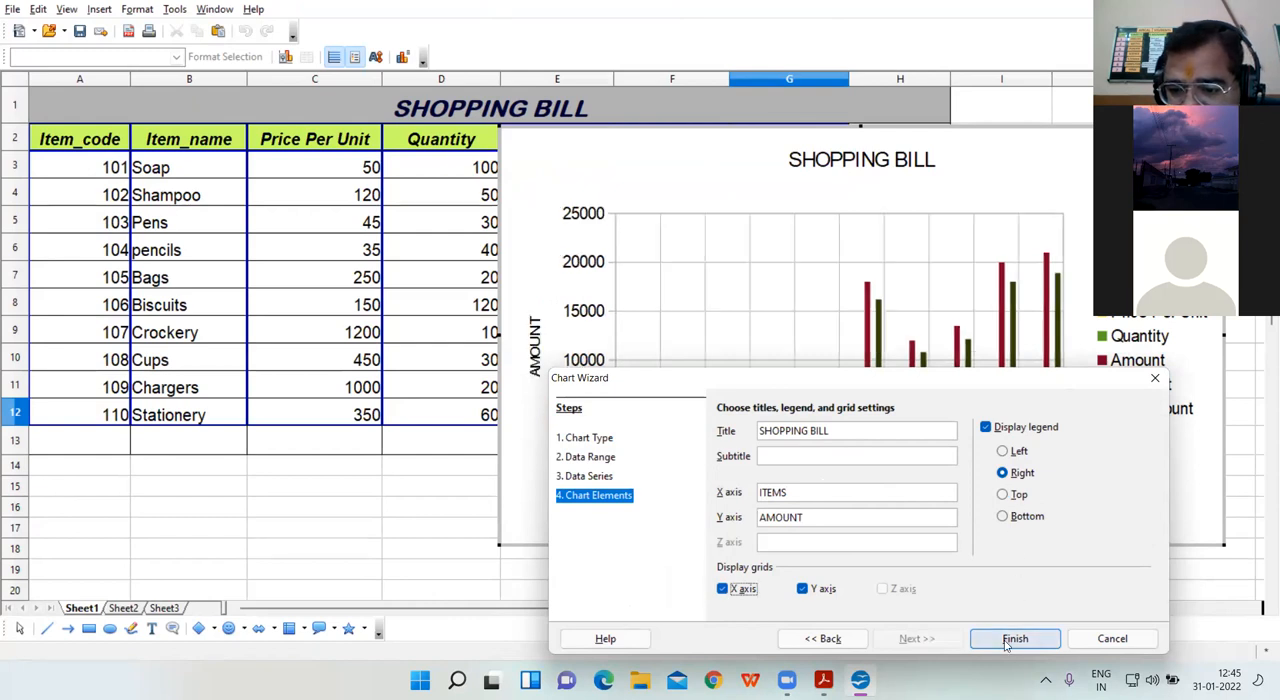
left_click(1015, 638)
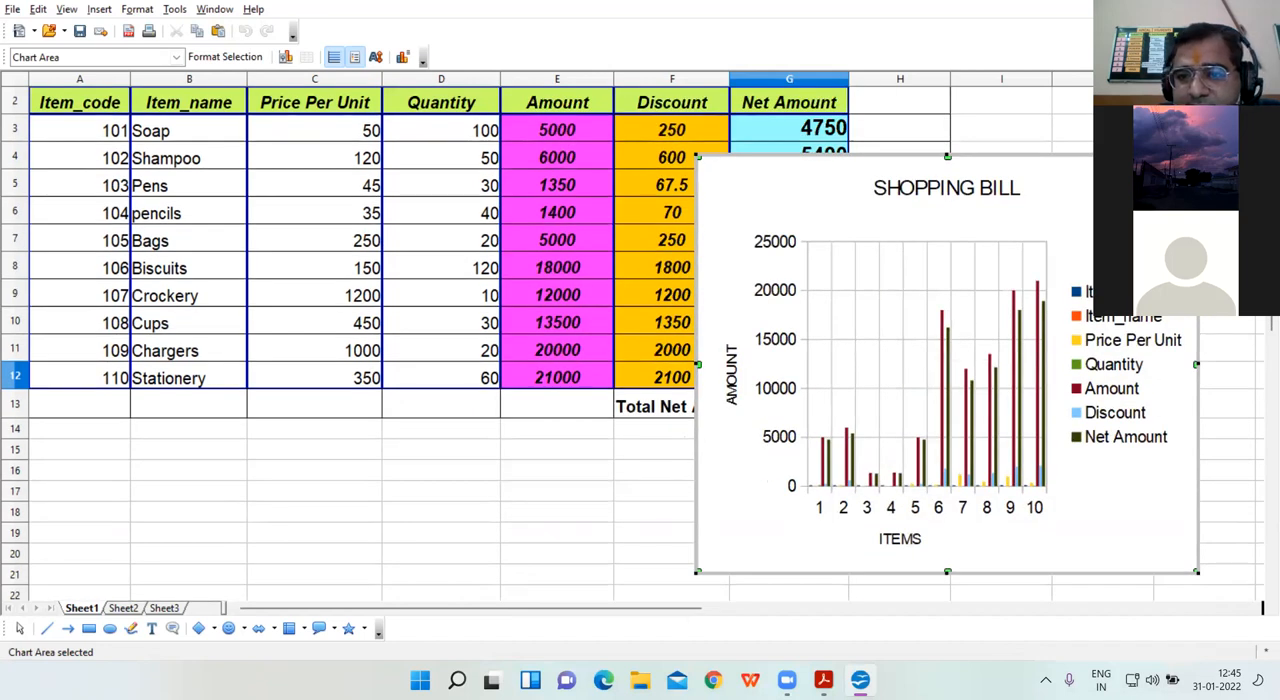
mouse_move(1002, 161)
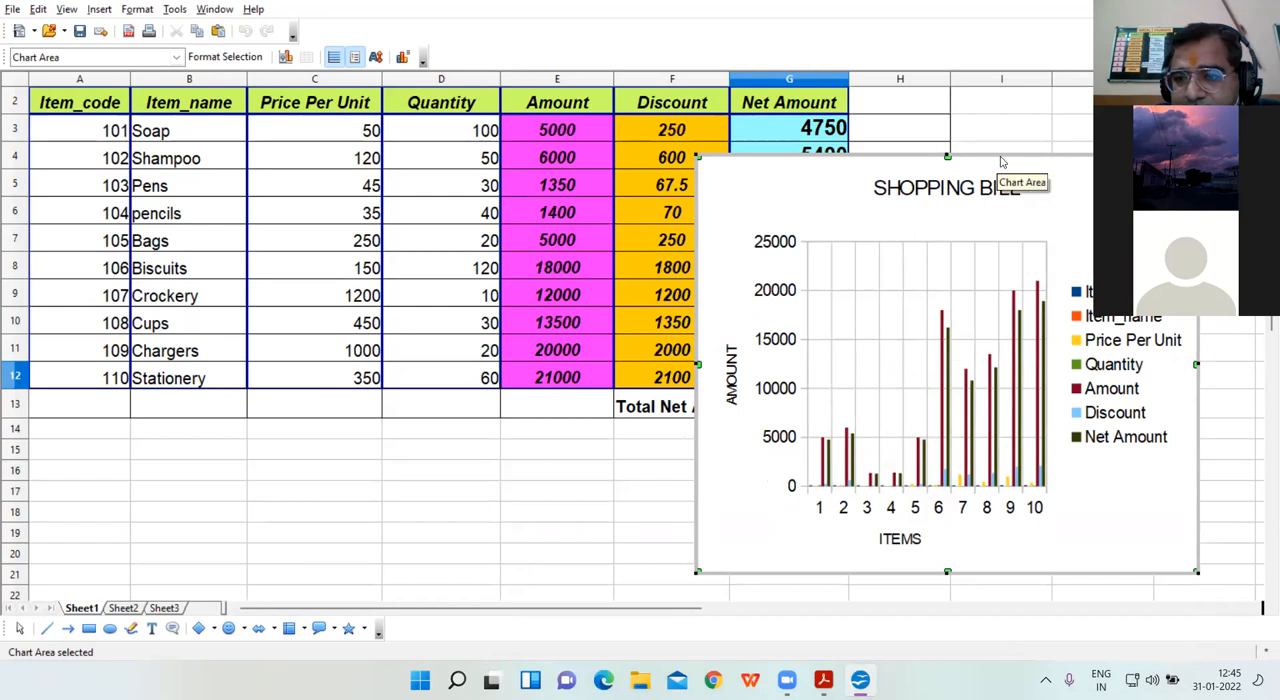
mouse_move(1013, 153)
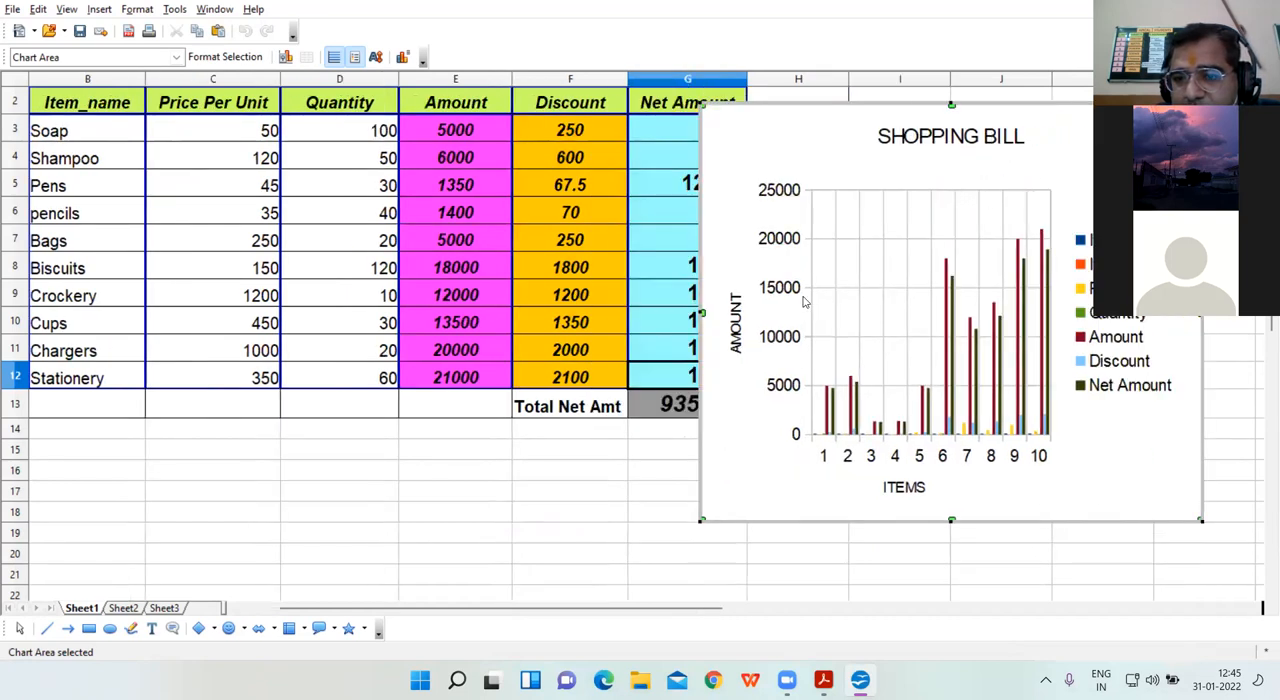
mouse_move(700, 320)
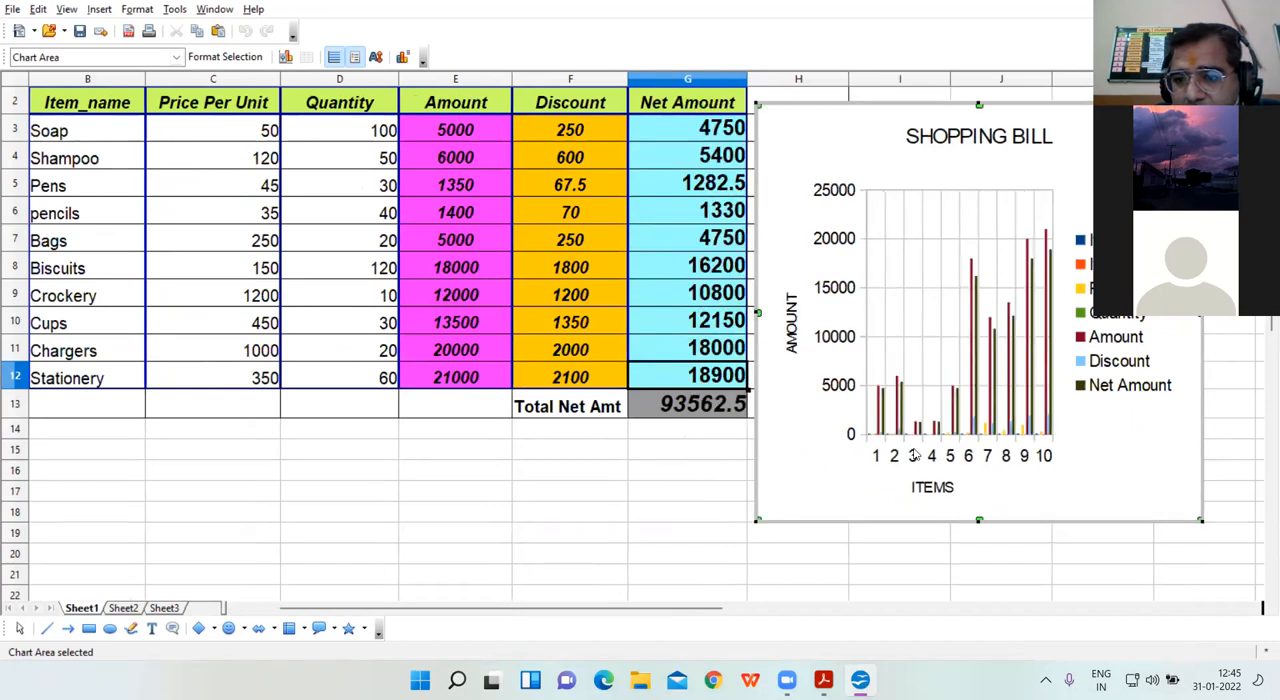
left_click(979, 135)
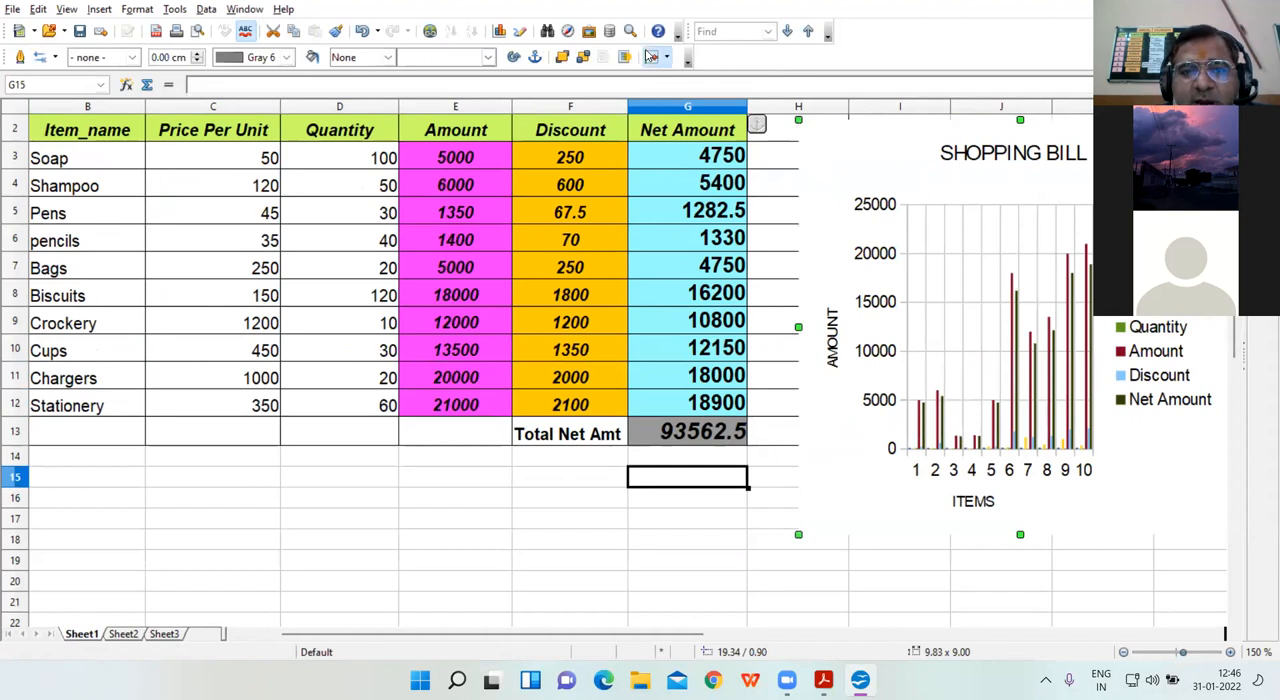
mouse_move(240, 57)
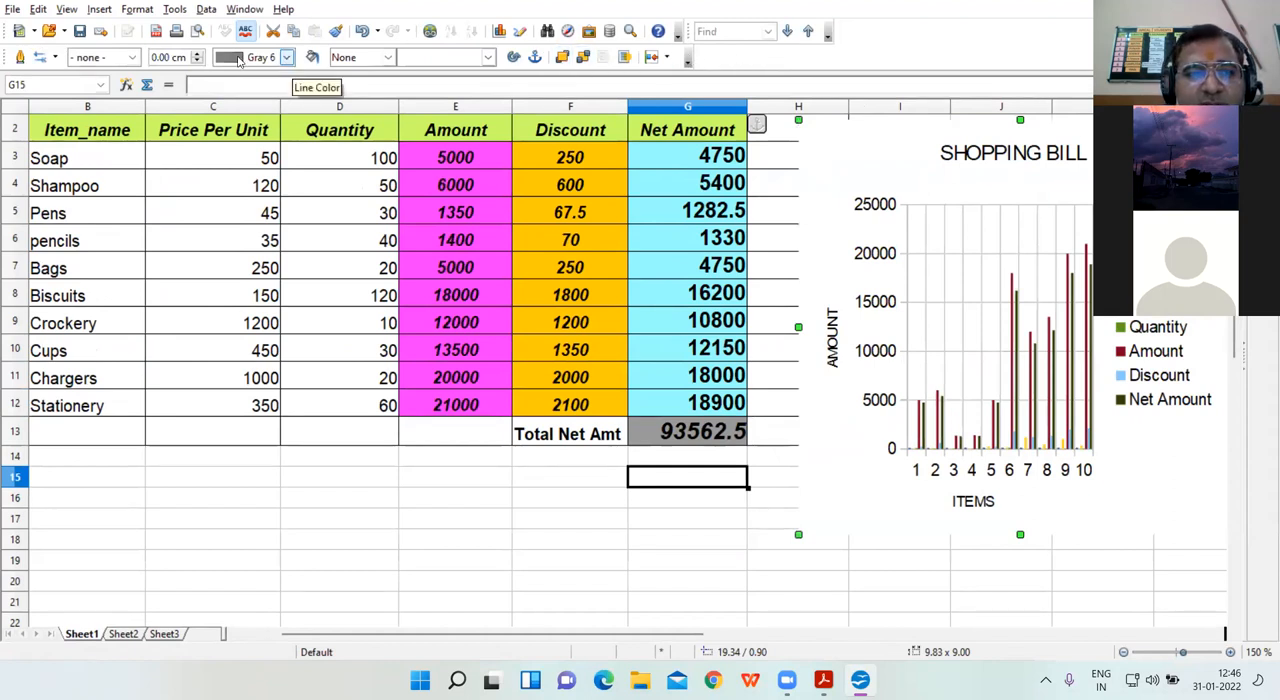
mouse_move(783, 519)
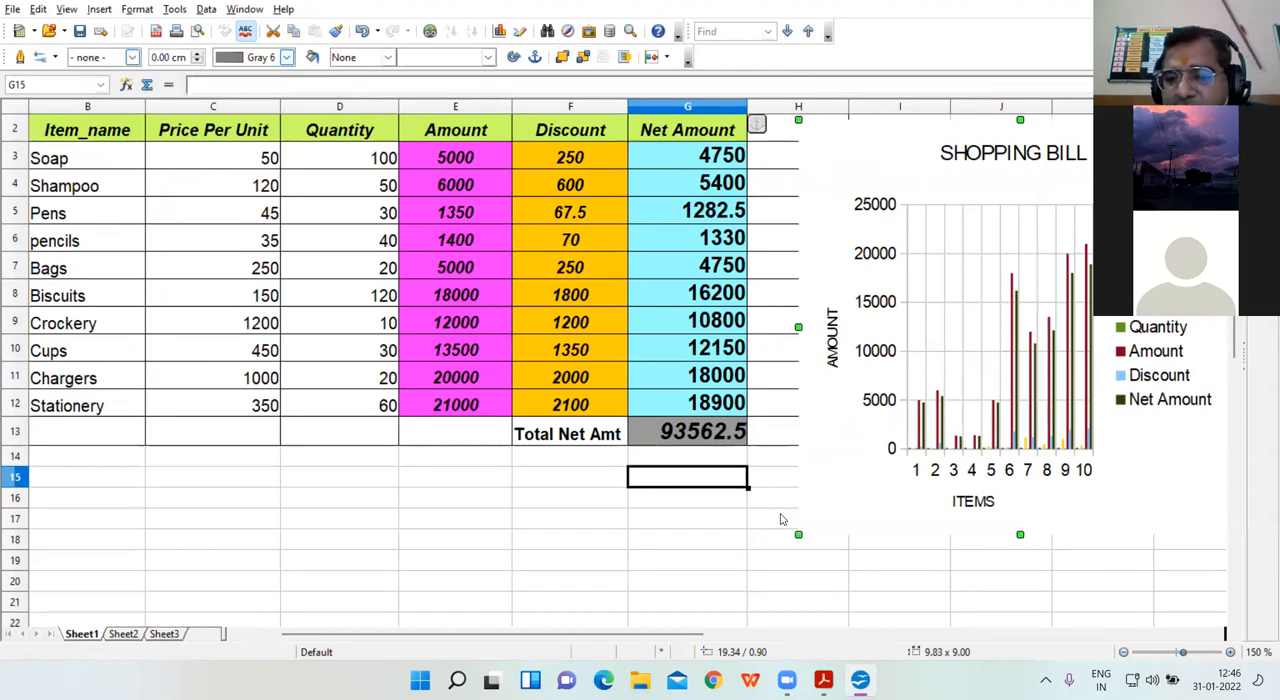
left_click(688, 539)
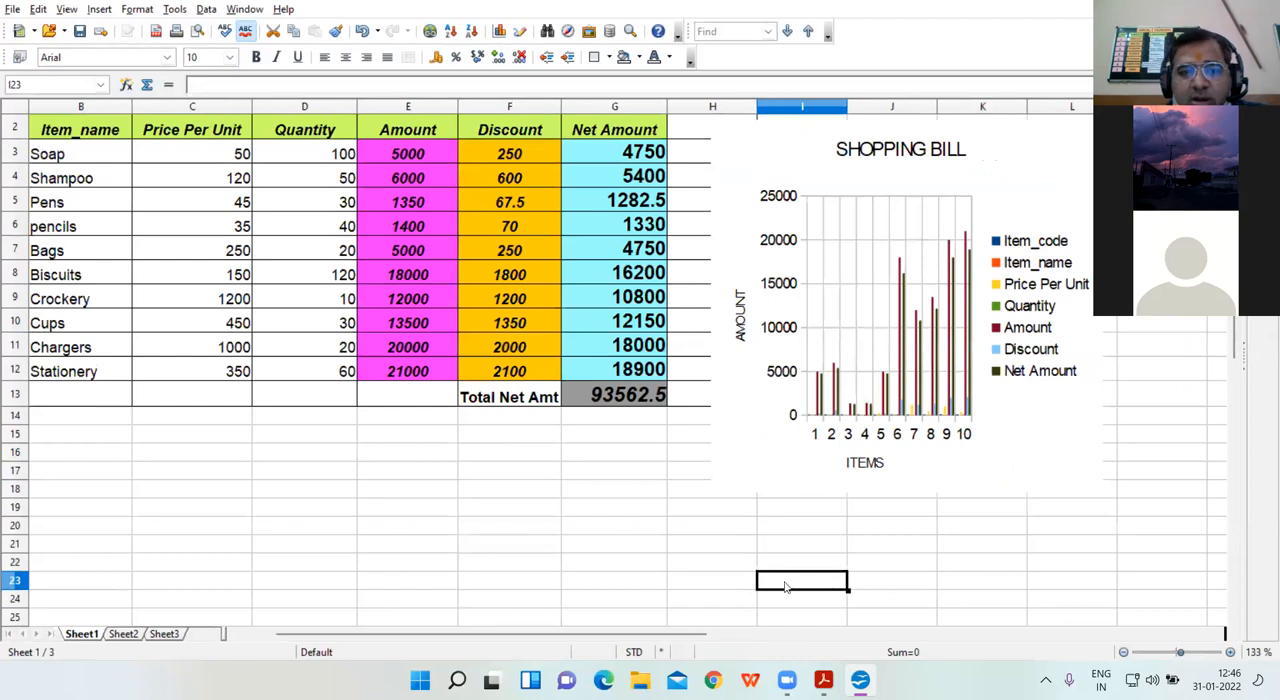
mouse_move(535, 553)
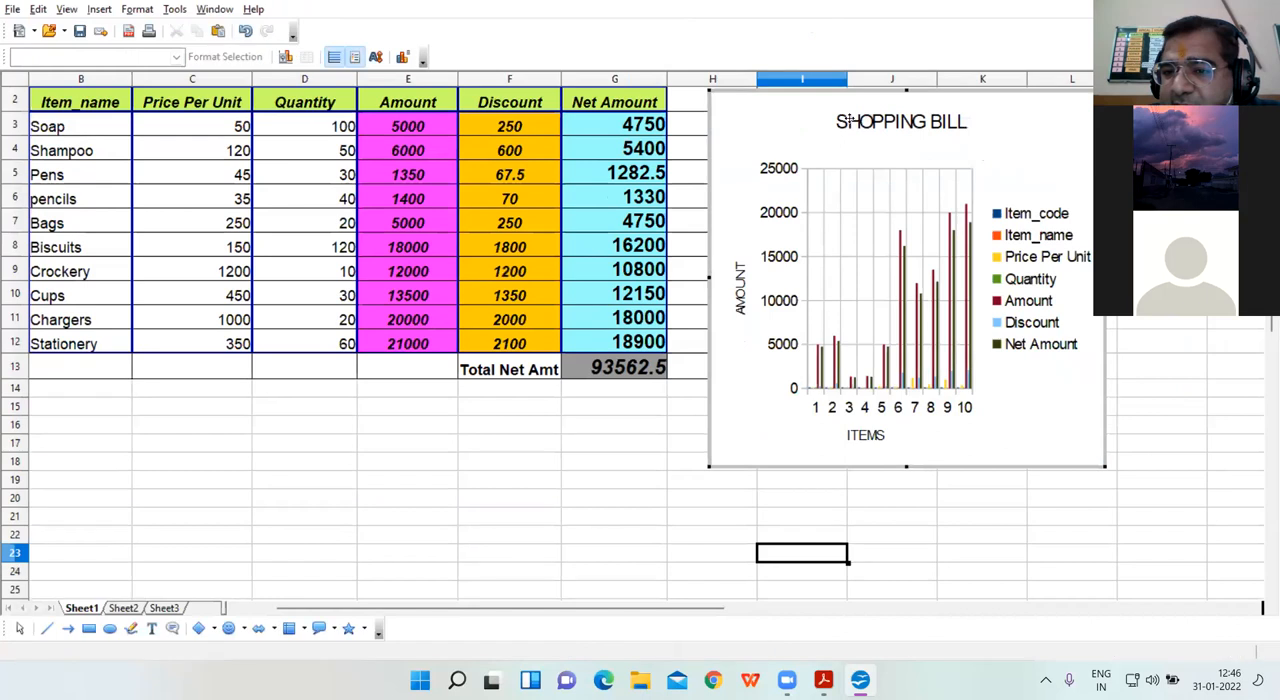
Make the SHOPPING BILL main chart title bold italic.
left_click(900, 121)
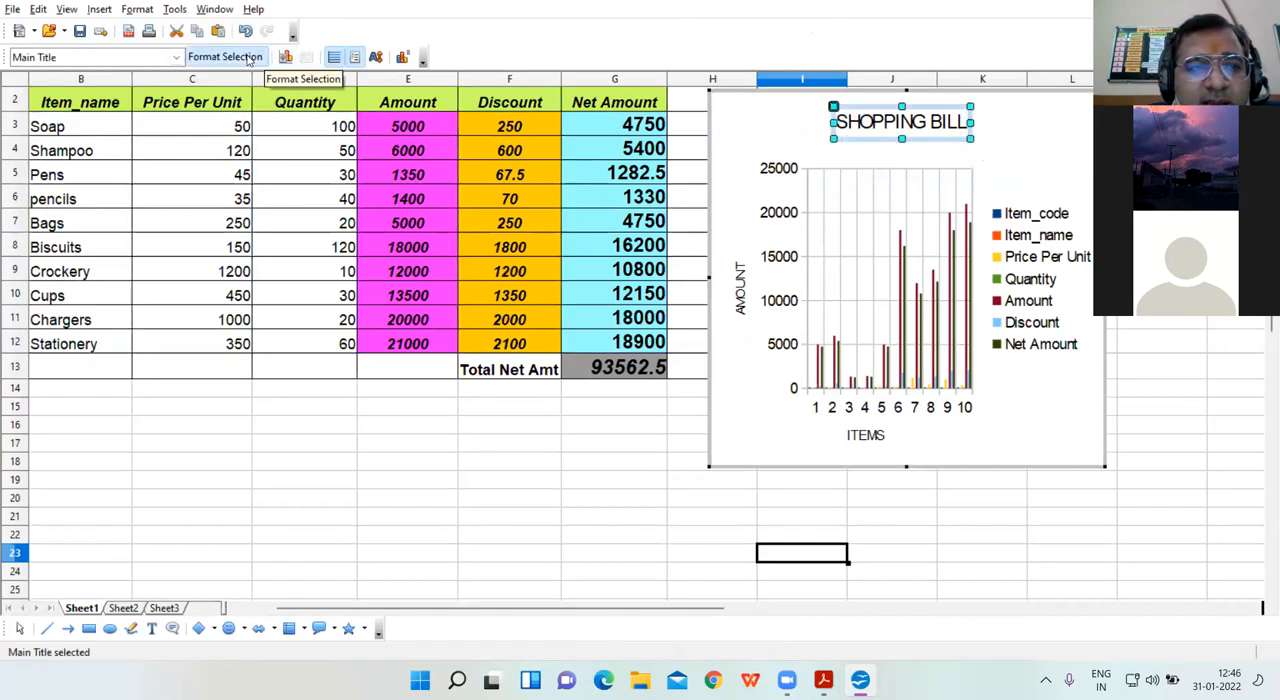
left_click(225, 56)
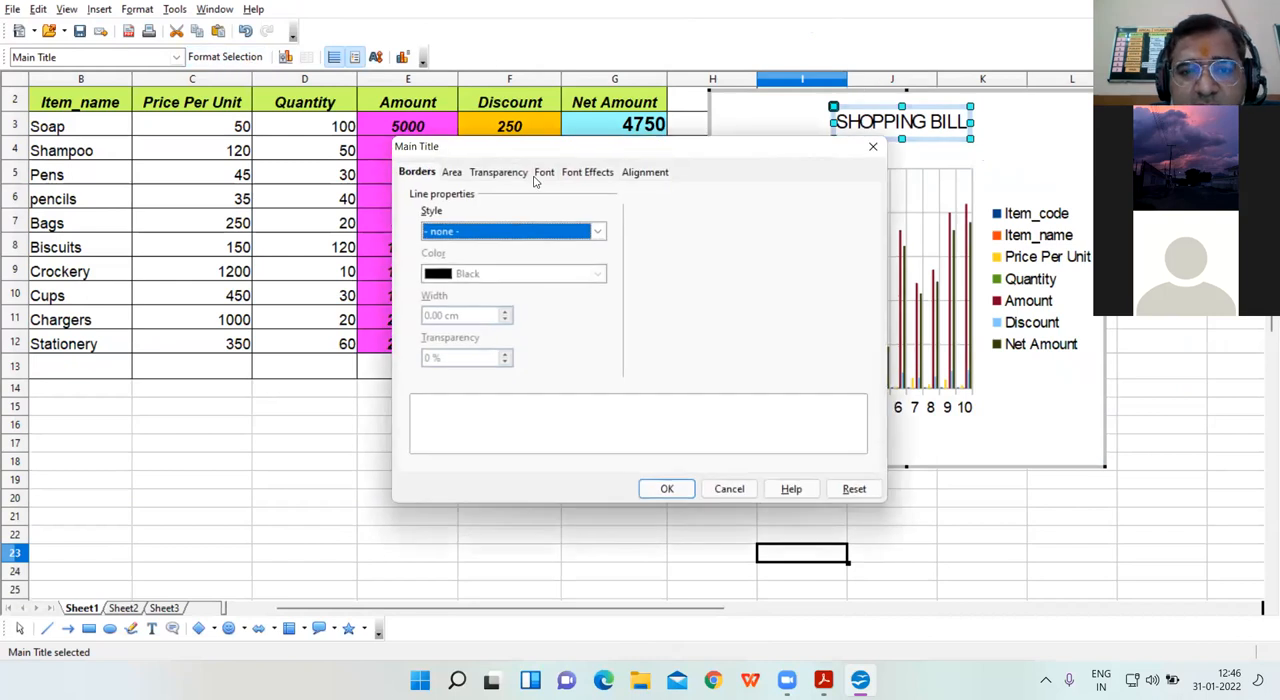
mouse_move(600, 186)
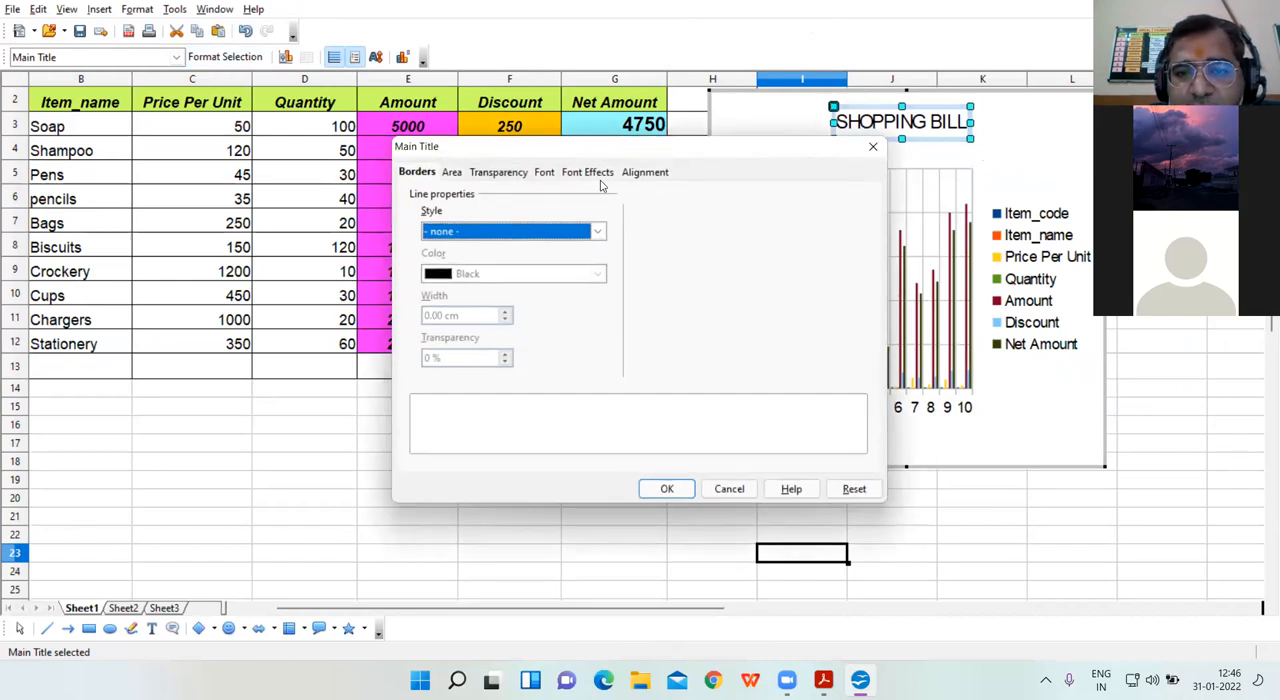
left_click(587, 171)
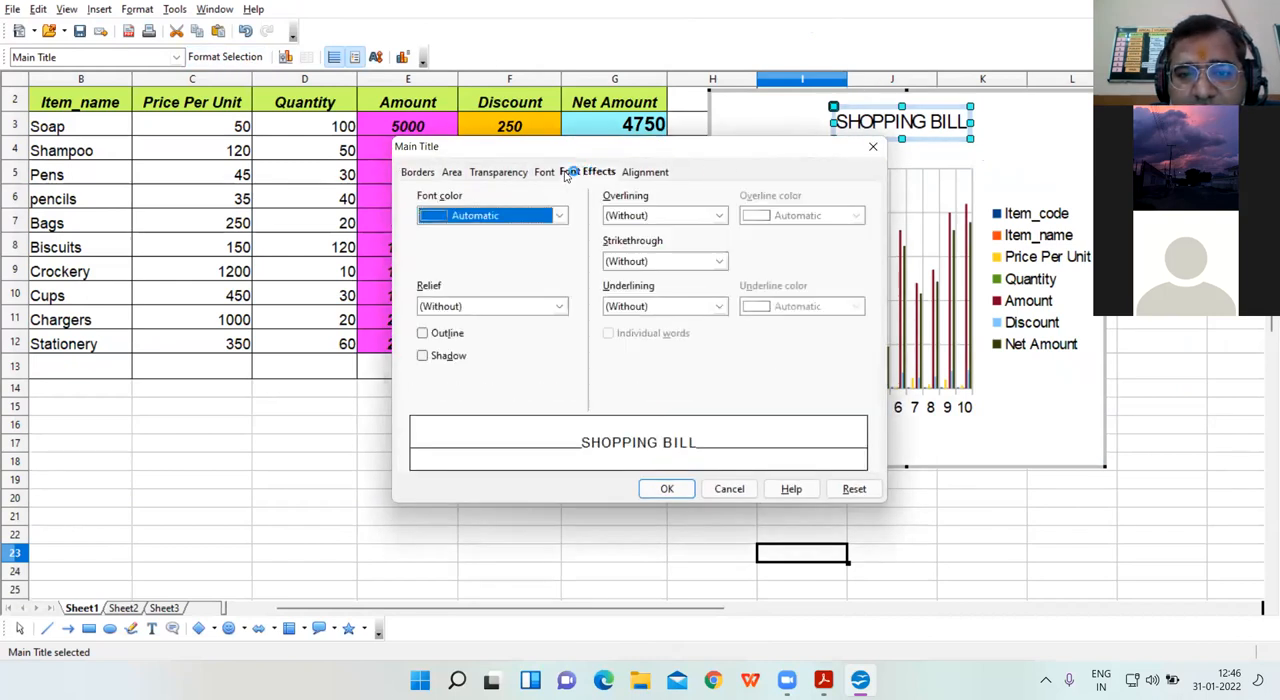
left_click(544, 171)
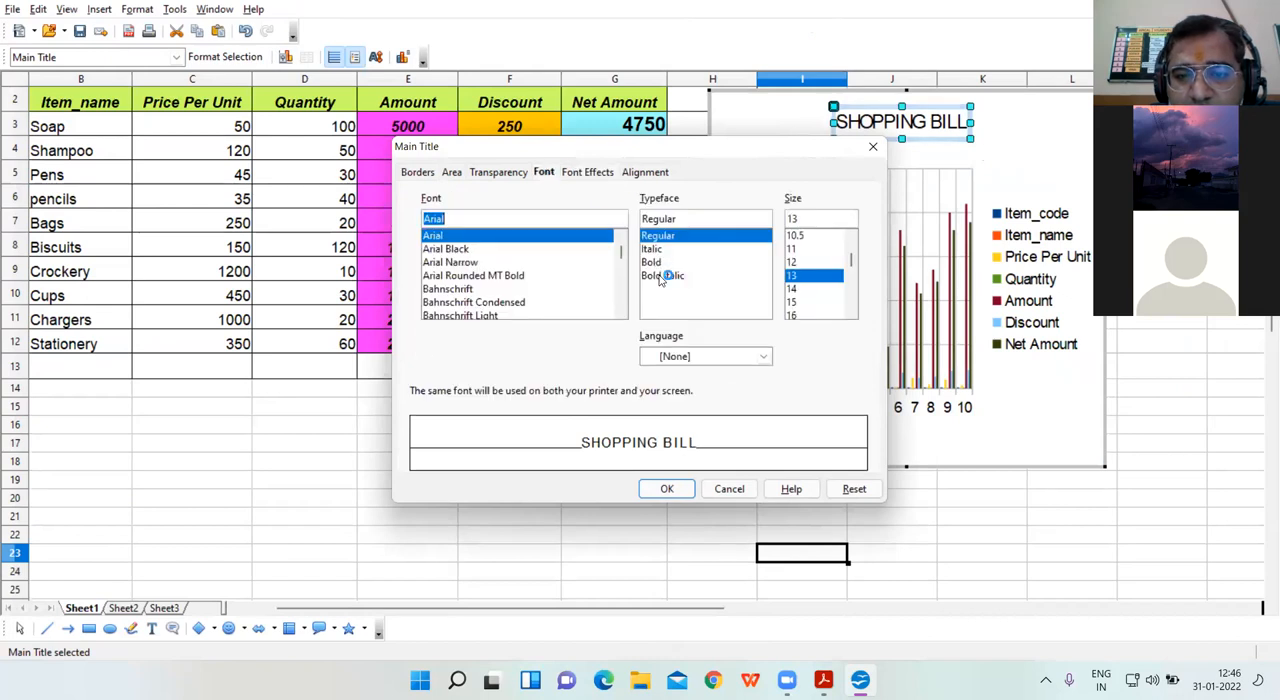
left_click(662, 275)
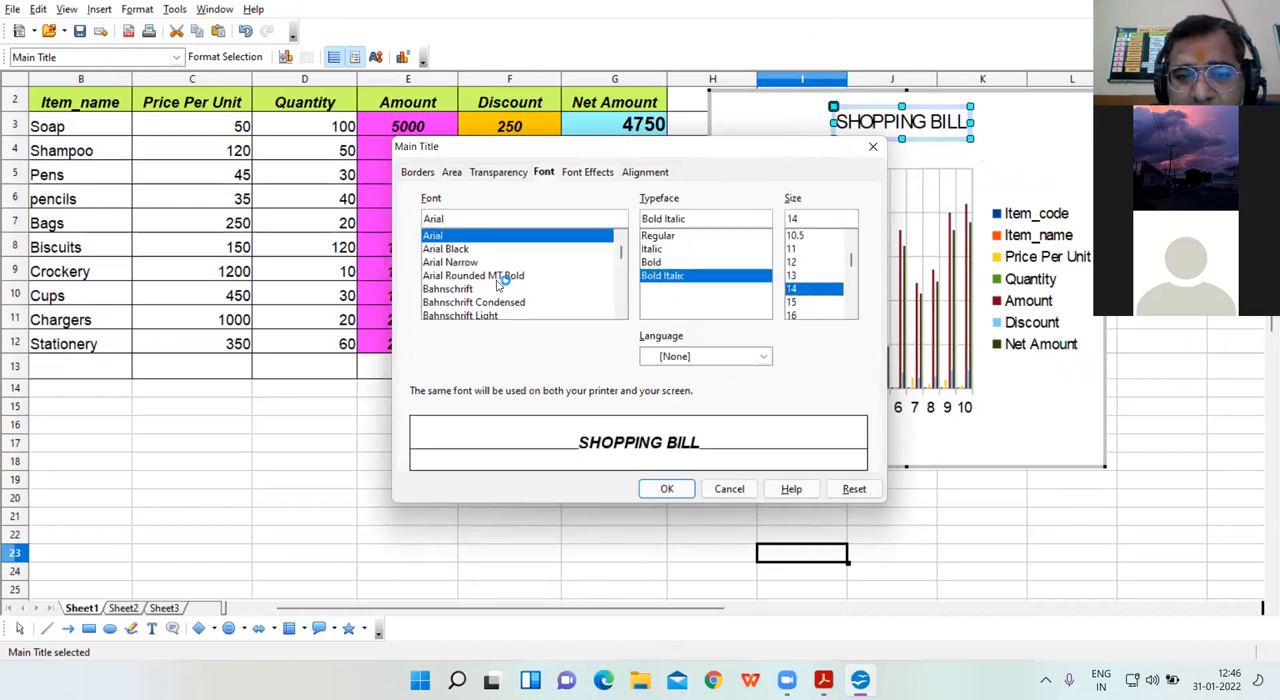
left_click(666, 488)
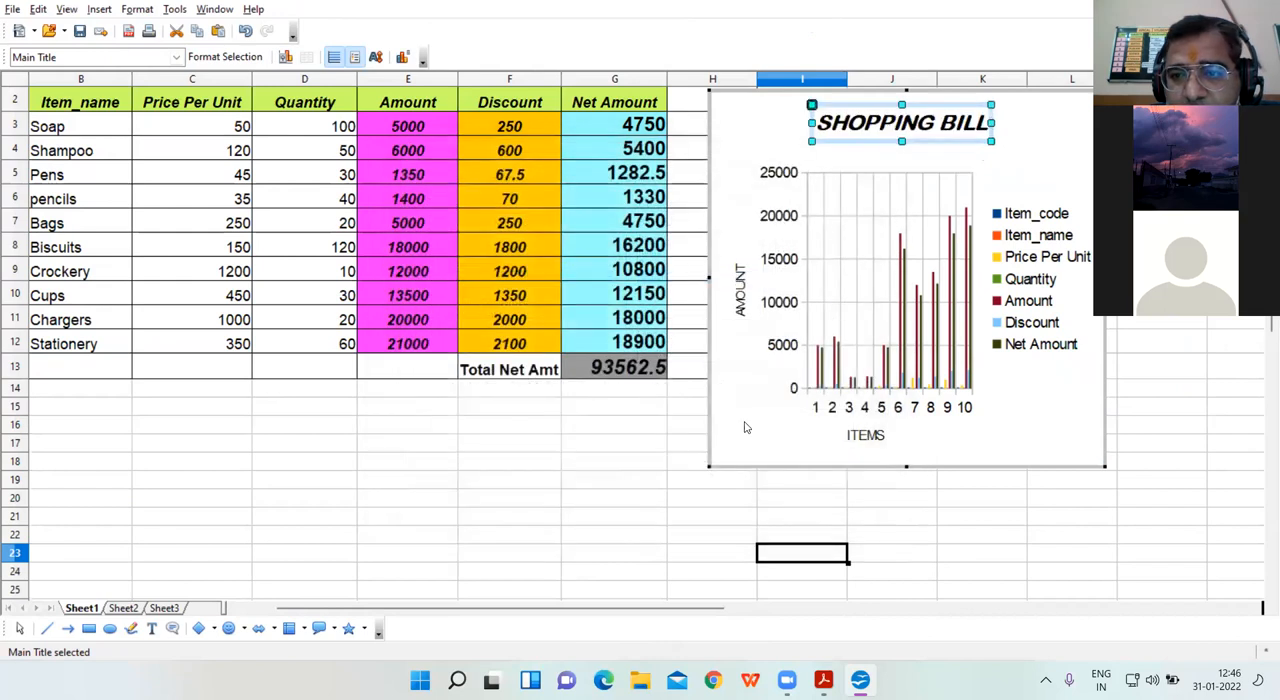
Set the AMOUNT title bold italic and ITEMS title bold, both Arial Rounded MT Bold.
left_click(740, 290)
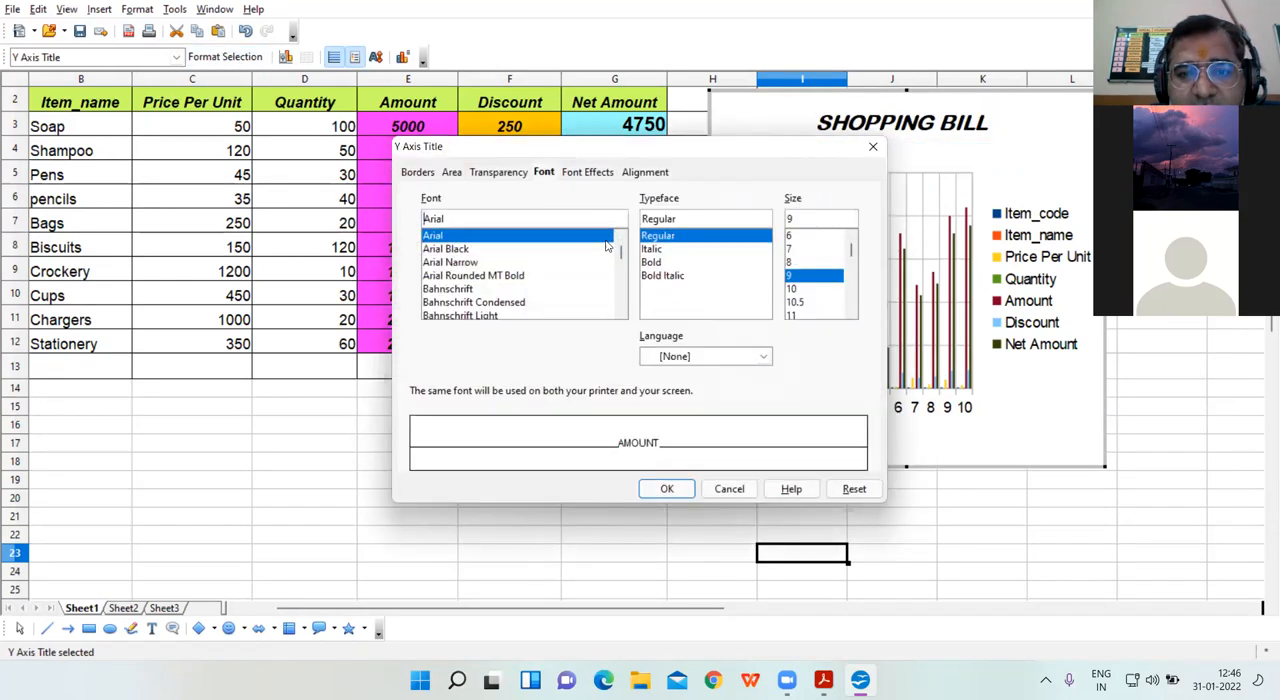
left_click(663, 275)
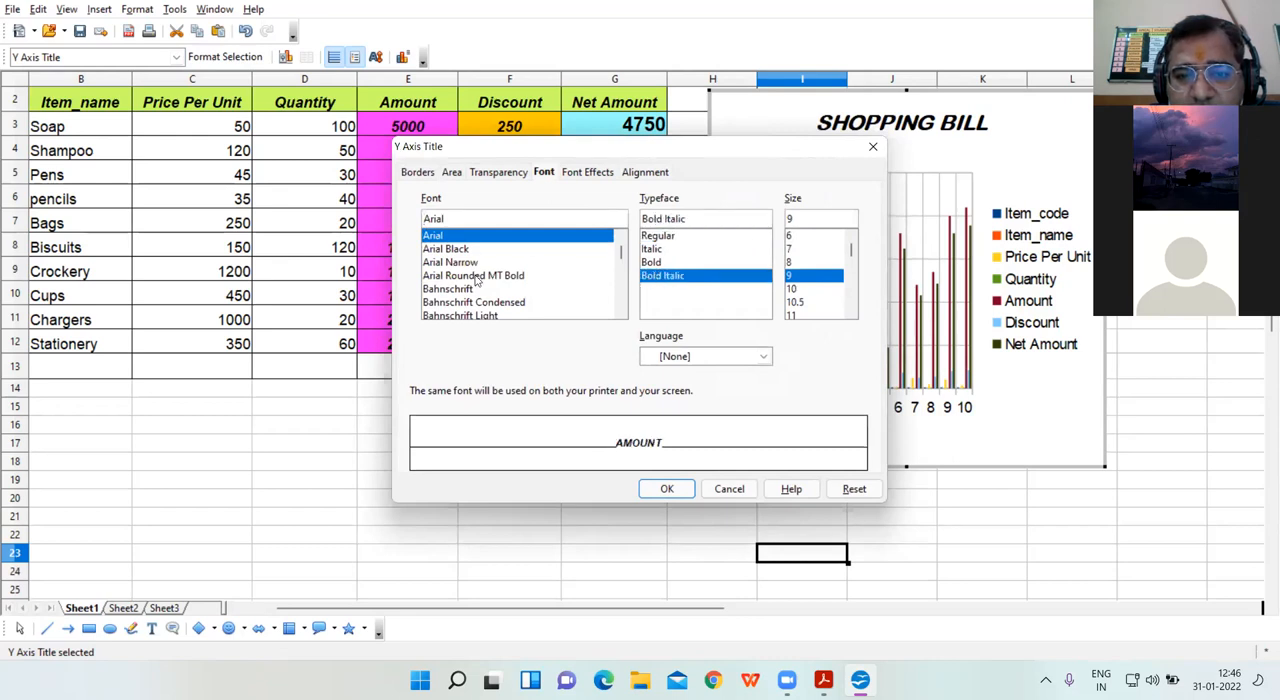
left_click(473, 275)
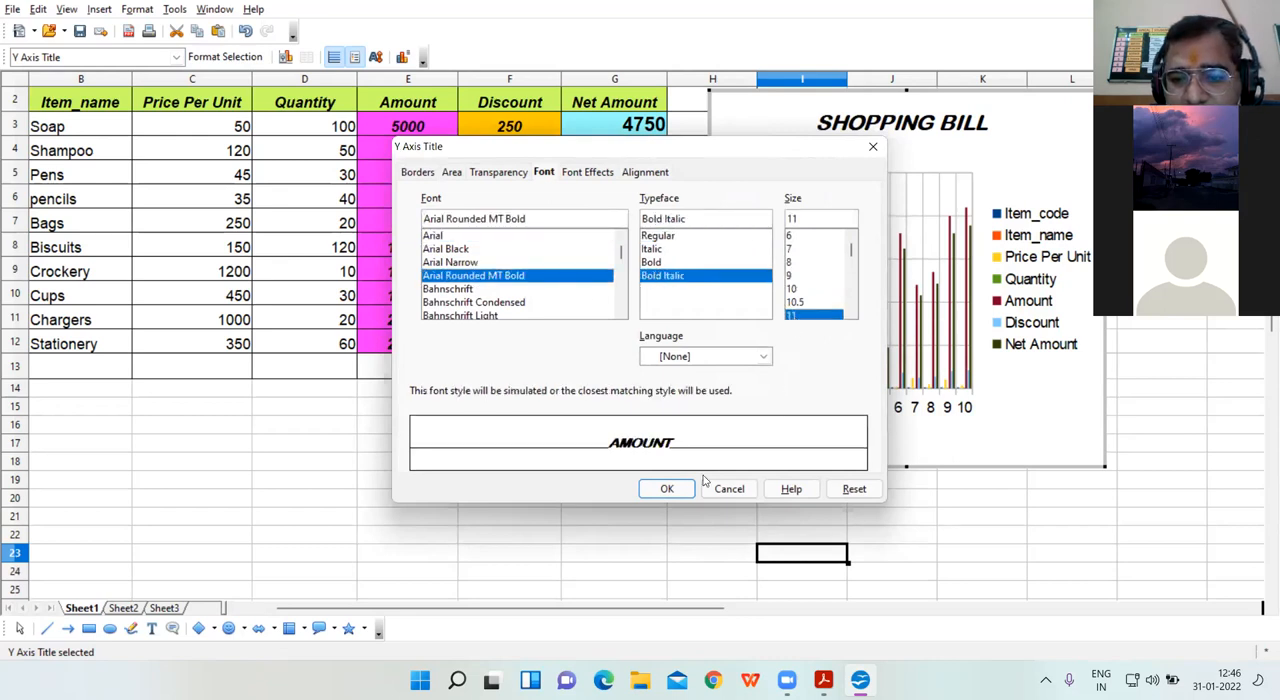
left_click(666, 488)
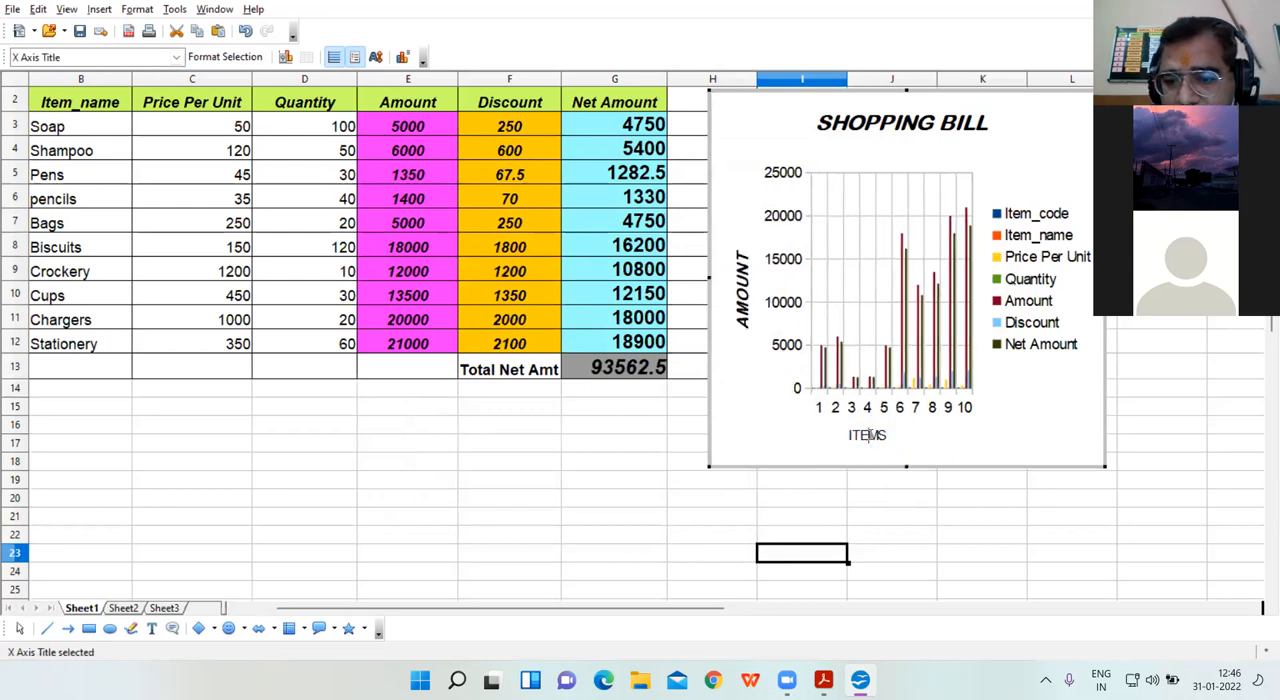
left_click(867, 434)
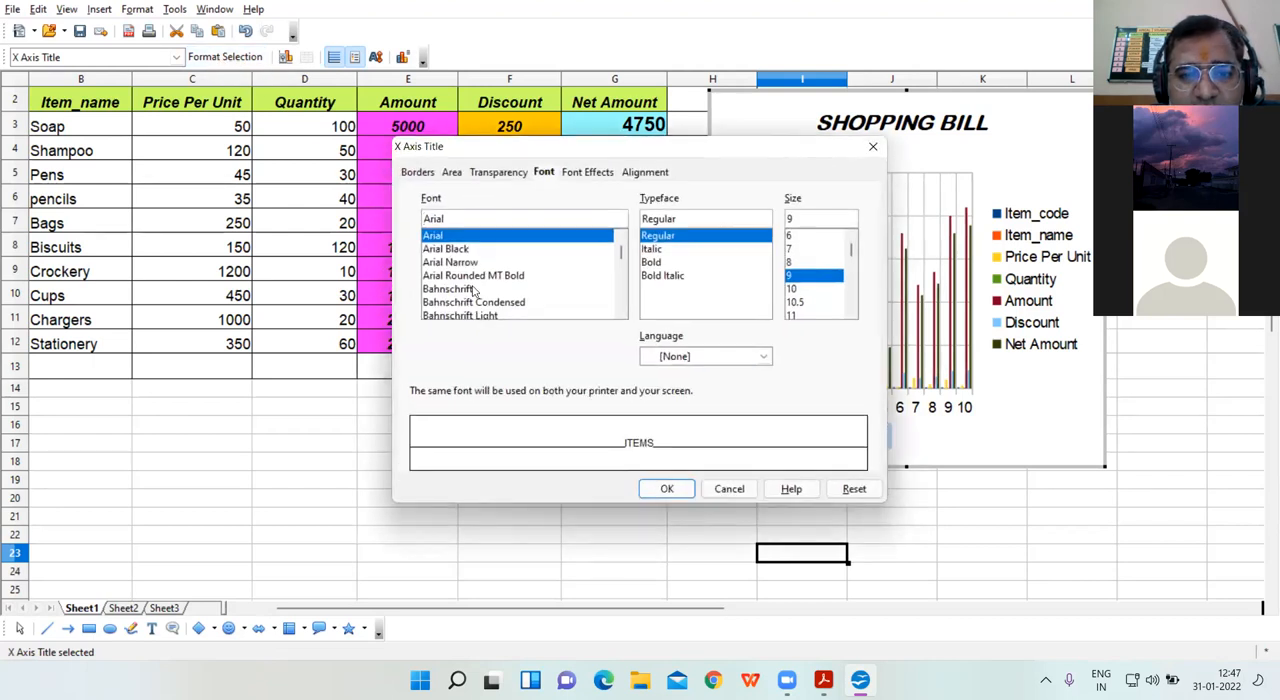
left_click(473, 275)
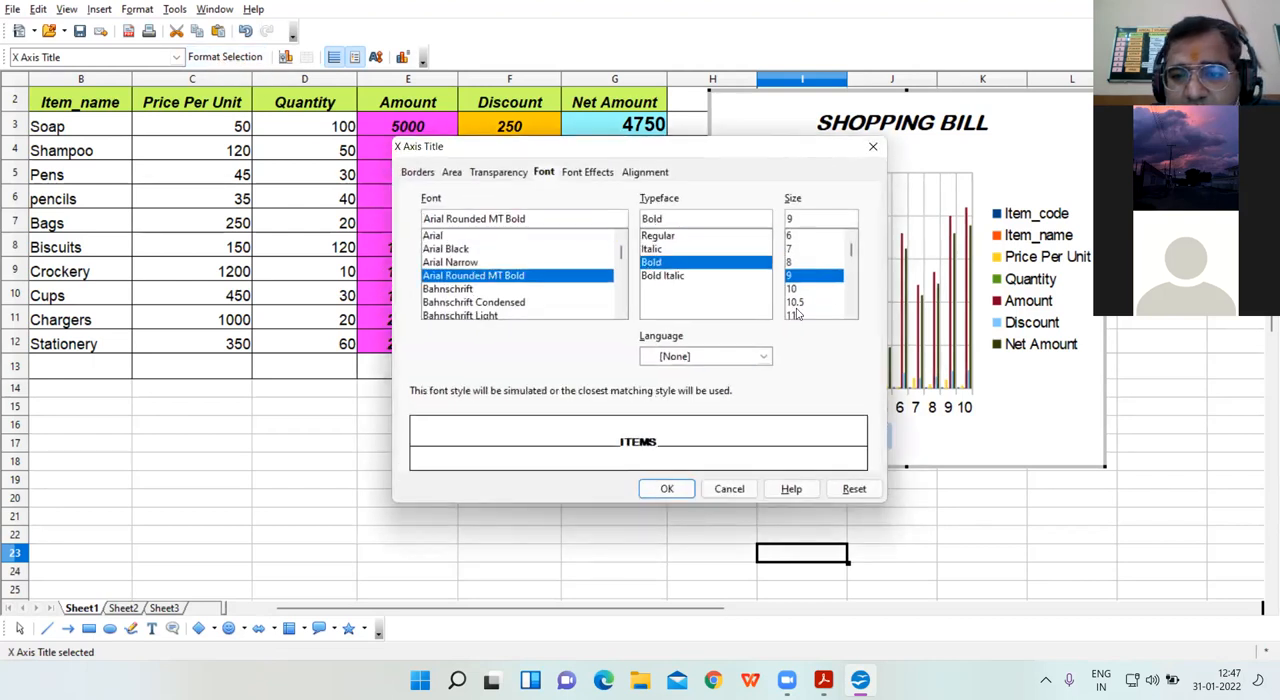
left_click(667, 488)
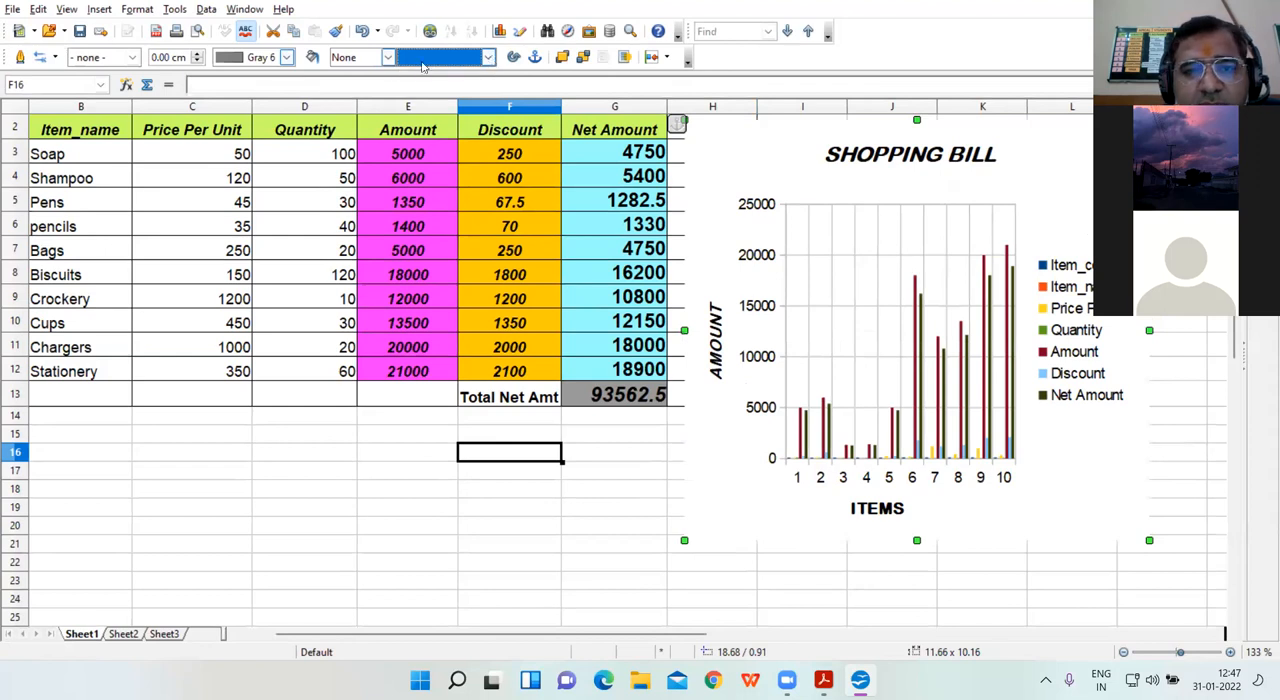
Fill the chart area with the Yellow Gradient 1 gradient.
left_click(387, 57)
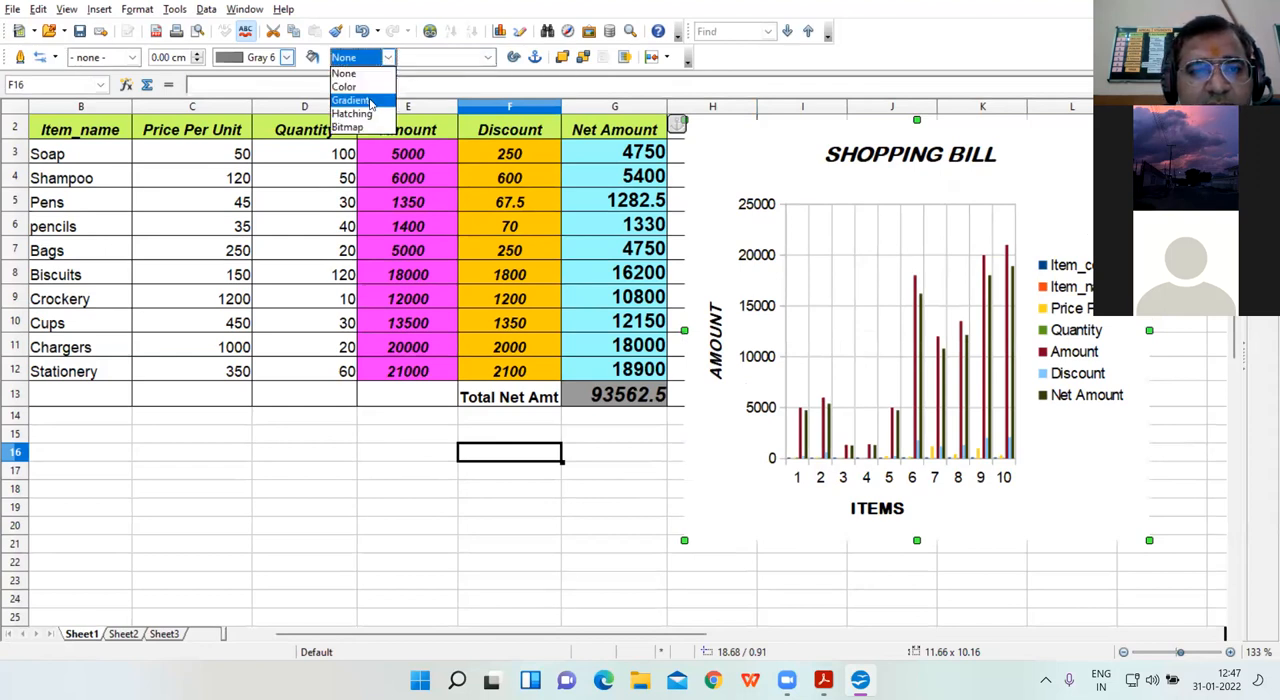
left_click(350, 100)
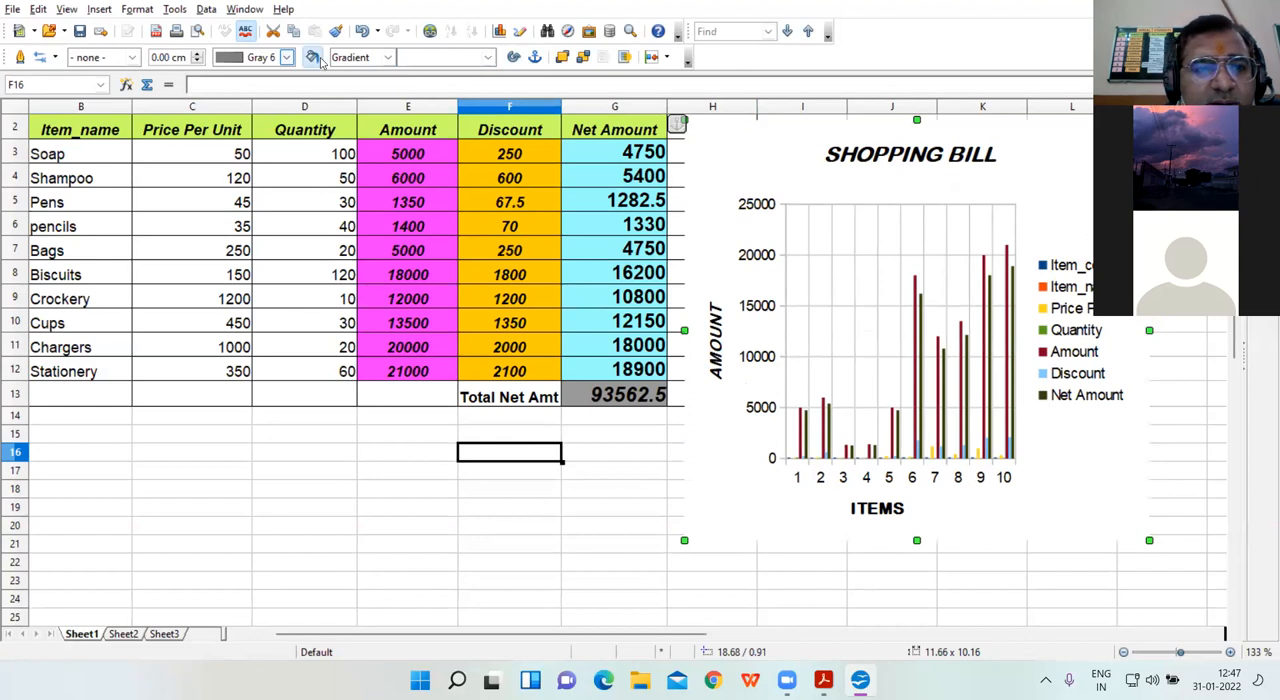
left_click(312, 57)
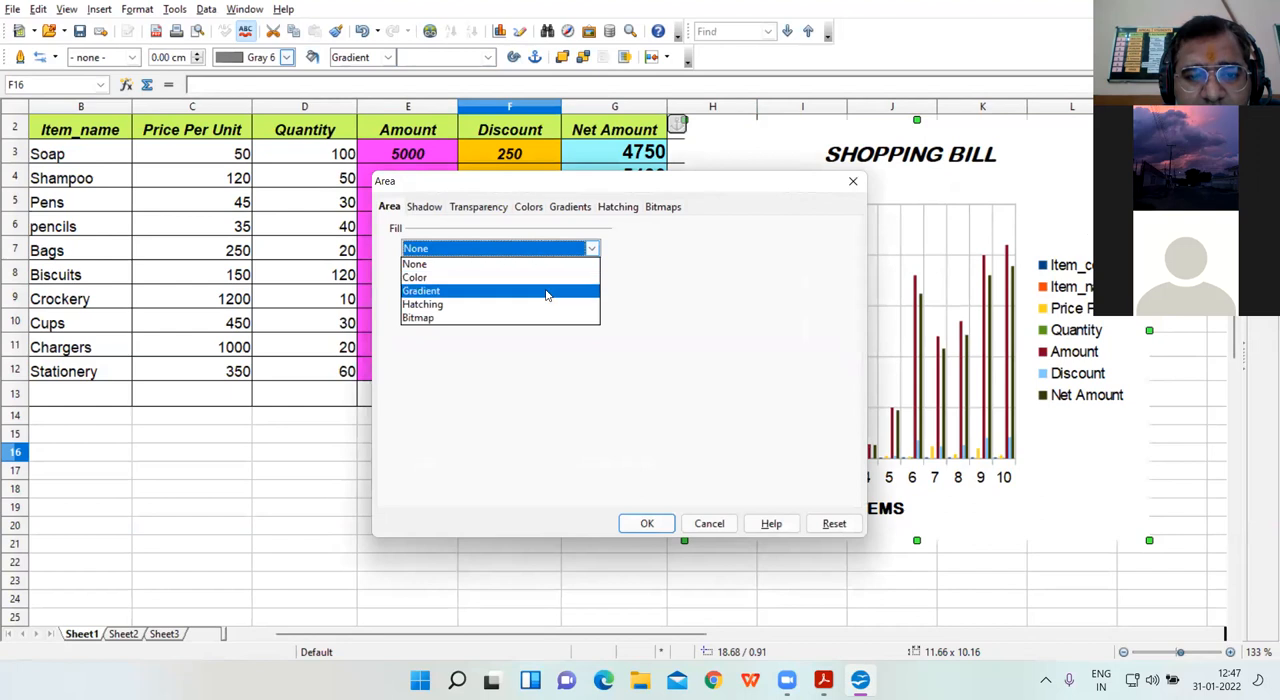
left_click(420, 291)
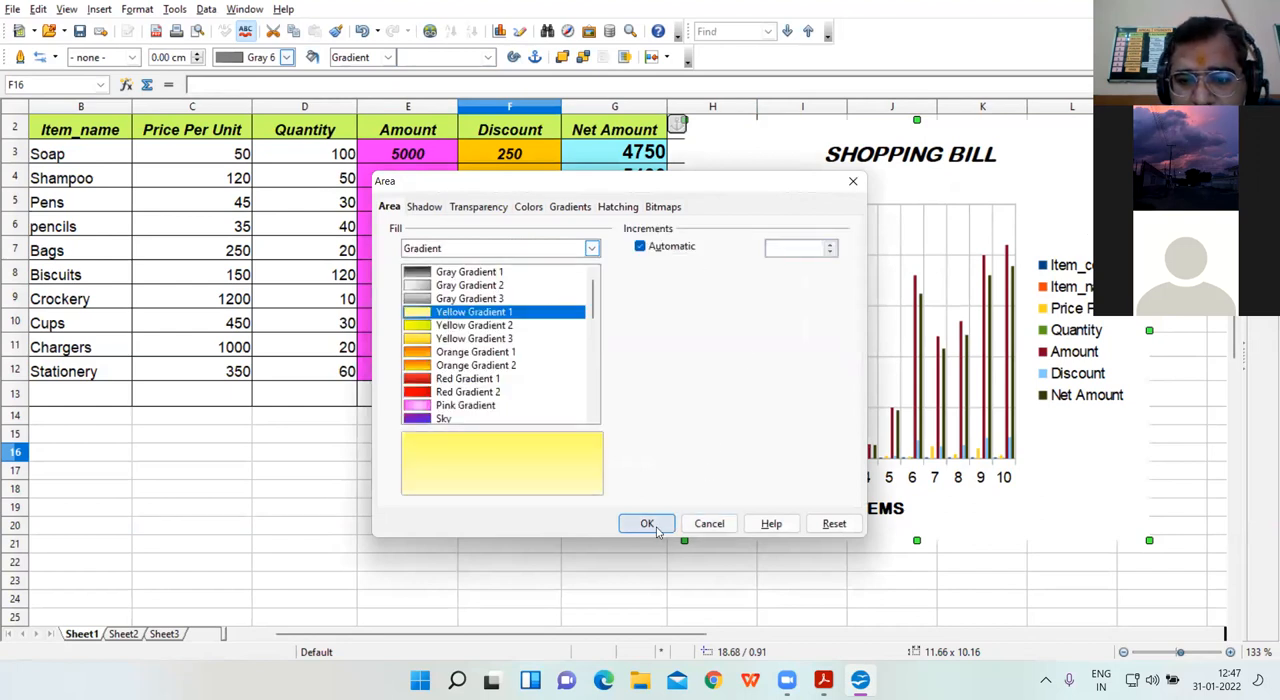
left_click(646, 523)
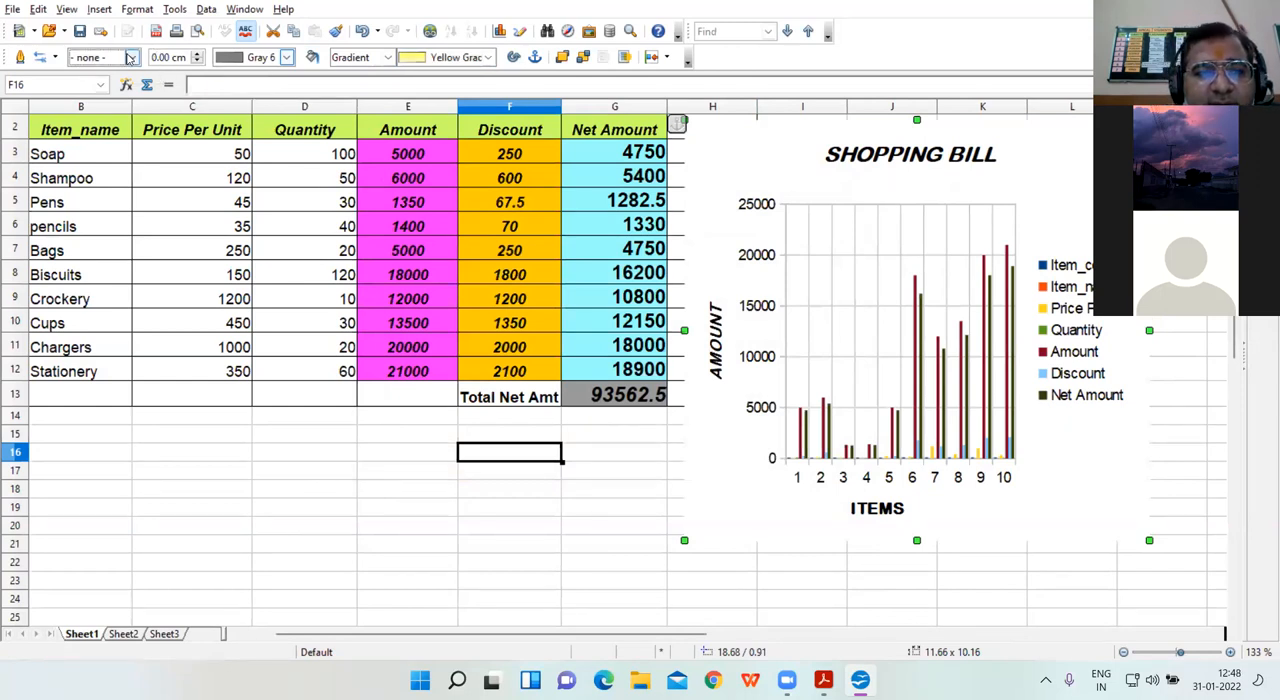
Give the chart a thick red dashed border.
left_click(131, 57)
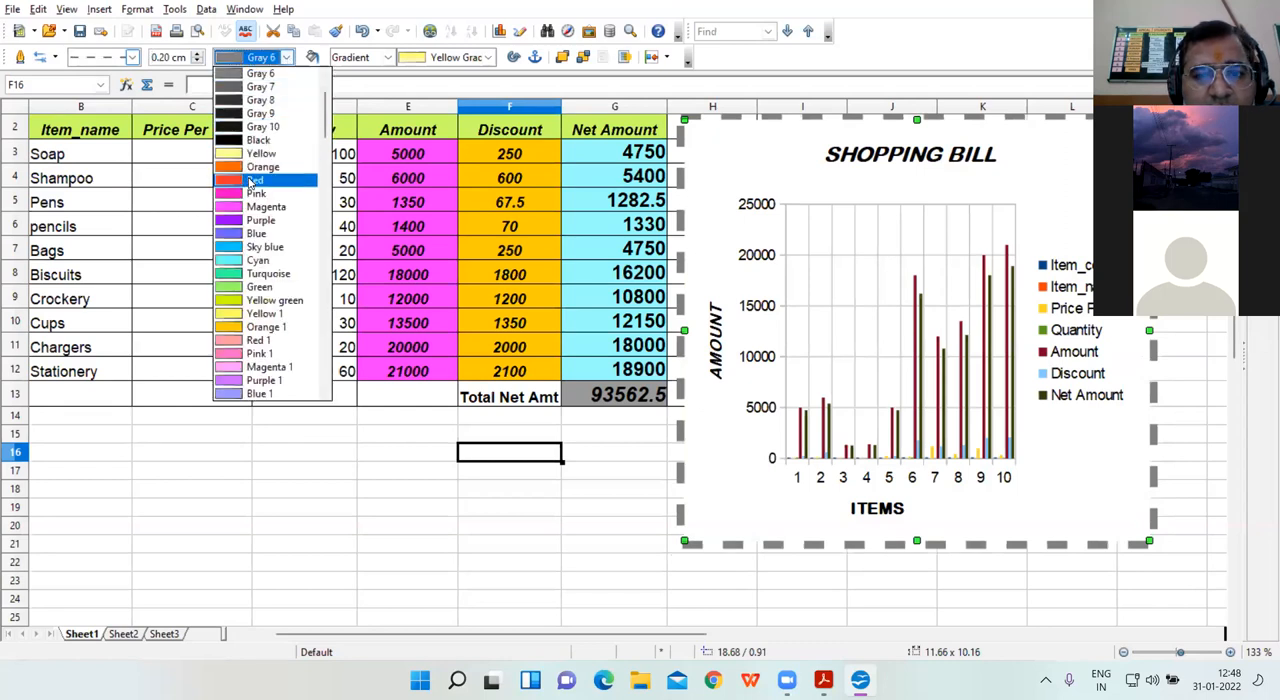
left_click(255, 180)
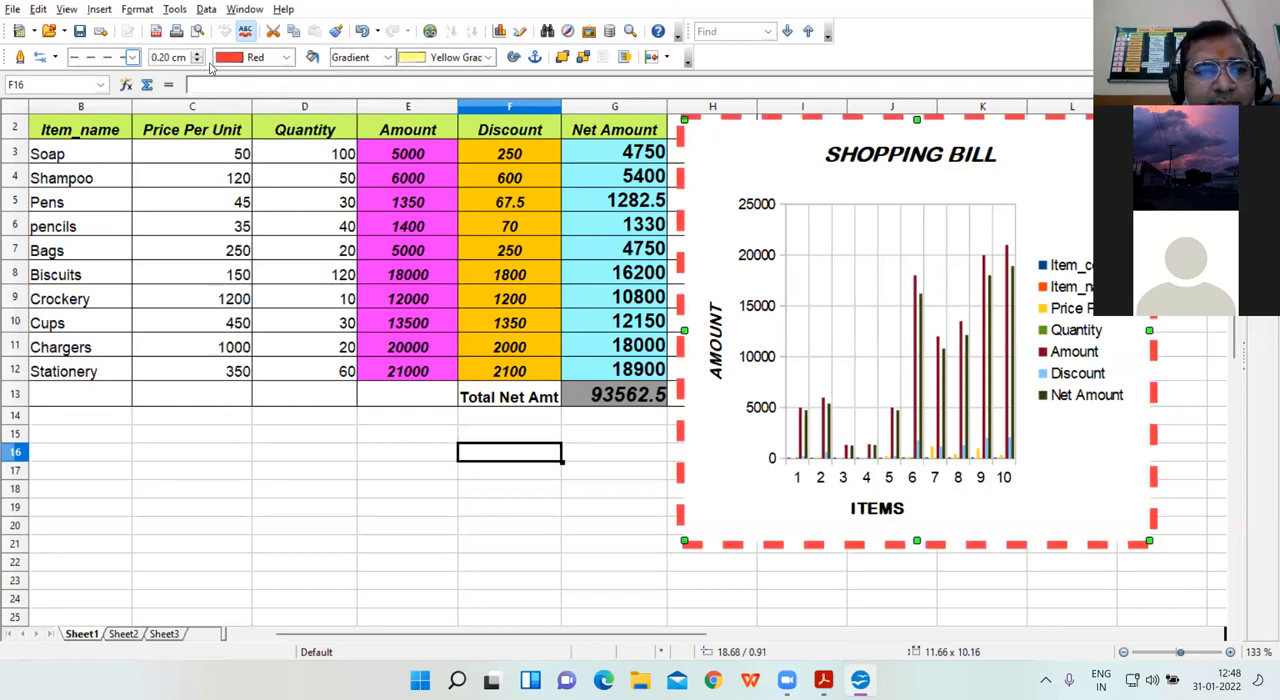
left_click(130, 57)
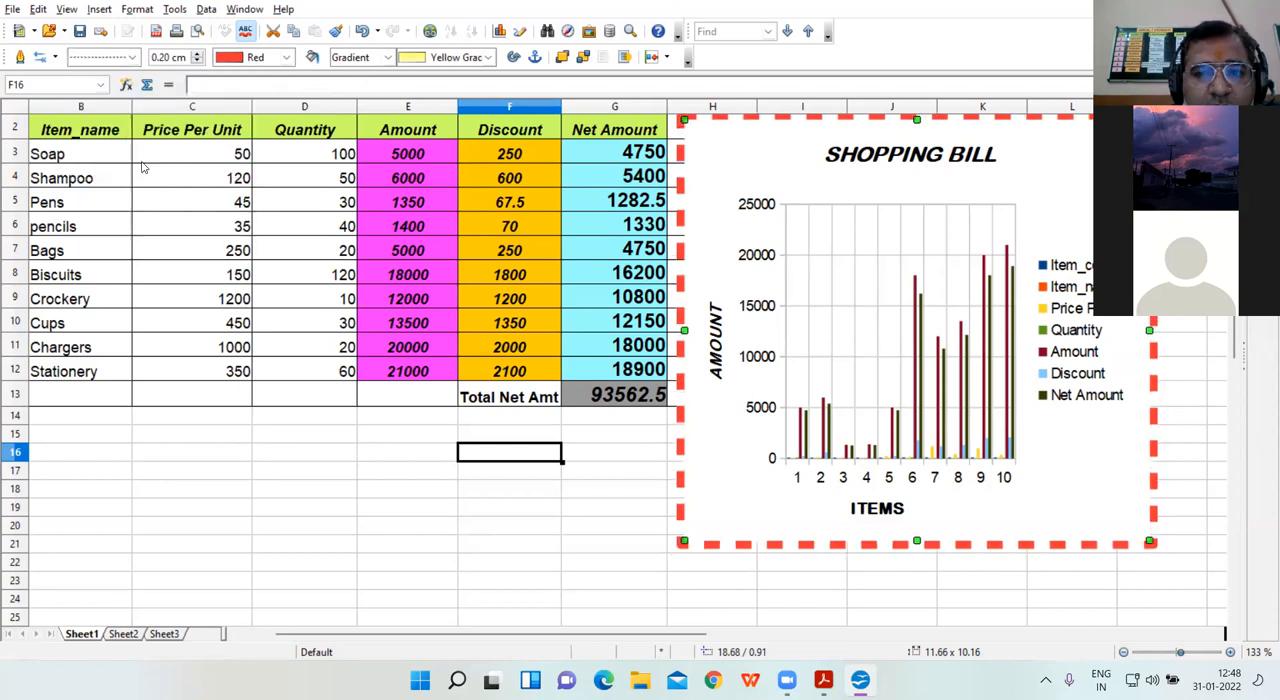
left_click(131, 57)
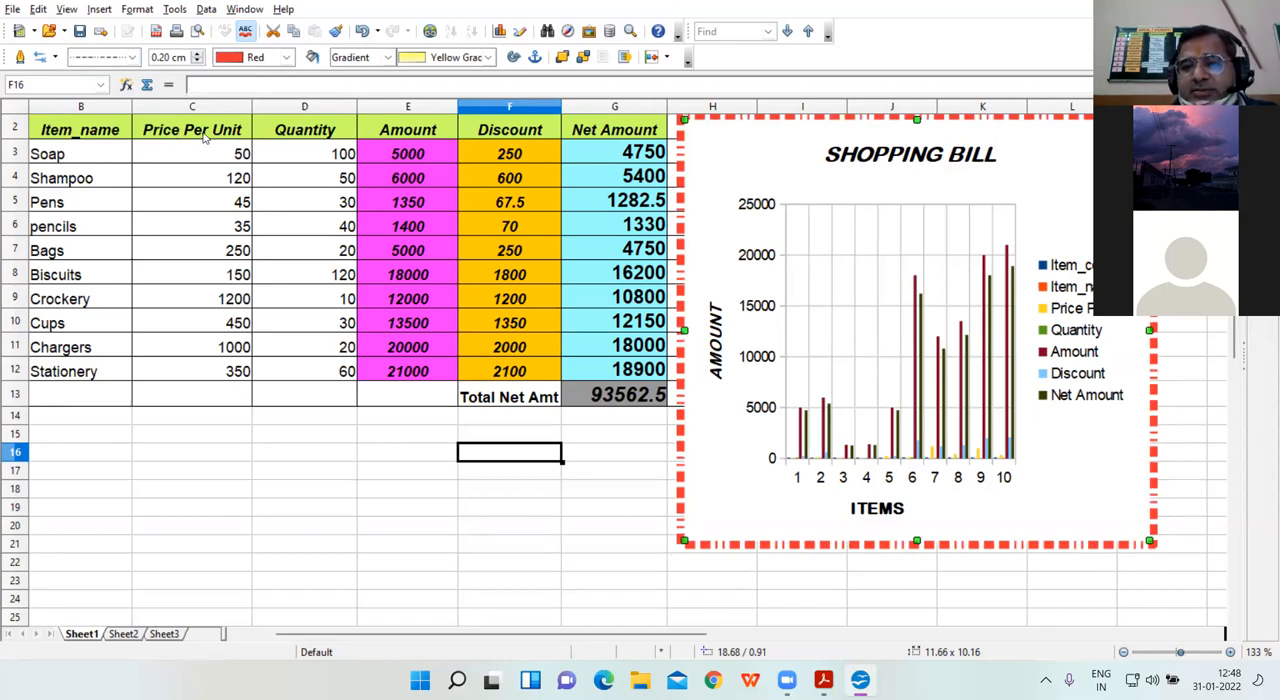
mouse_move(812, 207)
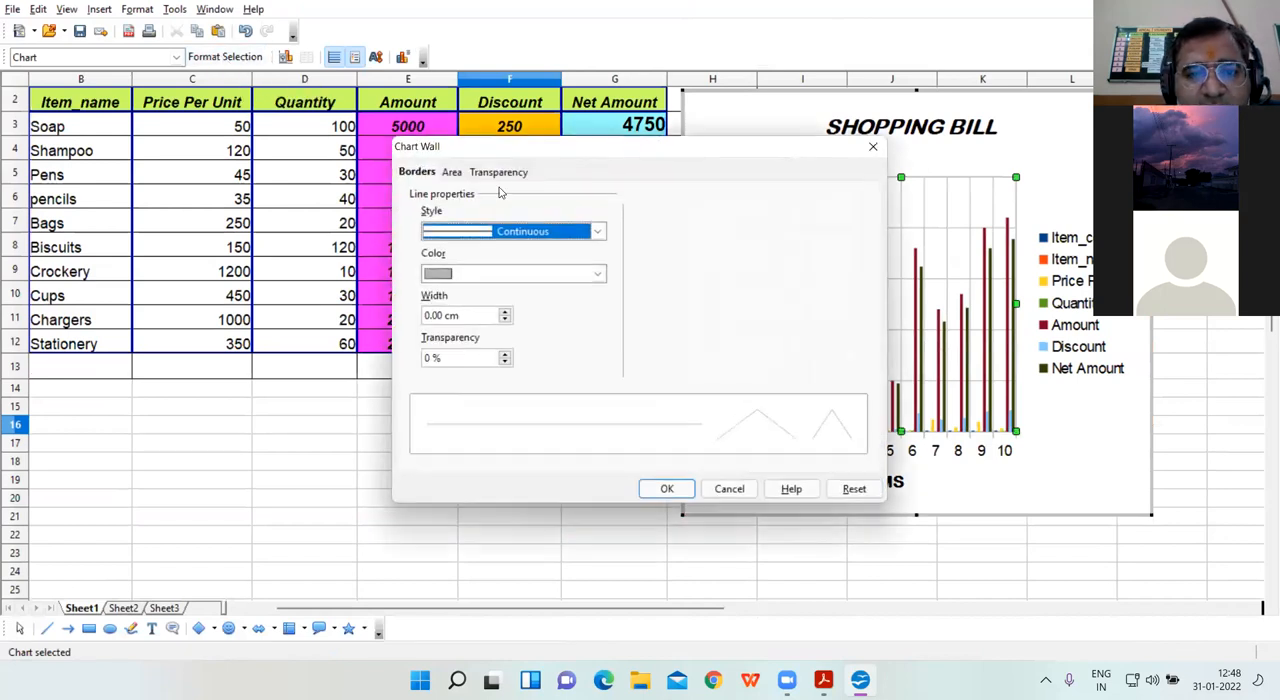
Outline the chart wall with a fine dashed, dark violet, 0.20 cm border.
left_click(597, 231)
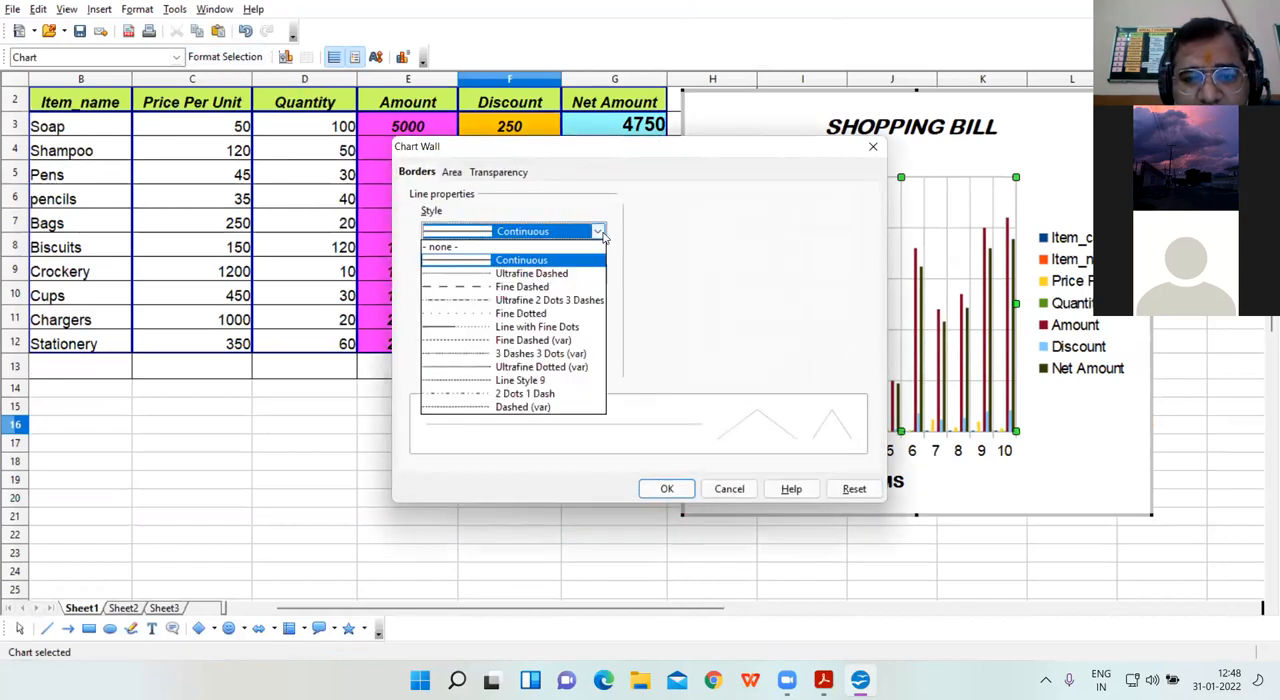
left_click(521, 287)
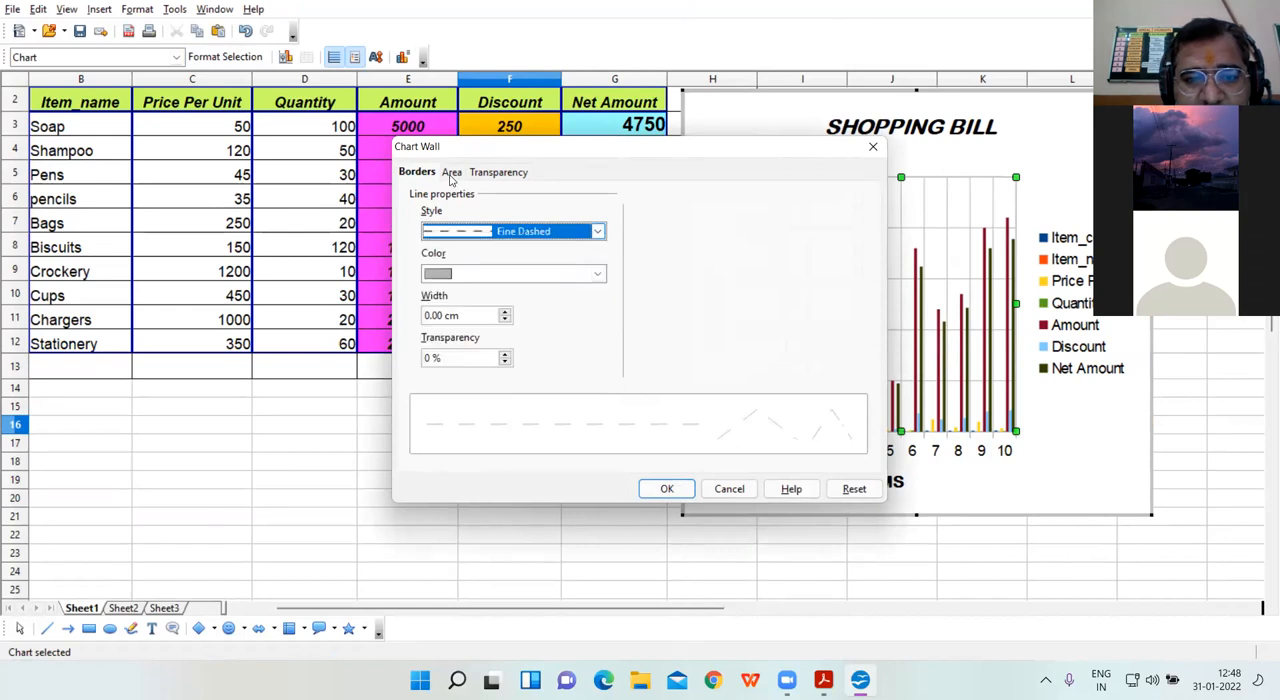
left_click(598, 273)
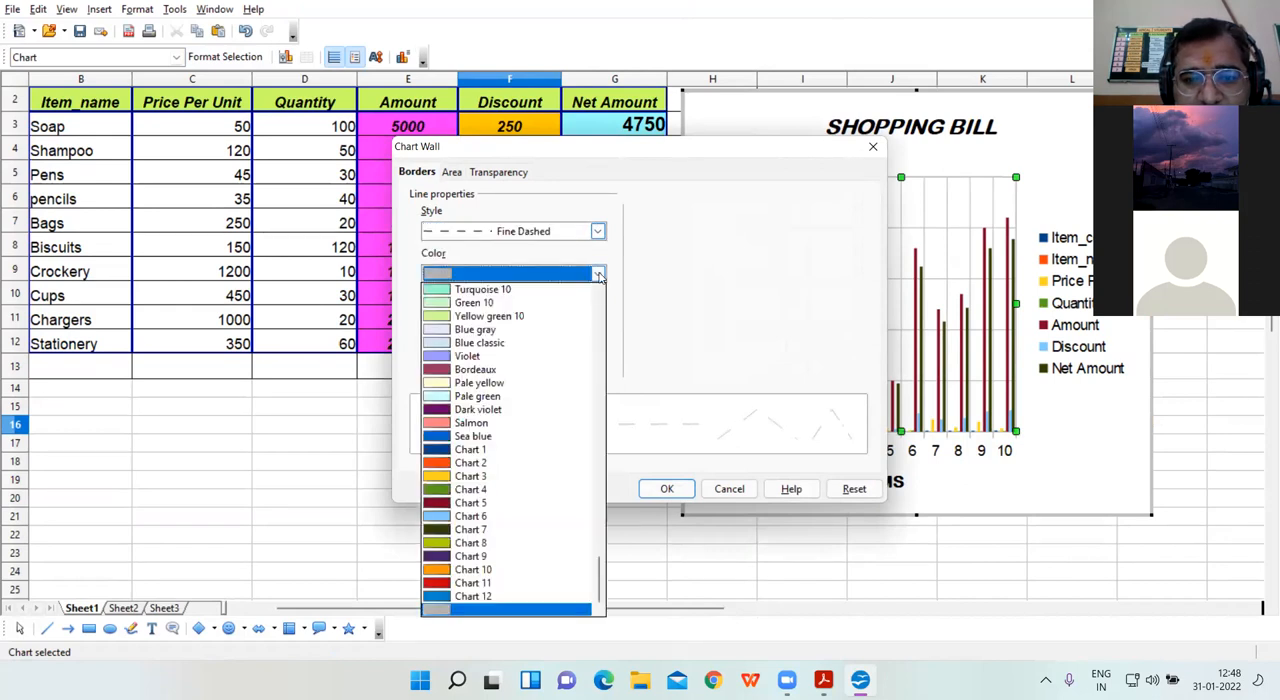
left_click(478, 409)
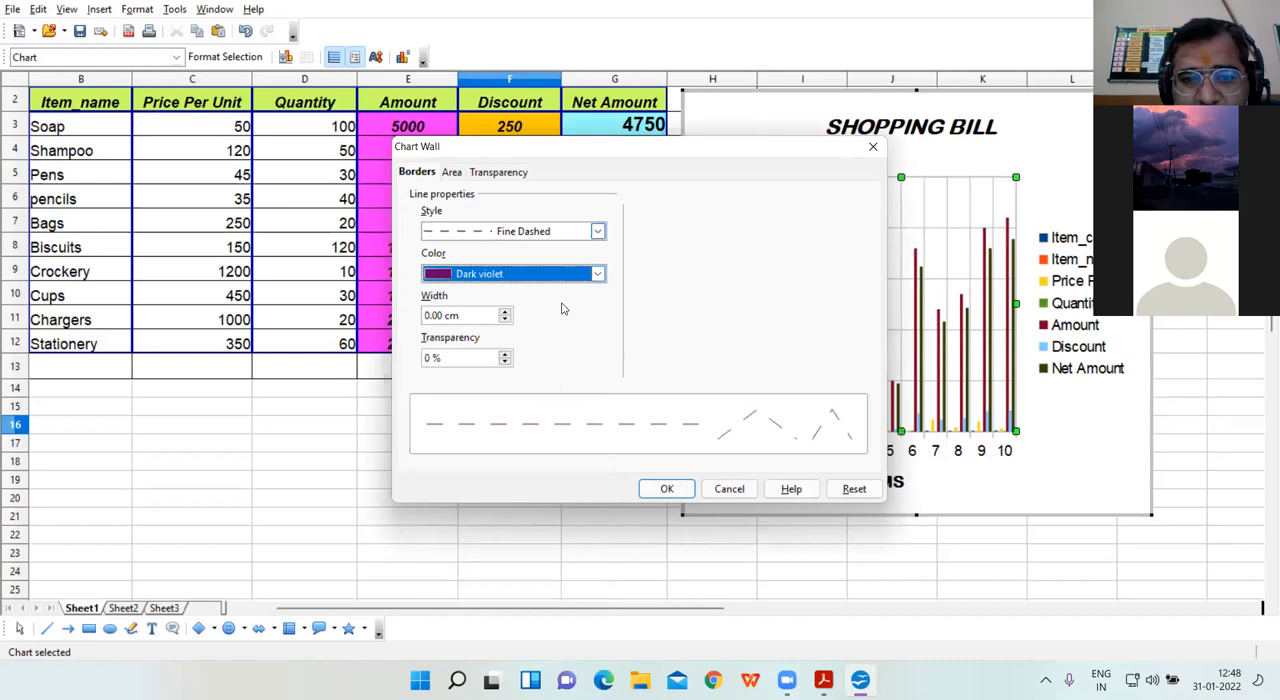
left_click(505, 311)
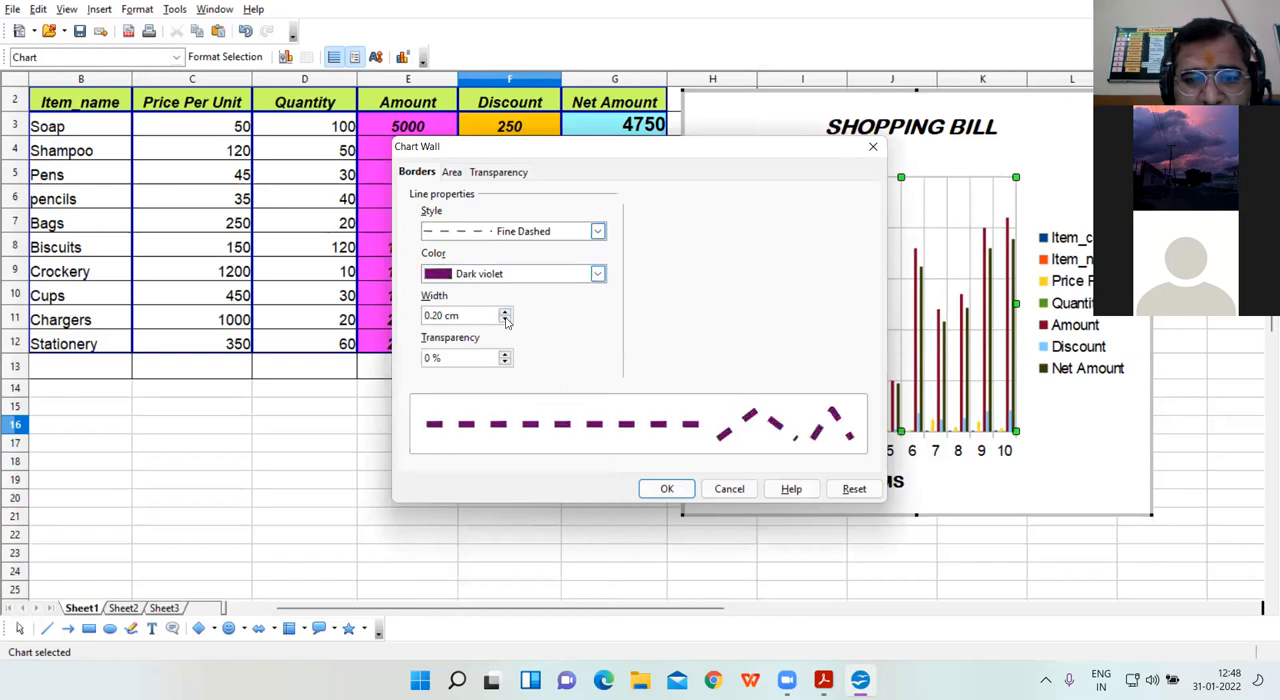
Fill the chart wall with Yellow Gradient 3.
left_click(451, 172)
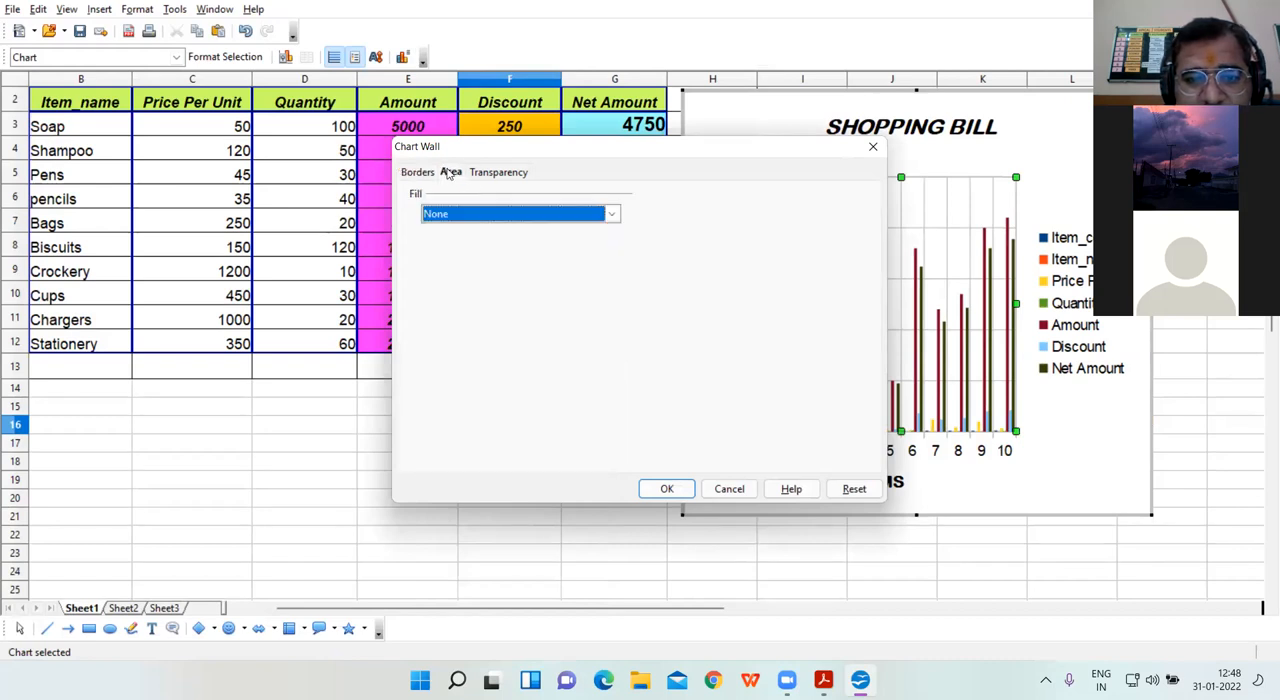
left_click(610, 213)
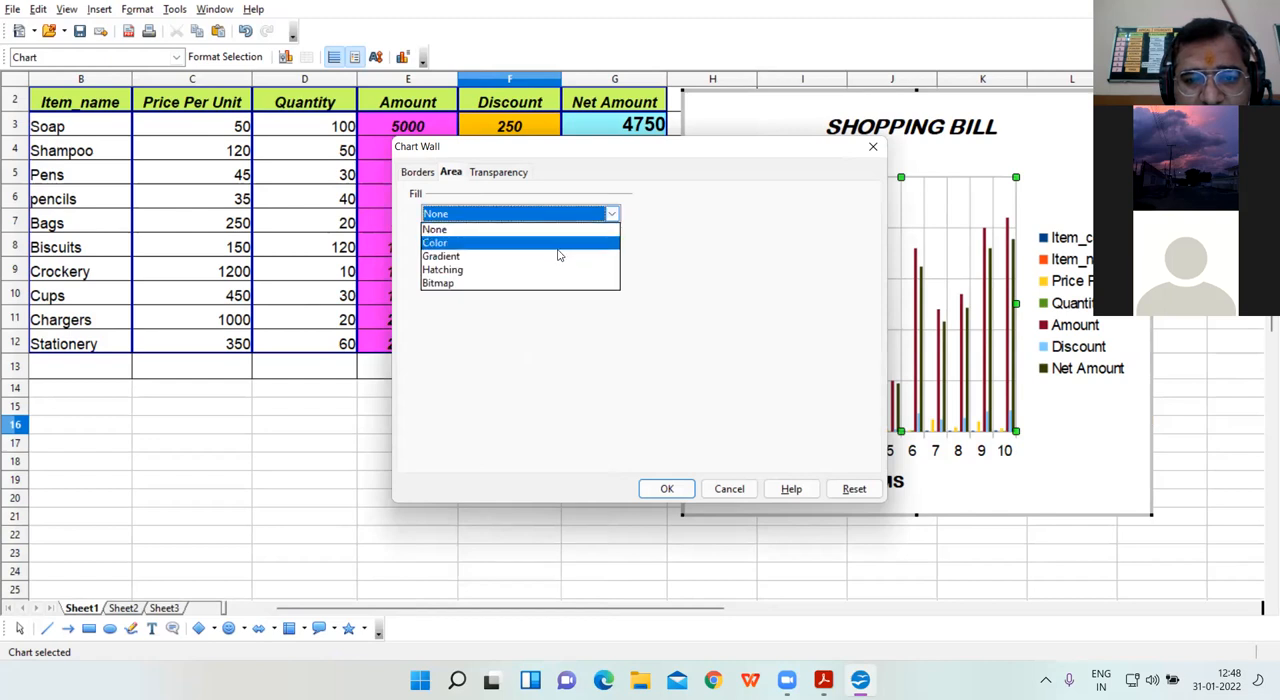
left_click(520, 256)
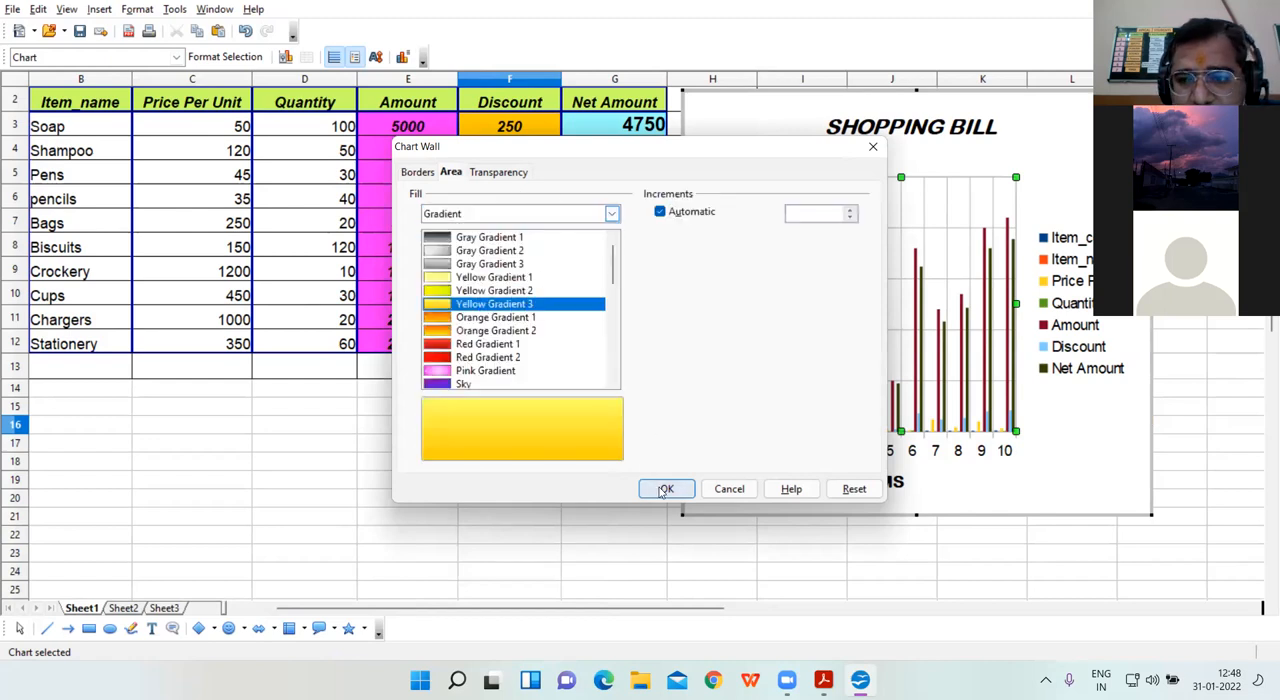
left_click(666, 489)
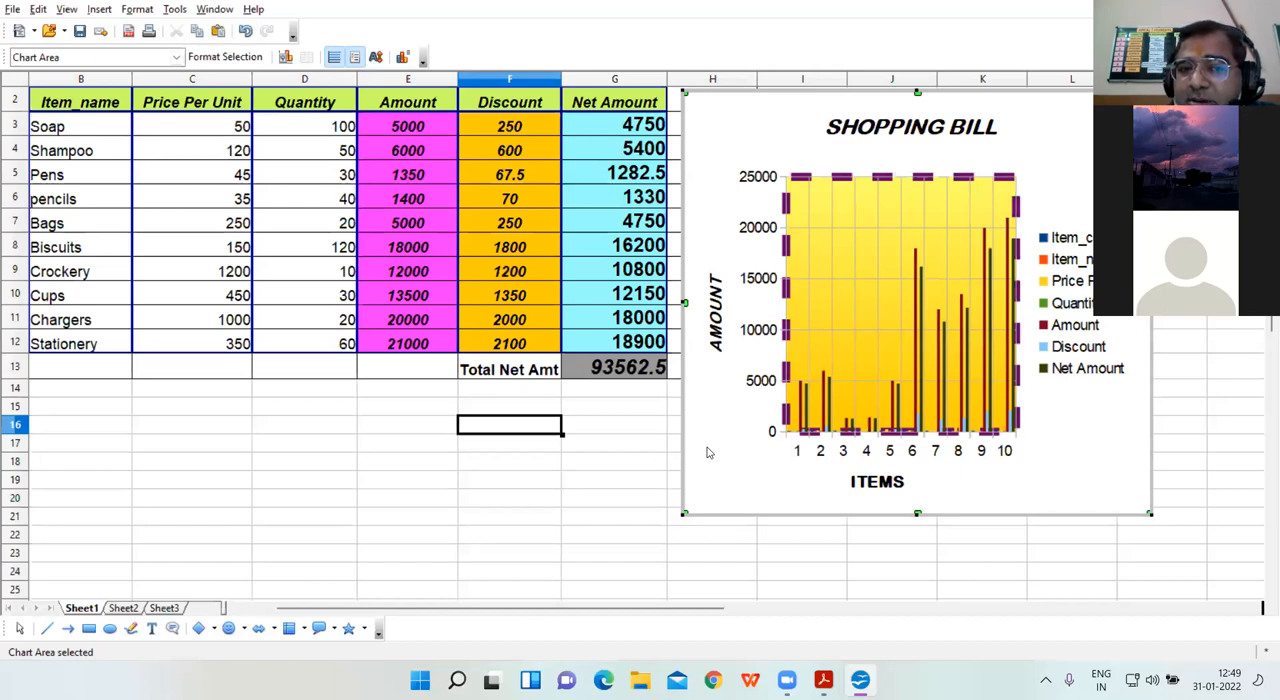
mouse_move(556, 432)
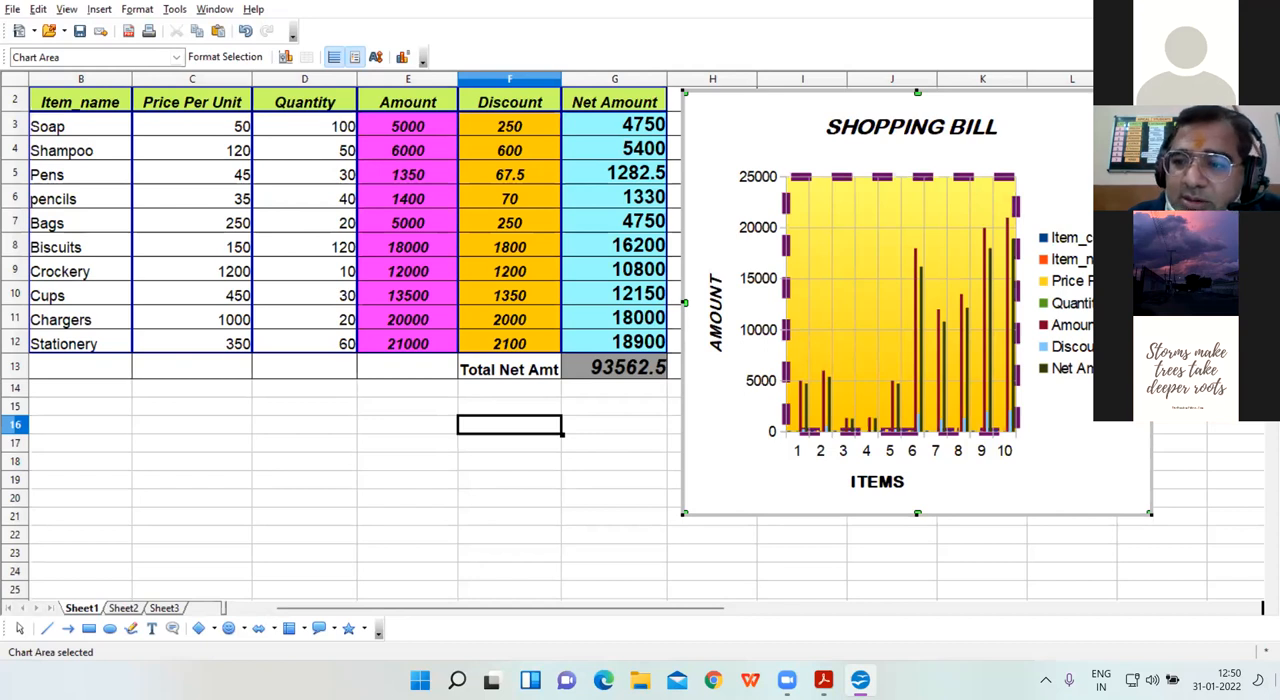
mouse_move(1079, 585)
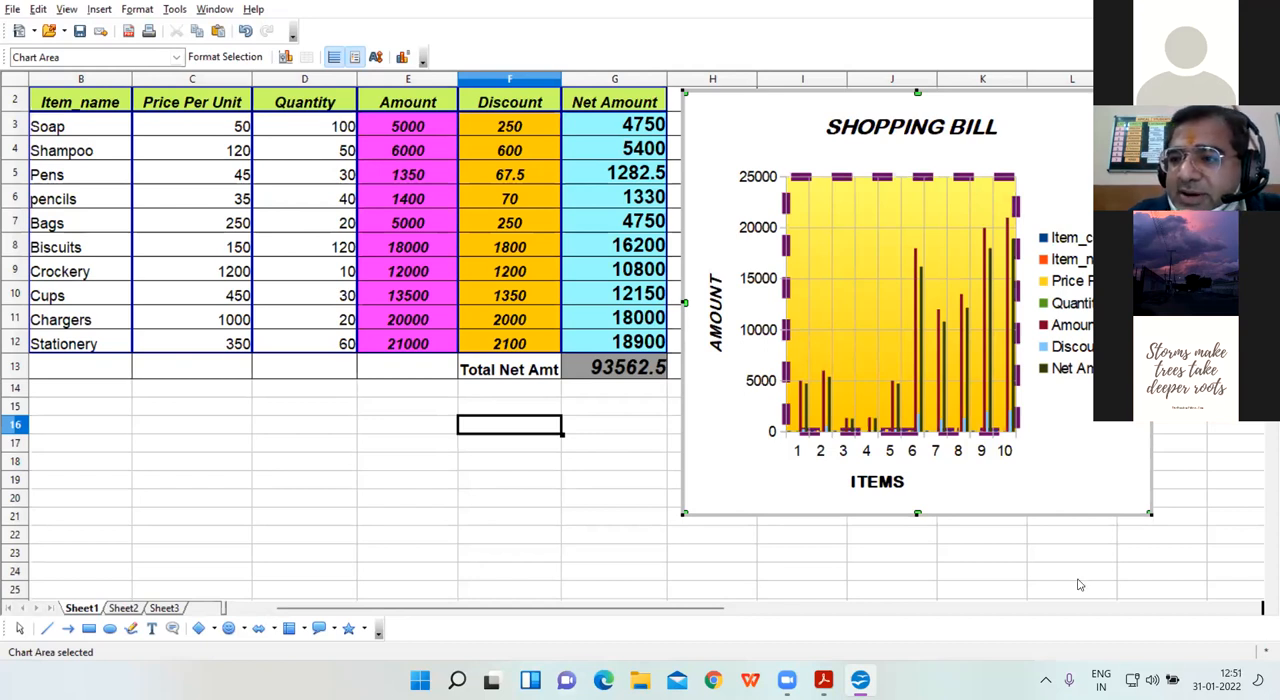